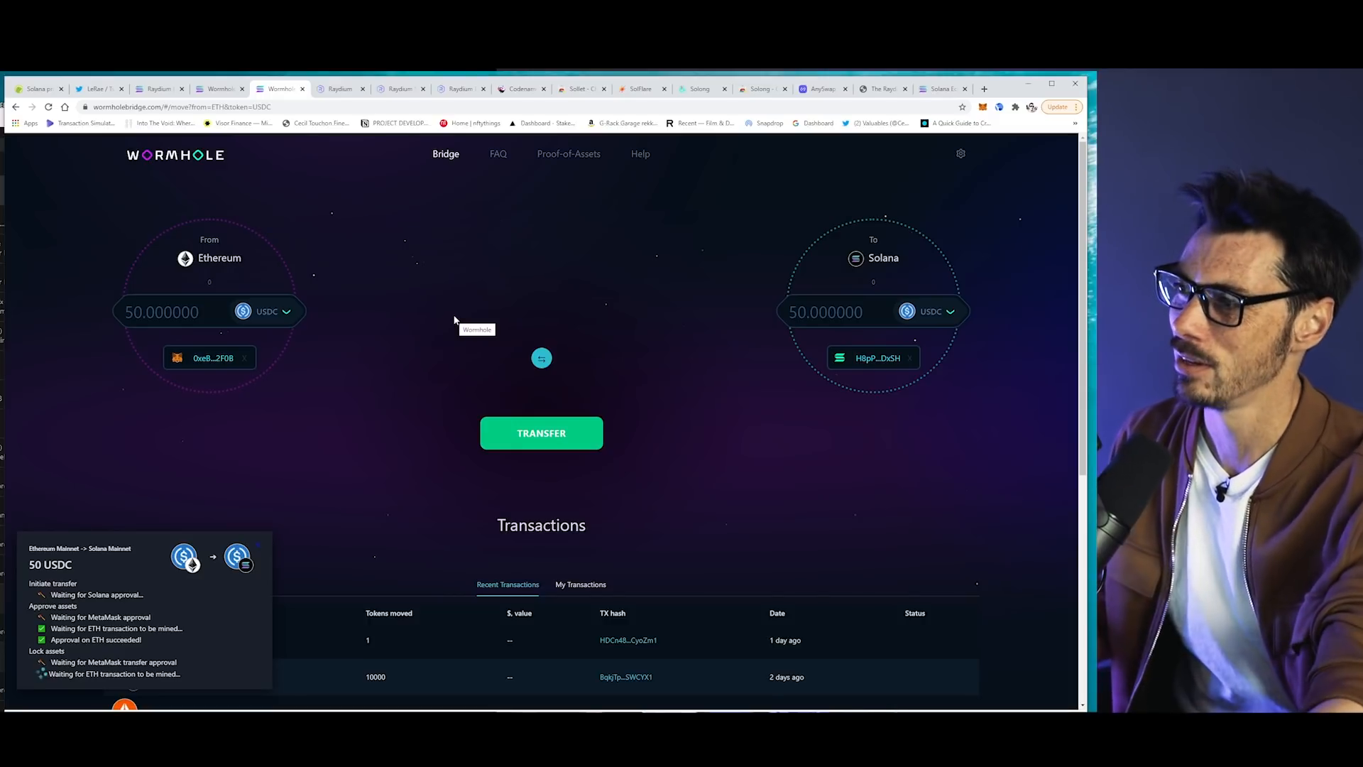
mouse_move(447, 338)
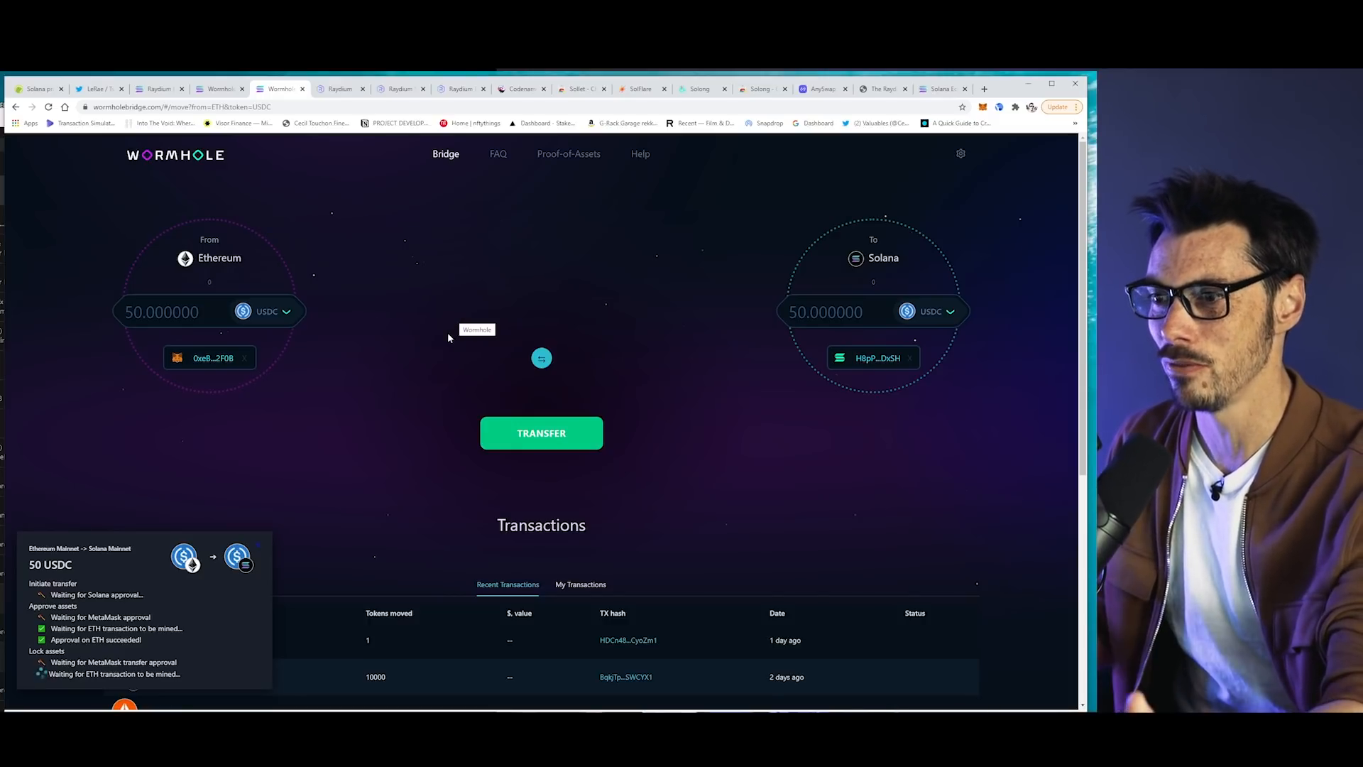
mouse_move(534, 382)
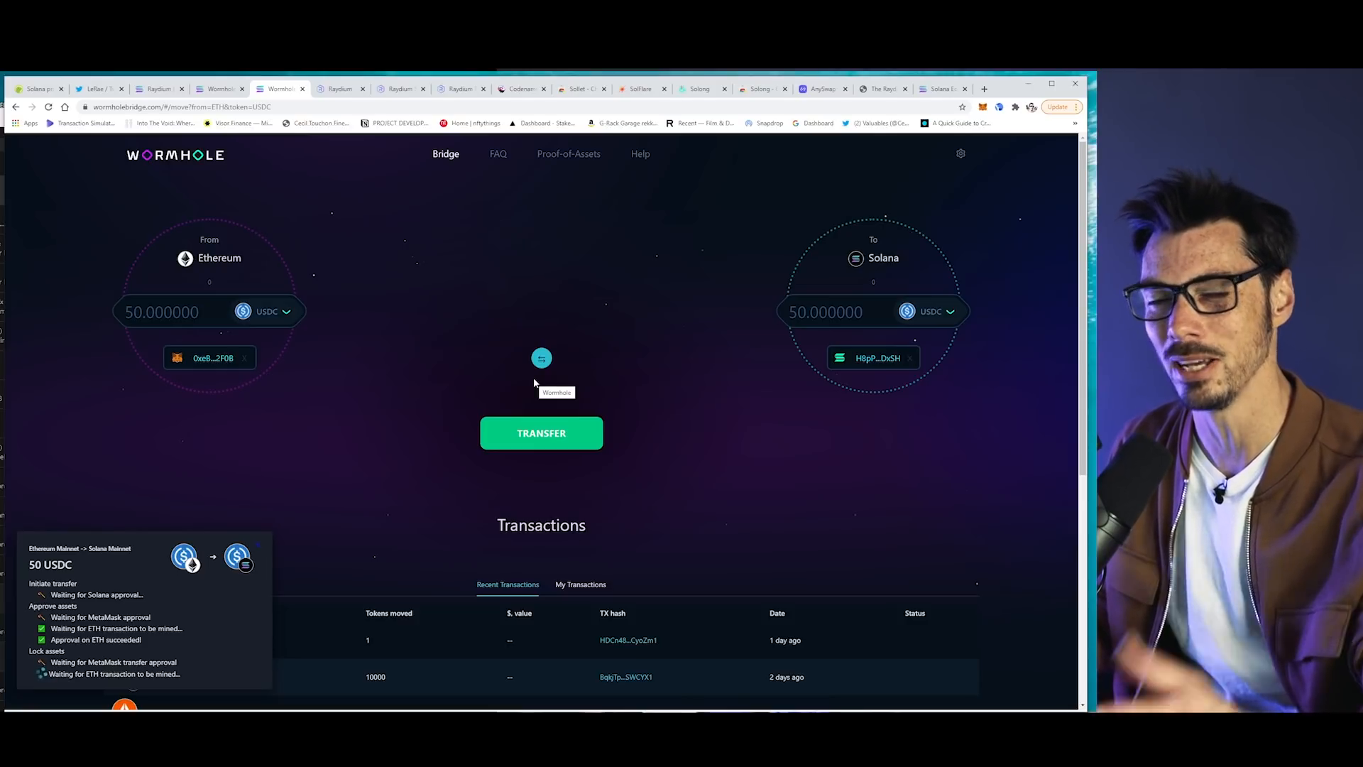
mouse_move(537, 388)
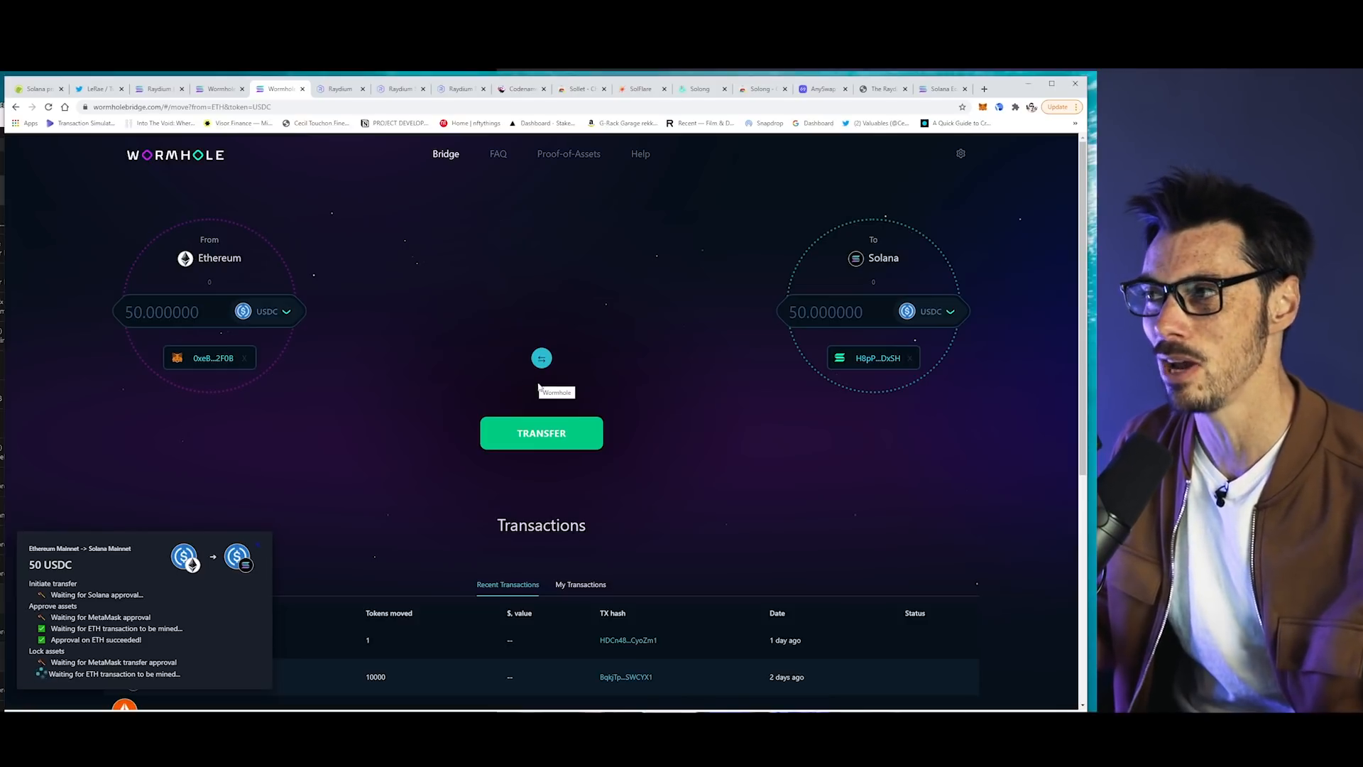
mouse_move(772, 216)
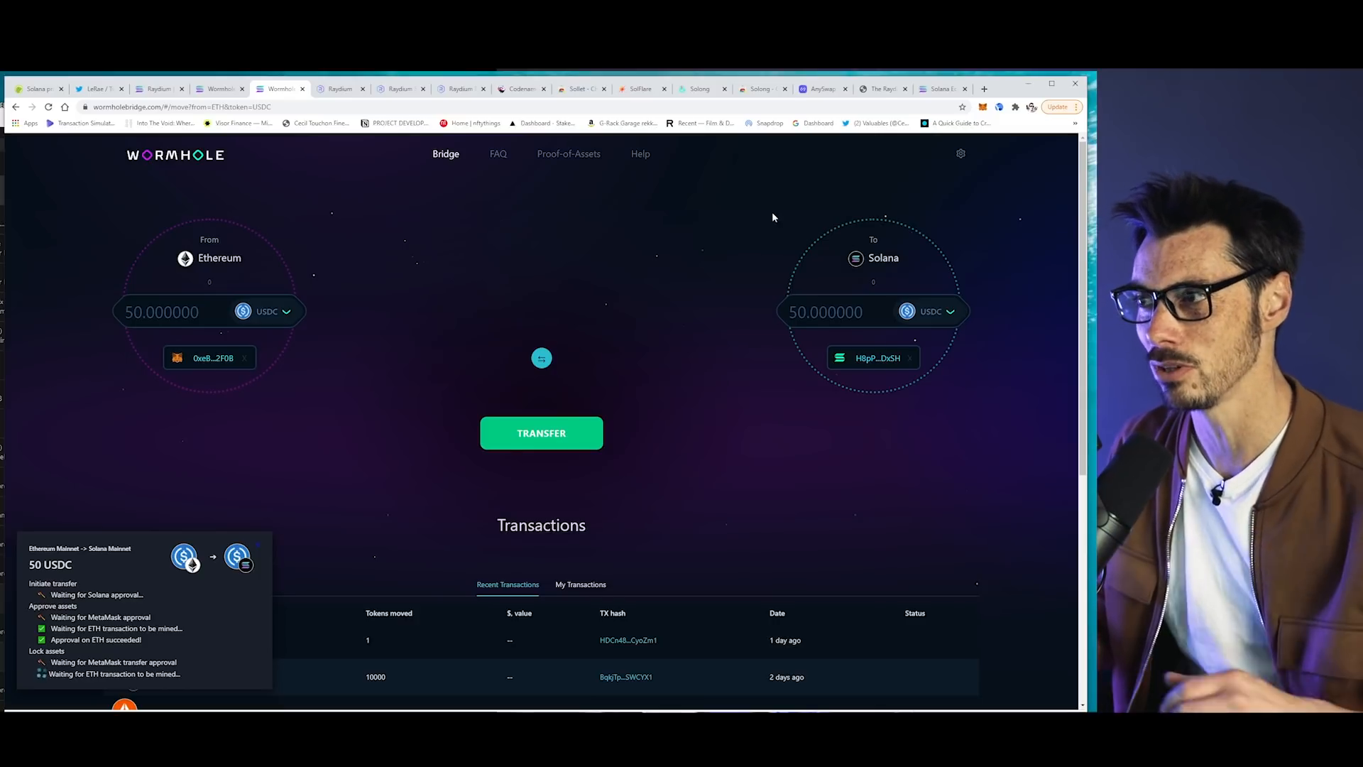
- Show AnySwap's ETH→ANY swap page and browse the token selector without choosing a token
click(822, 88)
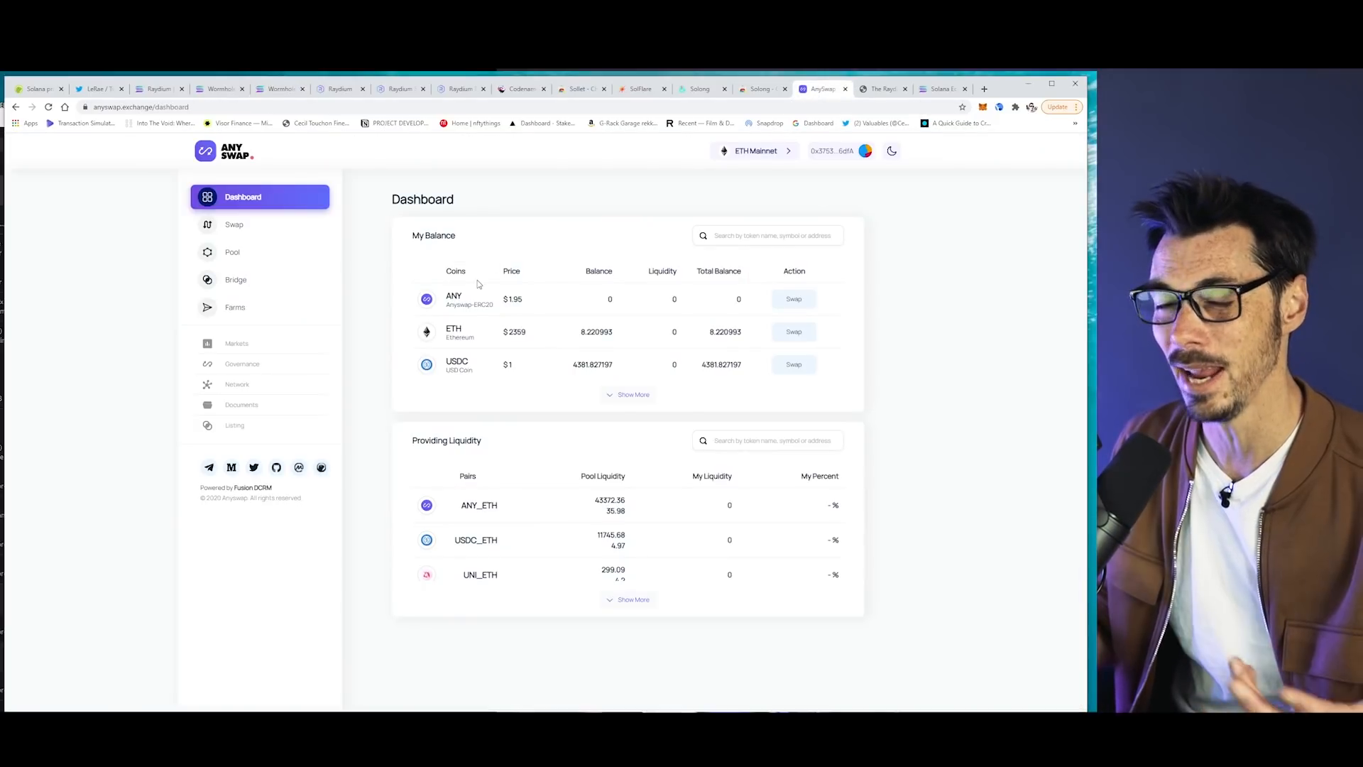
mouse_move(402, 317)
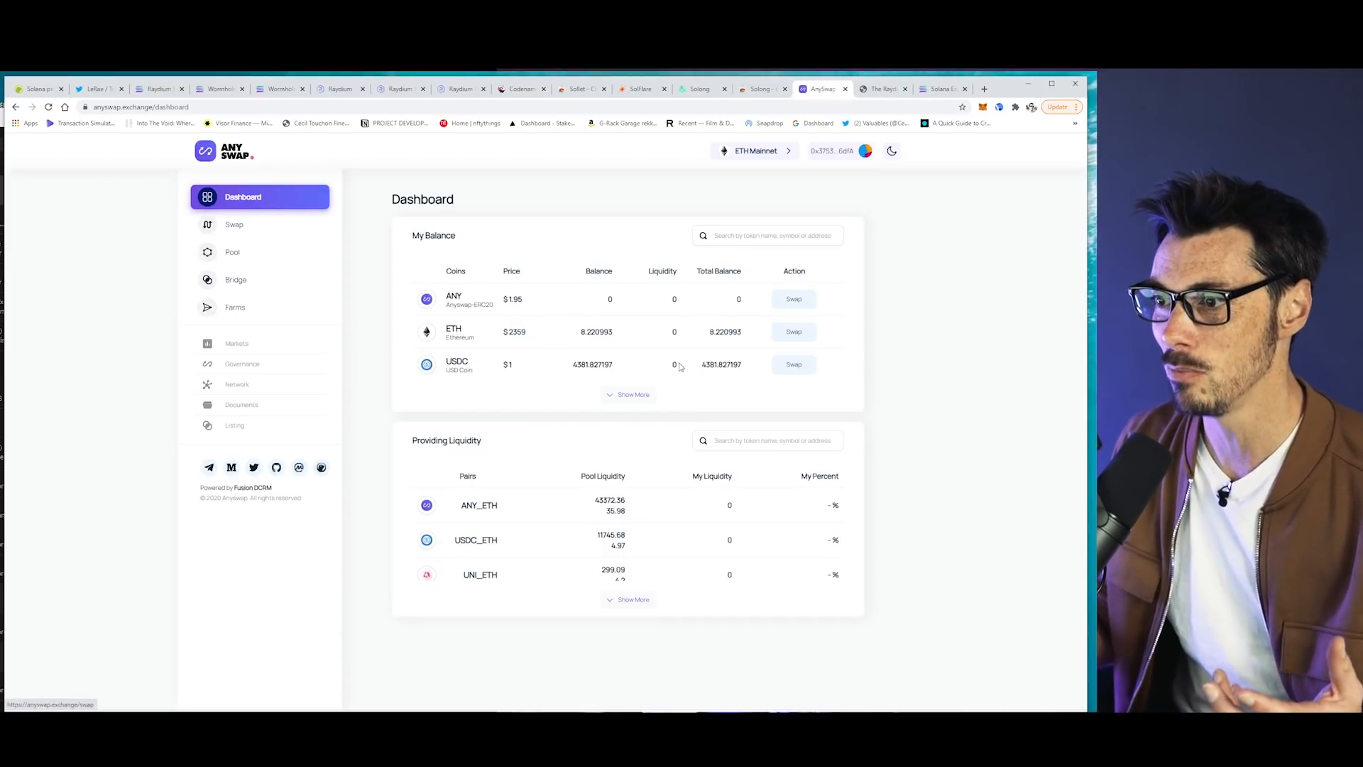
mouse_move(236, 279)
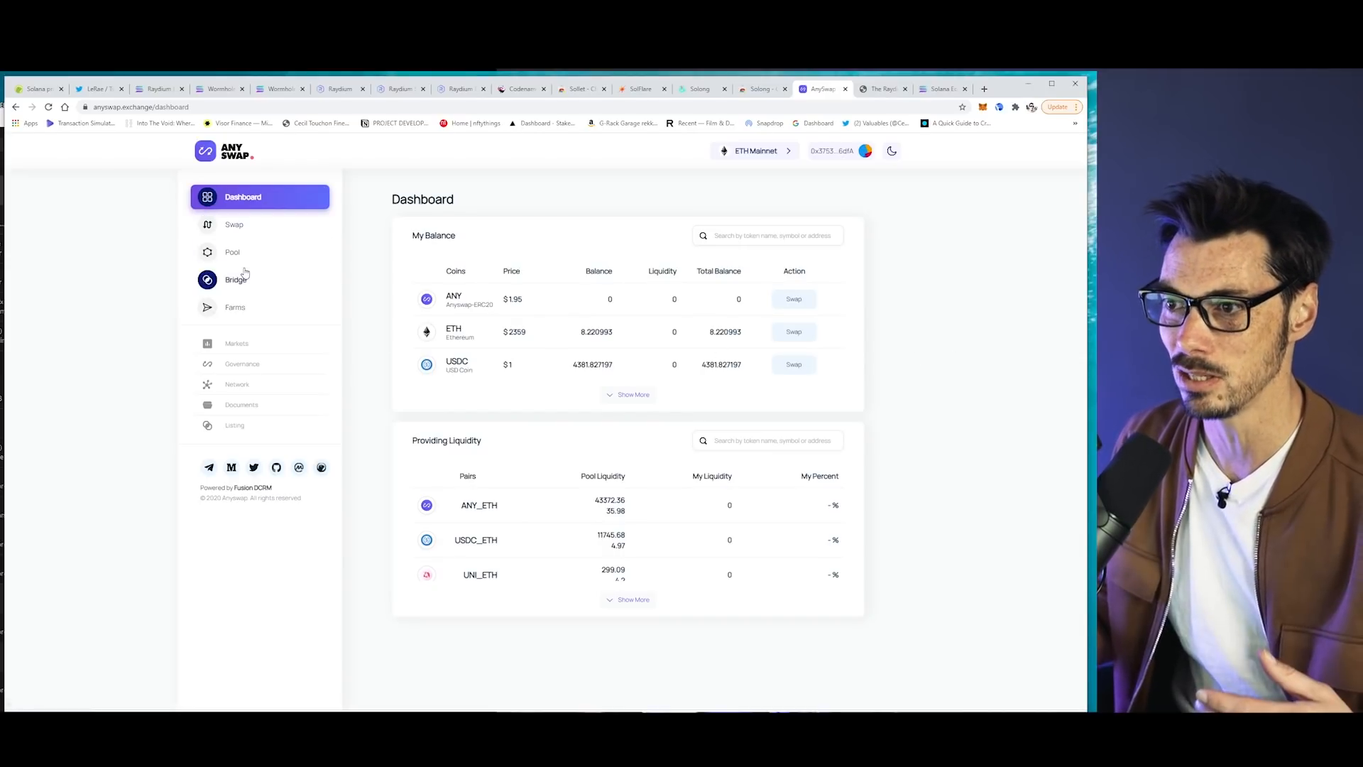
click(235, 224)
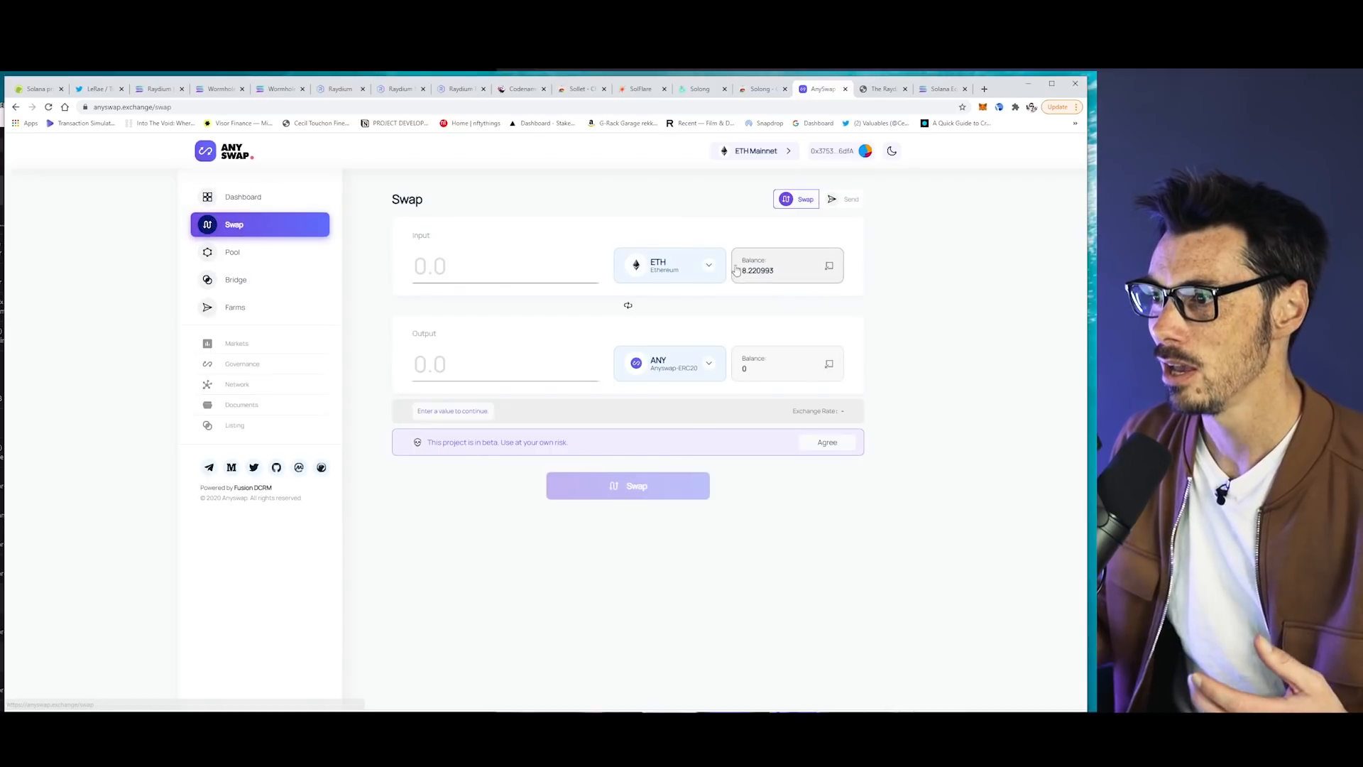
click(668, 264)
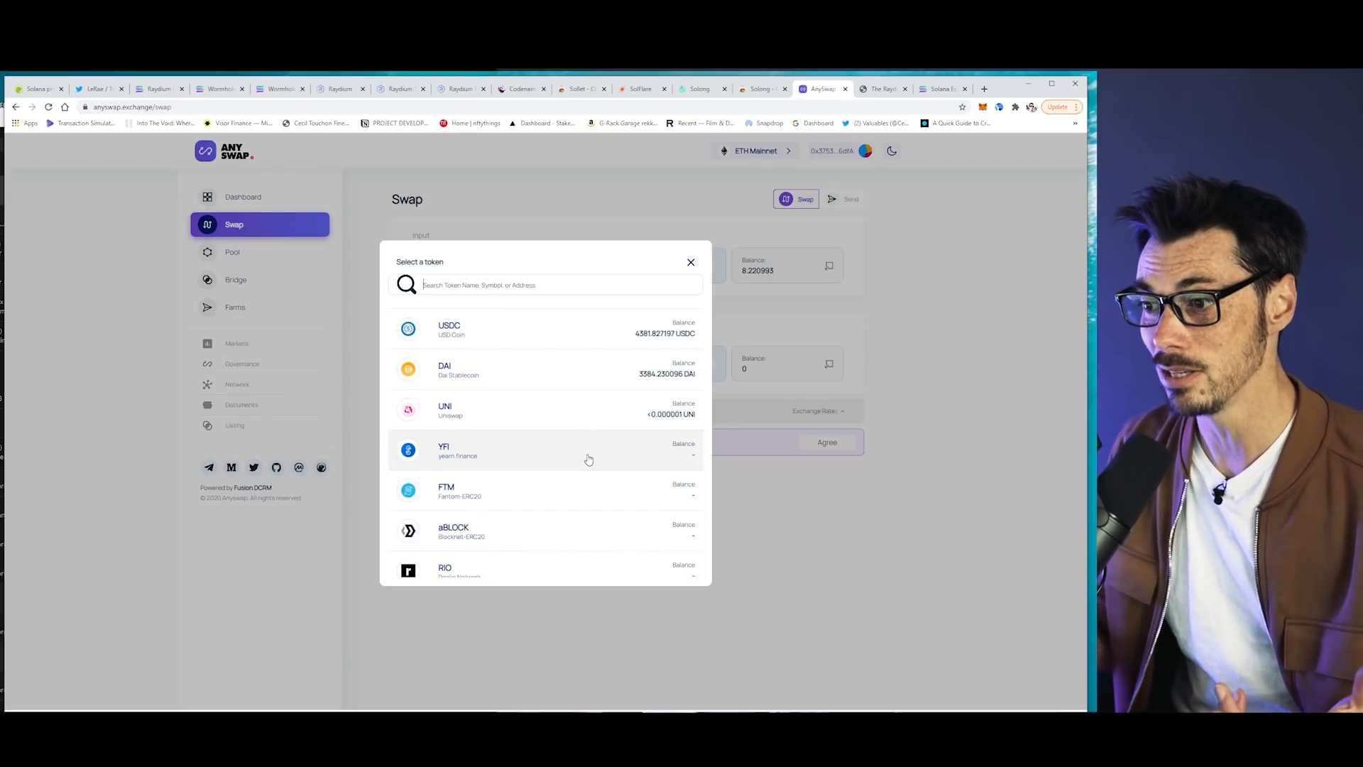
scroll(down, 3)
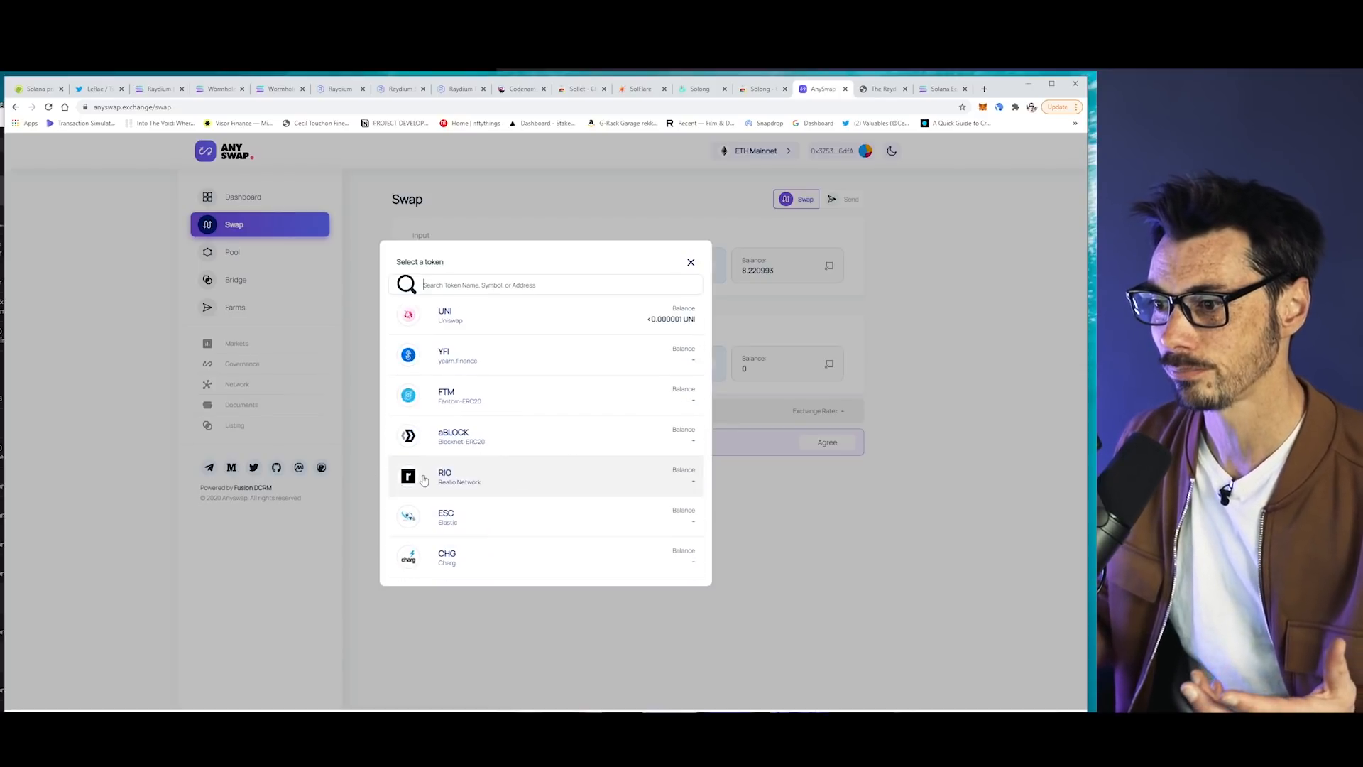
click(690, 261)
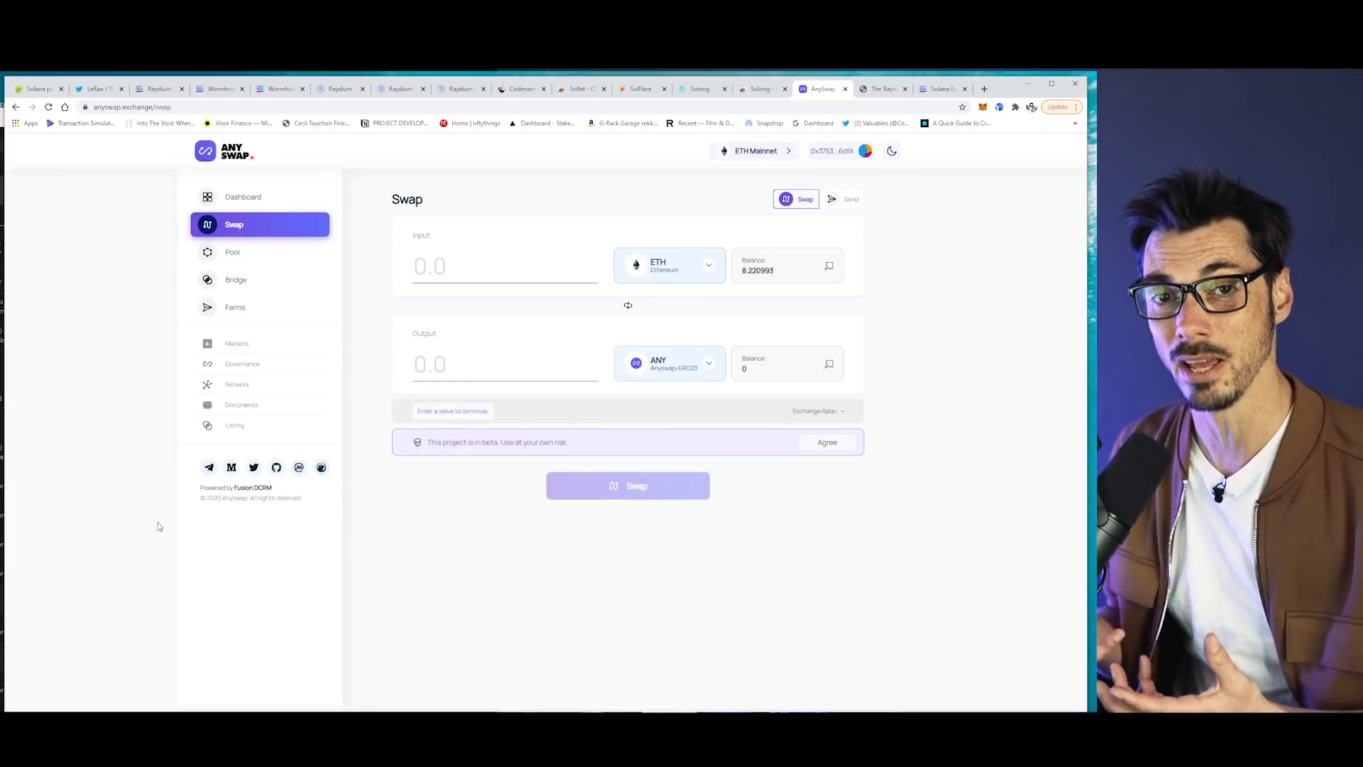
mouse_move(269, 253)
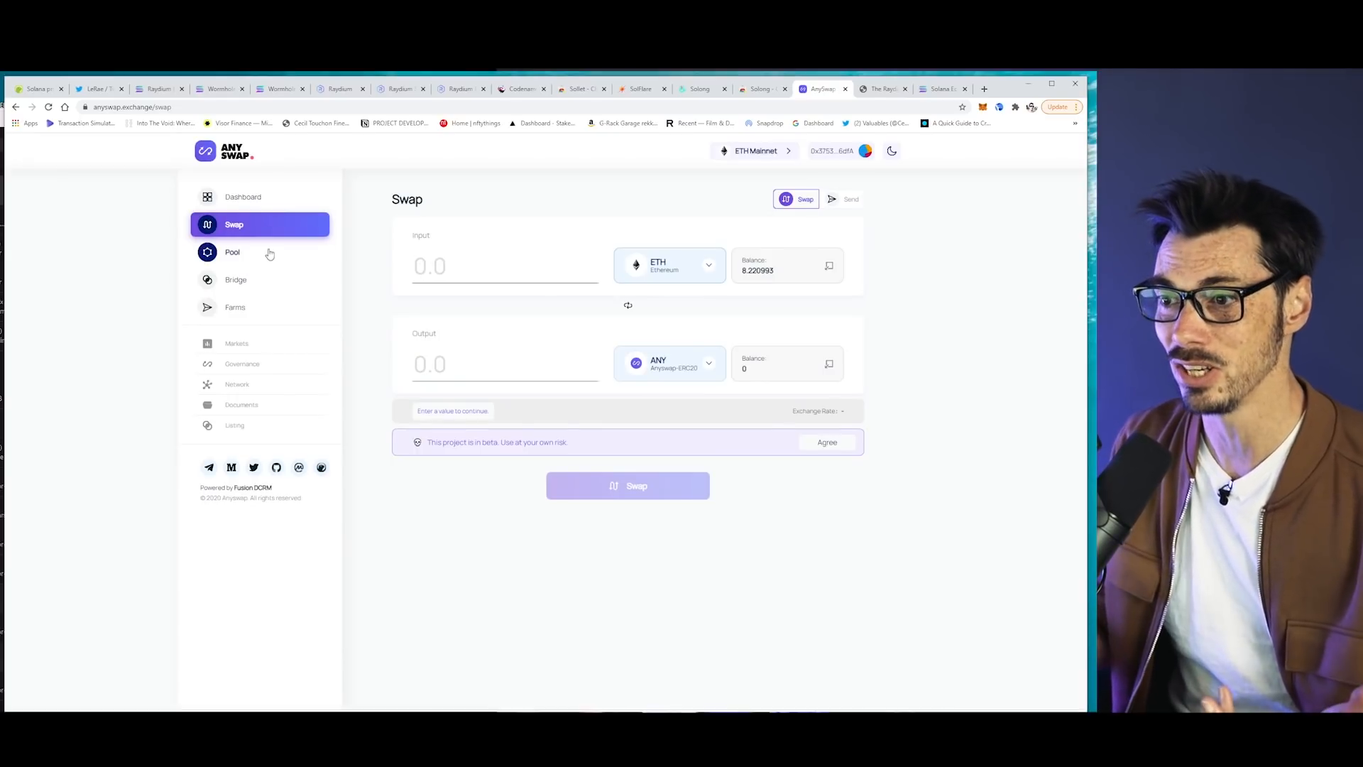
- Show AnySwap's bridge deposit page set to deposit BTC for anyBTC
click(236, 280)
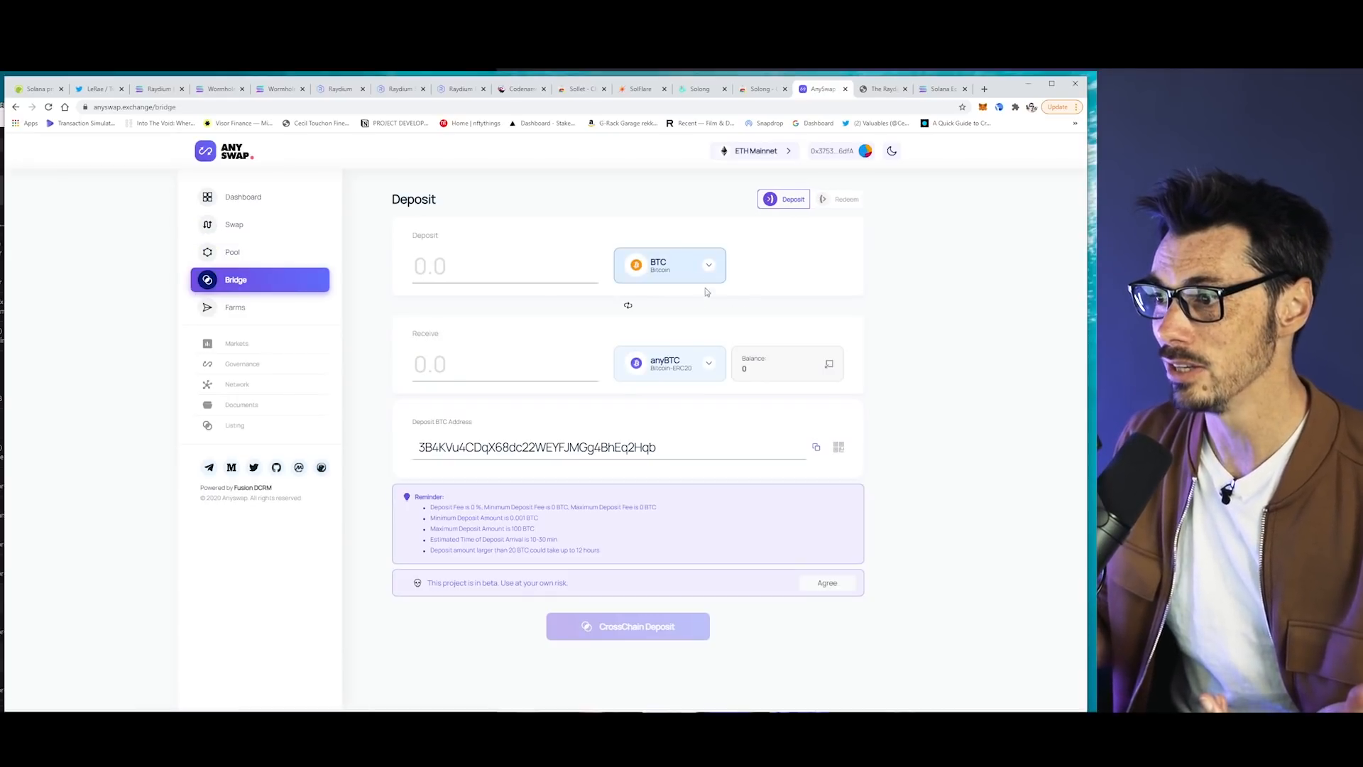
mouse_move(924, 519)
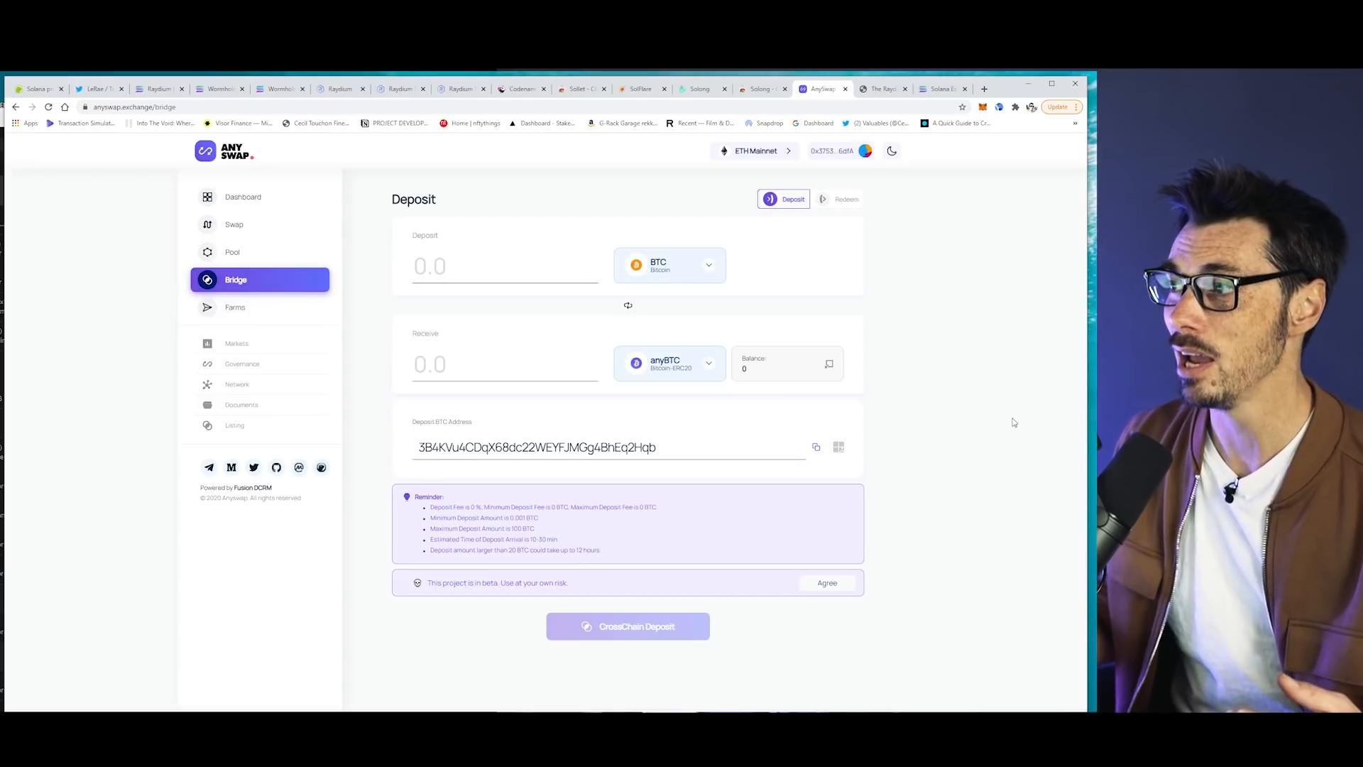
mouse_move(1012, 376)
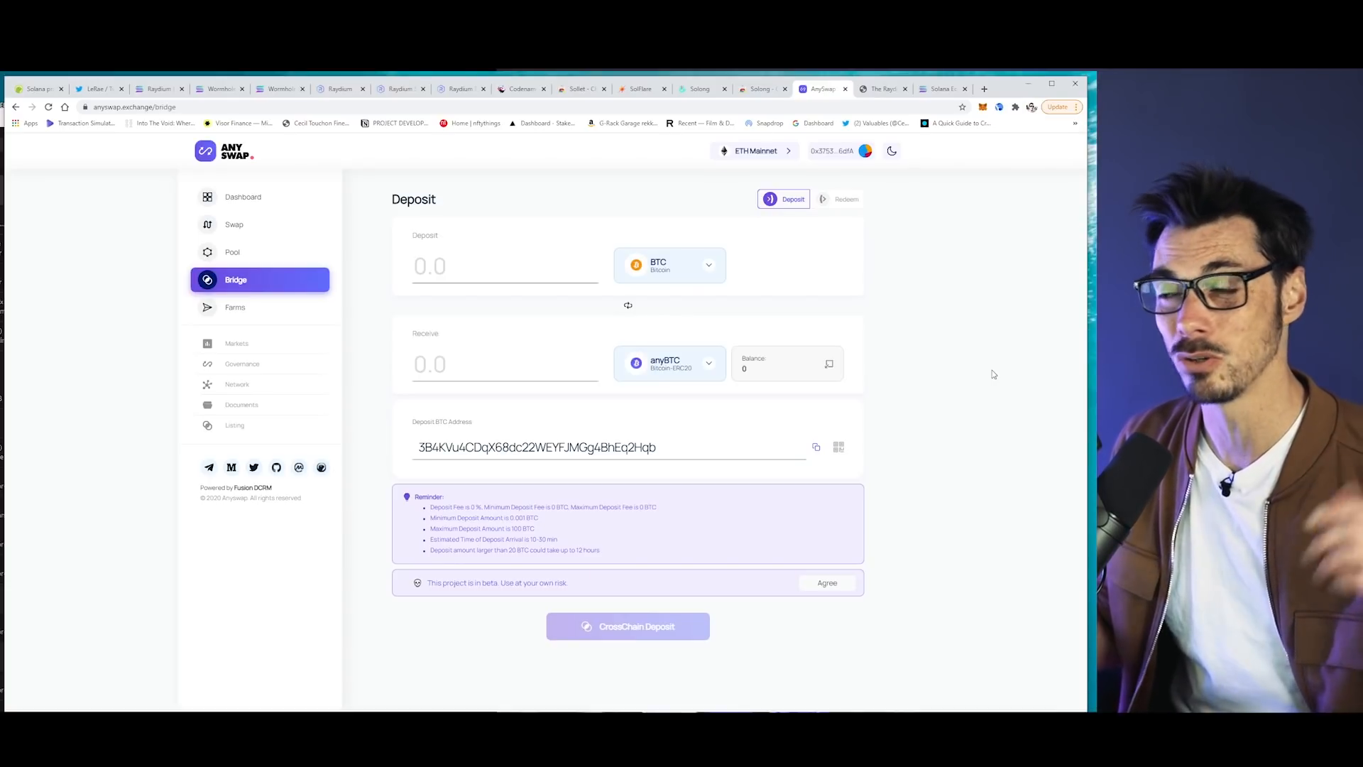
mouse_move(222, 257)
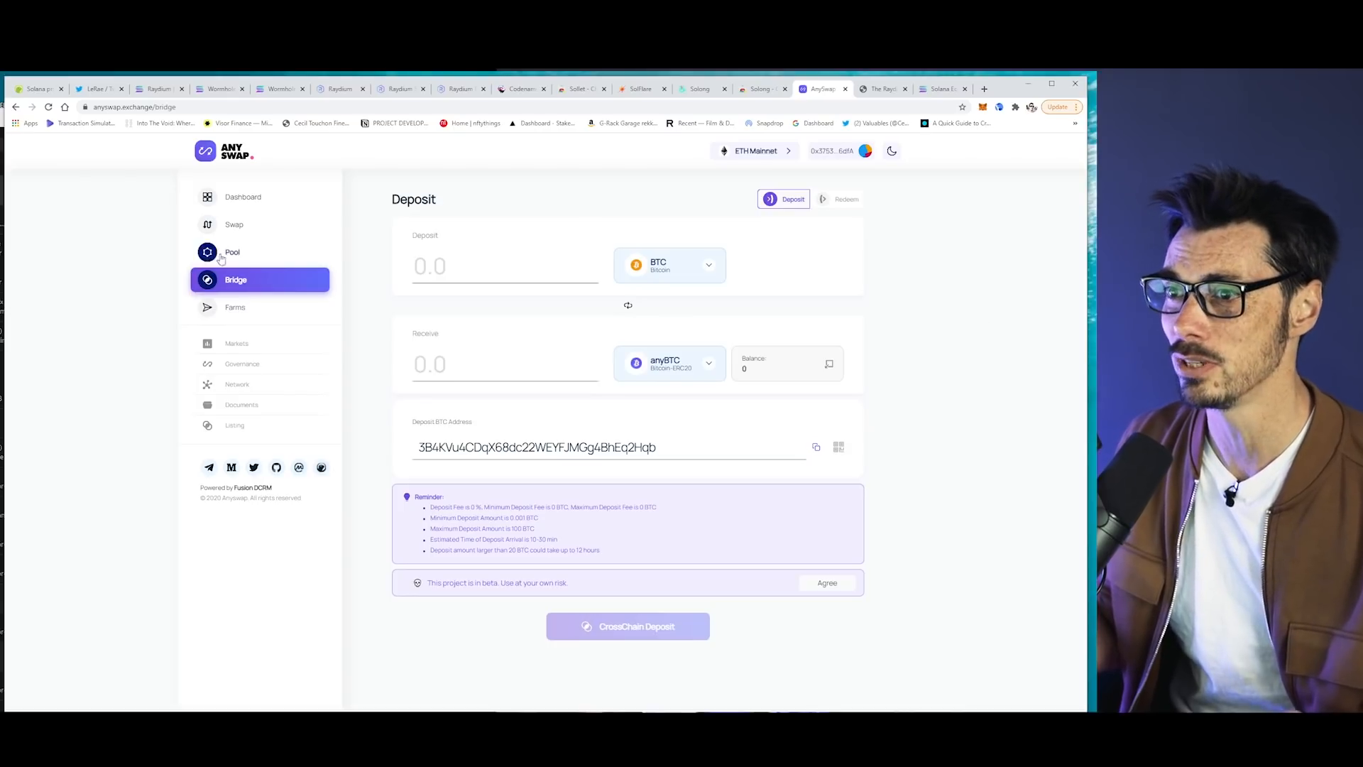
mouse_move(78, 223)
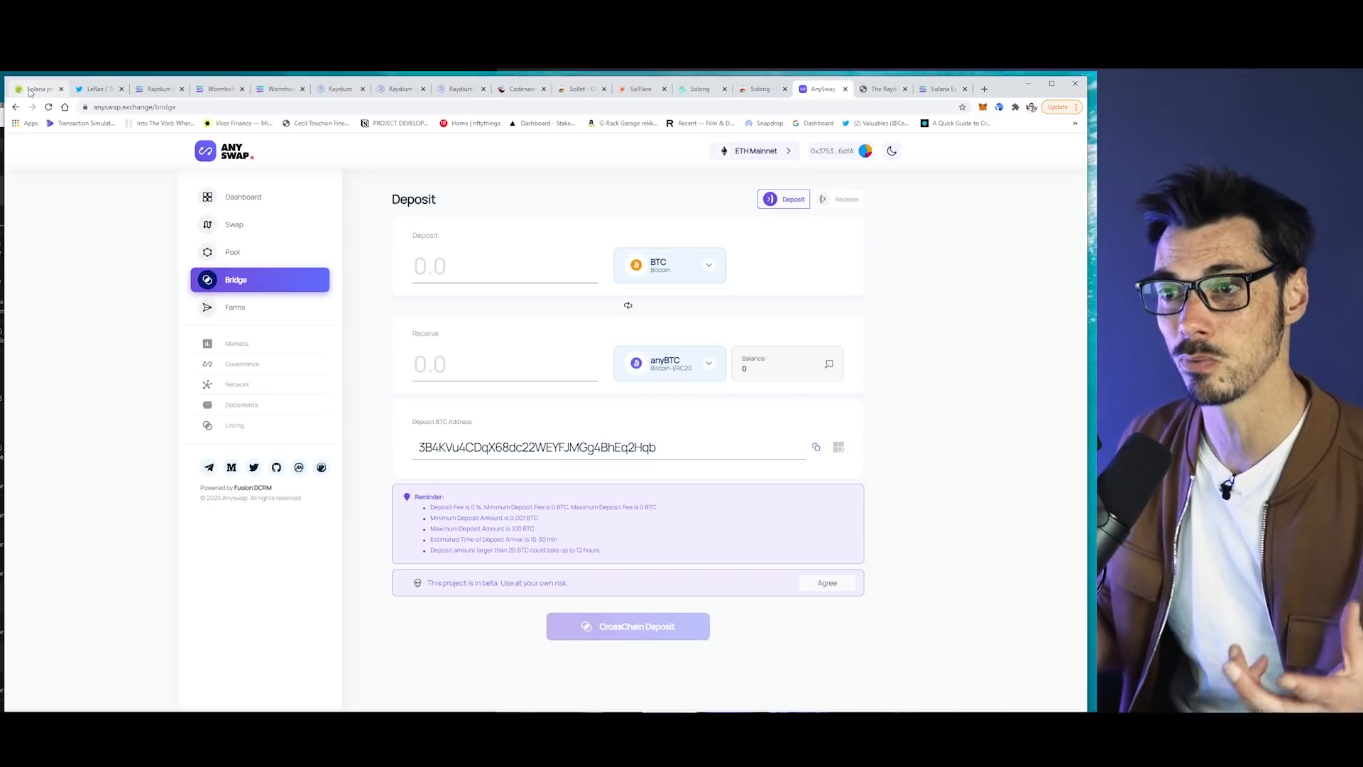
- Reach CoinGecko's Solana (SOL) page via the rankings and view its 90-day and 180-day price charts
click(34, 89)
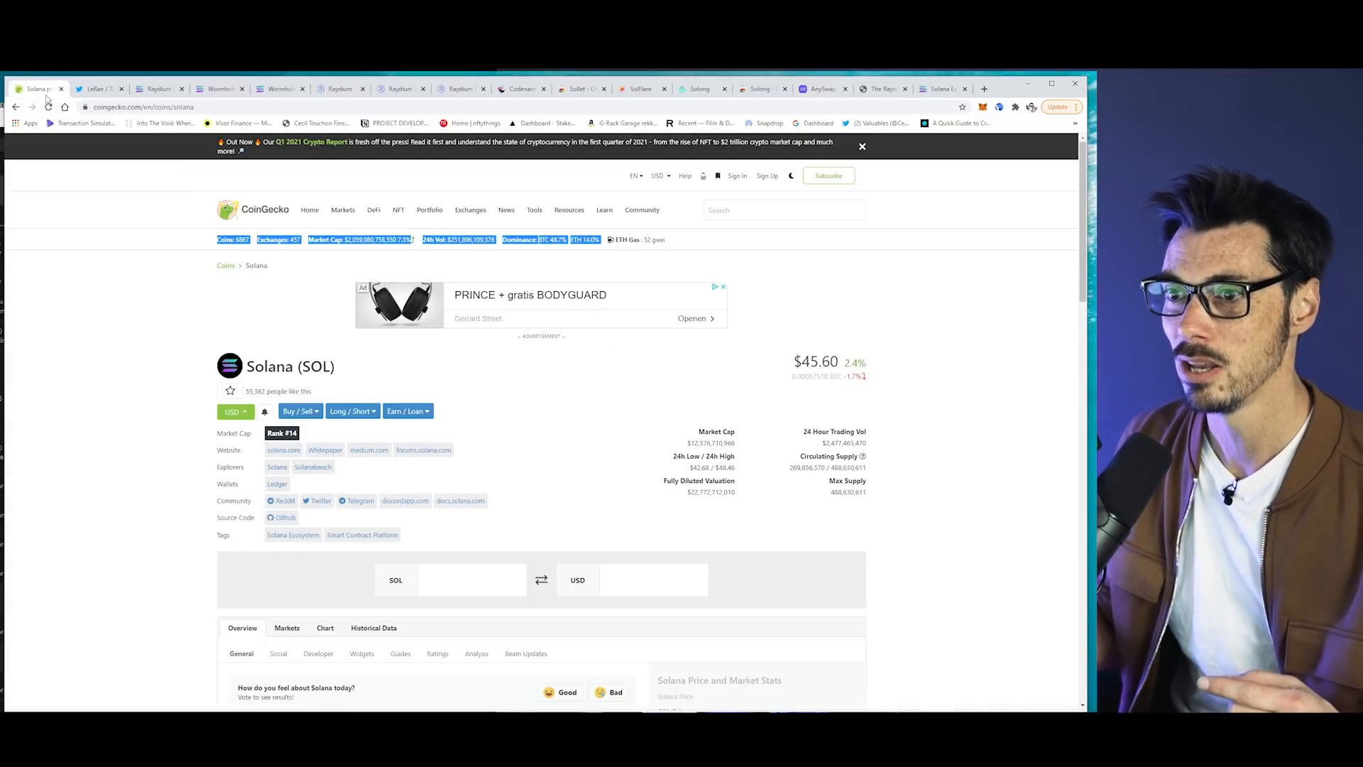
click(253, 210)
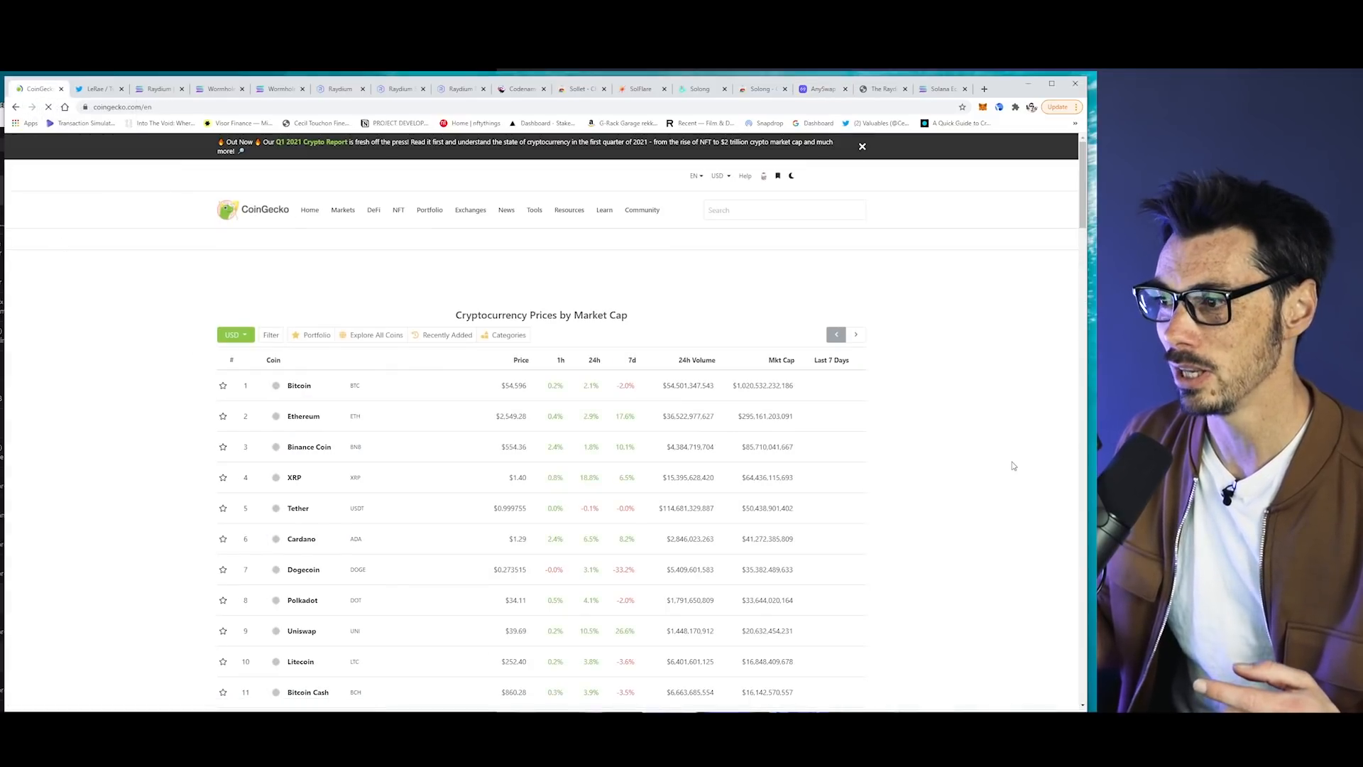
scroll(down, 3)
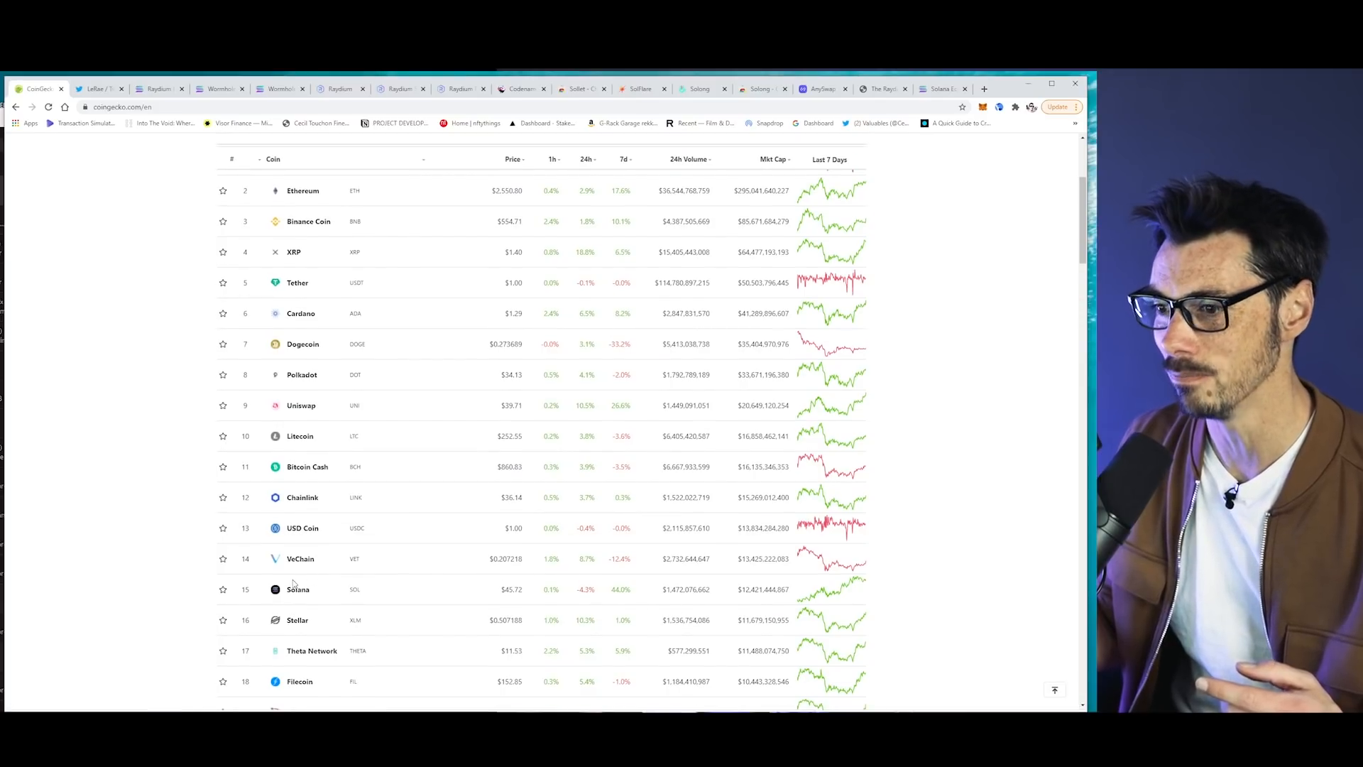
click(296, 588)
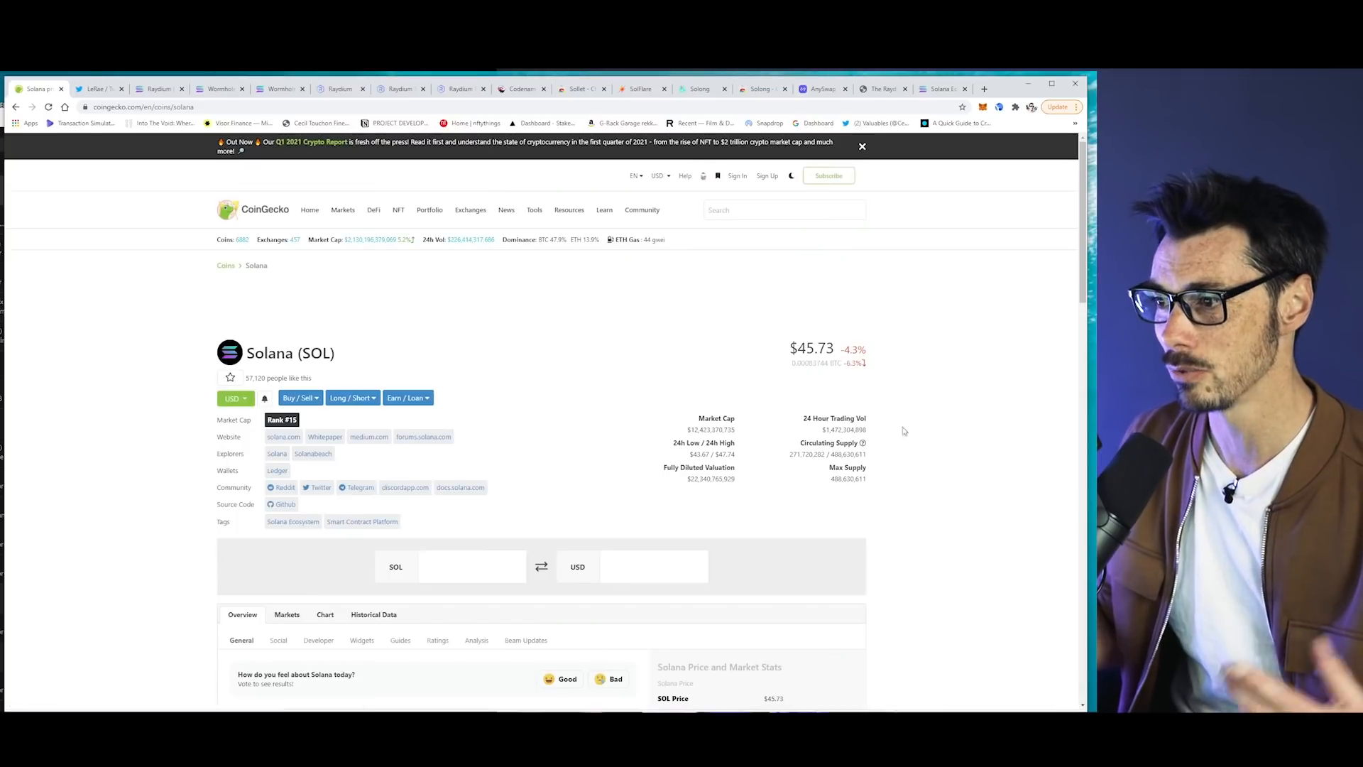
scroll(down, 3)
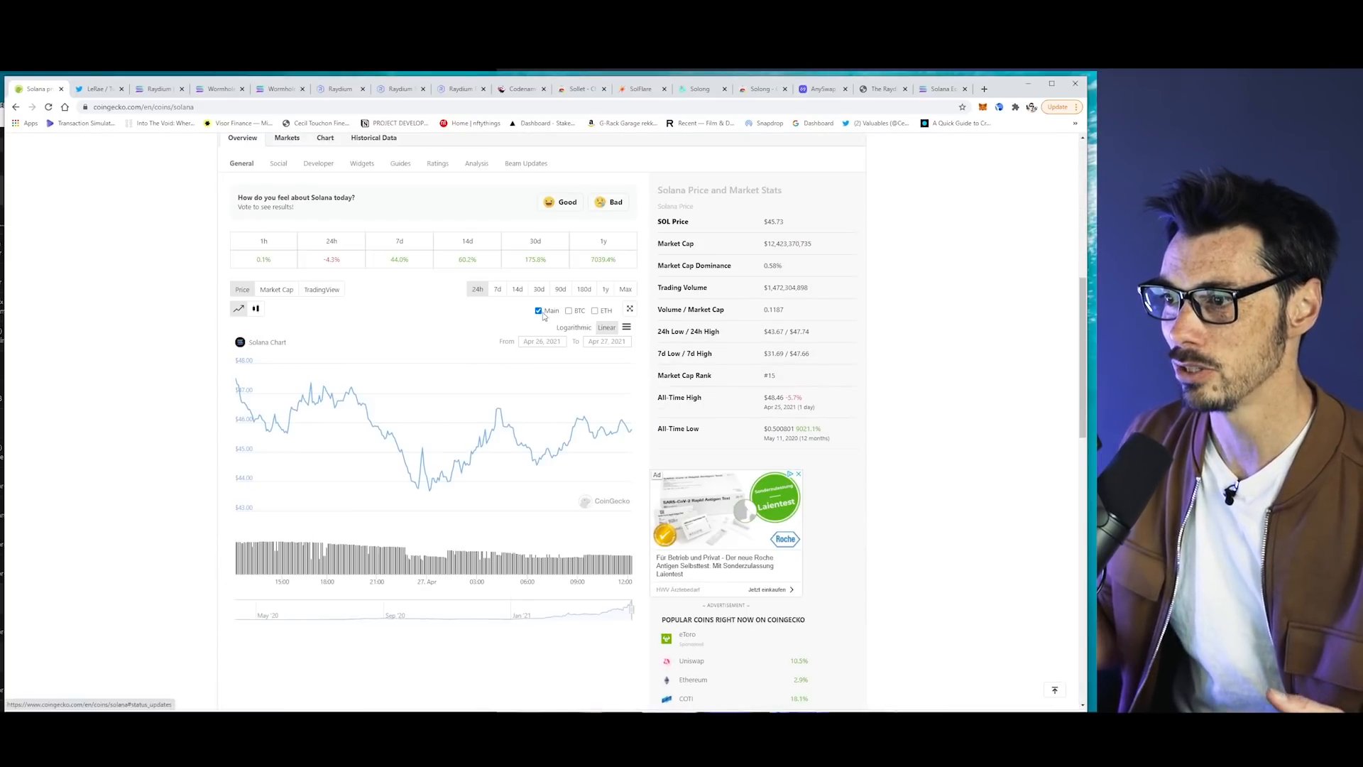
click(559, 289)
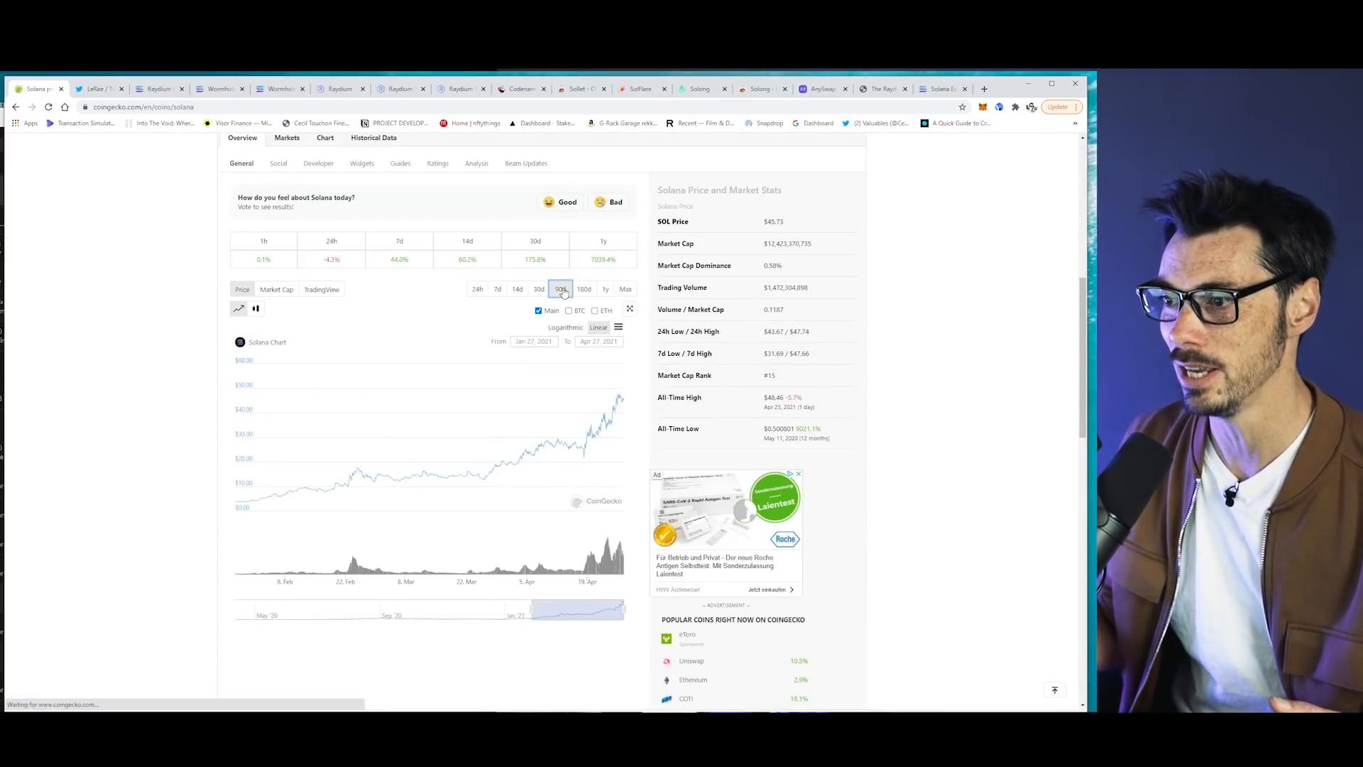
click(584, 288)
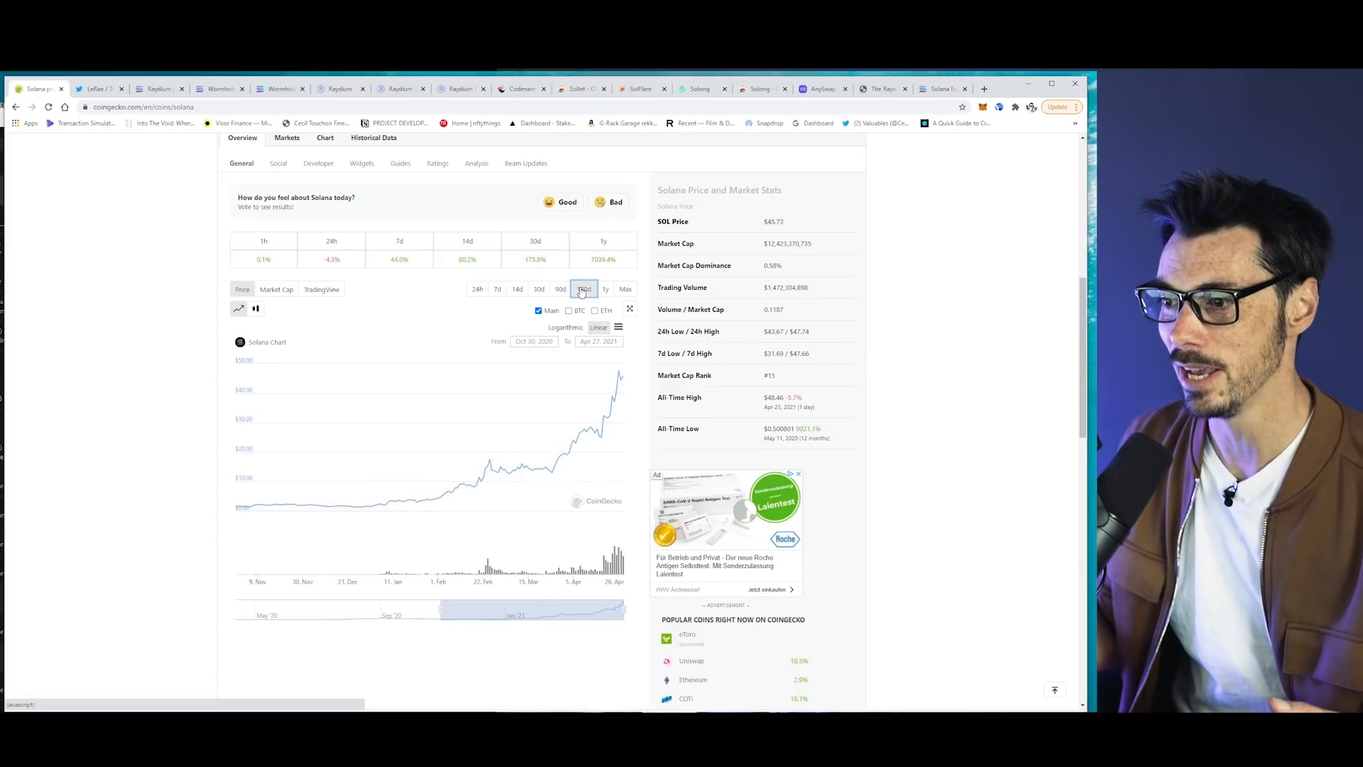
mouse_move(581, 392)
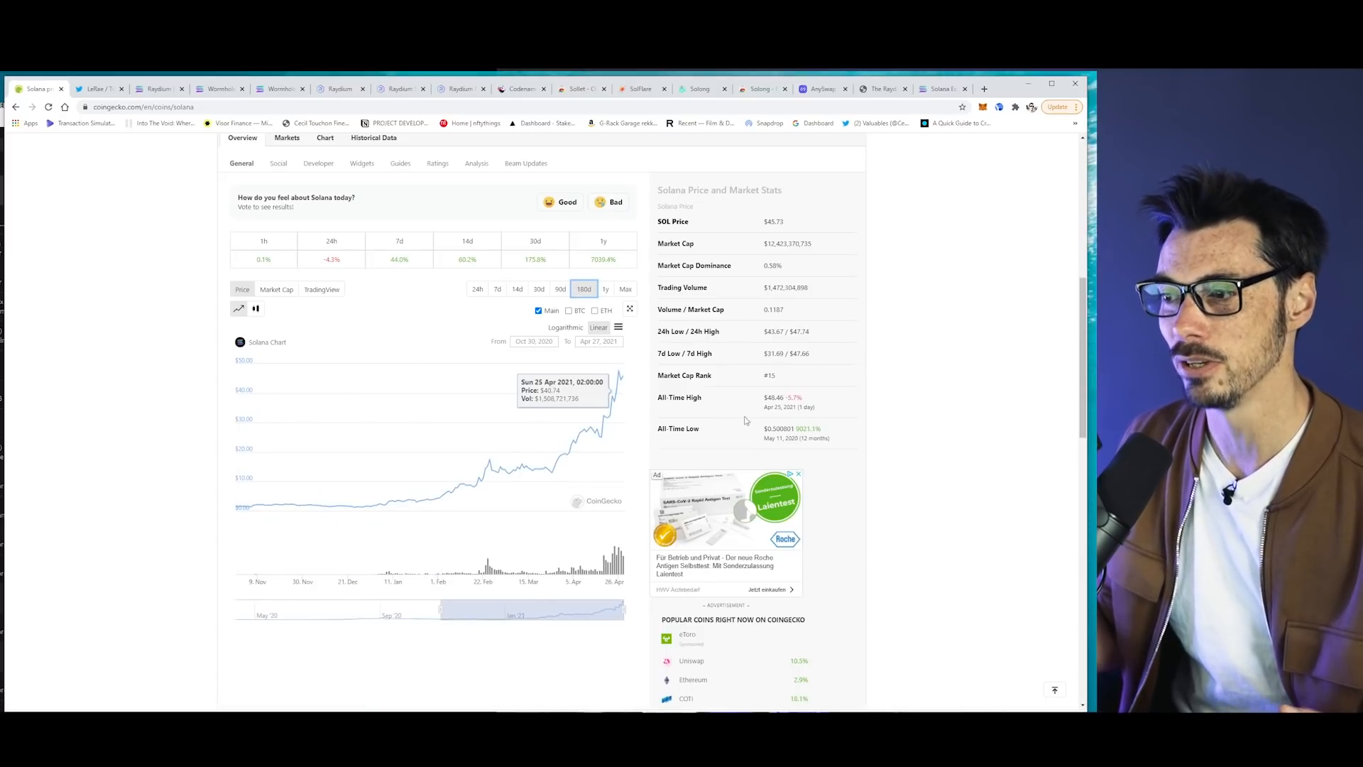
mouse_move(534, 470)
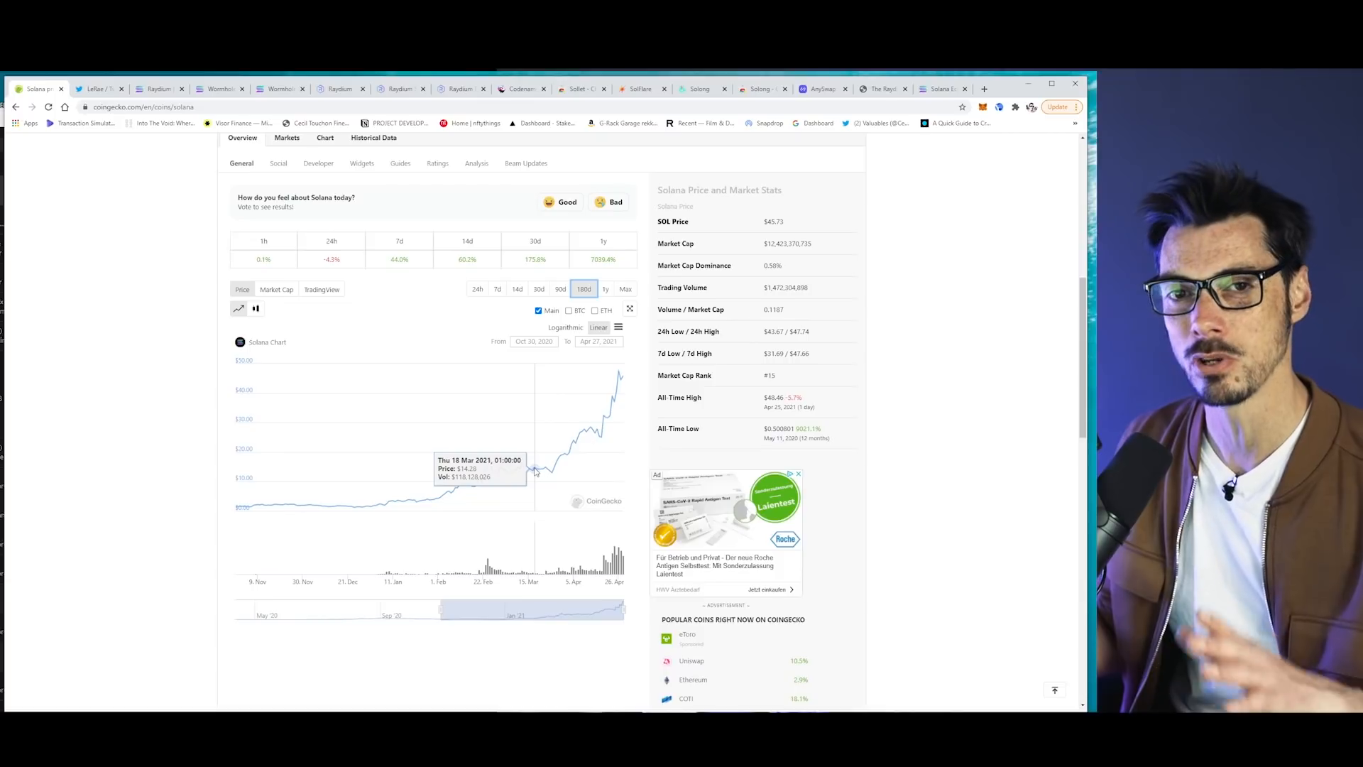
mouse_move(981, 490)
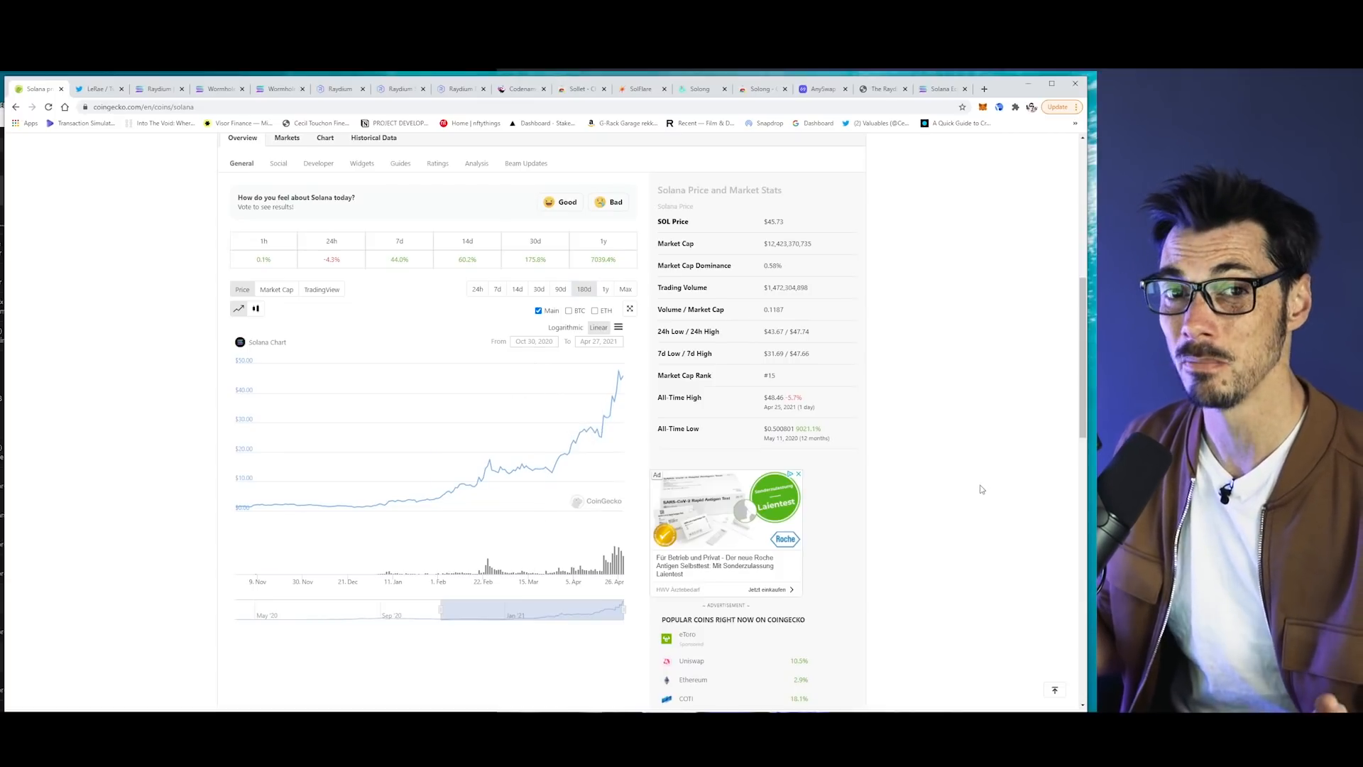
scroll(up, 3)
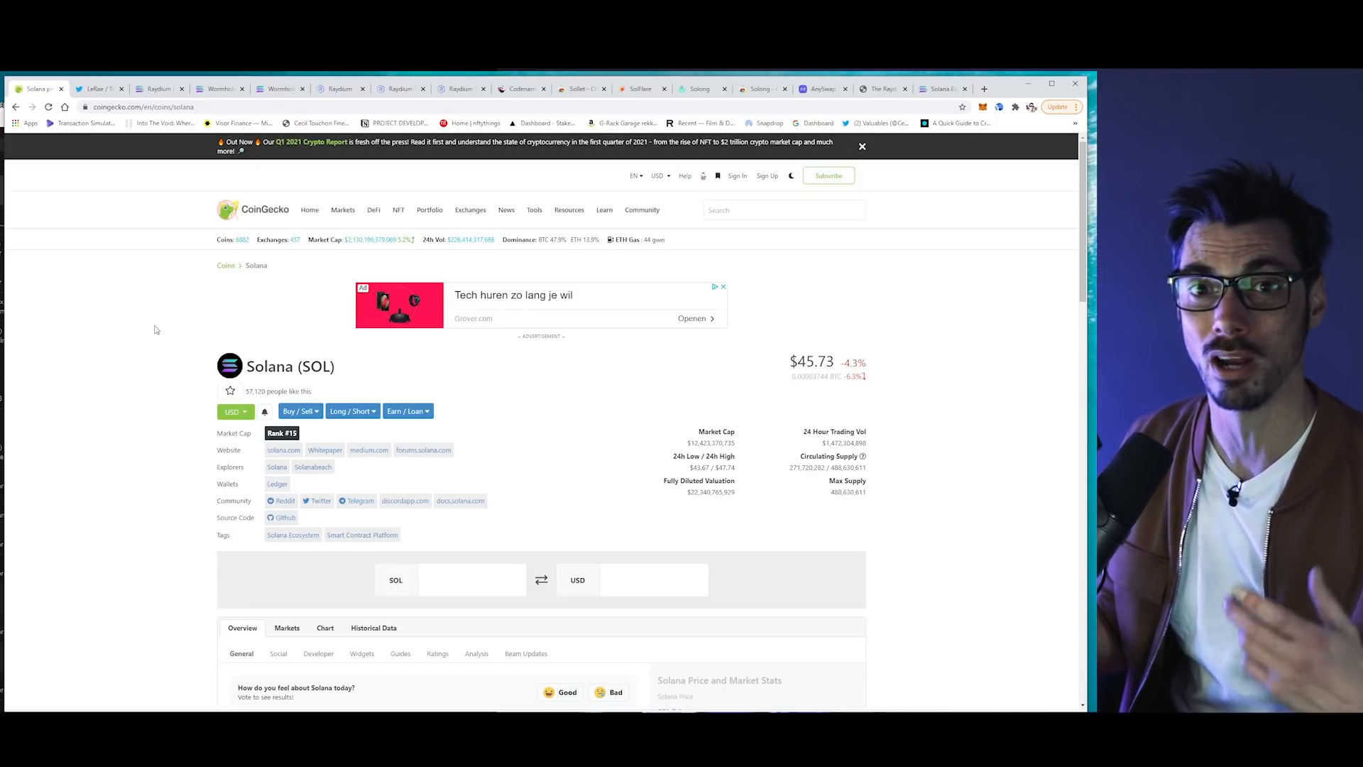
mouse_move(200, 243)
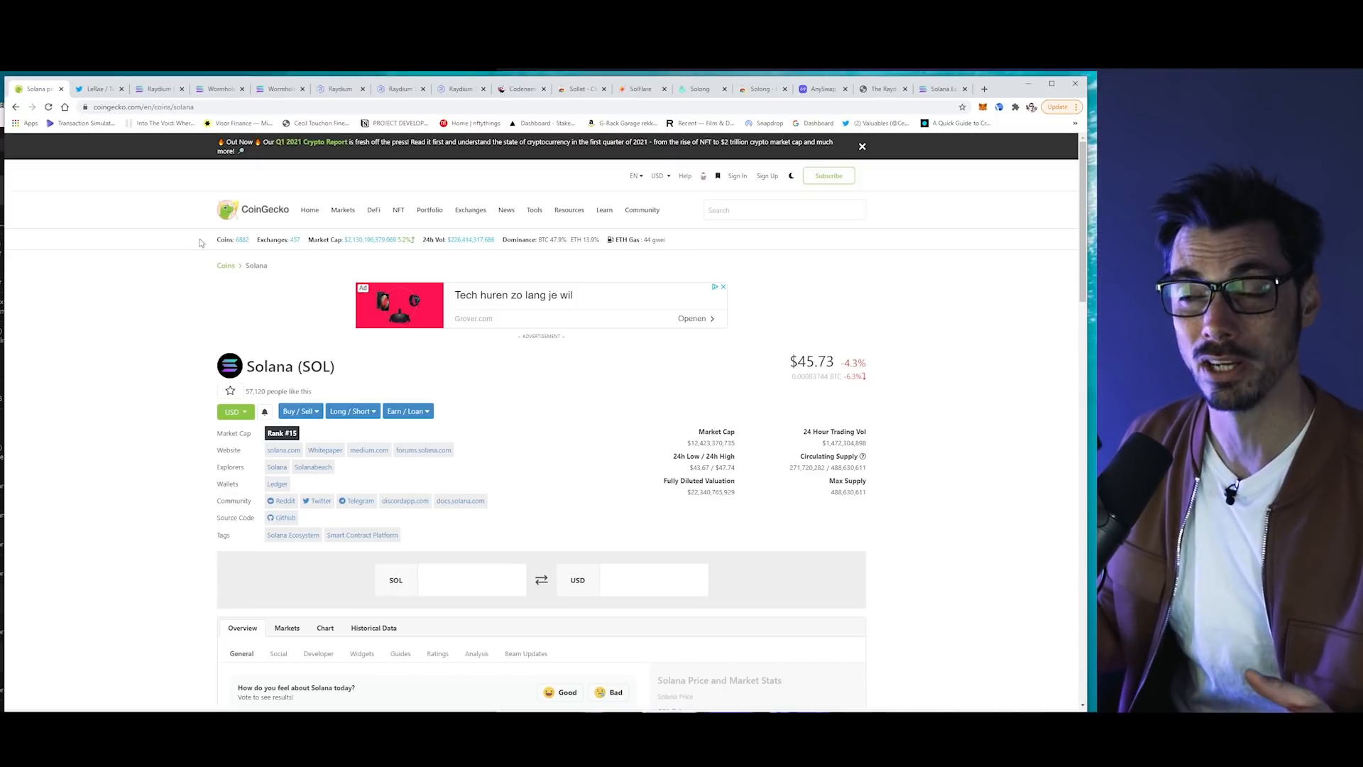
mouse_move(160, 88)
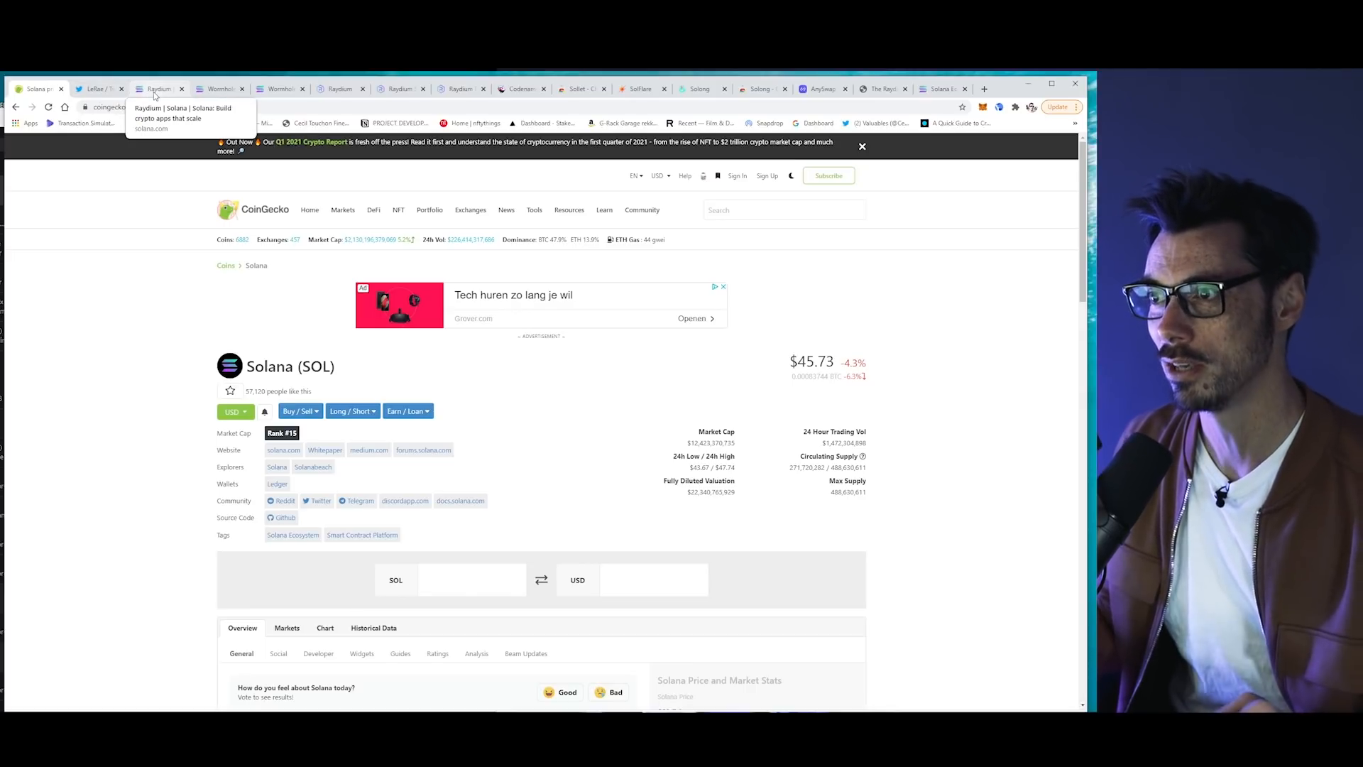
- Browse the Codename BONSAI! proposal's Raydium roadmap, then show Solana's Raydium ecosystem page
click(520, 88)
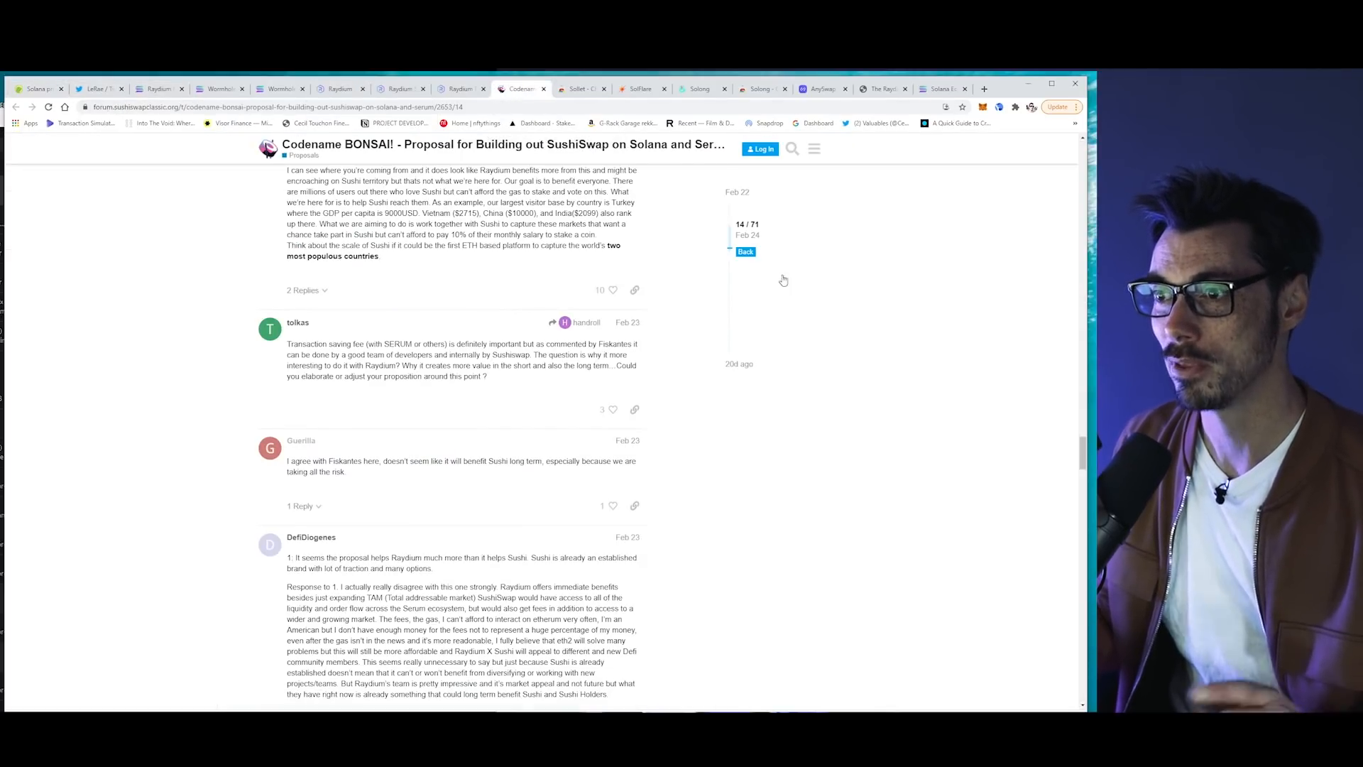
scroll(up, 3)
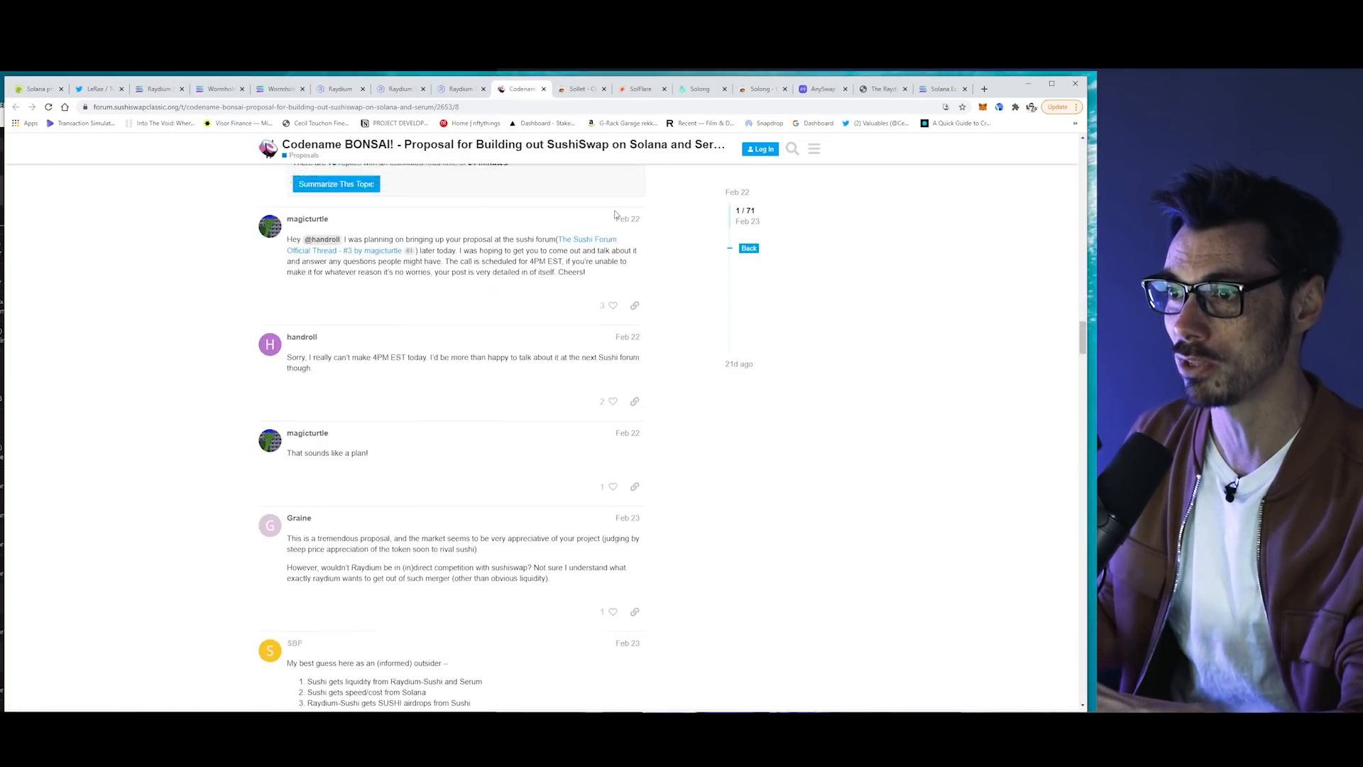
scroll(up, 3)
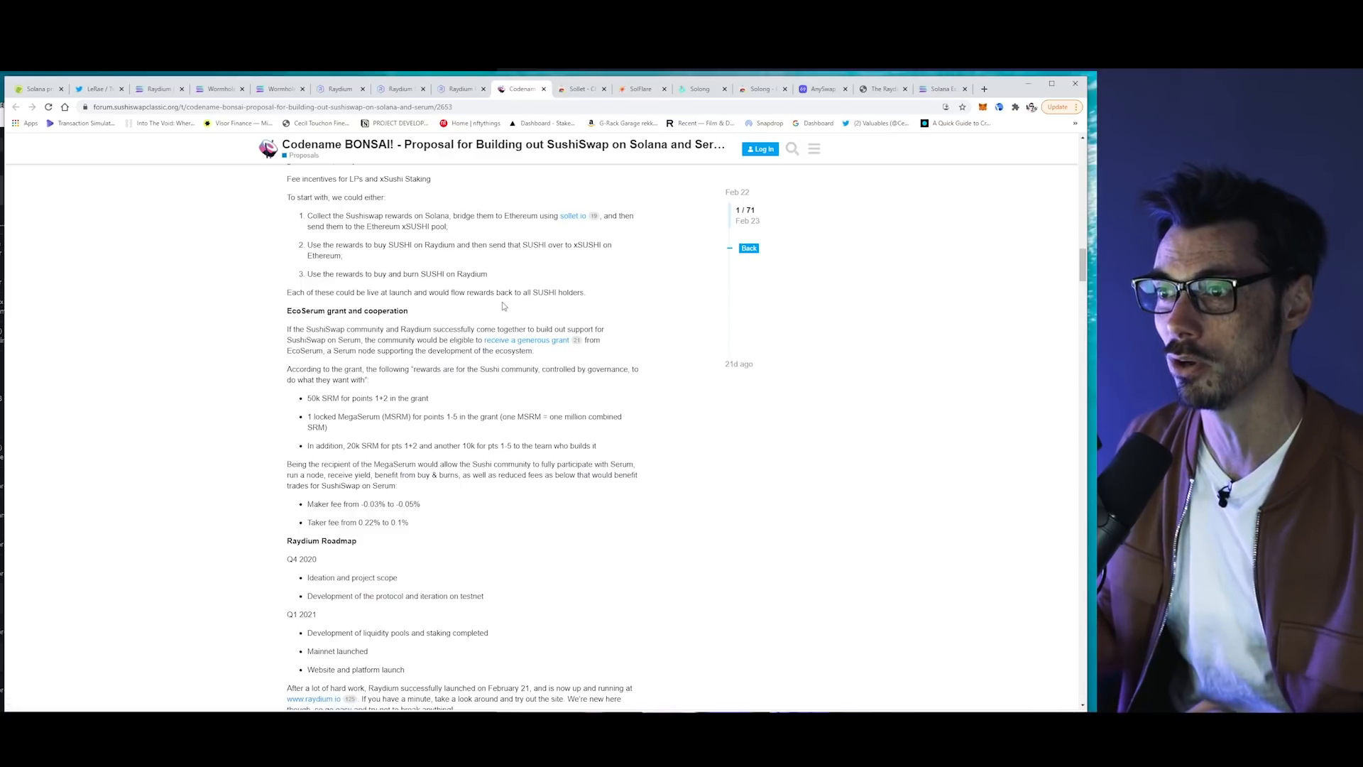
click(159, 88)
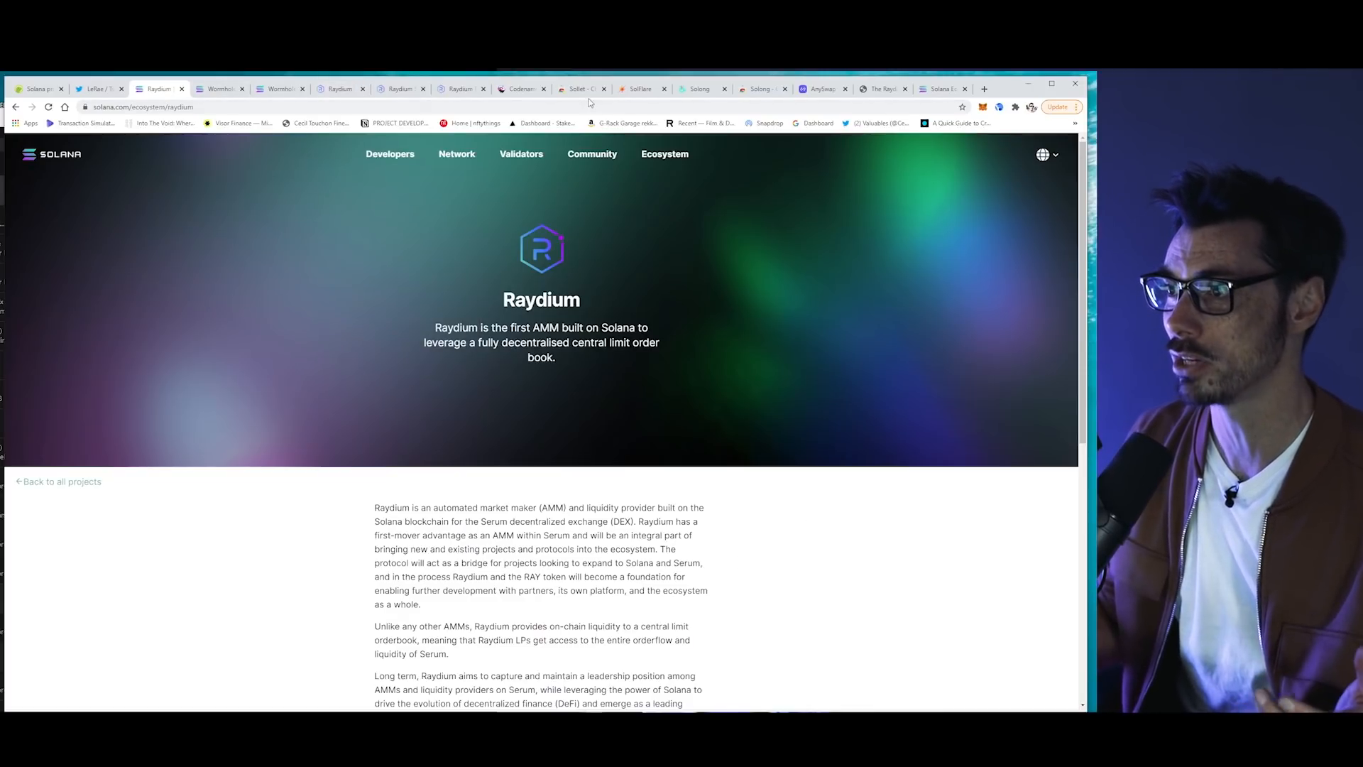
mouse_move(581, 88)
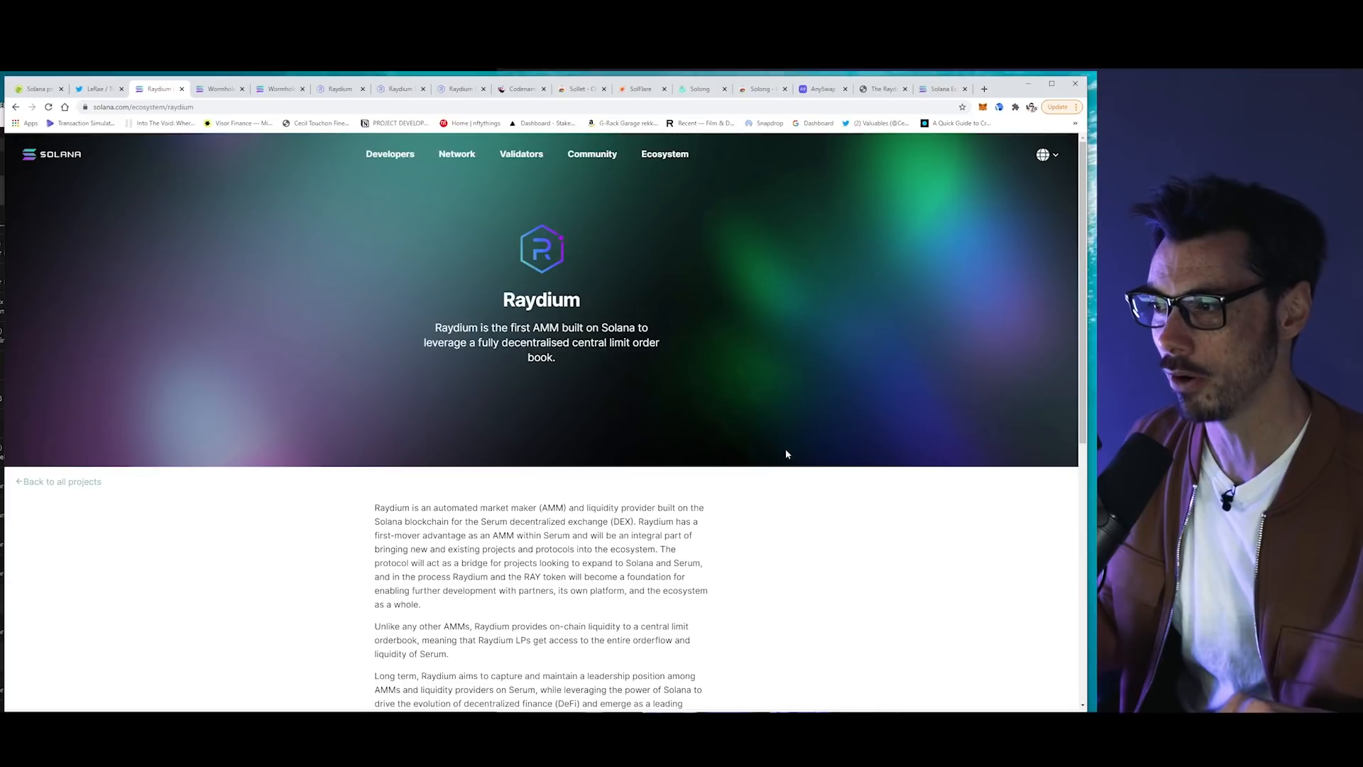
mouse_move(331, 214)
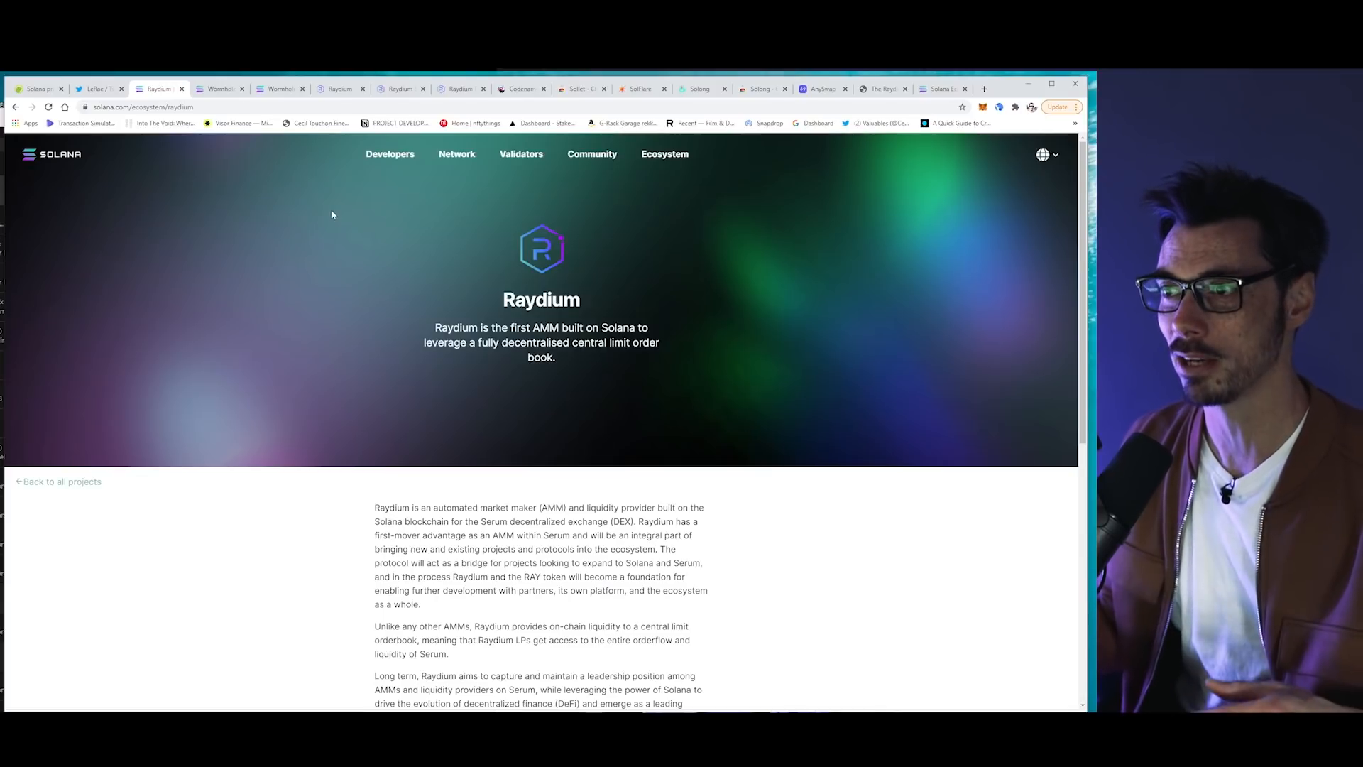
- Glance at Raydium's RAY/USDT trading view and return to the unconfigured Swap page with RAY as From token
click(401, 88)
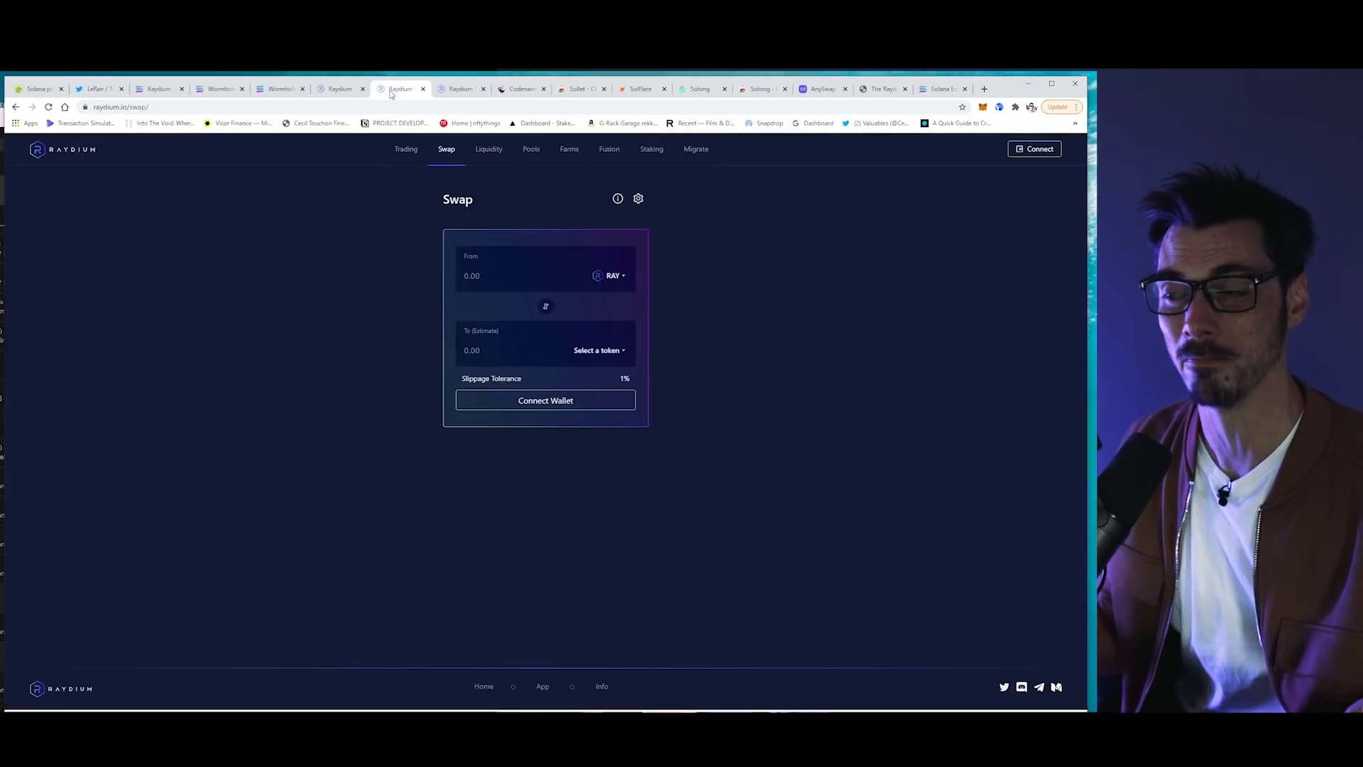
mouse_move(922, 463)
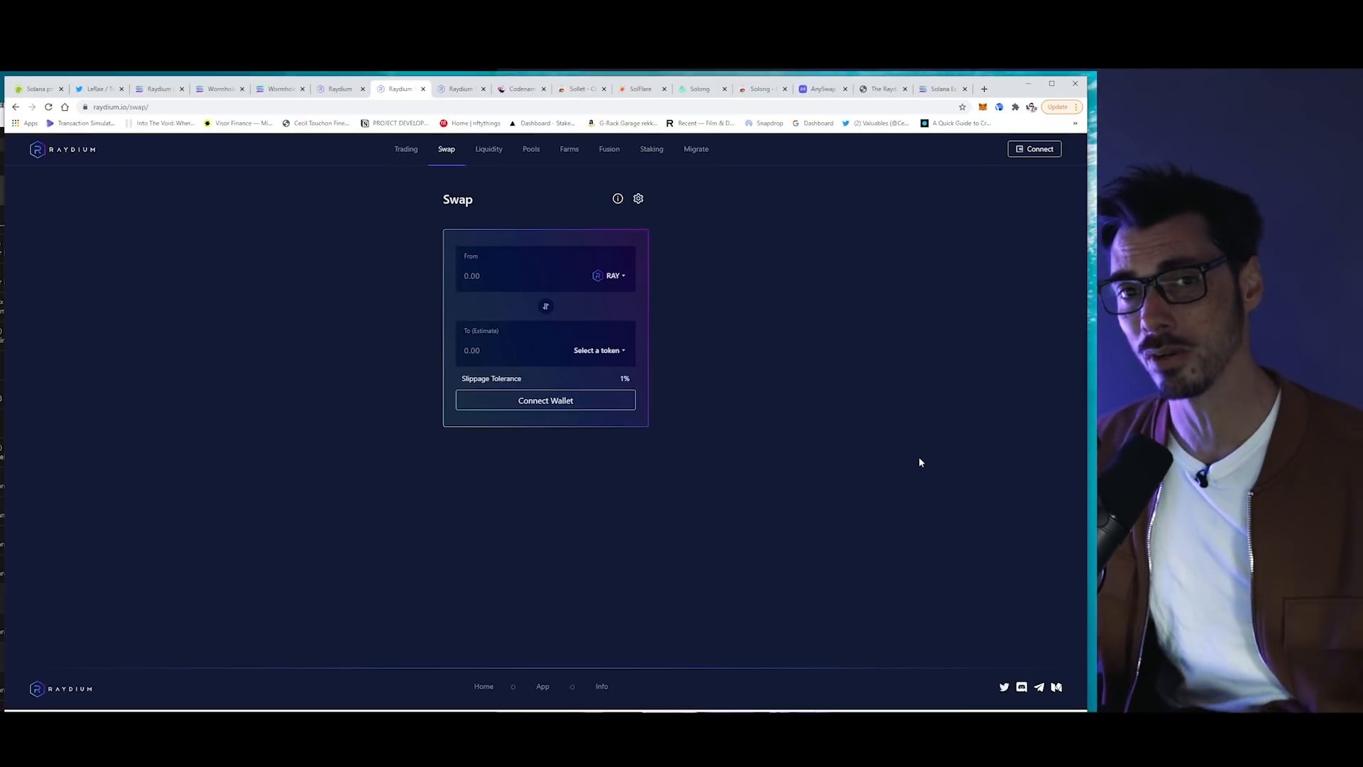
mouse_move(909, 531)
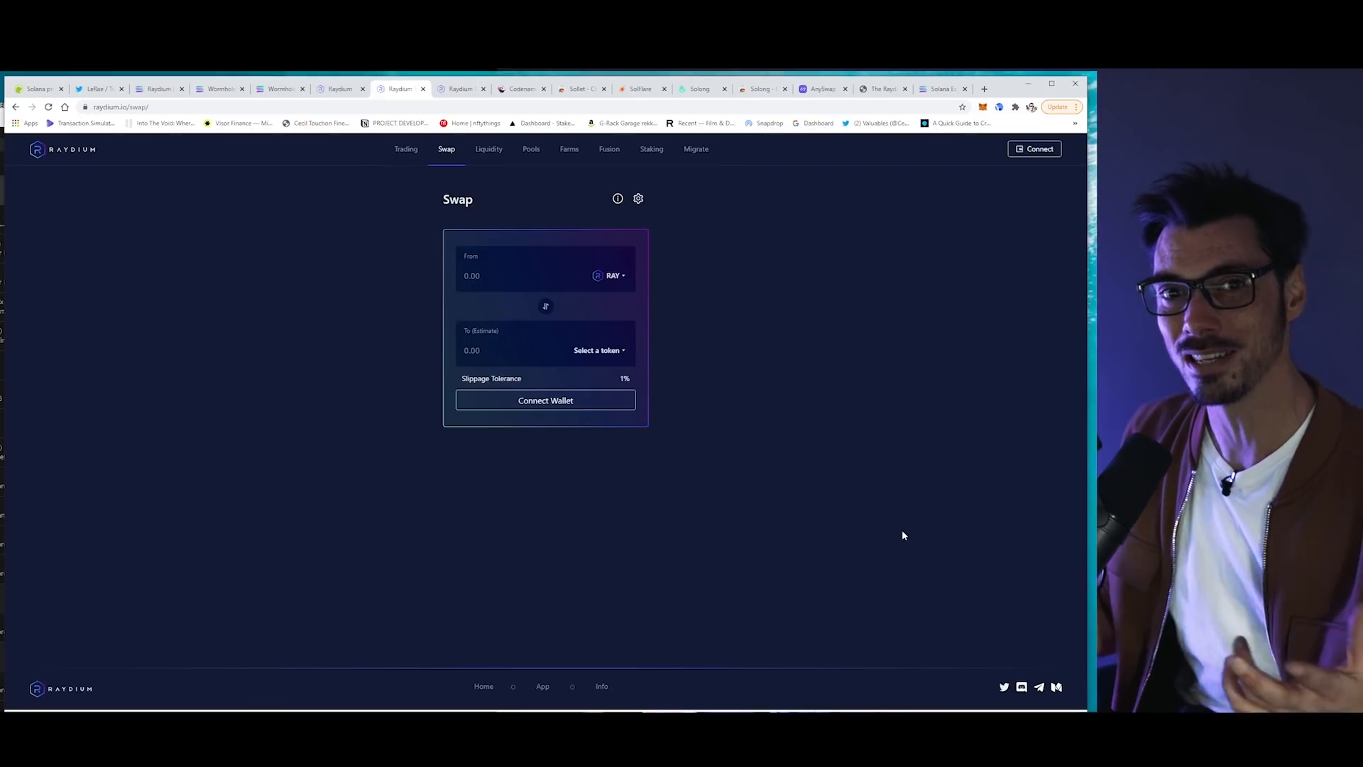
mouse_move(514, 195)
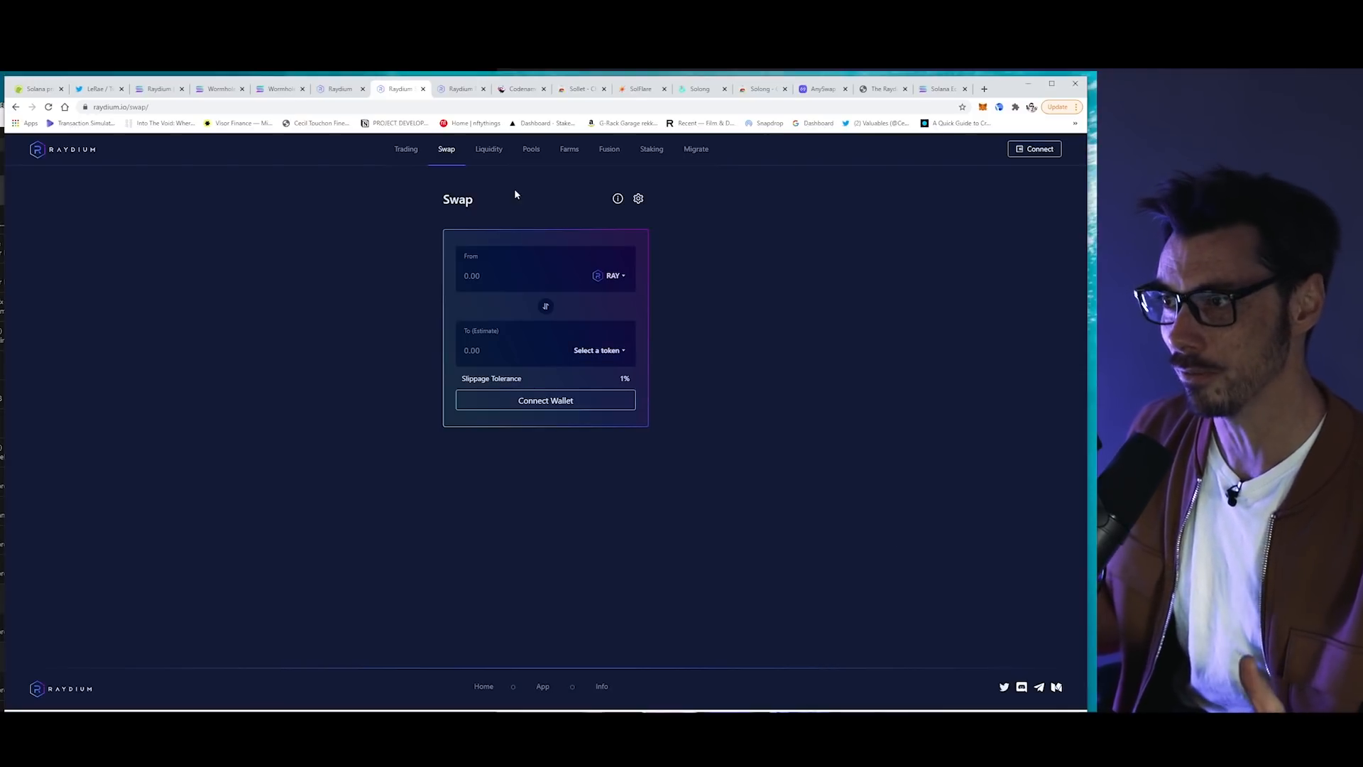
mouse_move(880, 322)
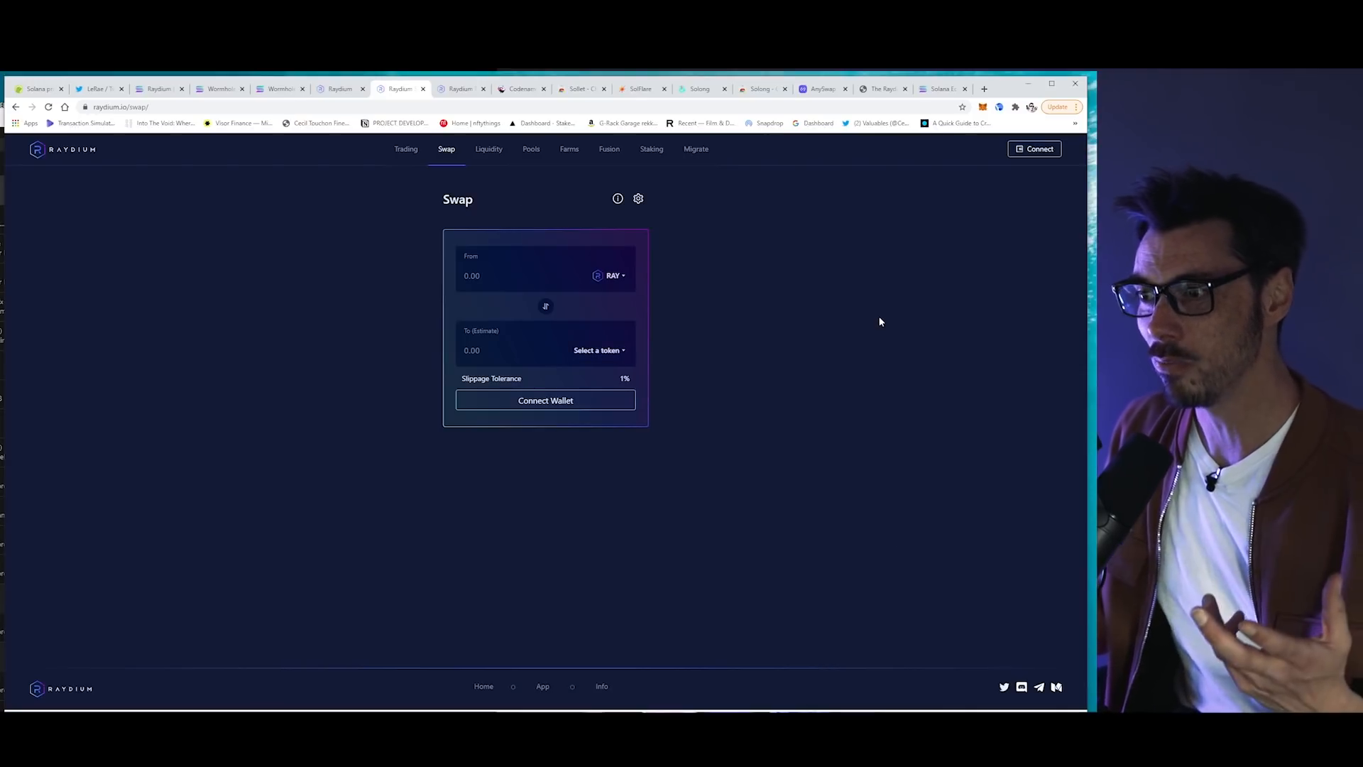
mouse_move(189, 220)
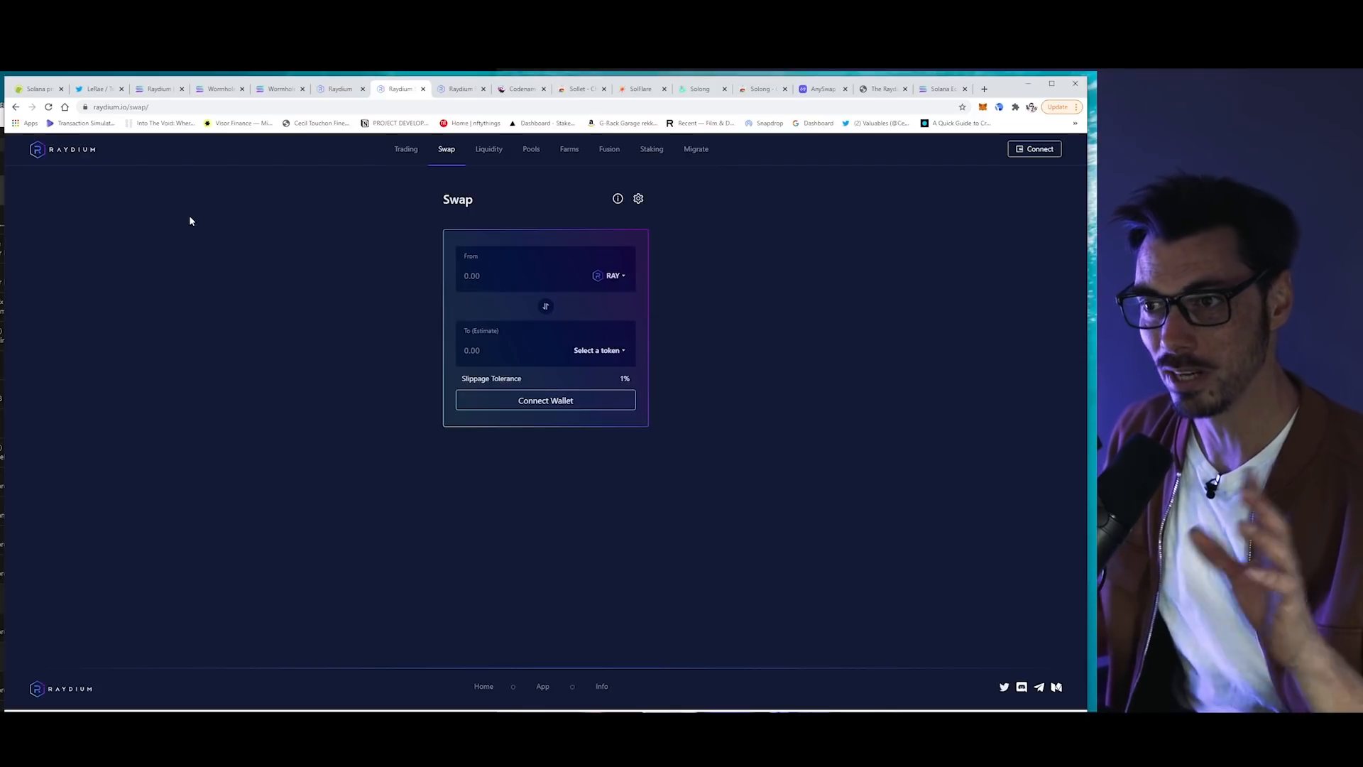
mouse_move(488, 149)
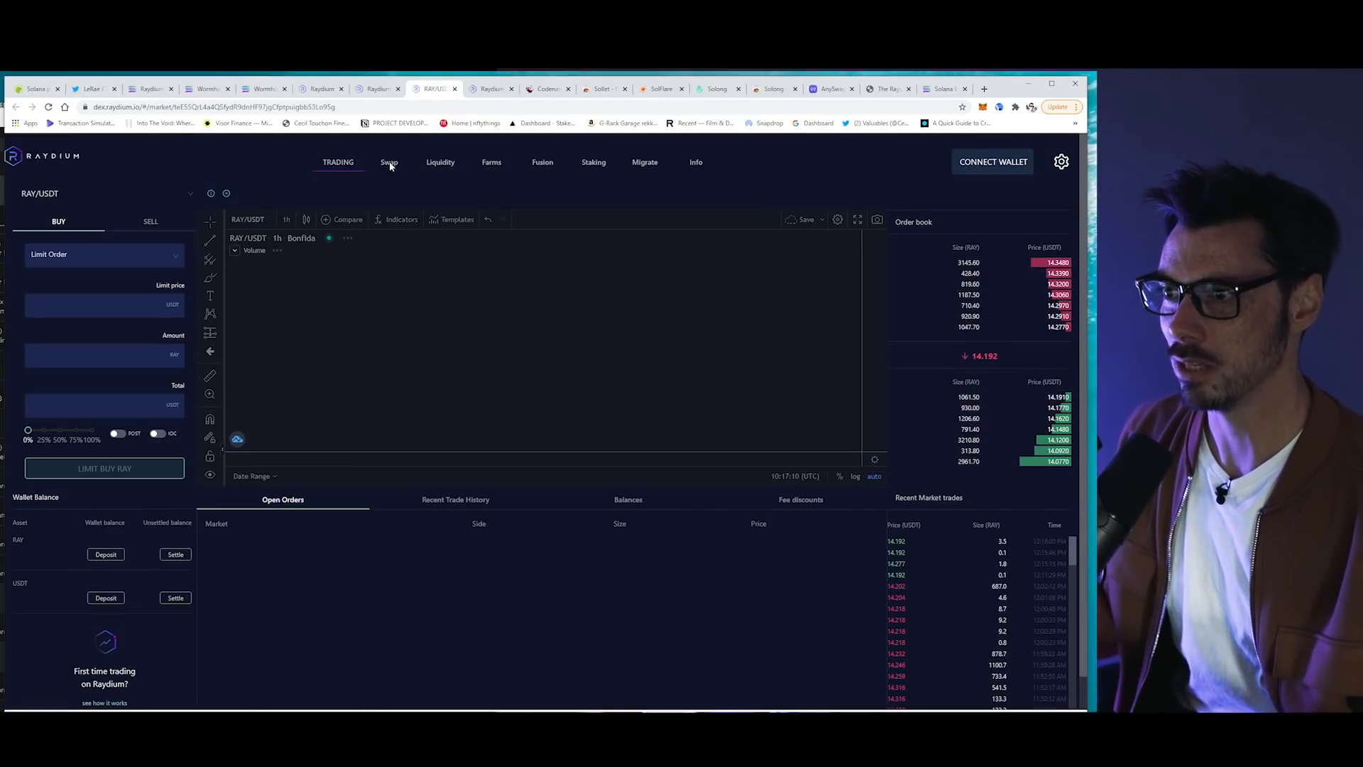
click(389, 161)
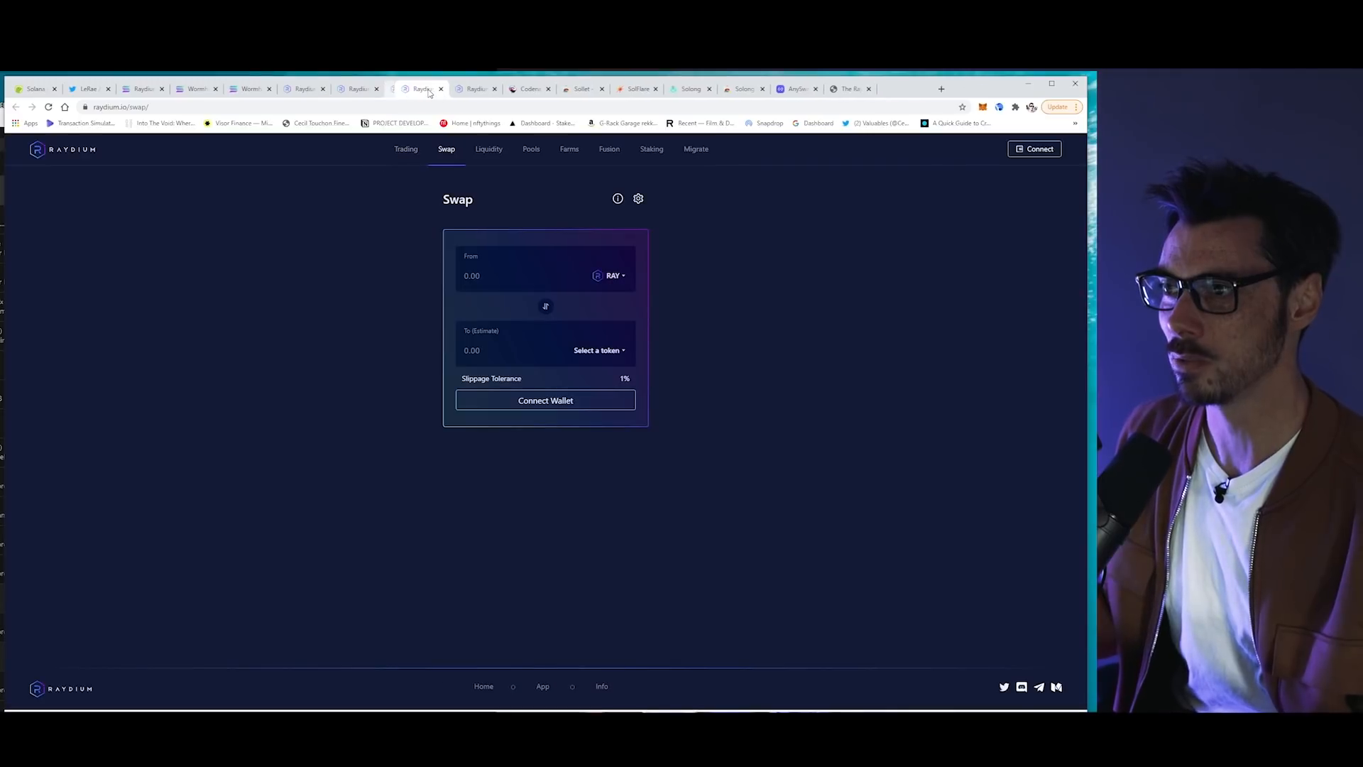
click(928, 88)
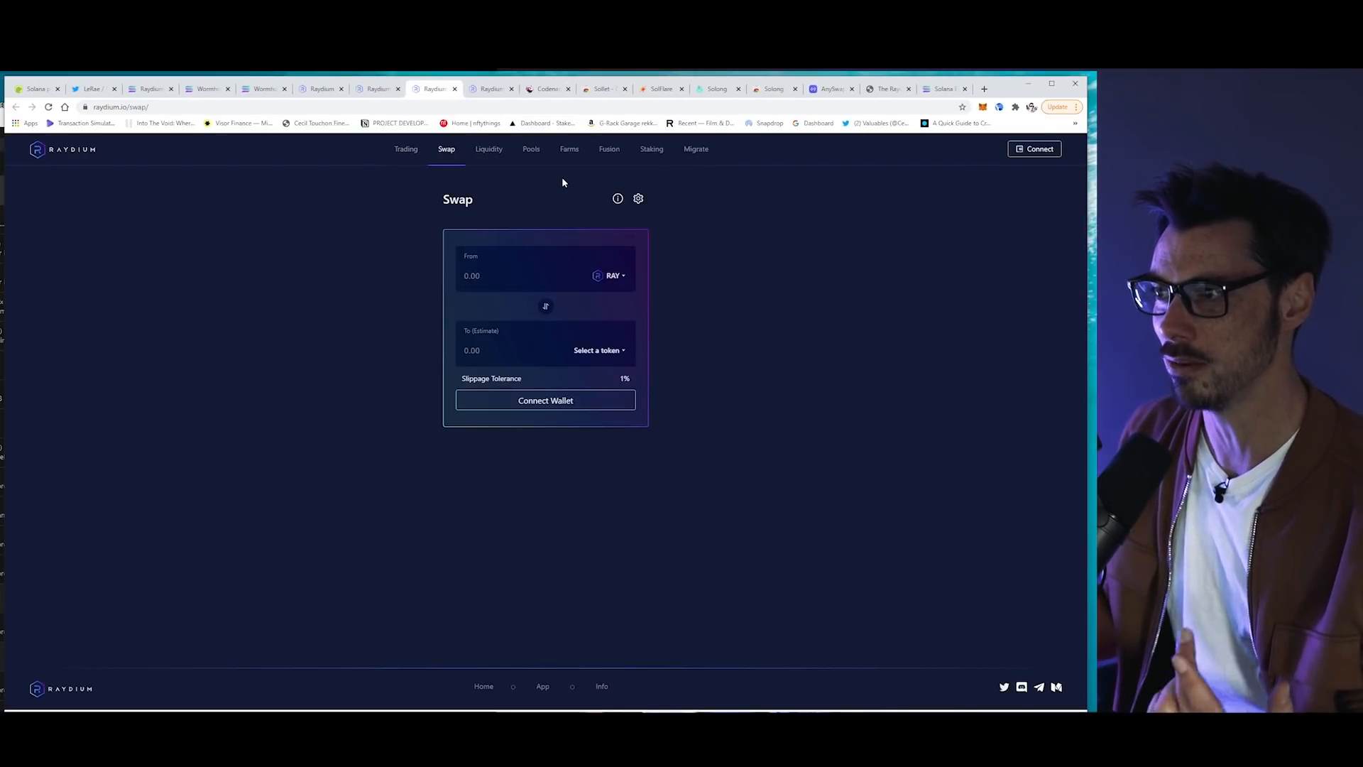
mouse_move(608, 185)
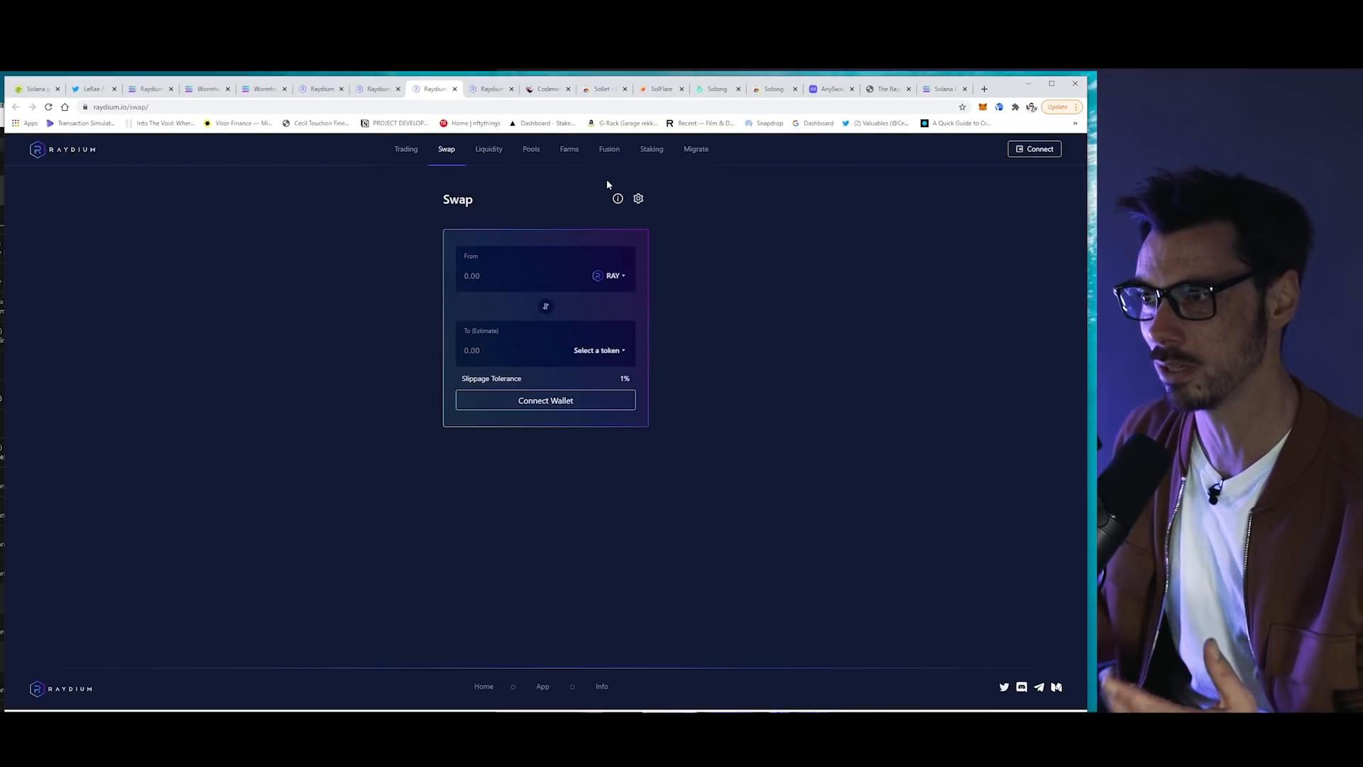
mouse_move(608, 183)
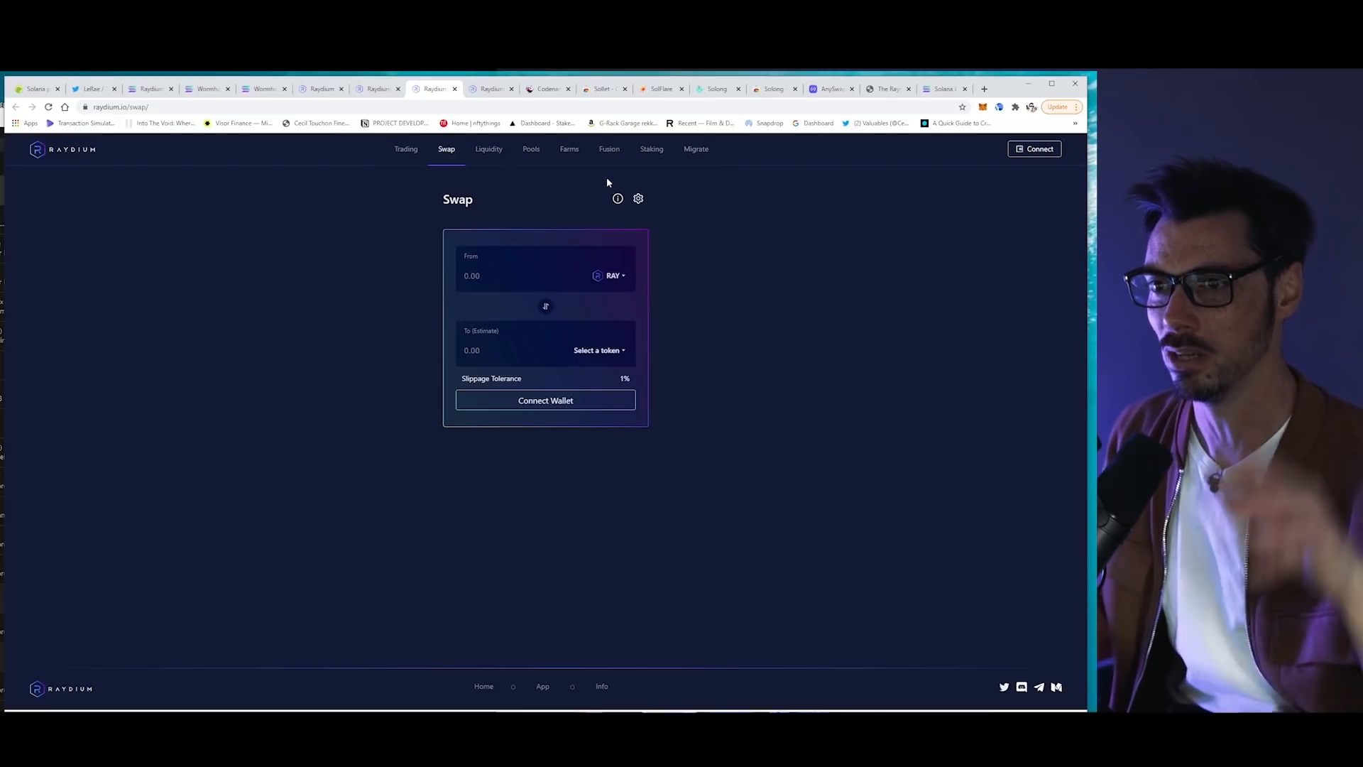
mouse_move(681, 228)
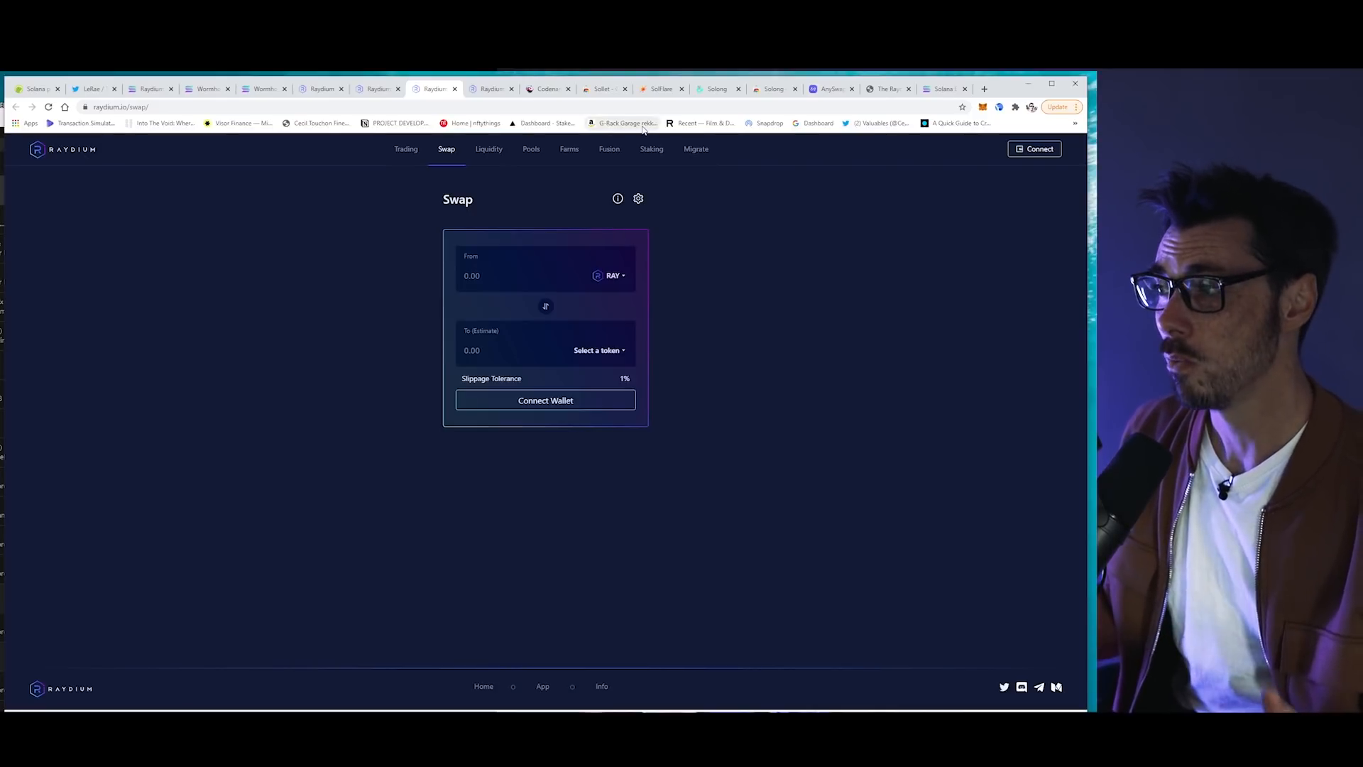
mouse_move(739, 242)
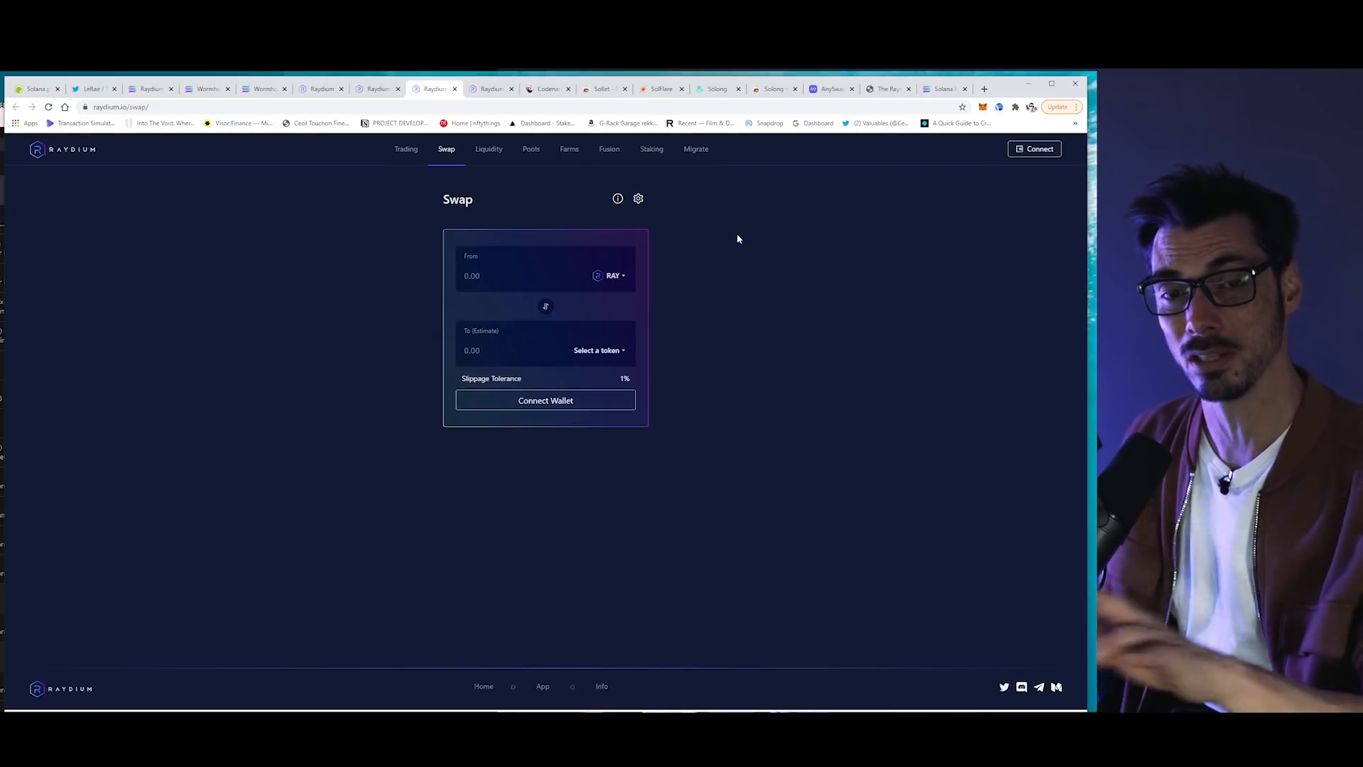
mouse_move(648, 396)
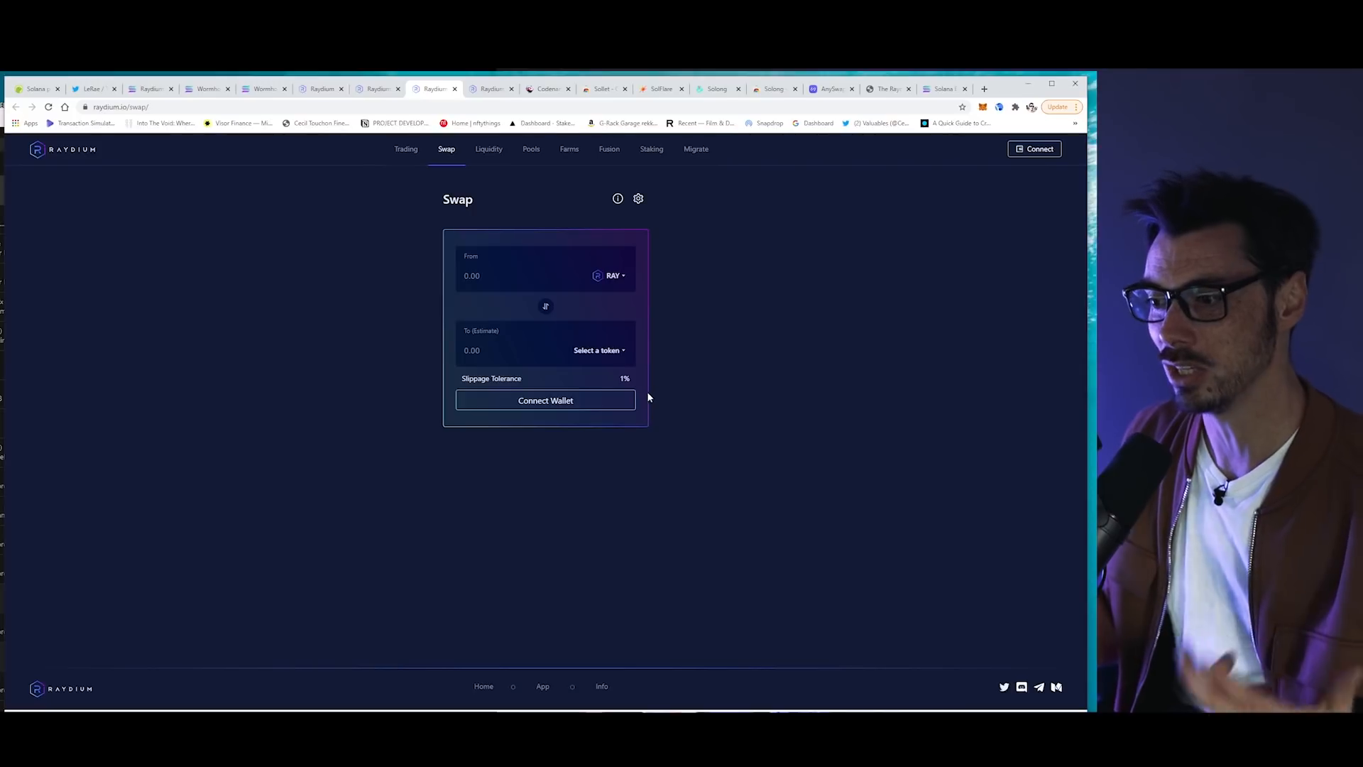
mouse_move(750, 416)
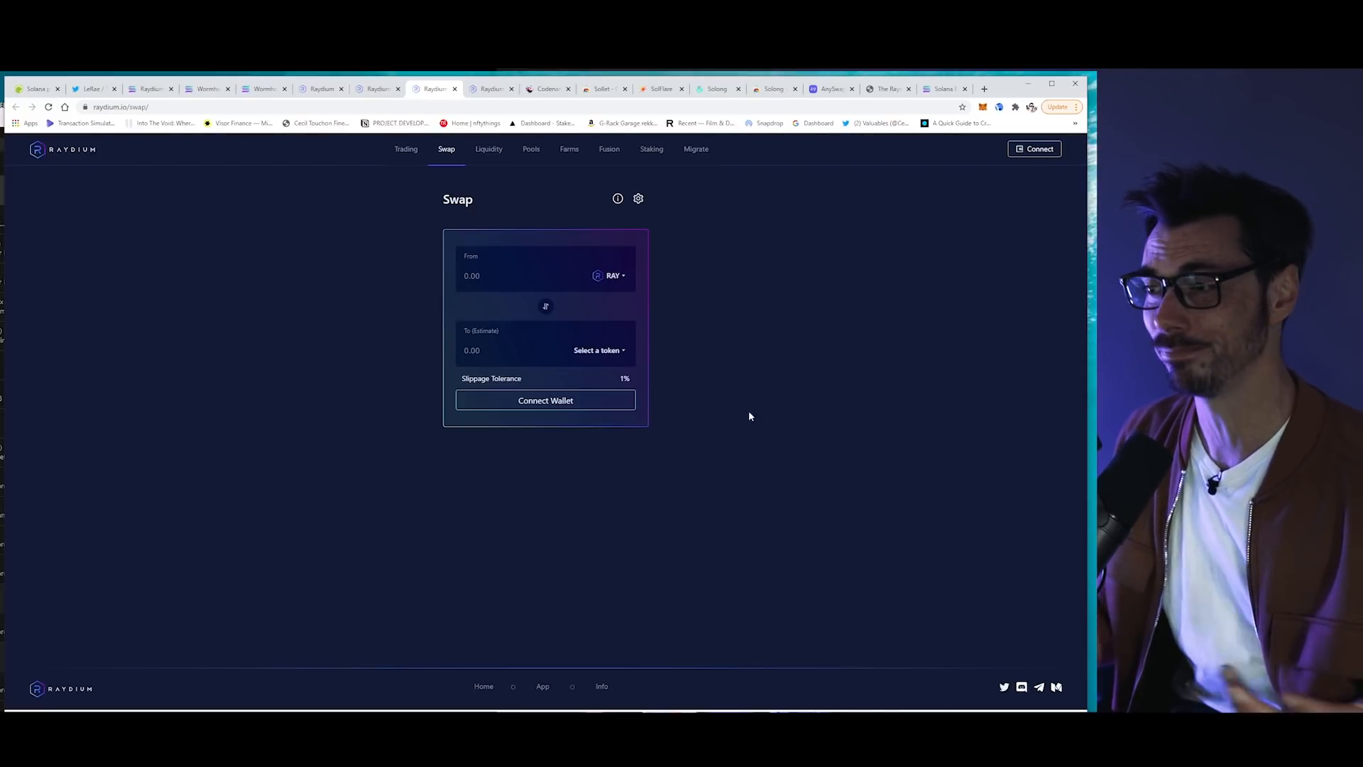
mouse_move(813, 432)
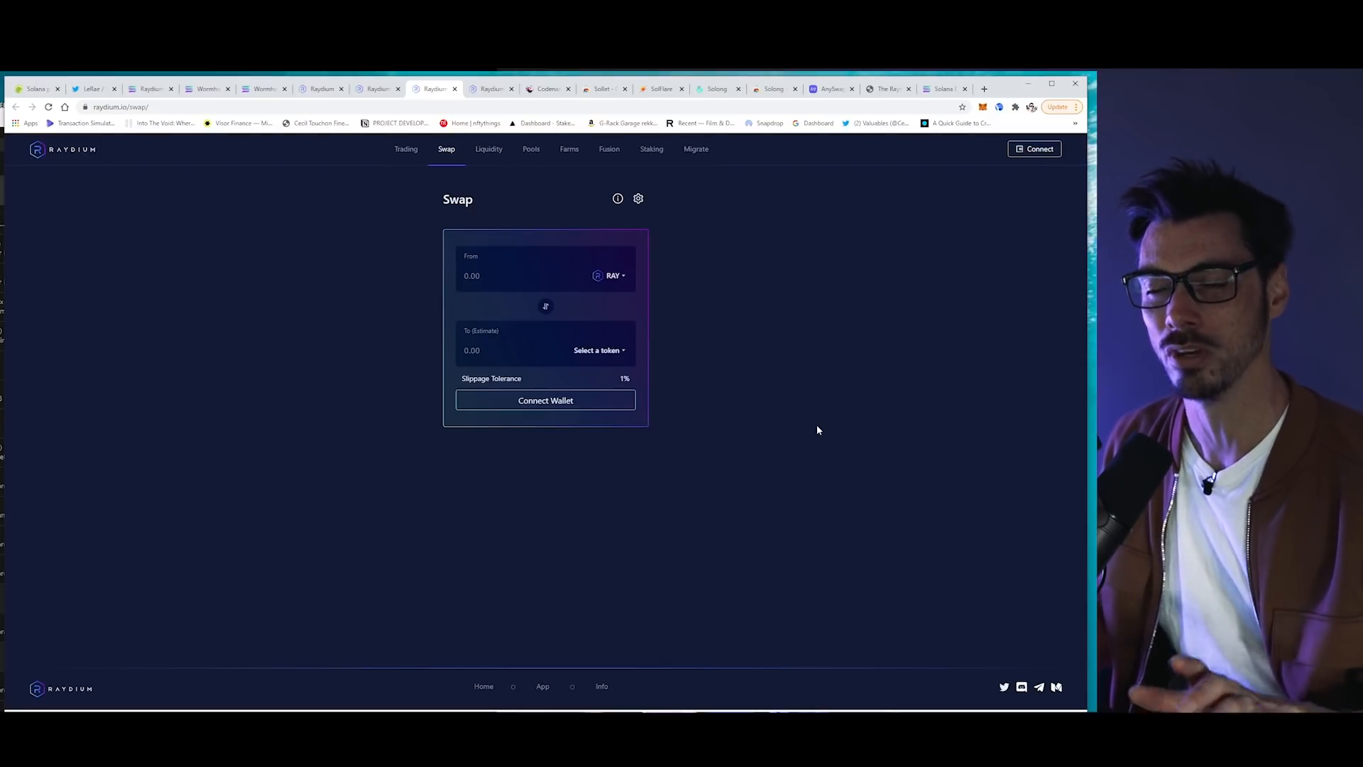
mouse_move(827, 426)
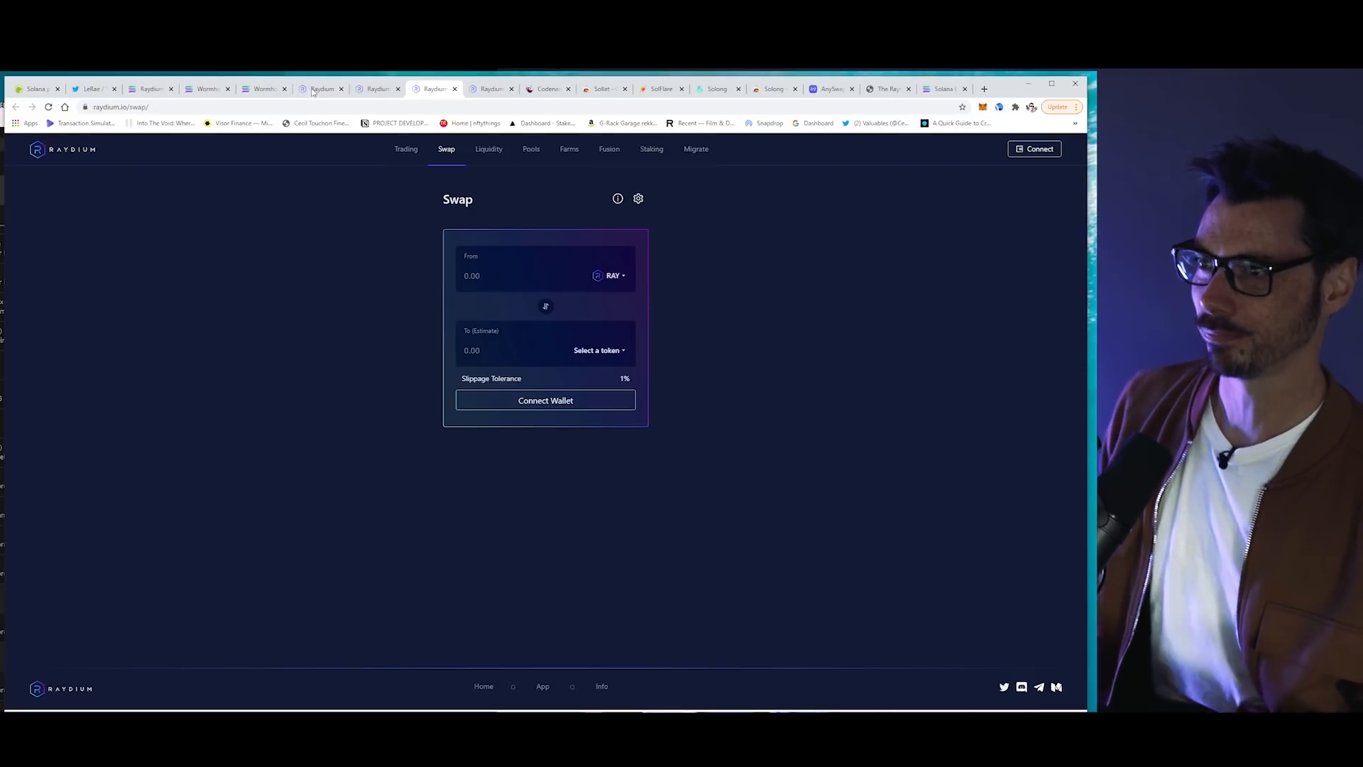
- Scroll through the raydium.io landing page to its partners section, then return to the Raydium Swap app
click(321, 88)
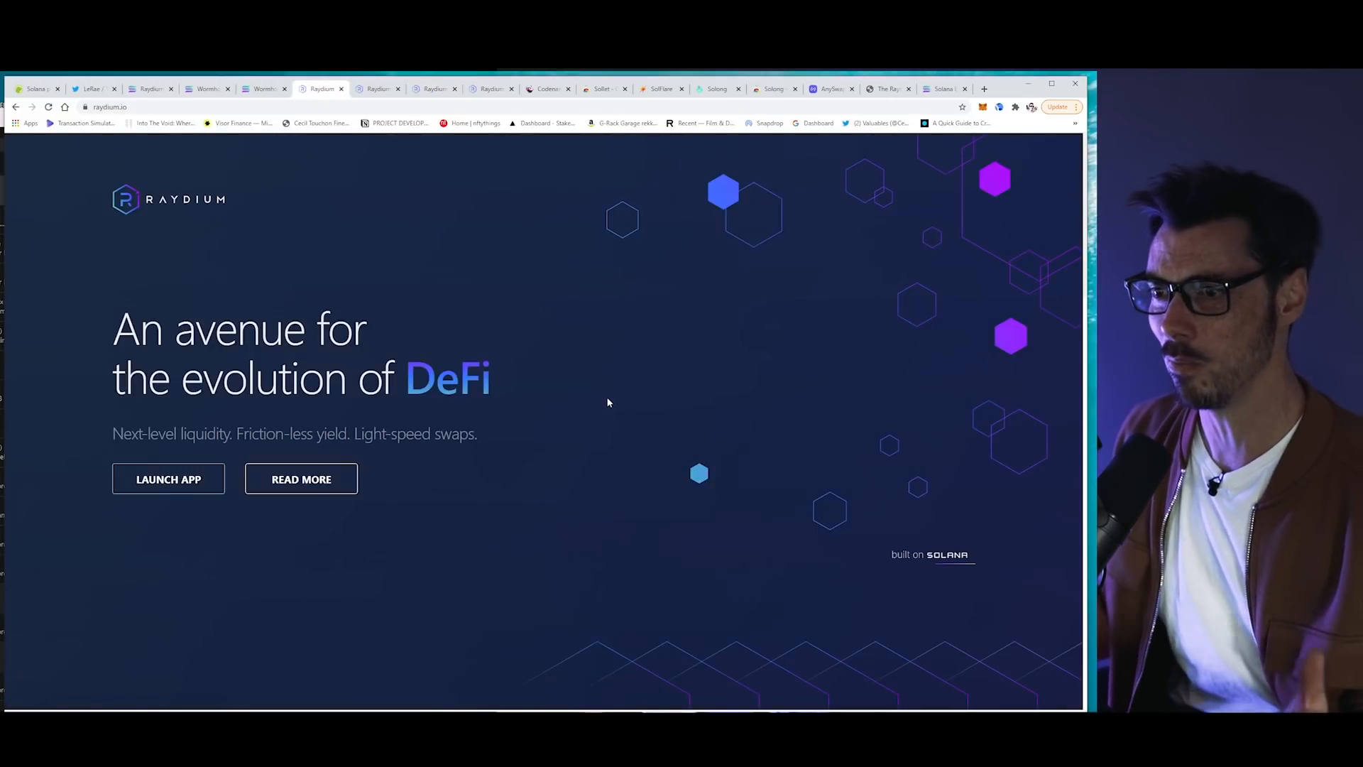
mouse_move(584, 454)
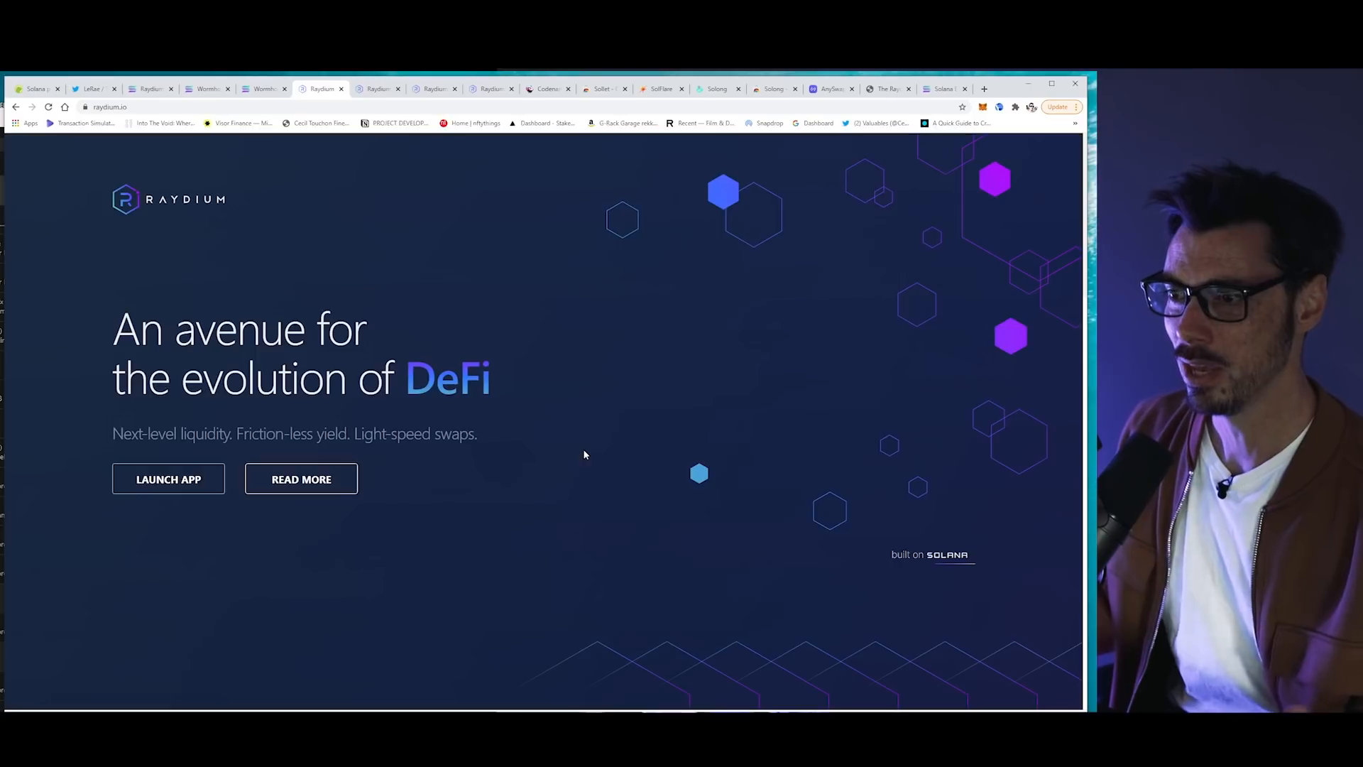
scroll(down, 3)
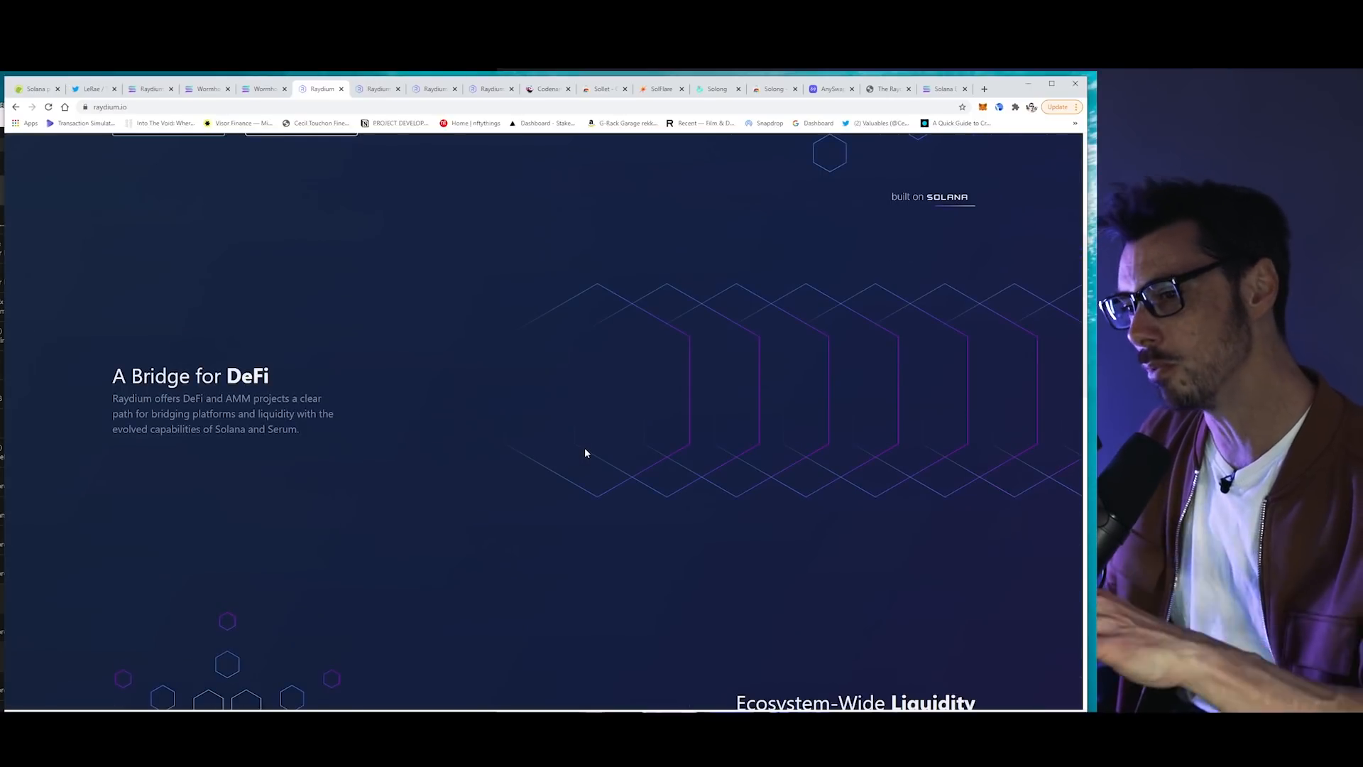
scroll(down, 3)
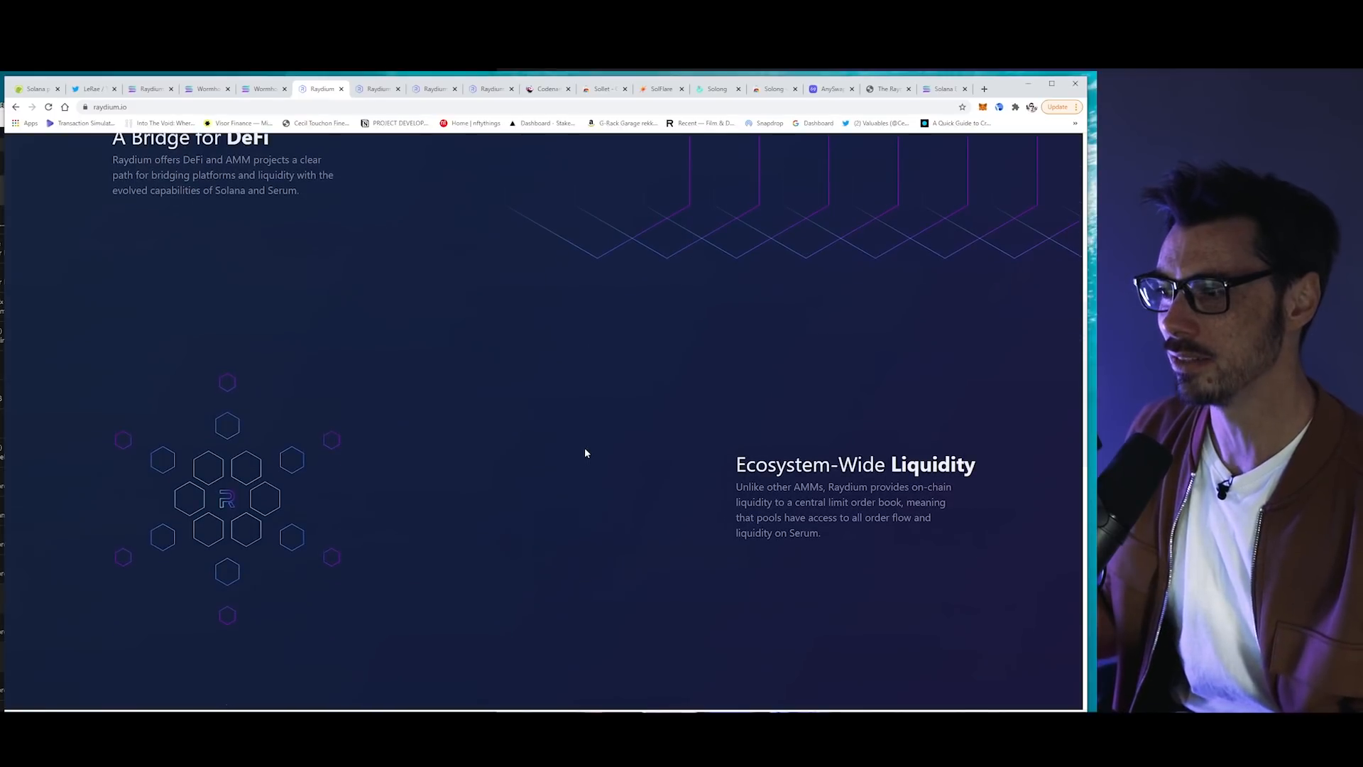
scroll(down, 3)
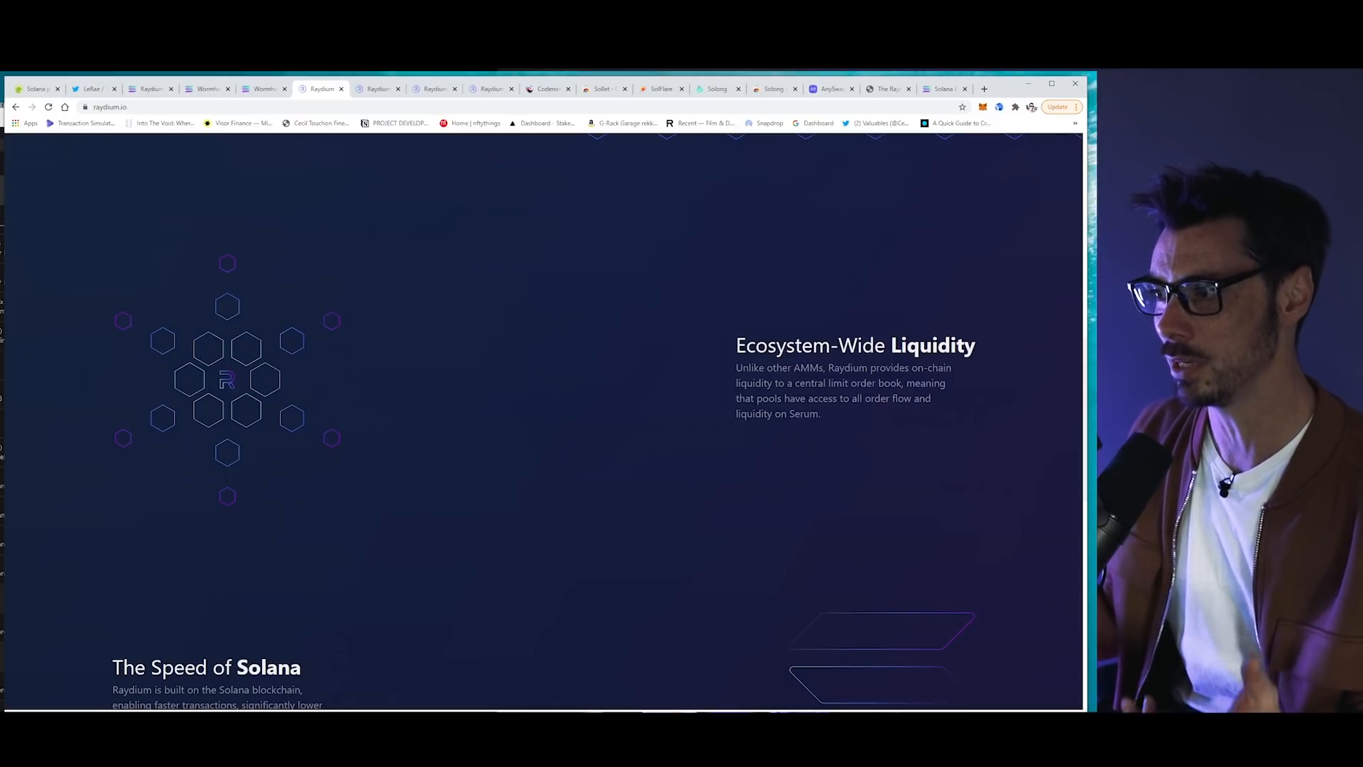
mouse_move(891, 446)
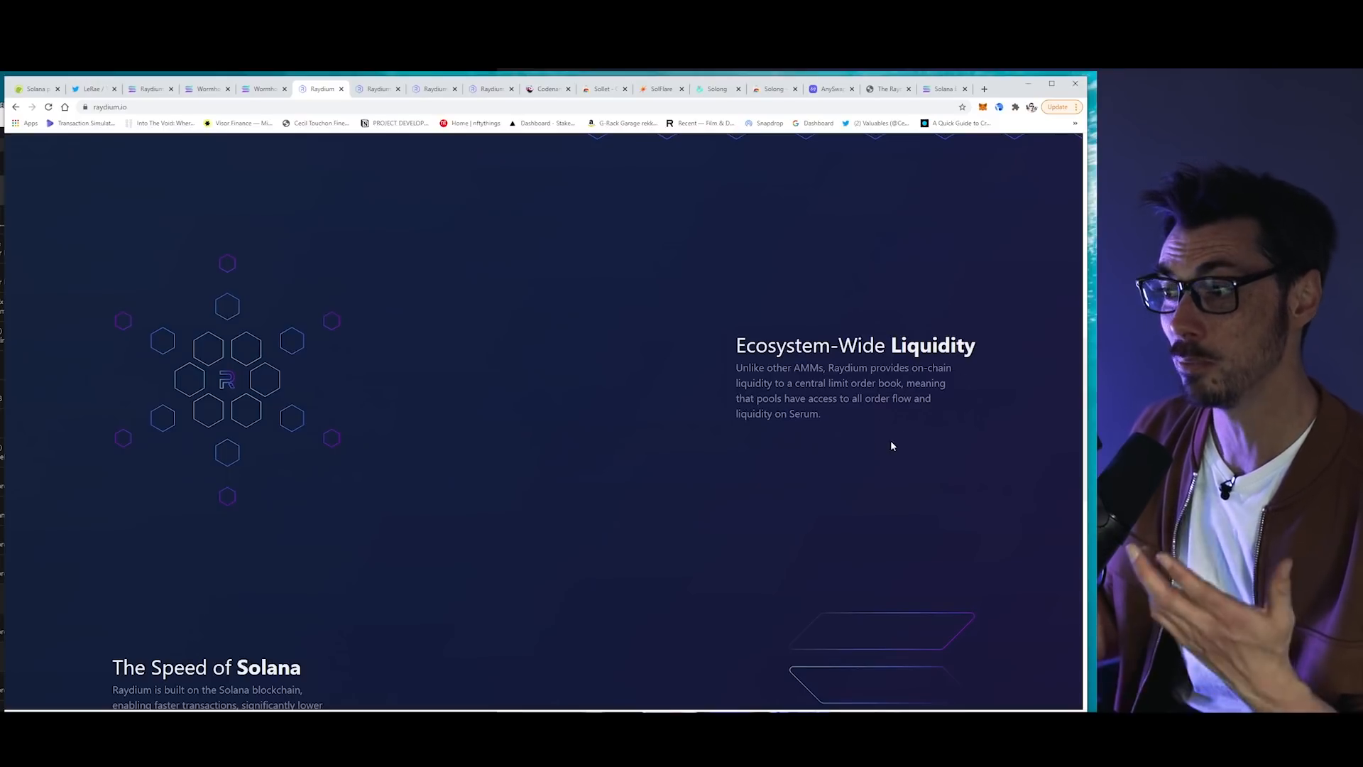
mouse_move(905, 441)
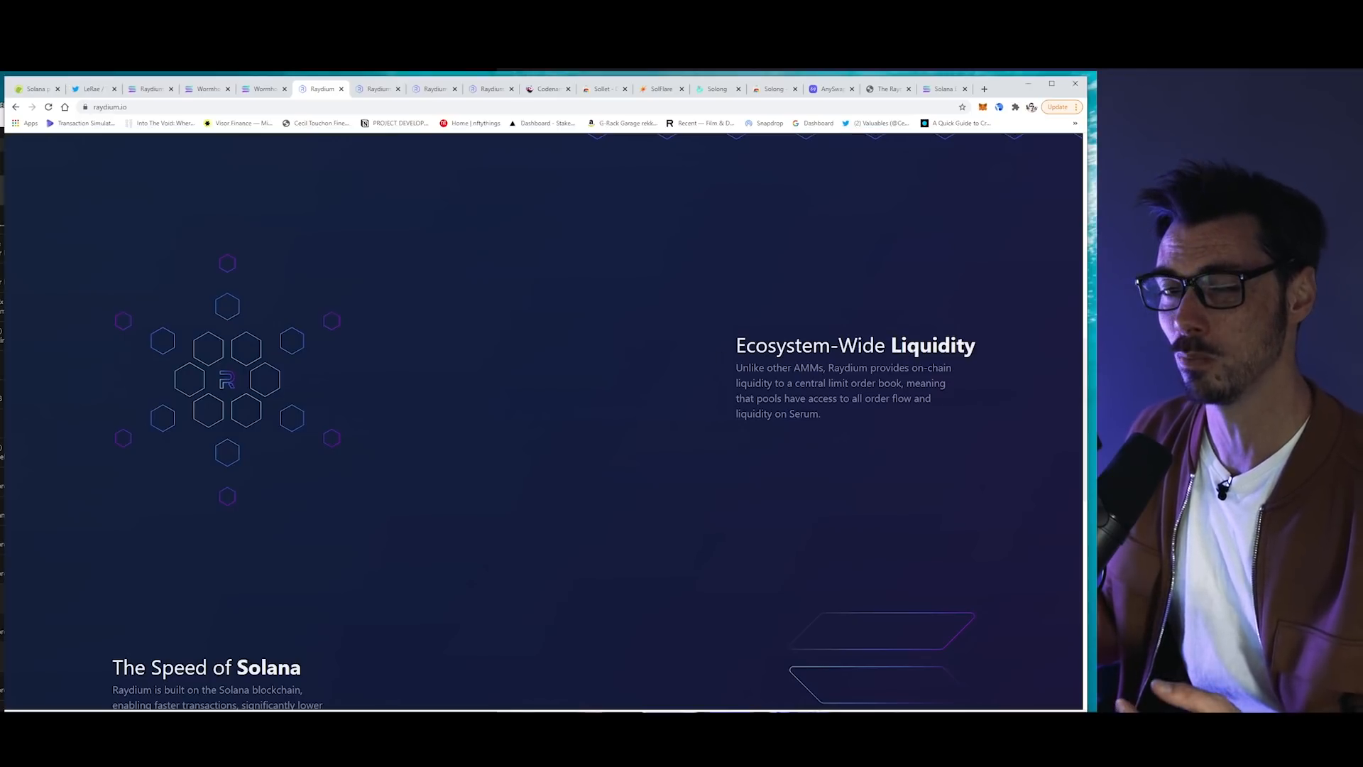
scroll(down, 3)
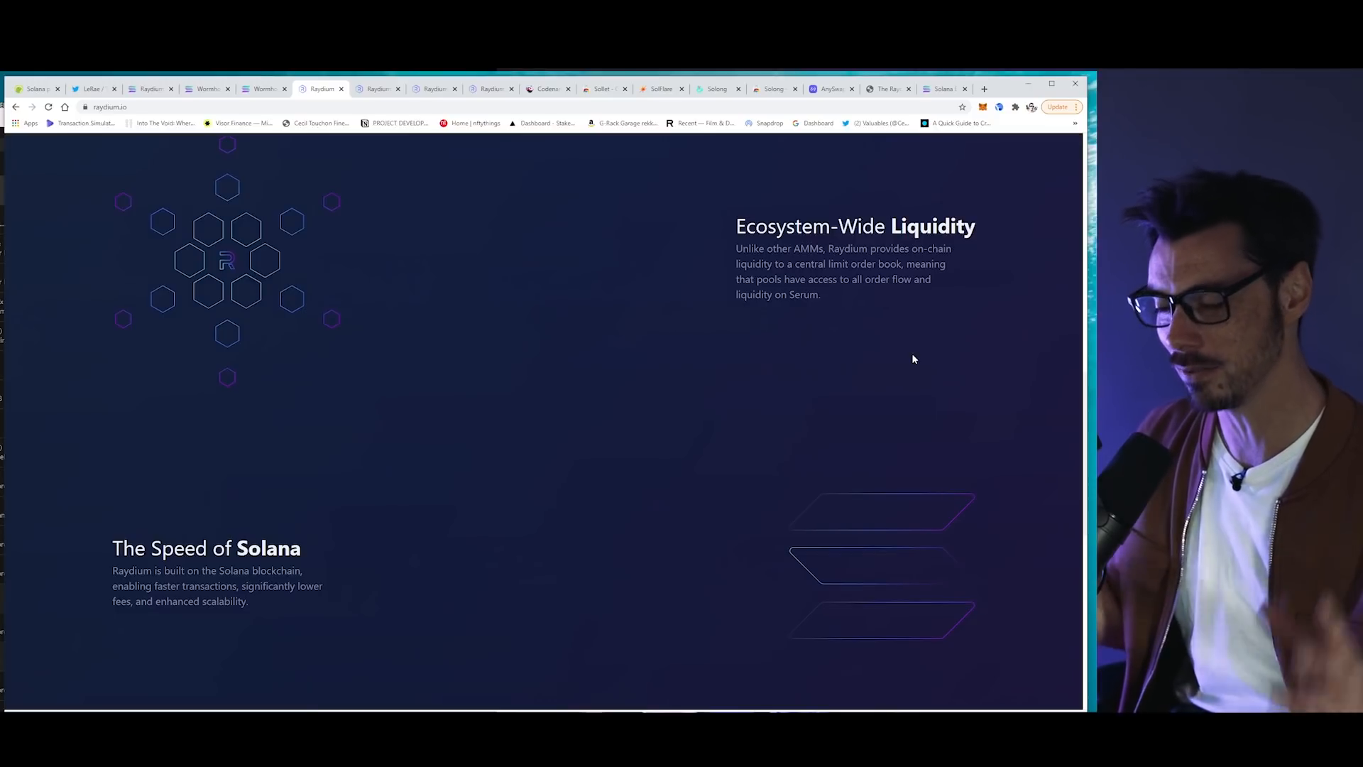
mouse_move(848, 398)
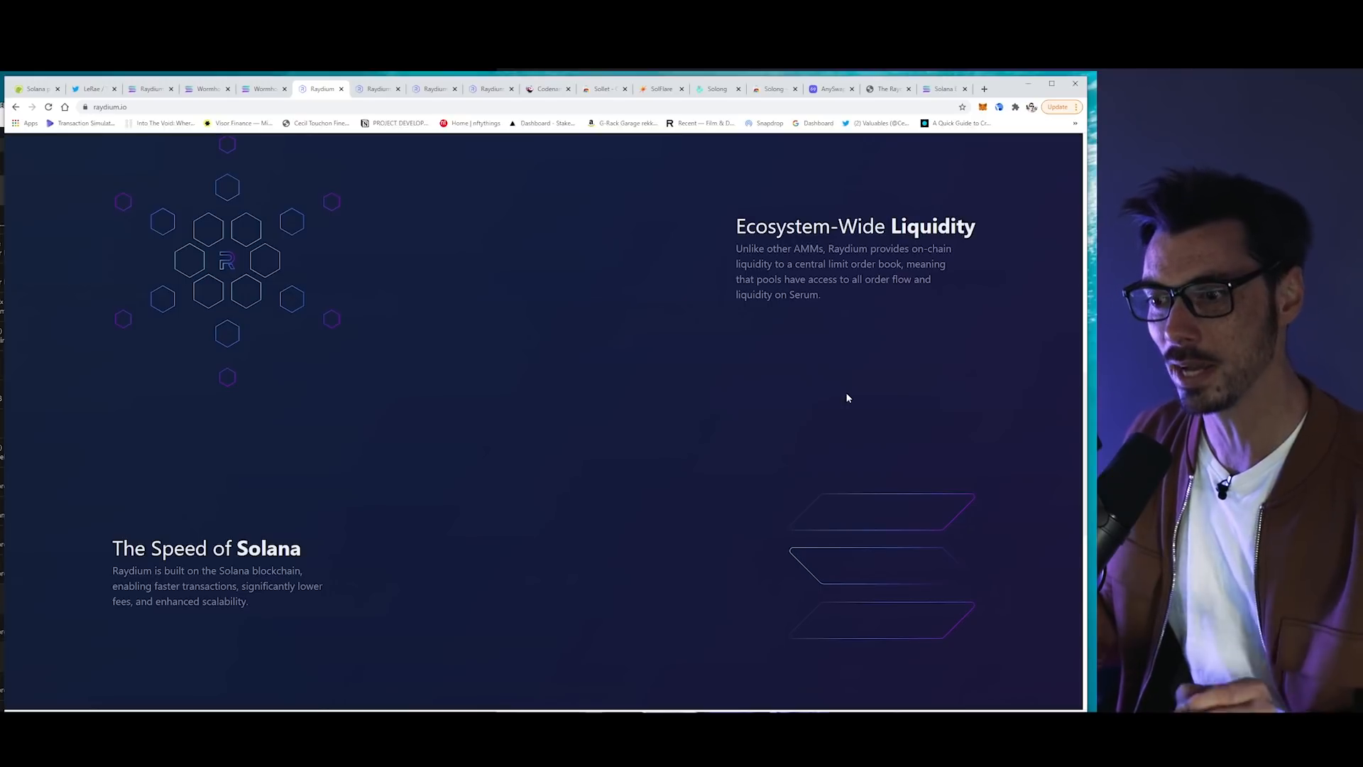
scroll(down, 3)
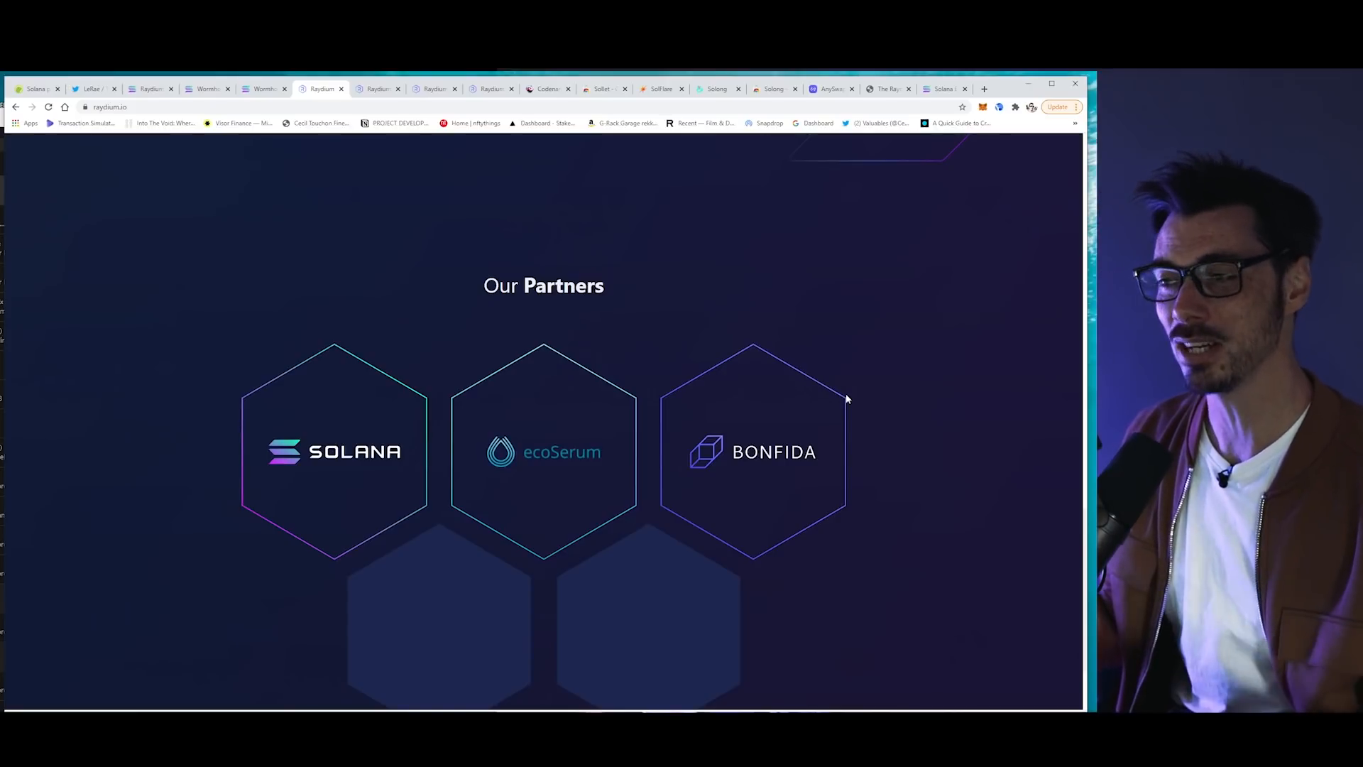
scroll(down, 3)
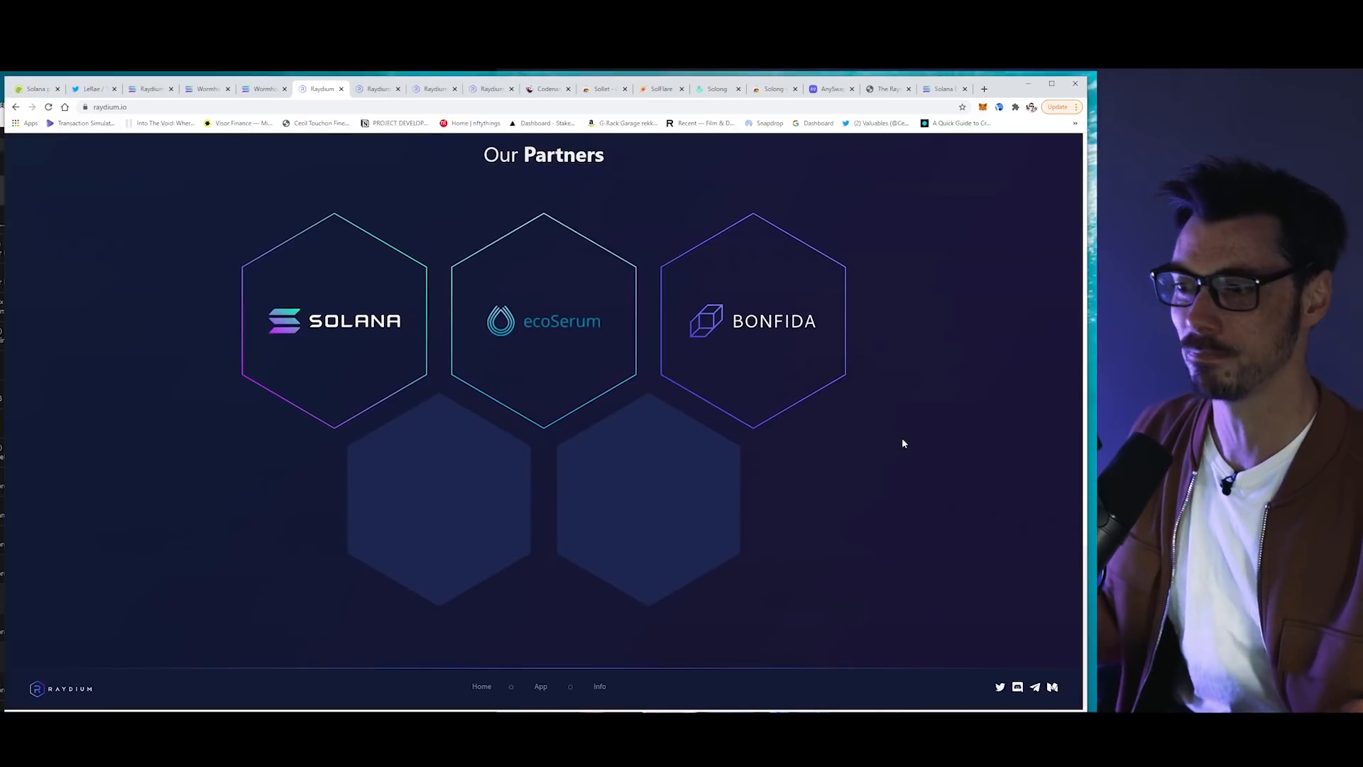
scroll(up, 3)
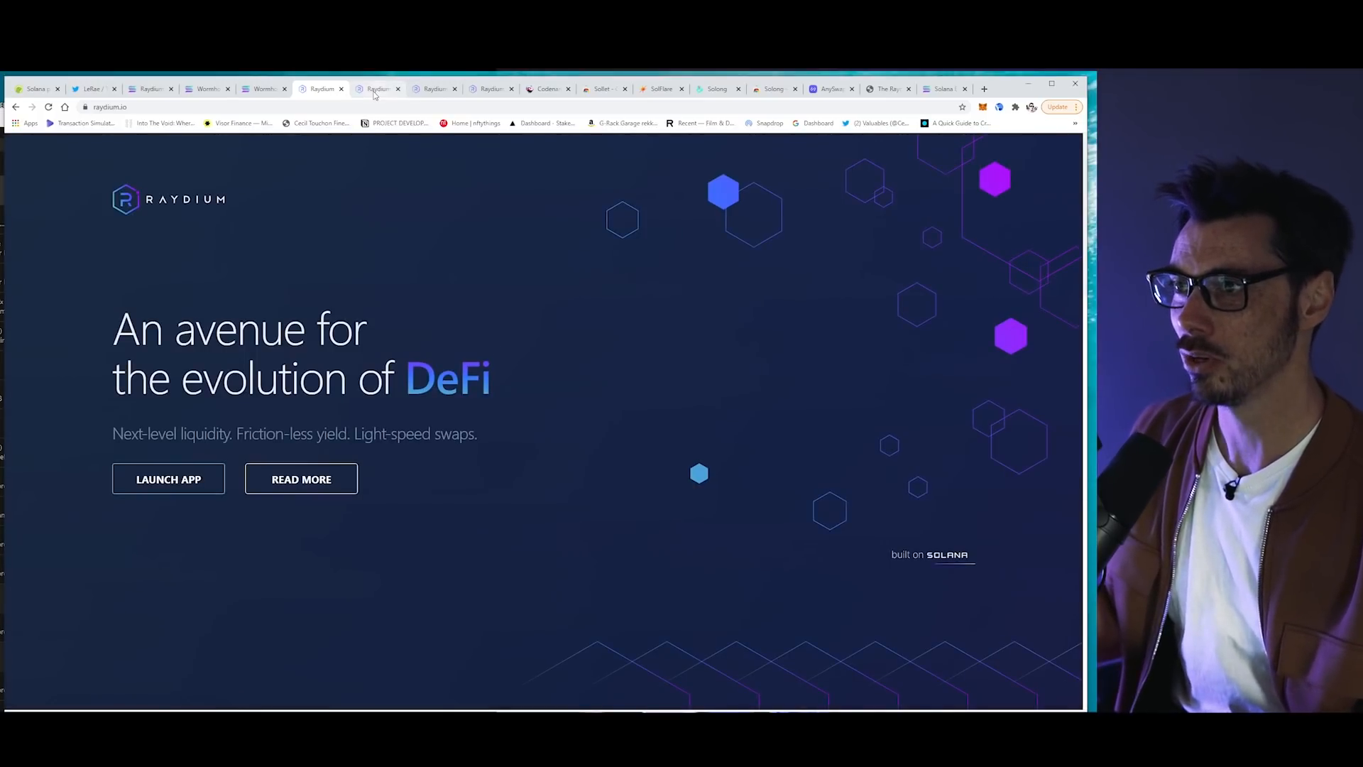
mouse_move(375, 88)
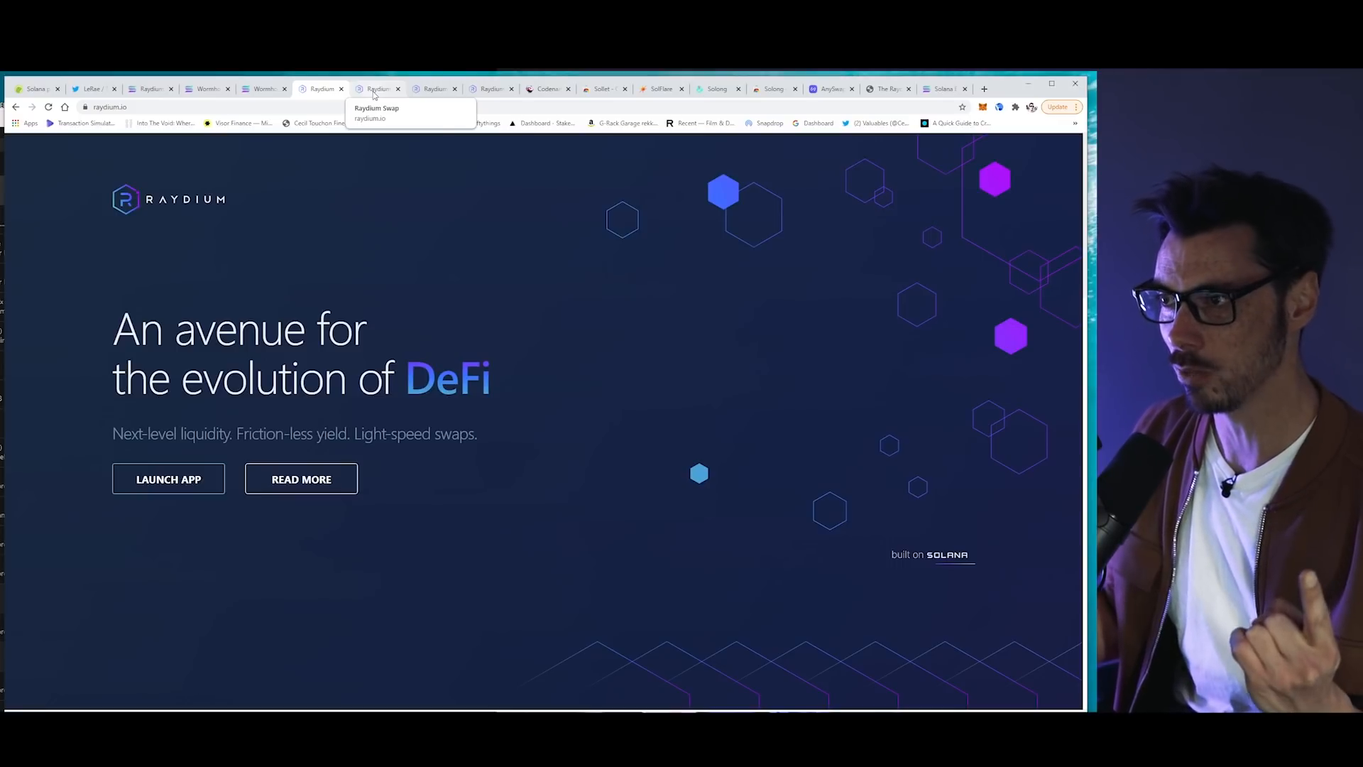
mouse_move(605, 88)
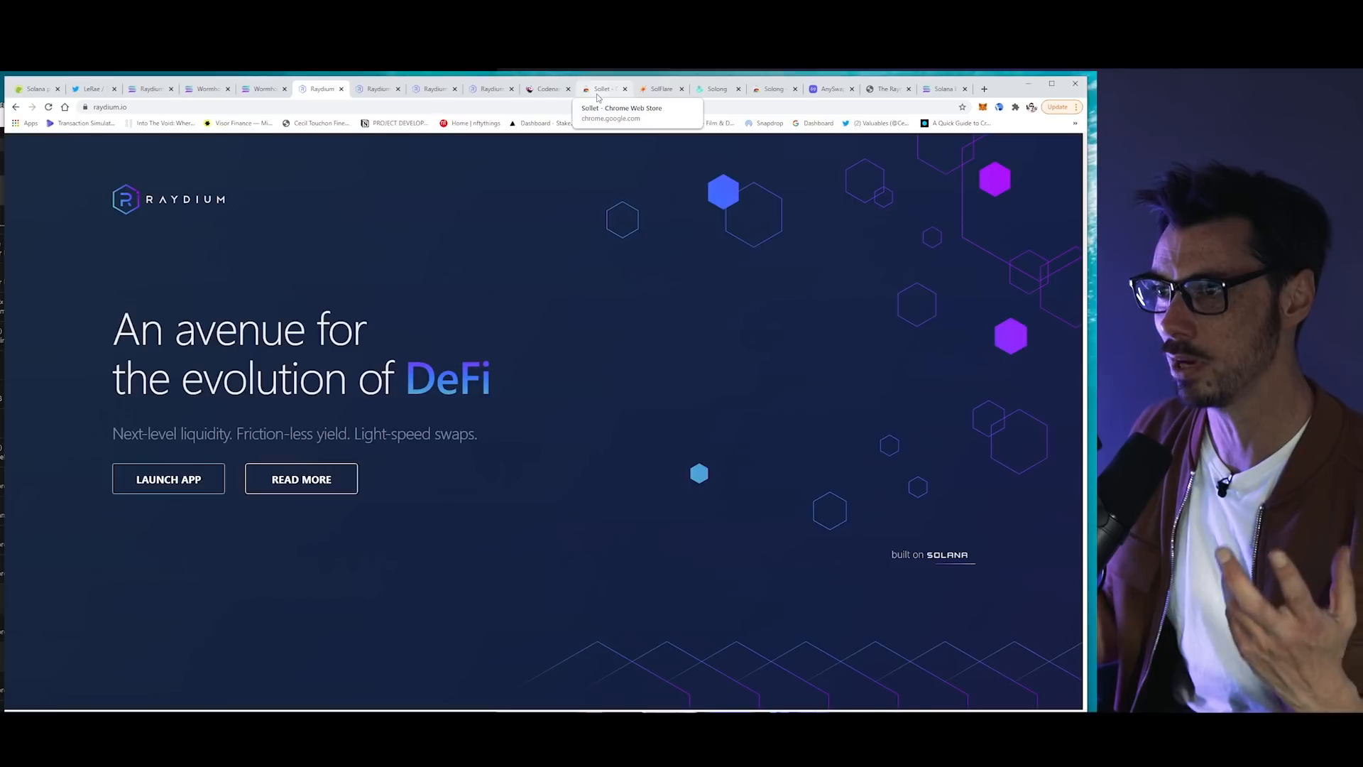
click(378, 88)
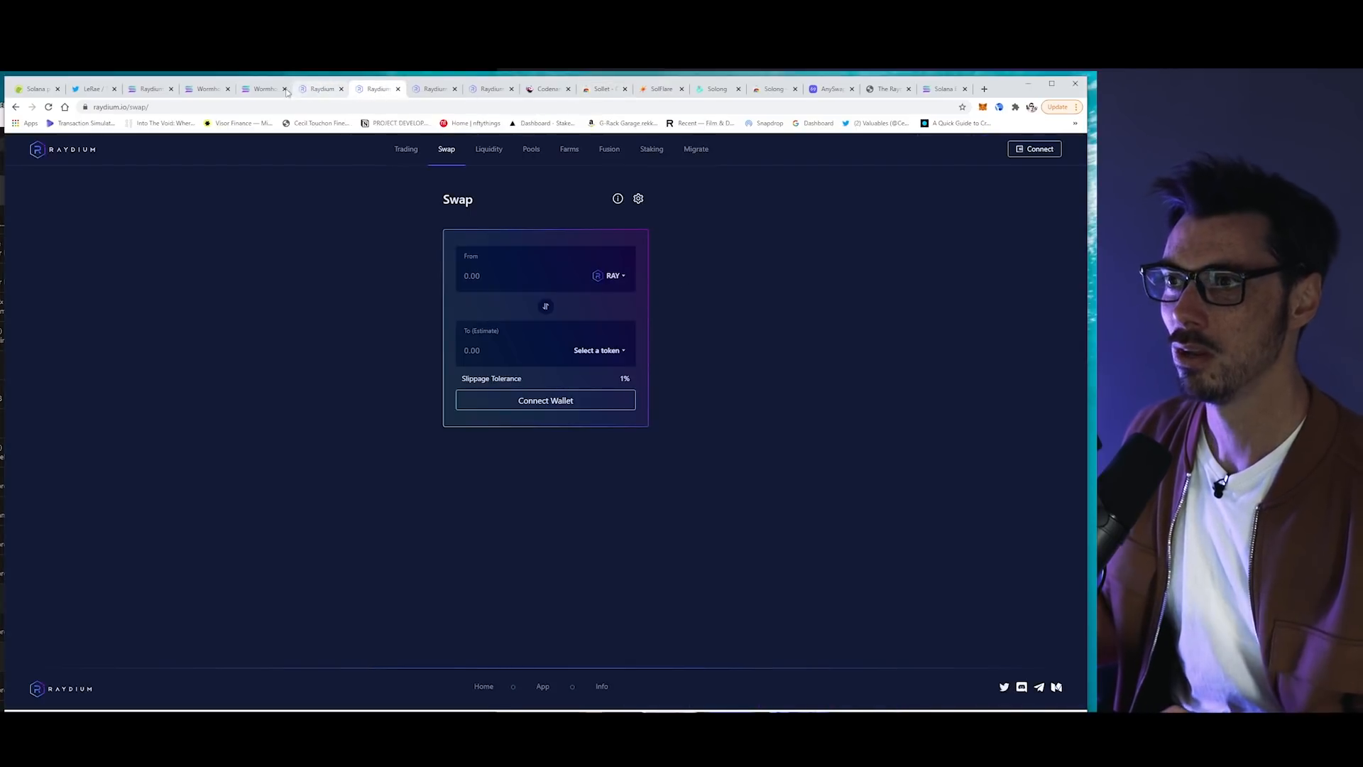
- Find Serum DEX via a 'serum dex' search, review its SRM/USDT wallet options, then show the SolFlare site
click(983, 88)
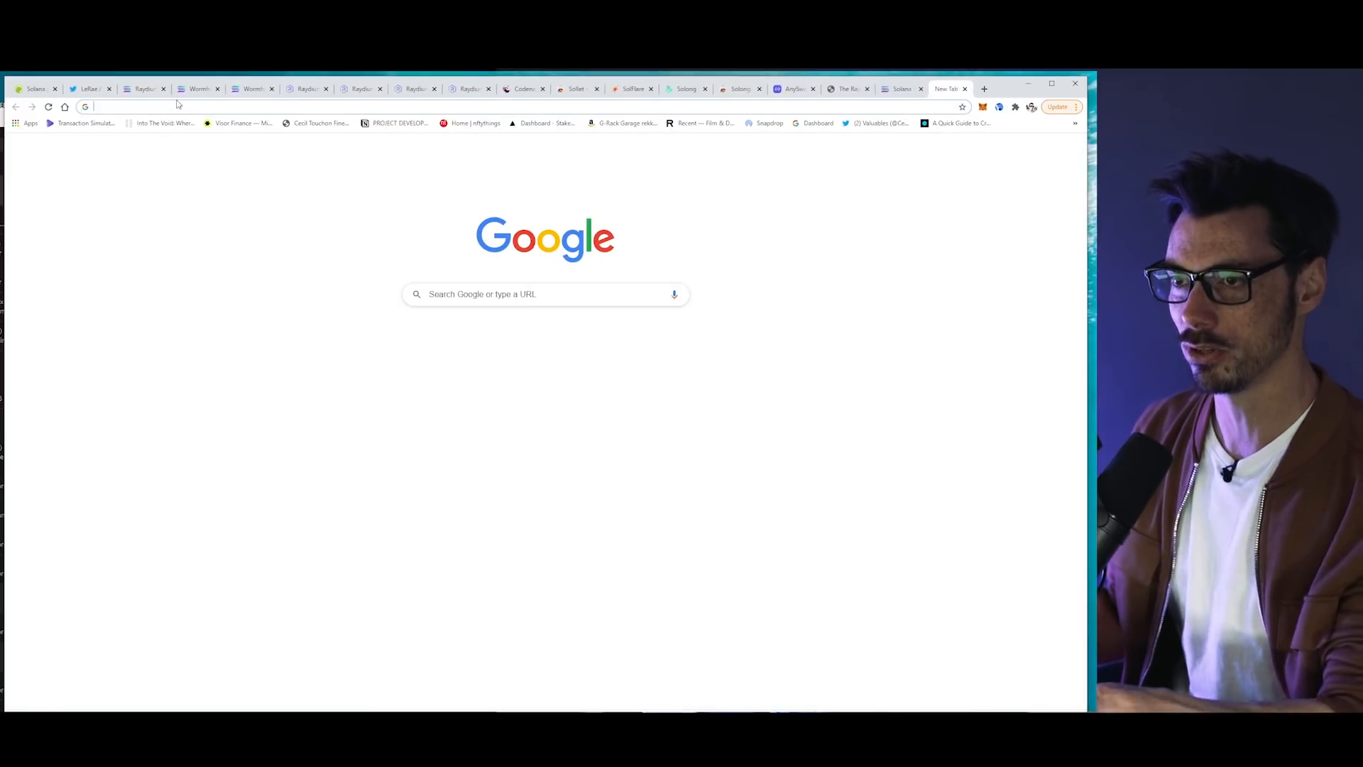
text(serum dex)
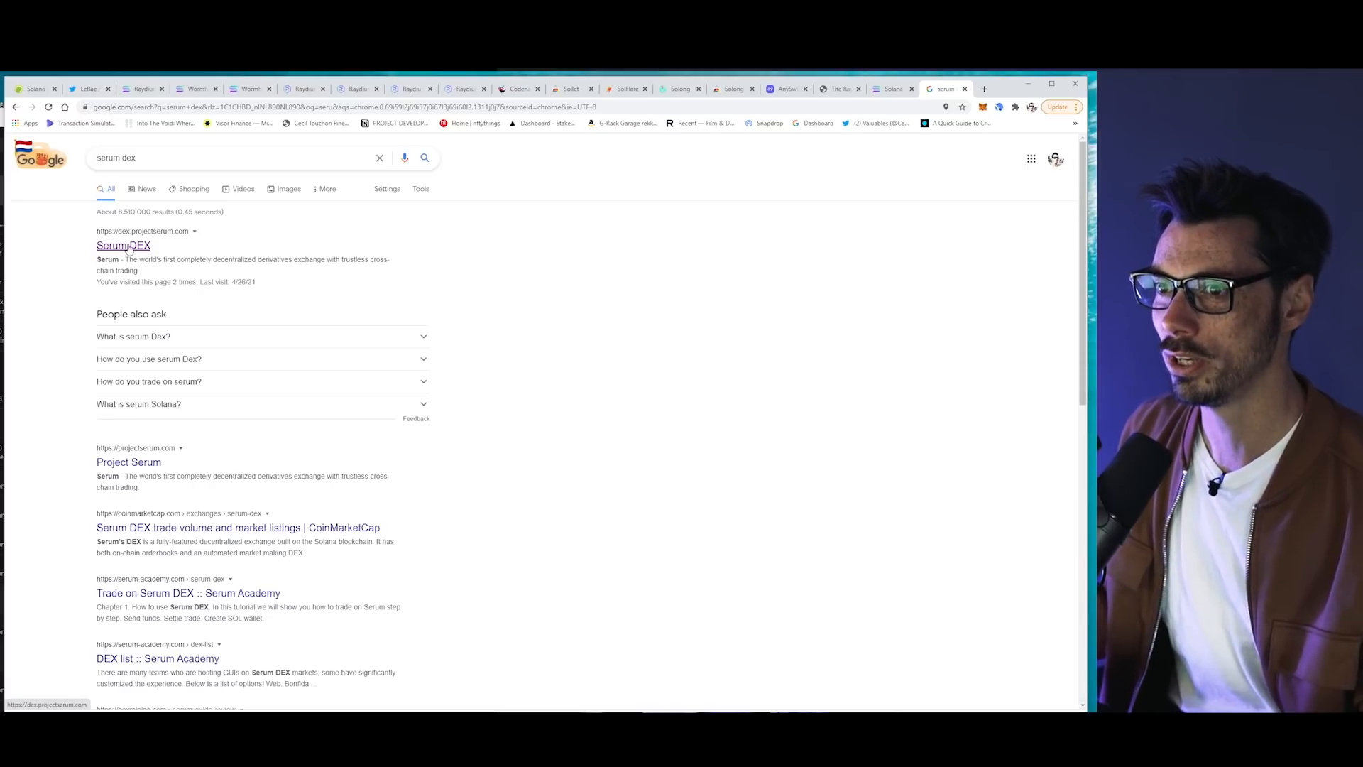
click(122, 246)
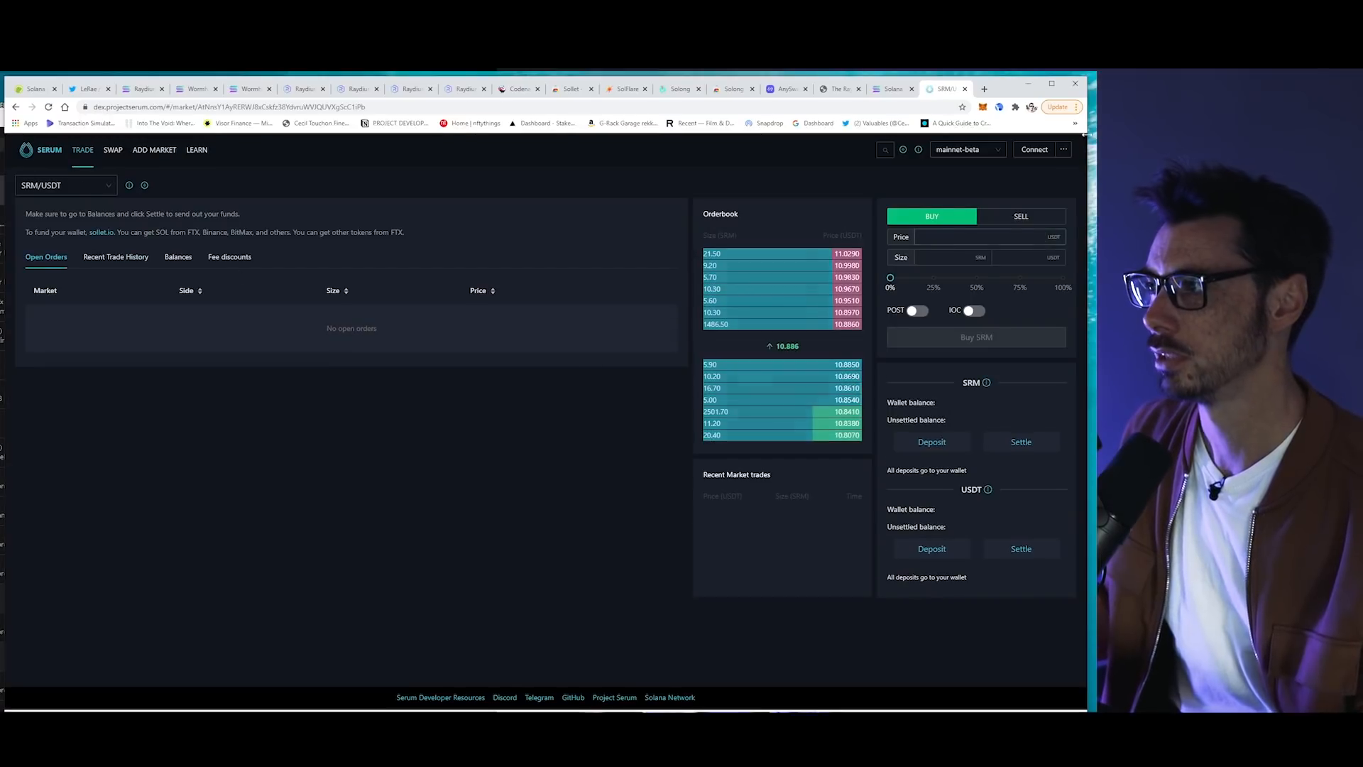
click(1034, 149)
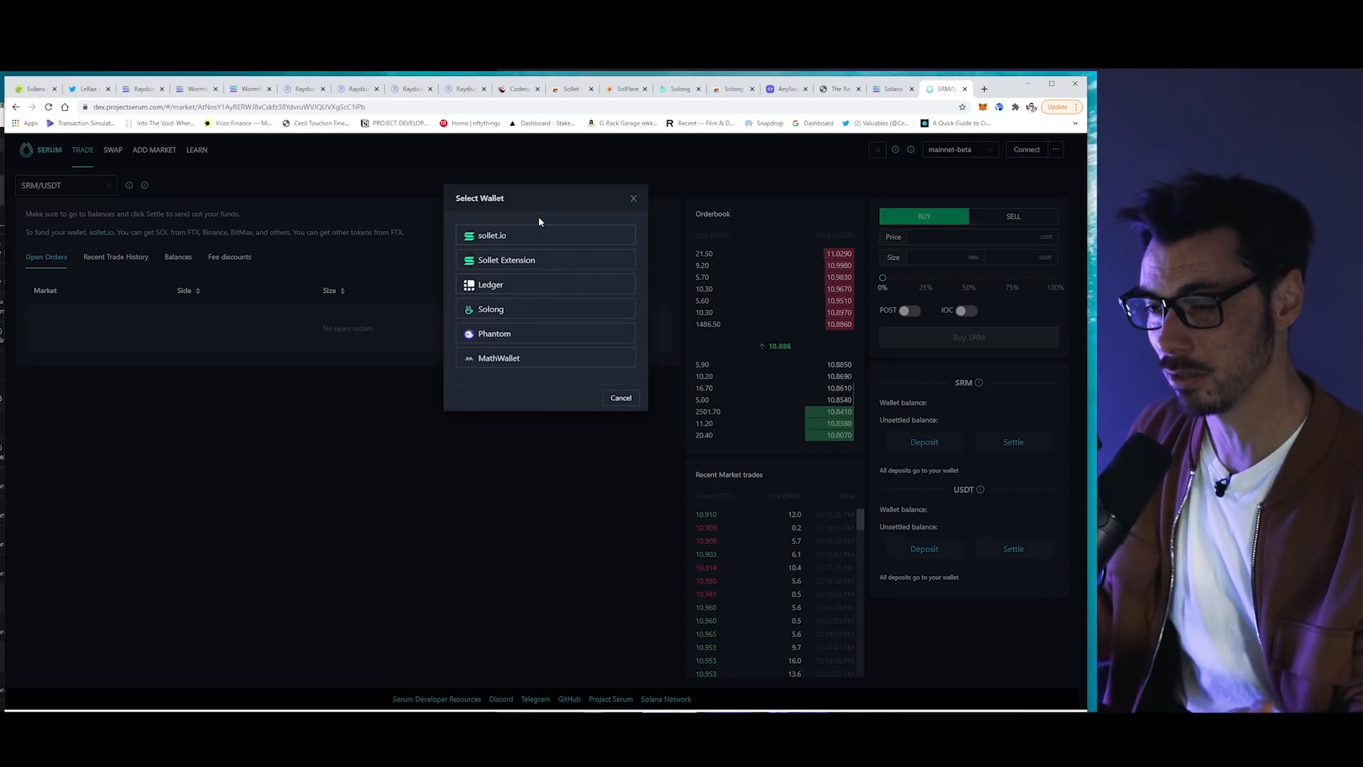
mouse_move(510, 378)
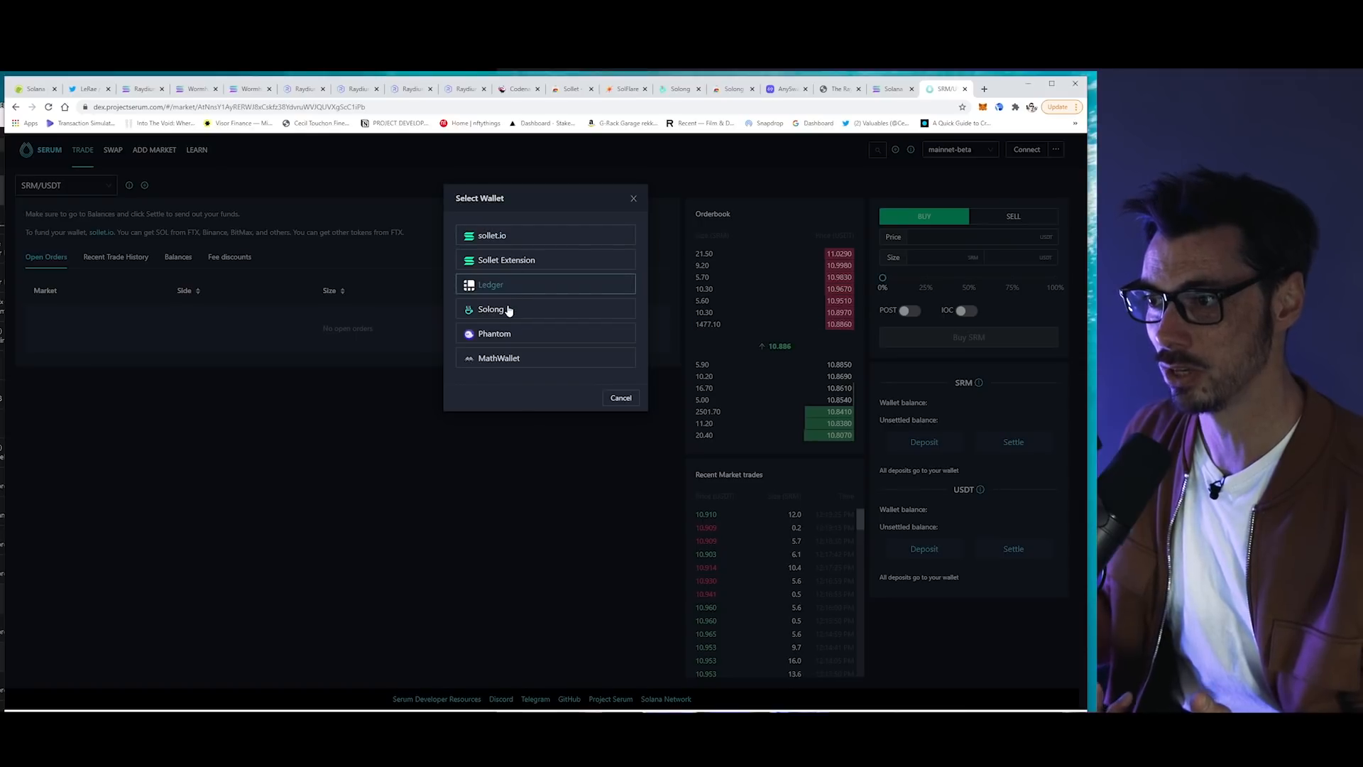
mouse_move(494, 332)
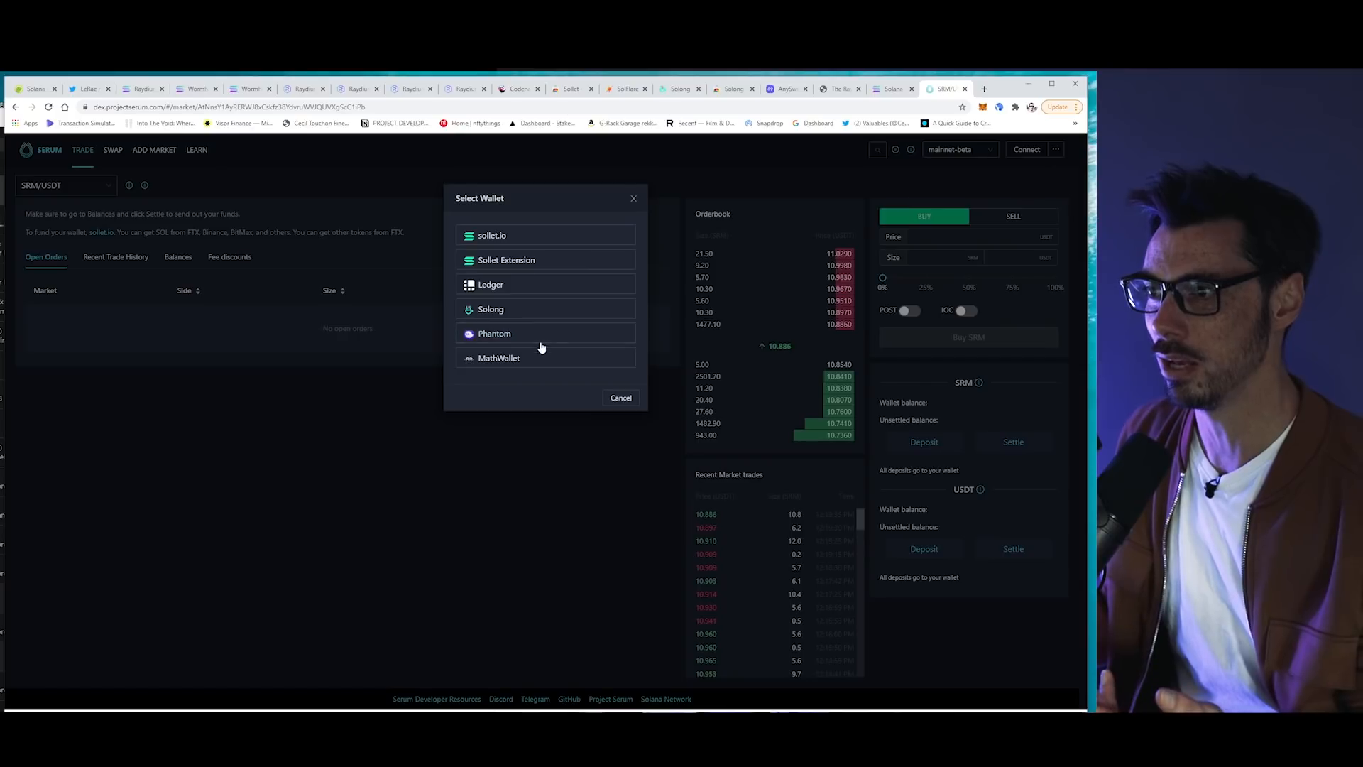
click(626, 88)
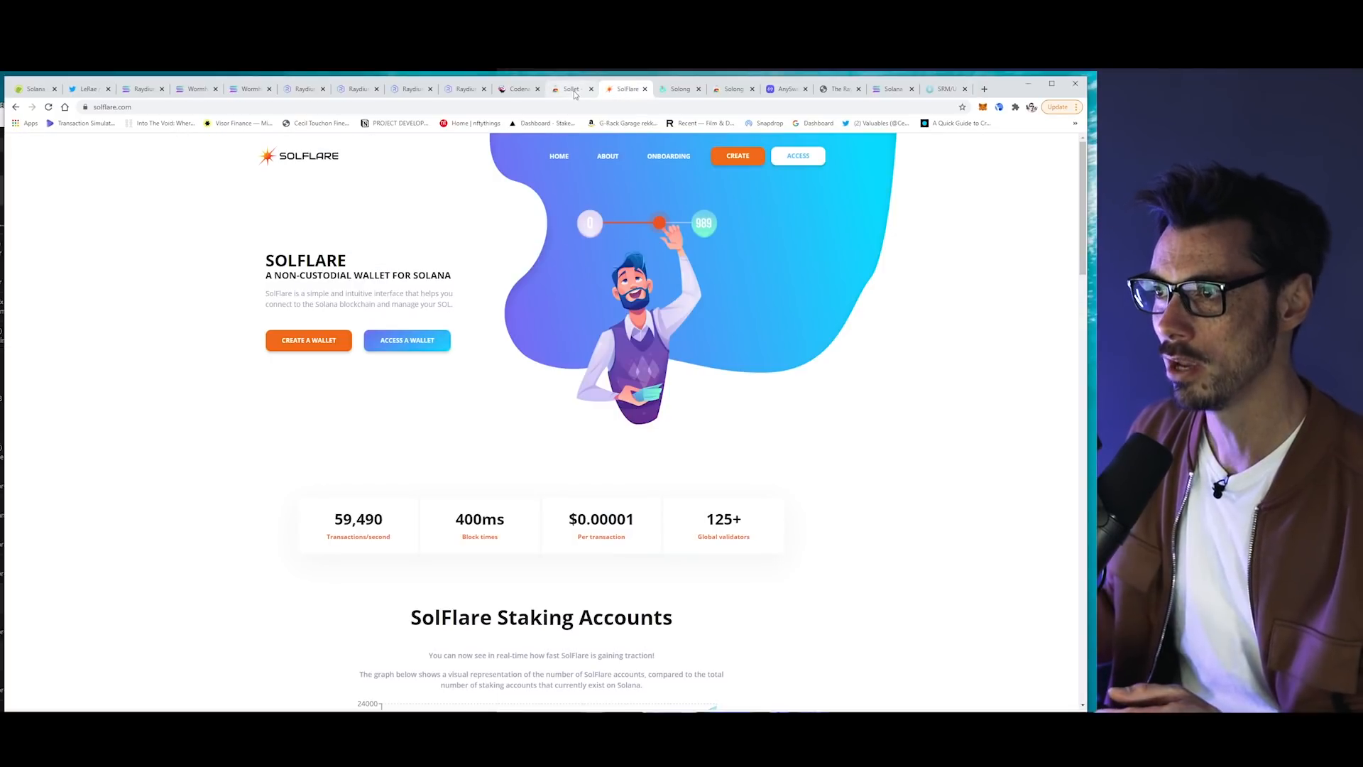
- Compare the Sollet and Solong Web Store listings and start adding Solong to Chrome
click(570, 88)
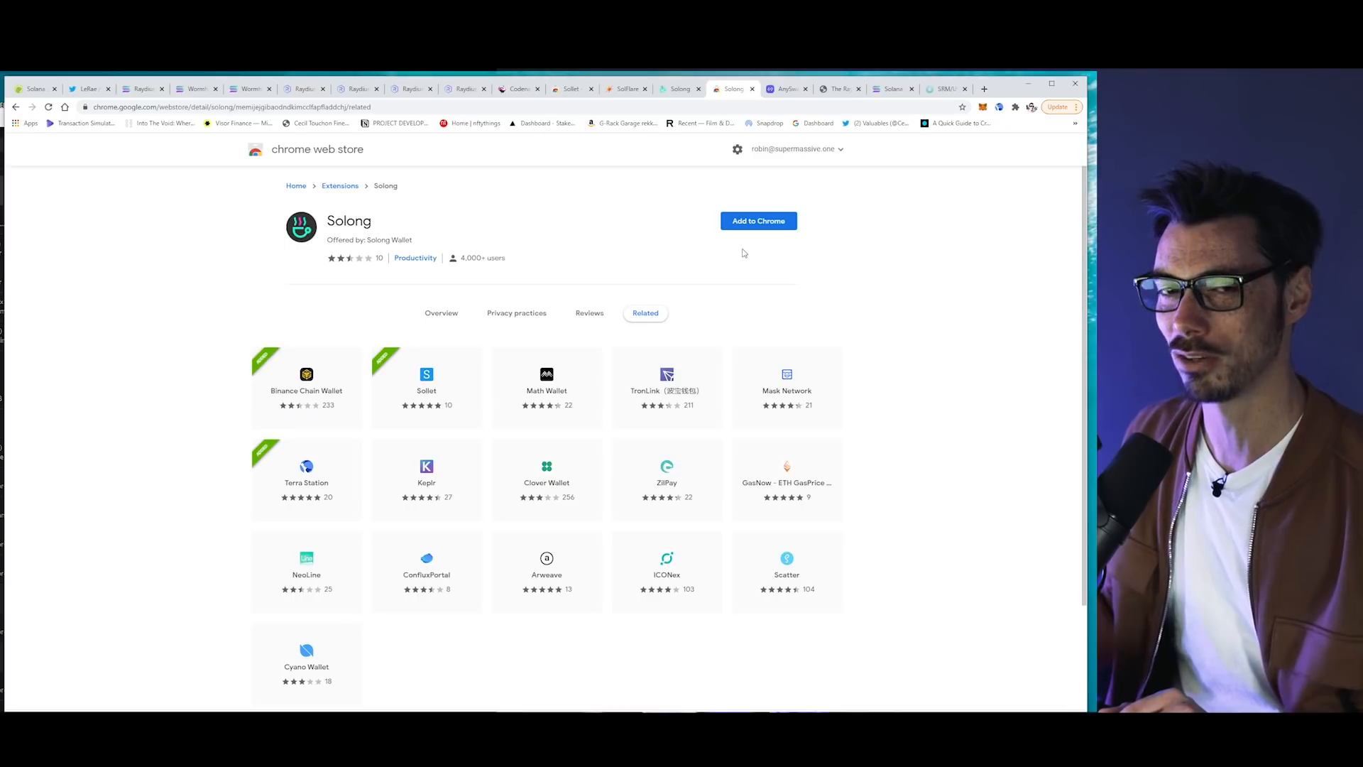
click(570, 89)
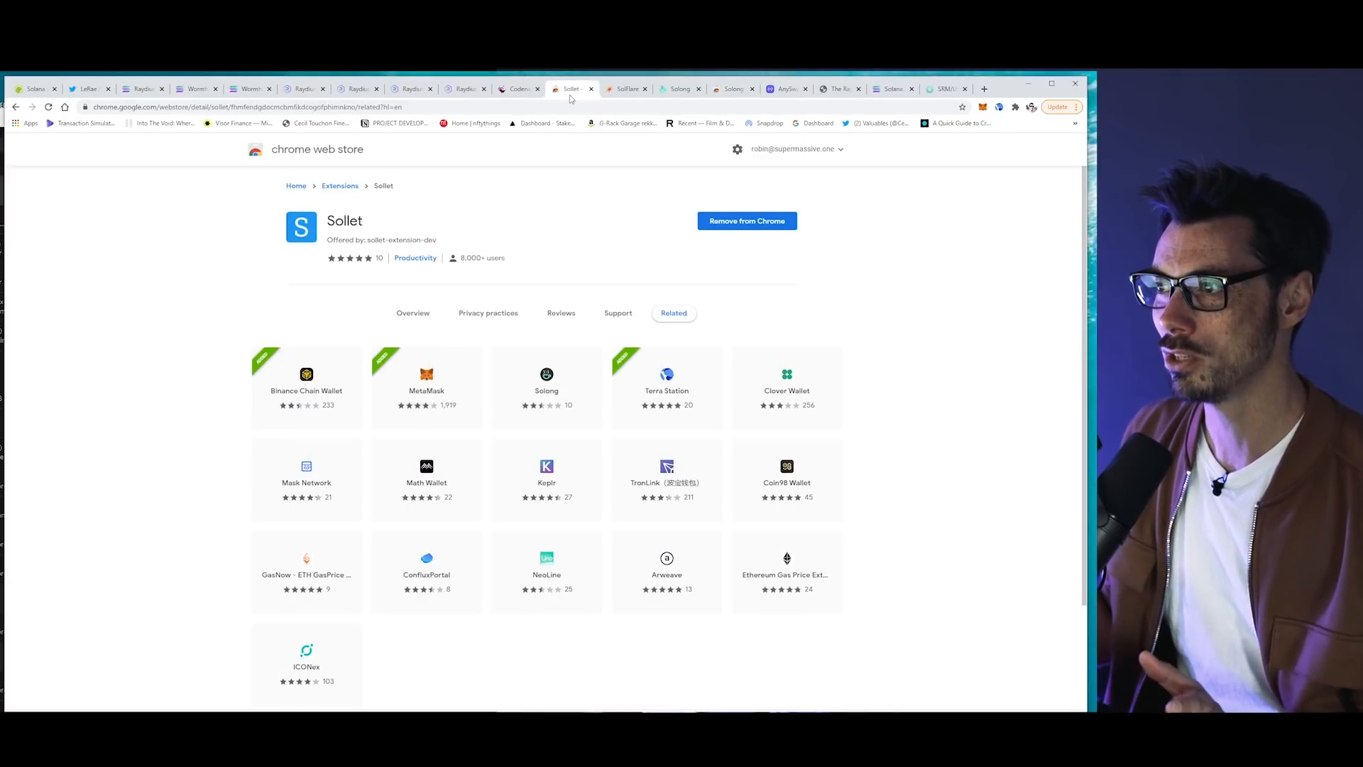
click(730, 88)
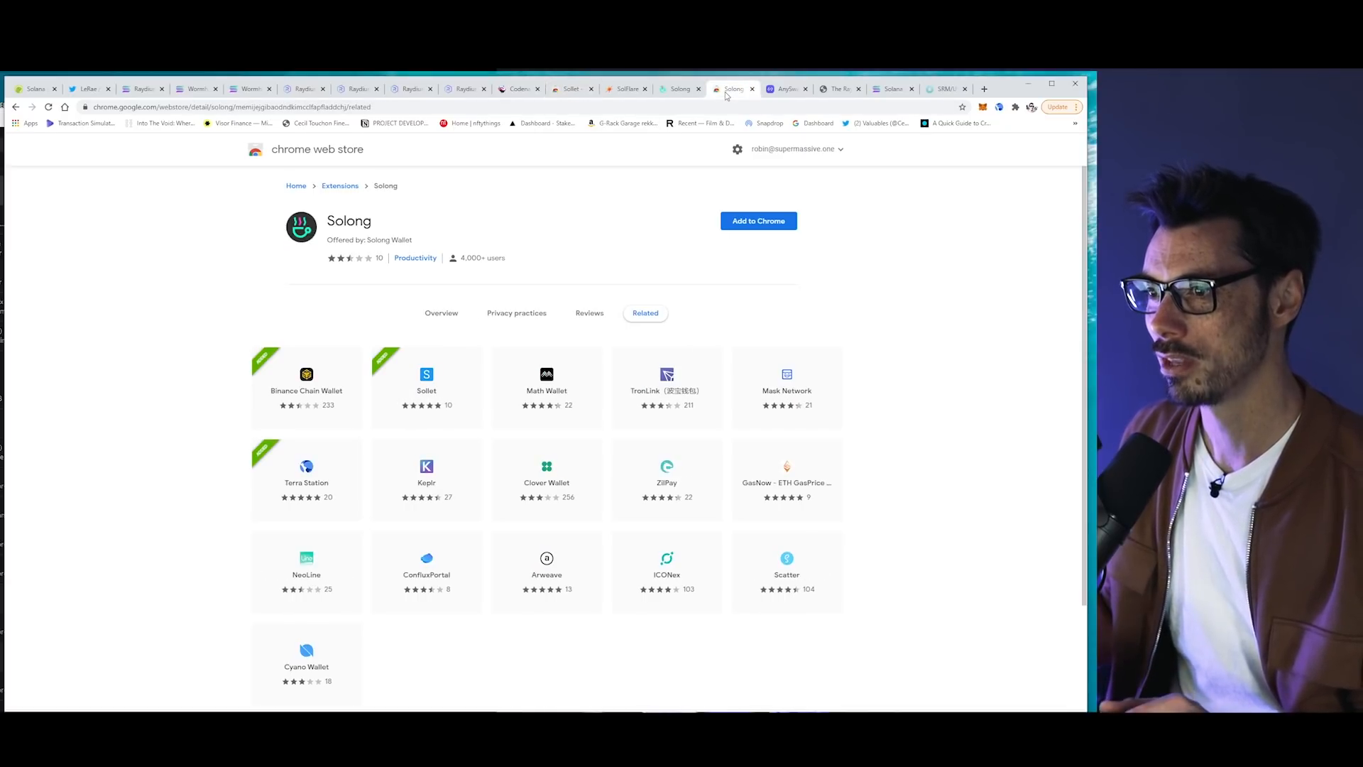
mouse_move(758, 221)
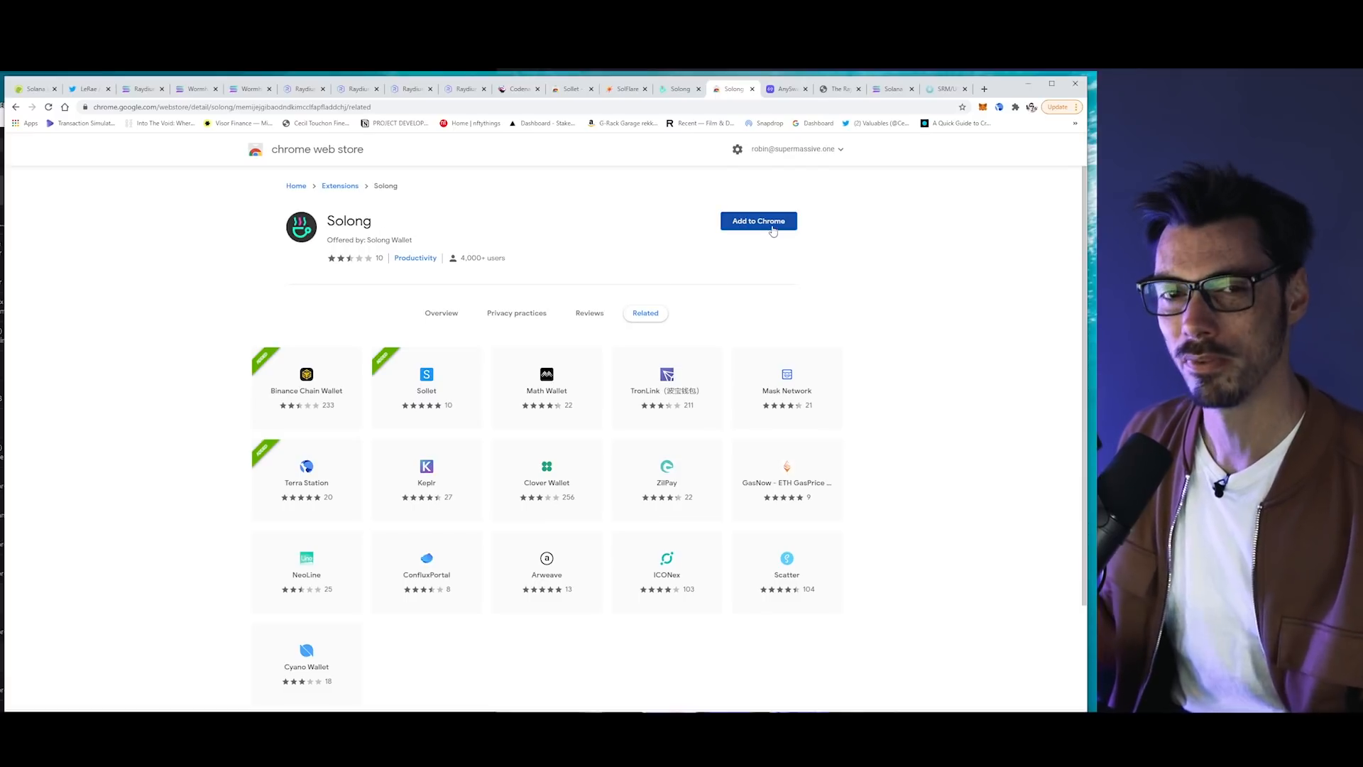
click(757, 220)
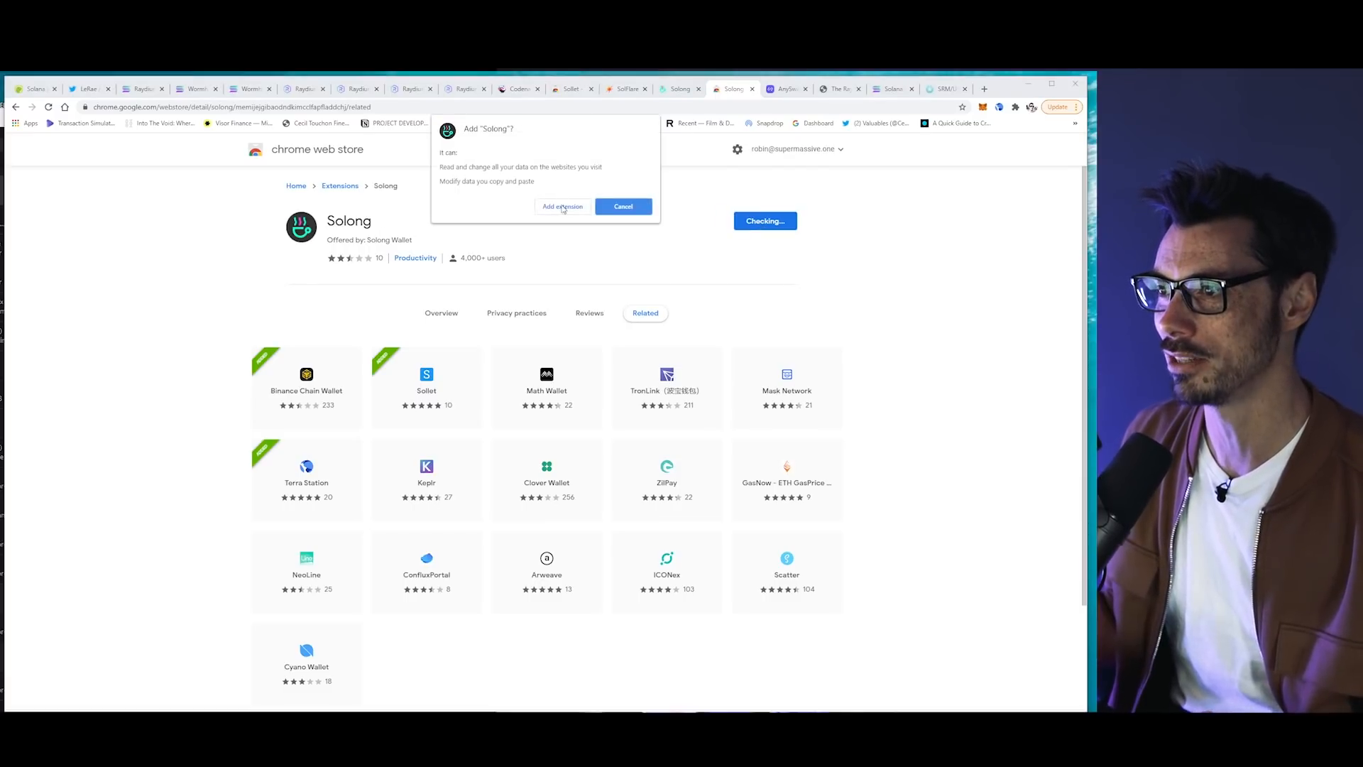
- Confirm the Solong extension install and dismiss the extension-added notice
click(563, 205)
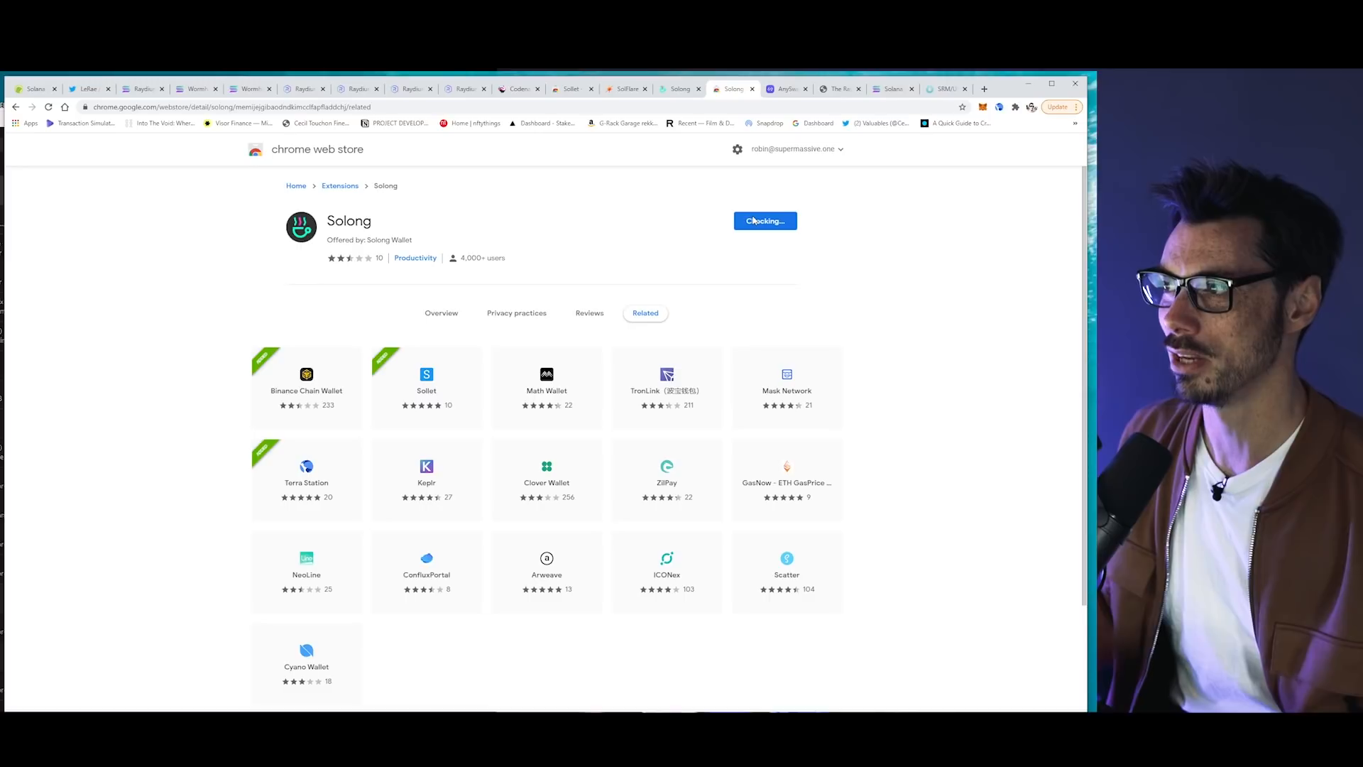
click(764, 221)
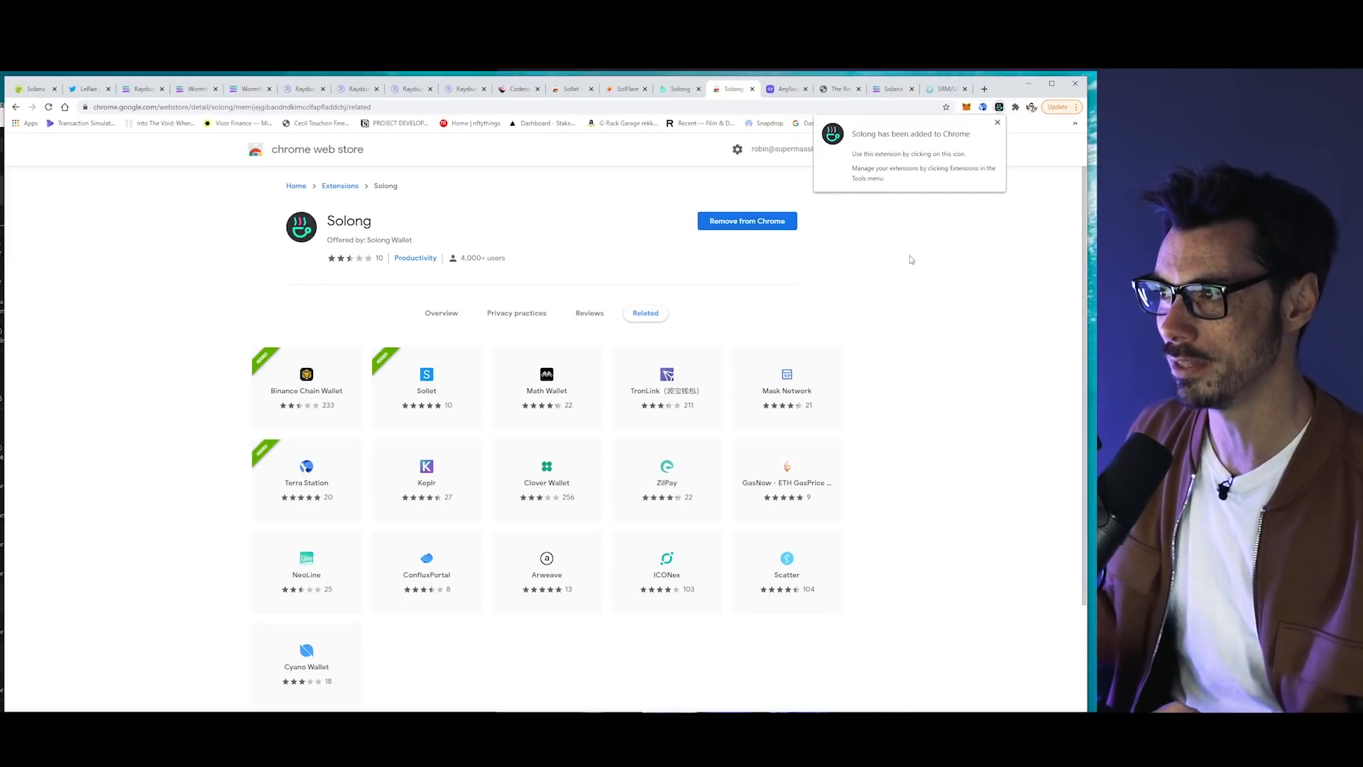
click(997, 123)
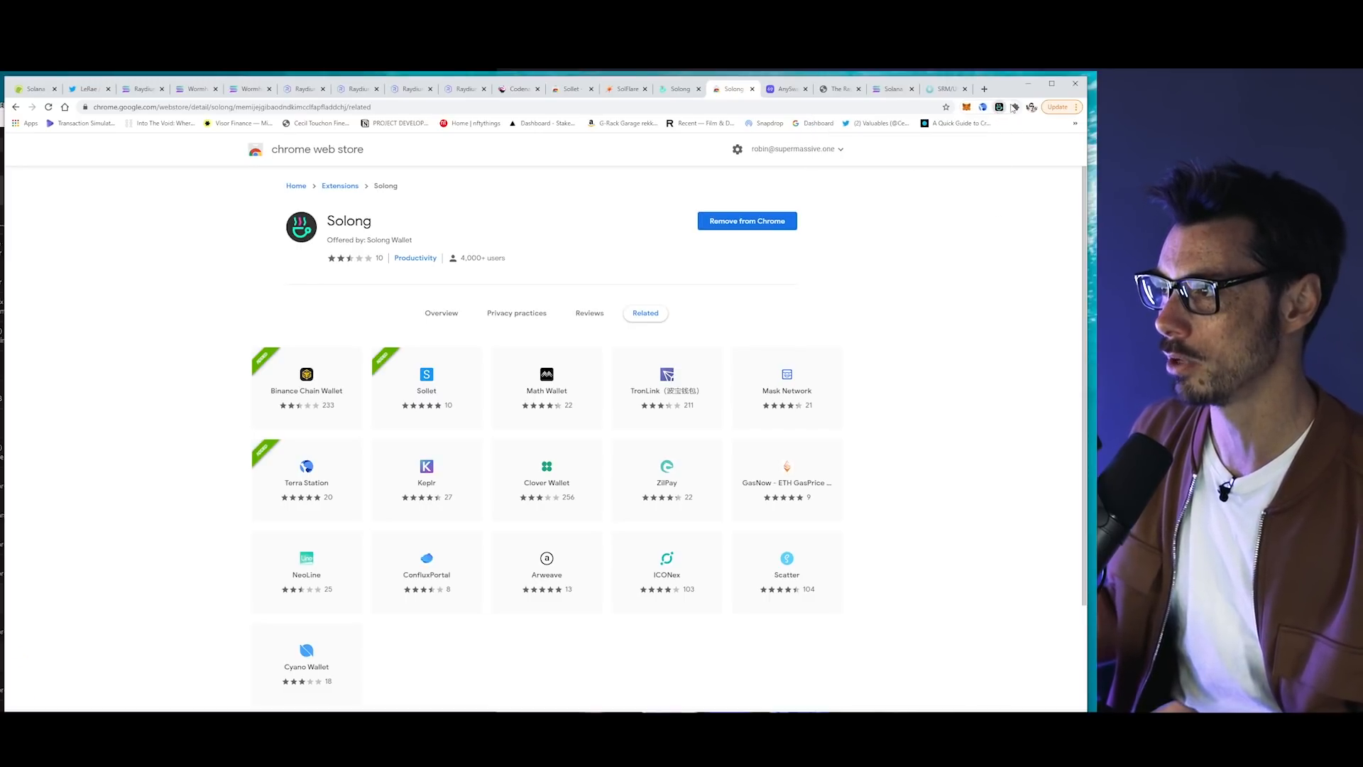
click(1014, 107)
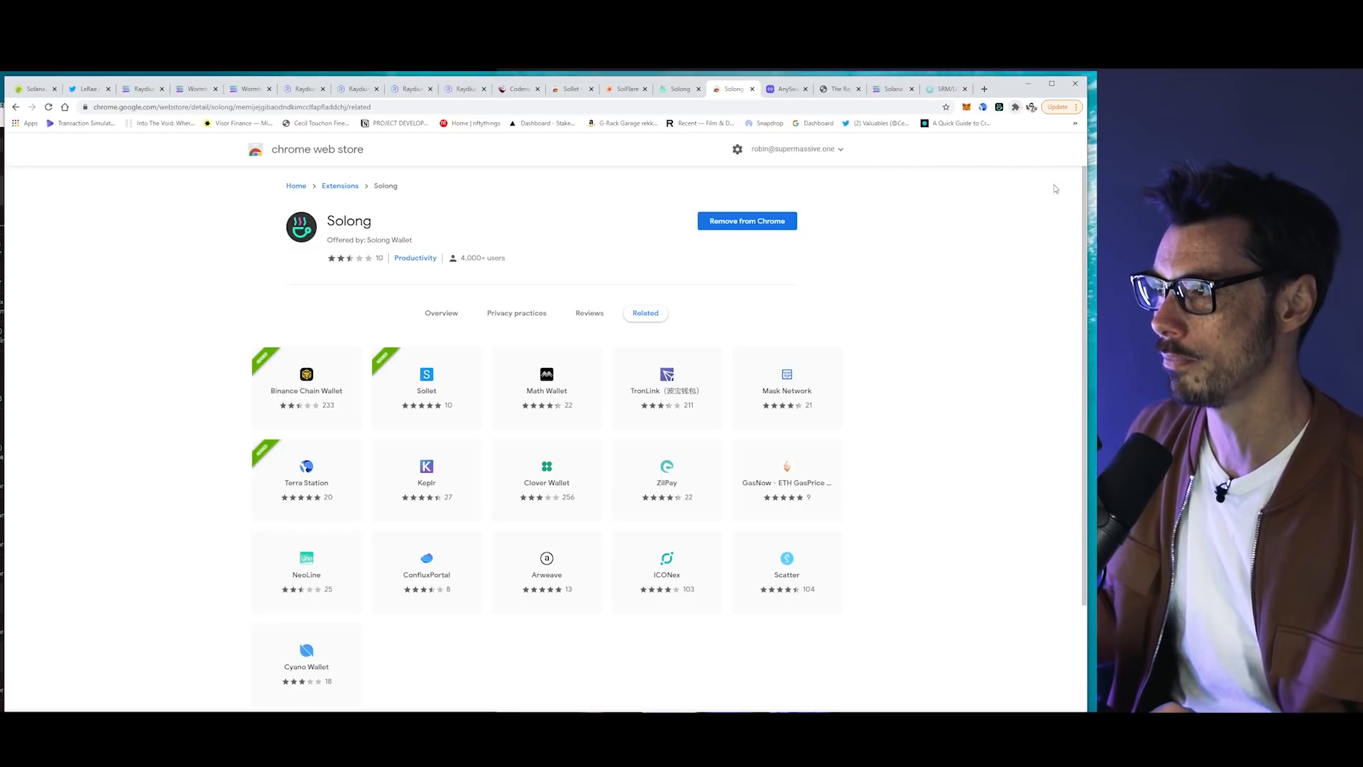
mouse_move(999, 107)
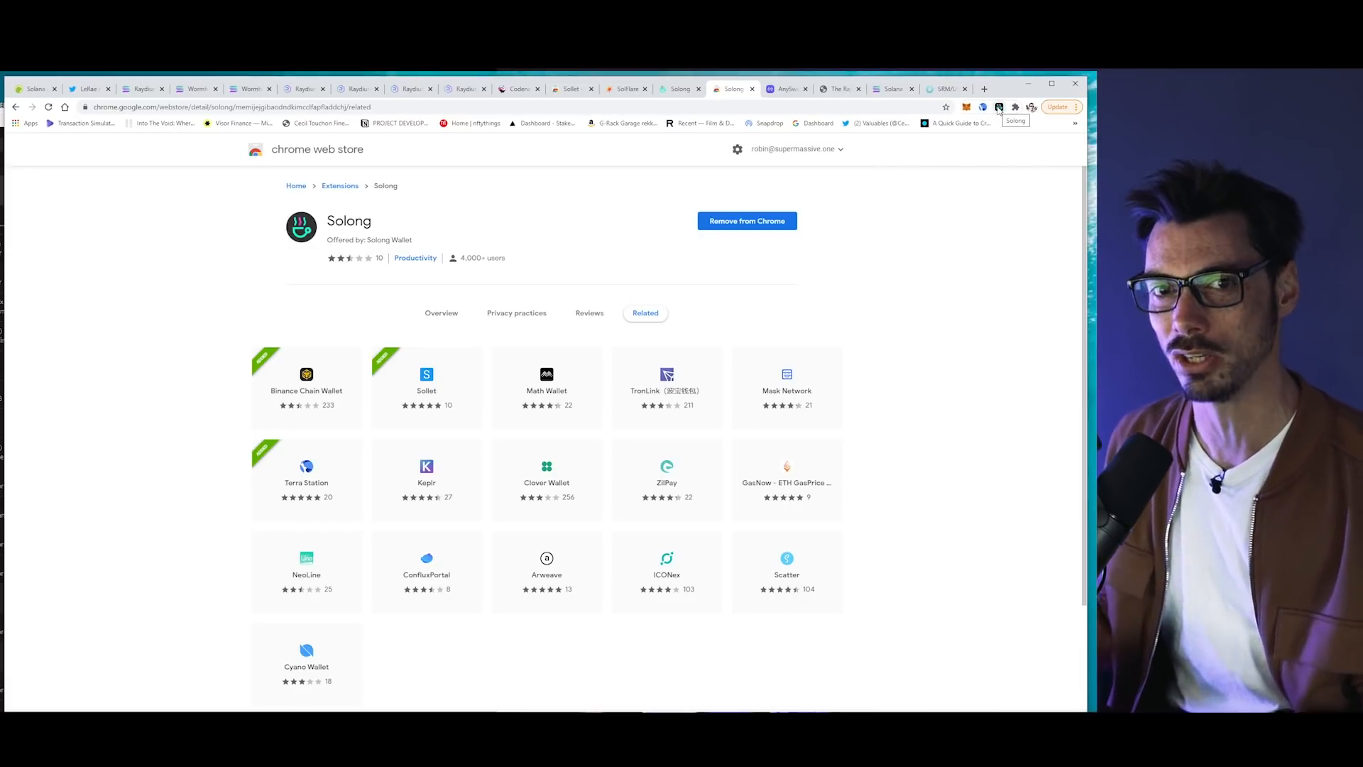
- Set and confirm a password in the new Solong wallet and choose Create Wallet
click(998, 107)
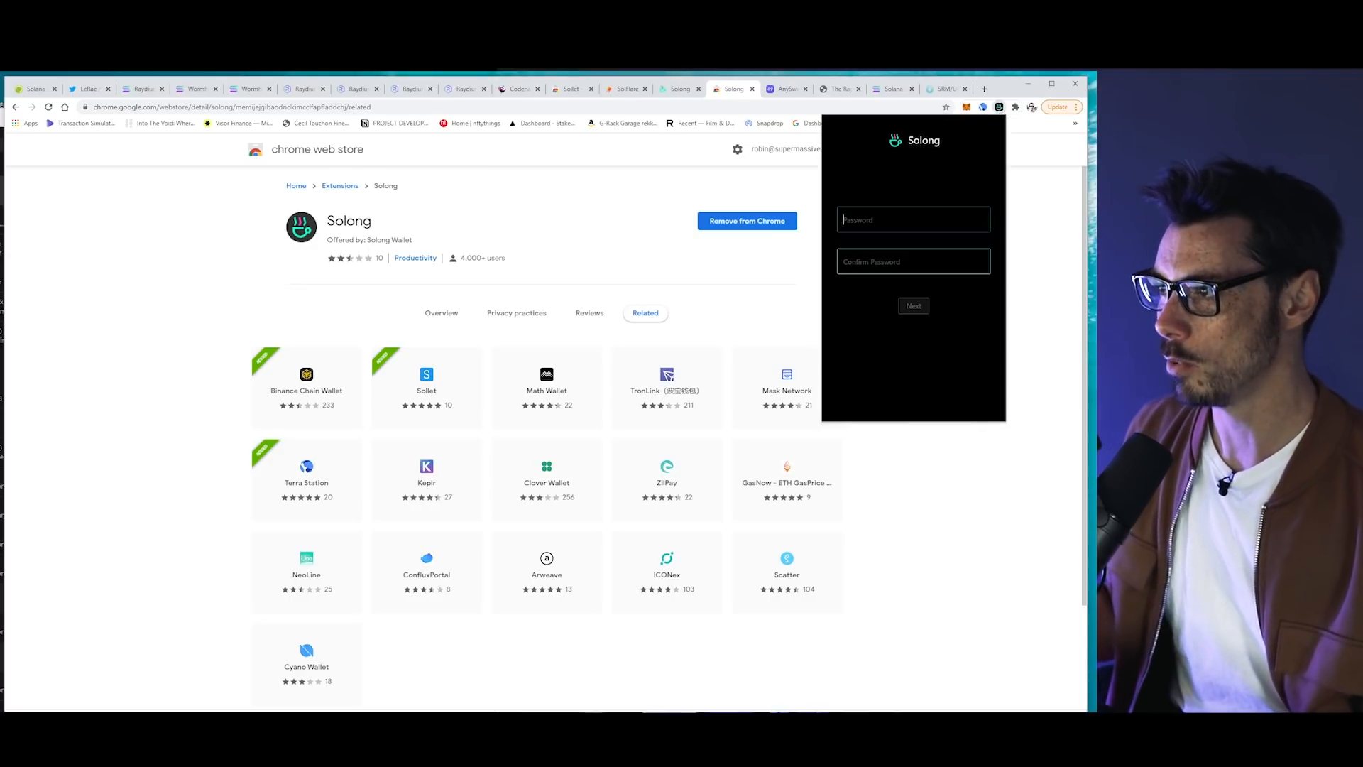
text(1)
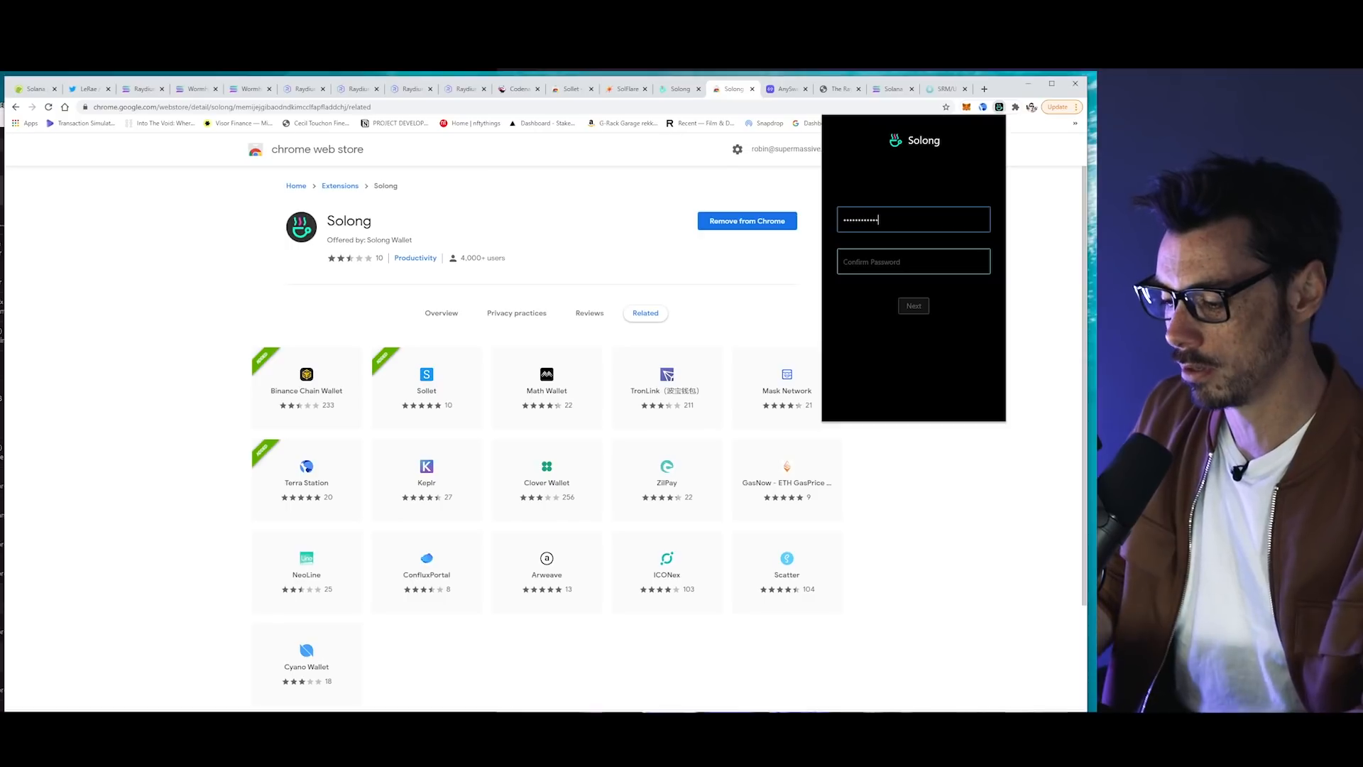
text(4)
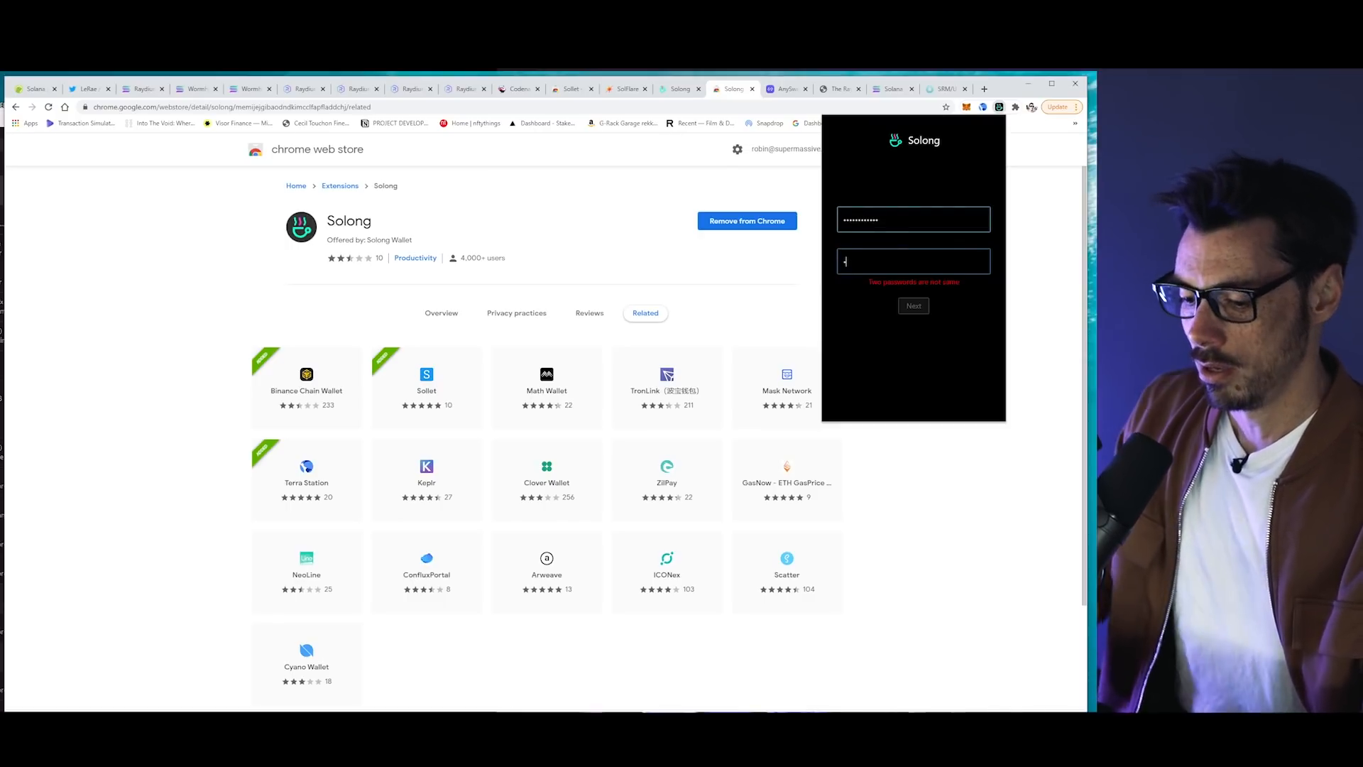
text(••••••••••)
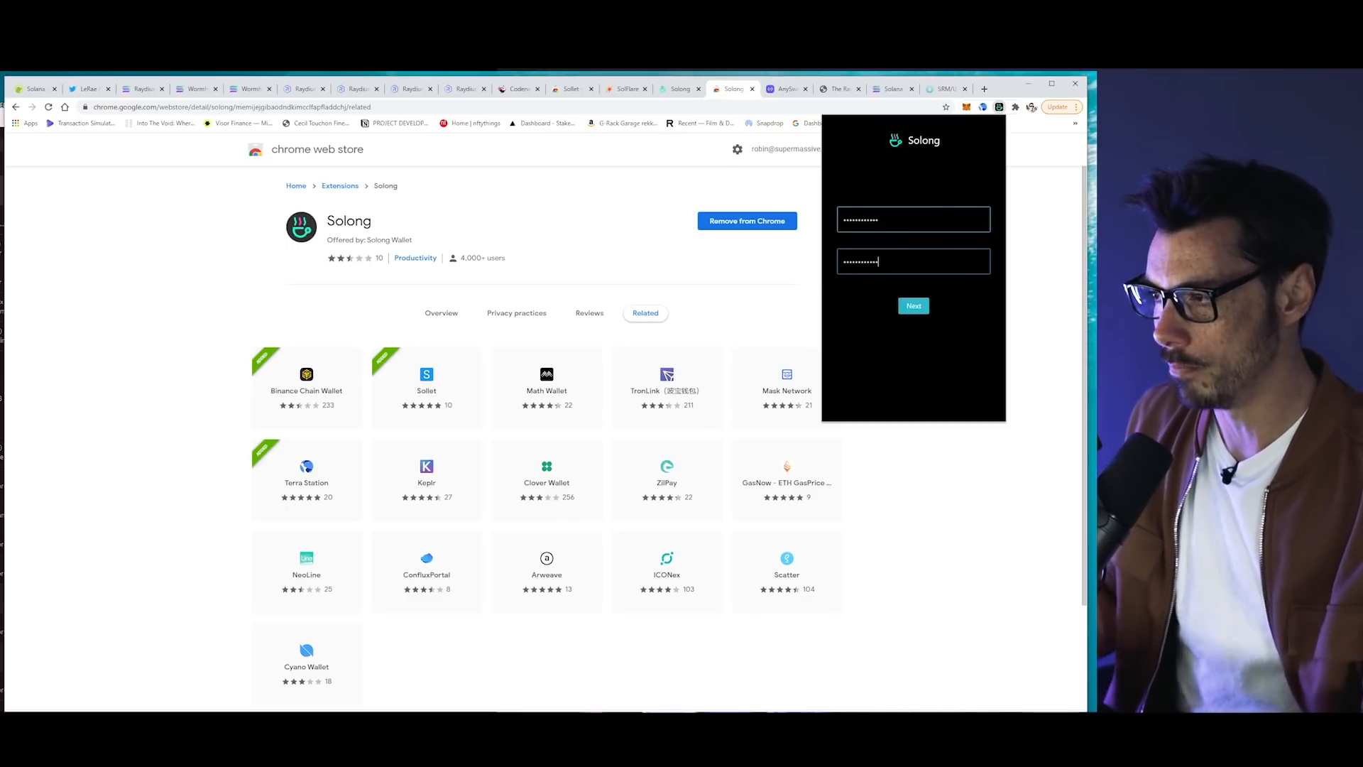
click(913, 305)
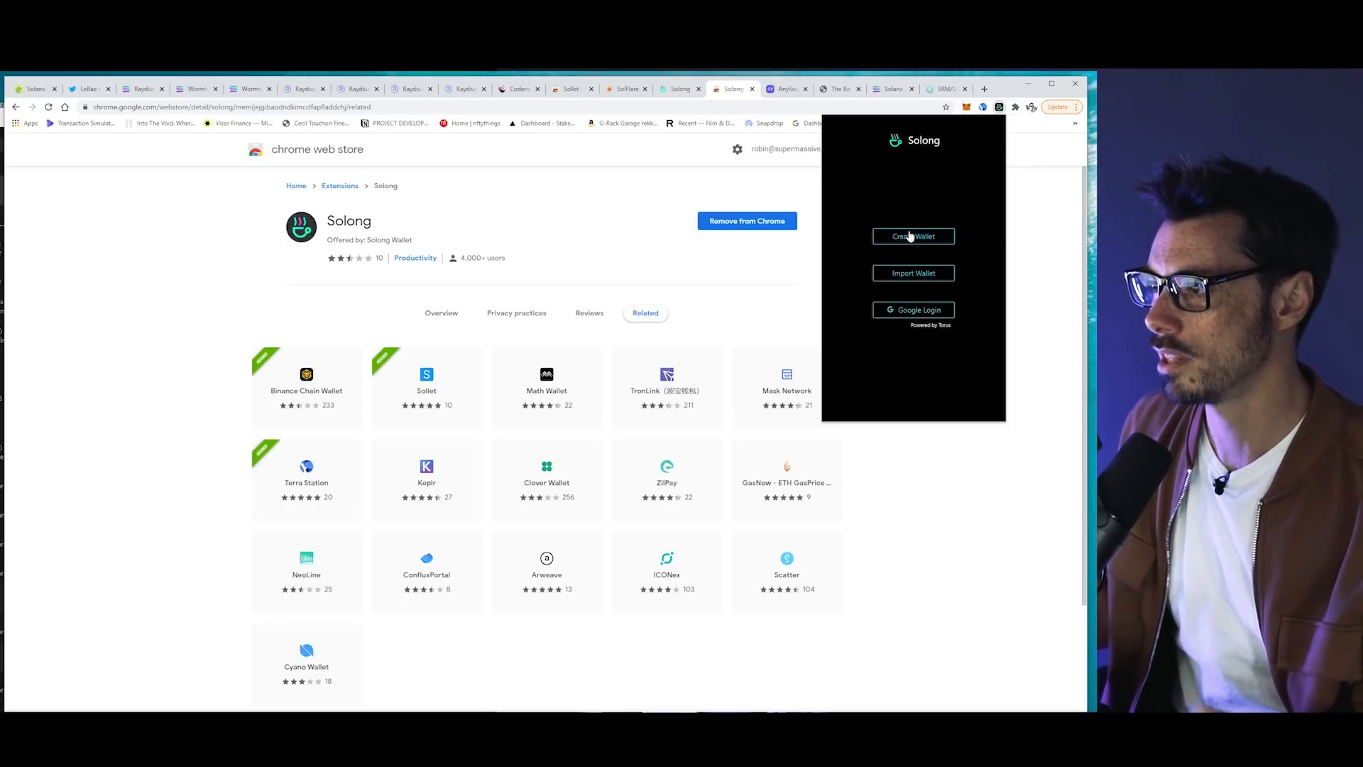
click(914, 235)
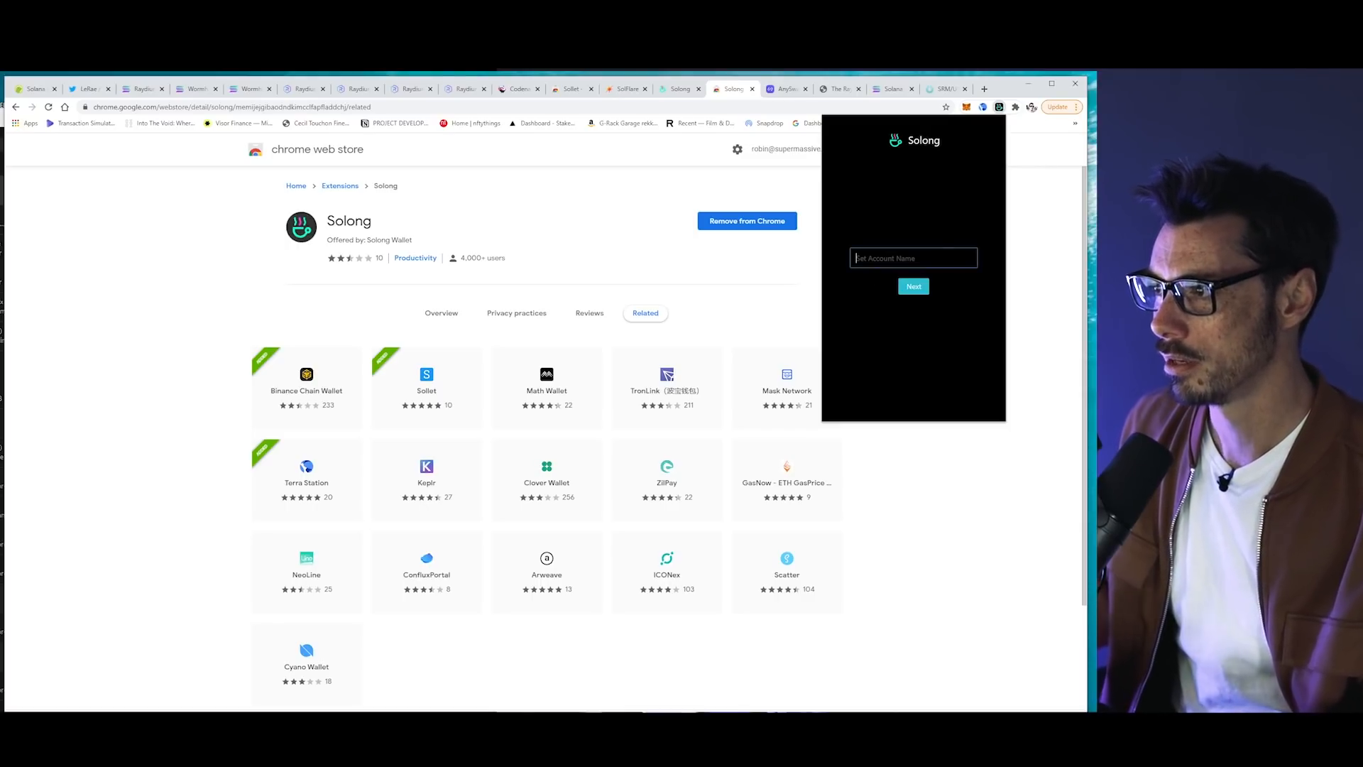
- Name the wallet 'Tutorial 2', acknowledge the saved recovery phrase, and finish setup at 0 SOL on Main Net
text(Tutor)
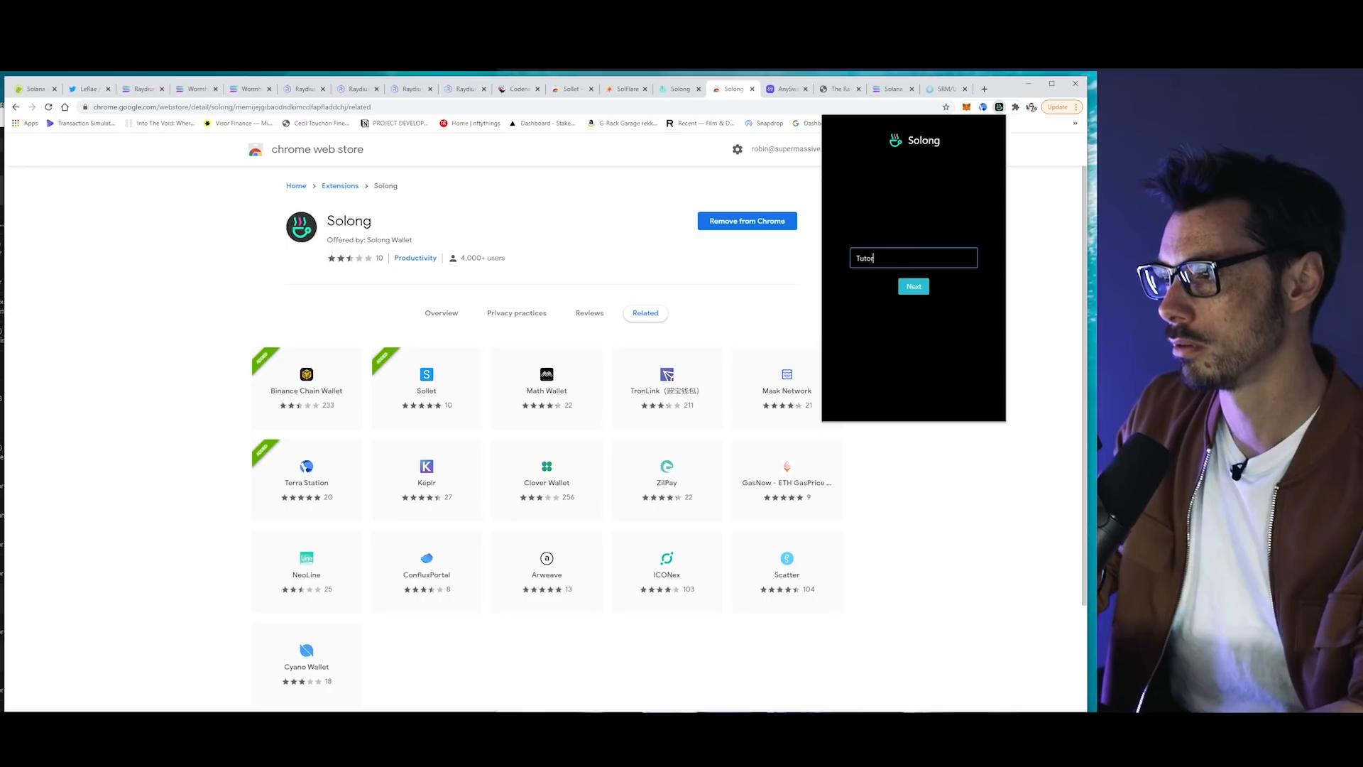
text(ial 2)
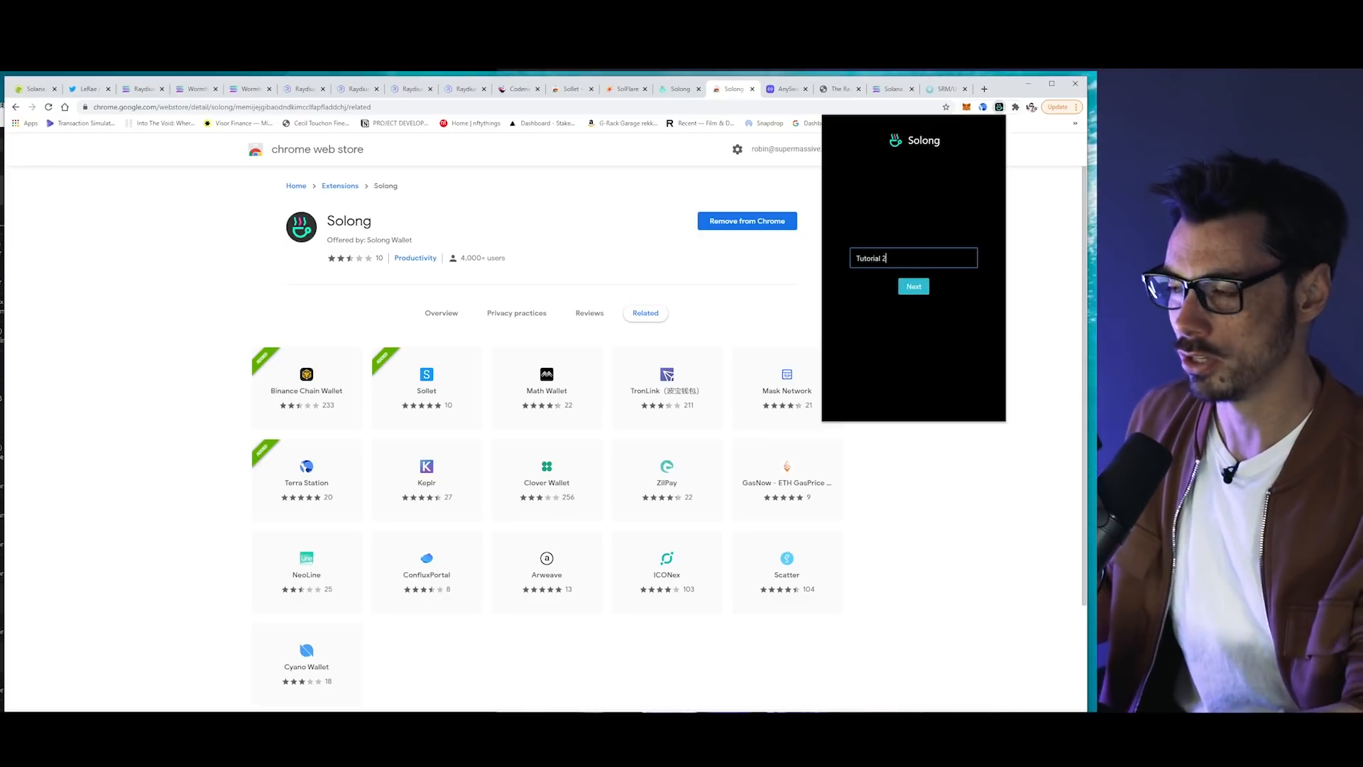
click(913, 285)
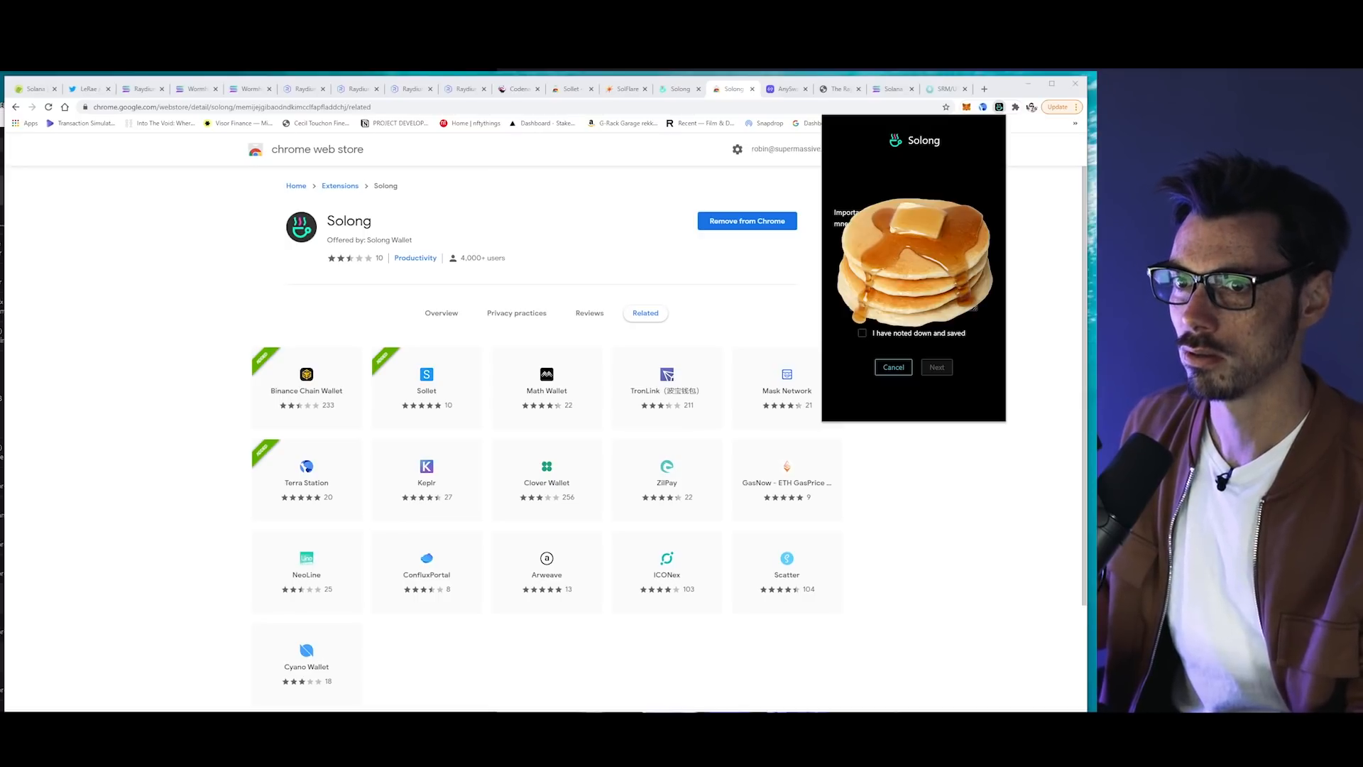
mouse_move(951, 401)
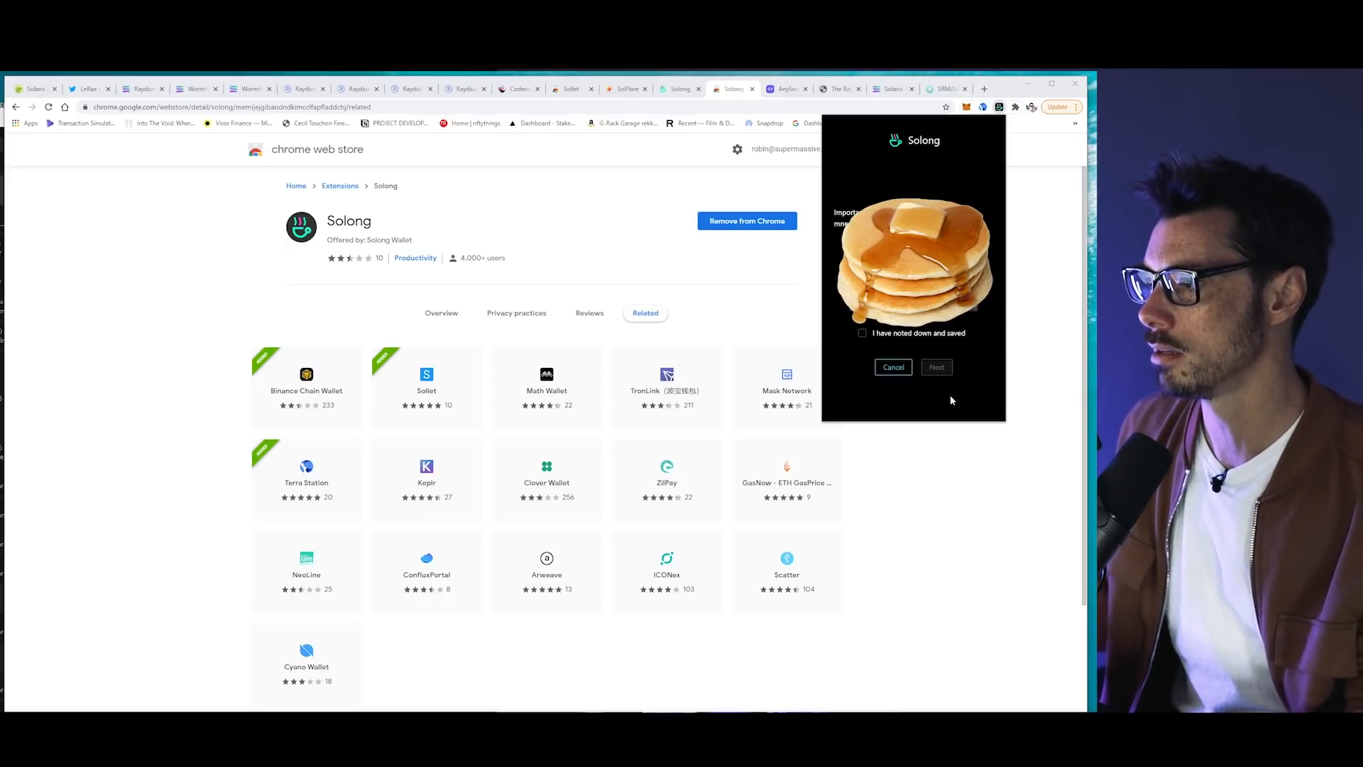
click(862, 332)
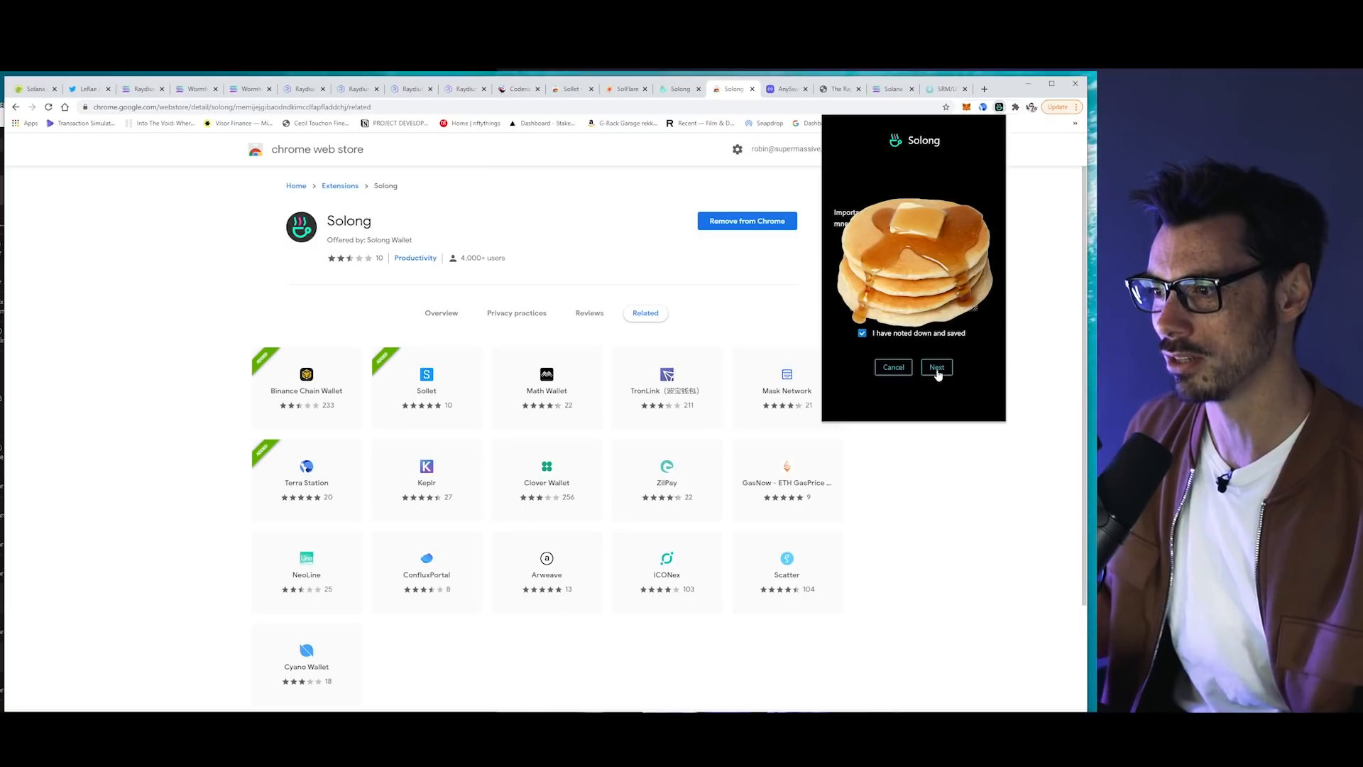
click(935, 367)
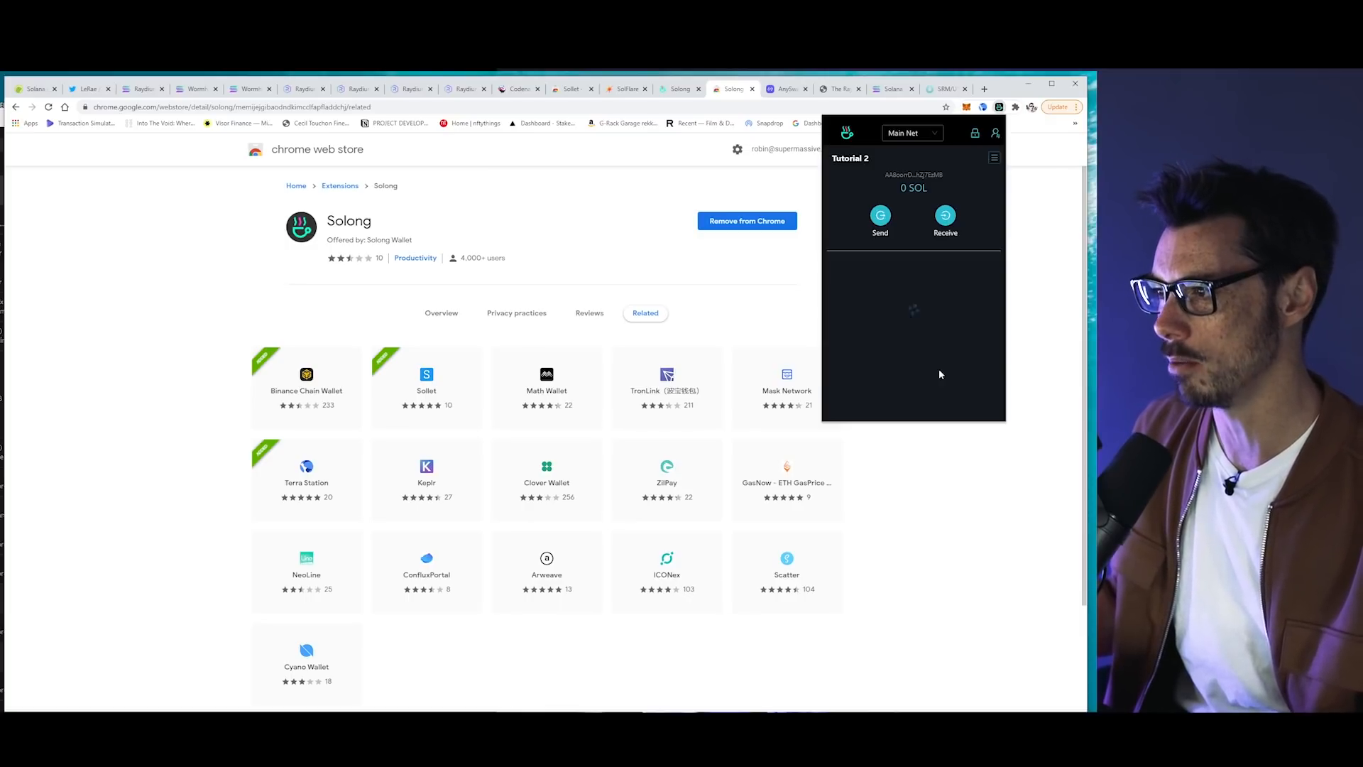
mouse_move(990, 200)
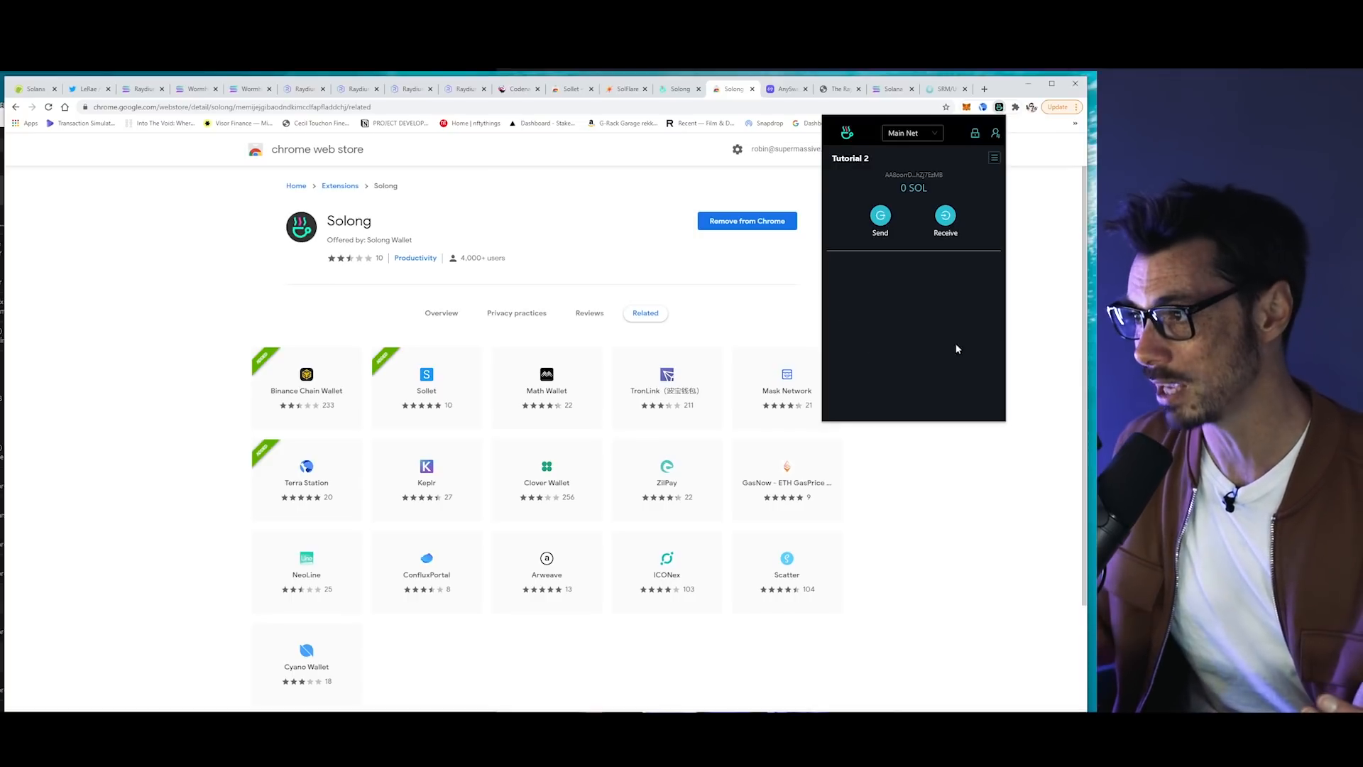
mouse_move(954, 284)
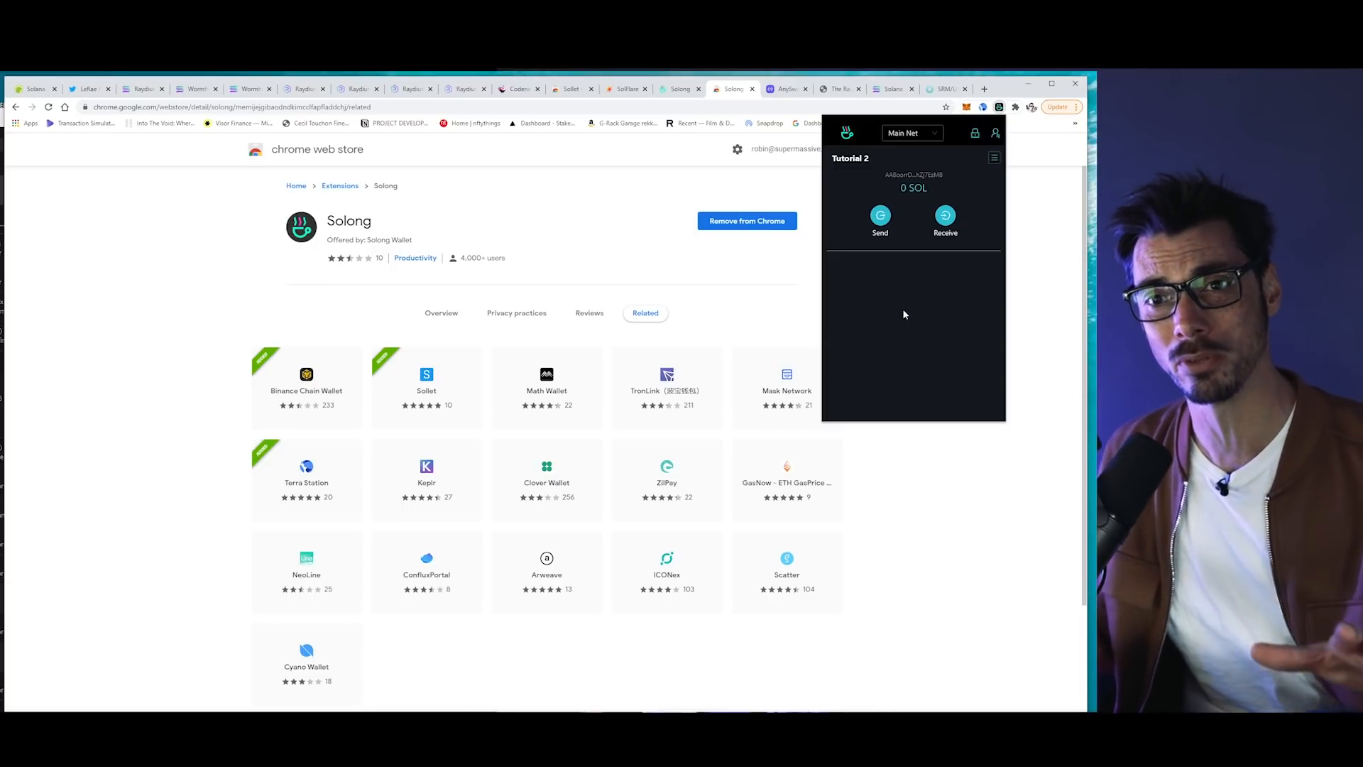
mouse_move(924, 316)
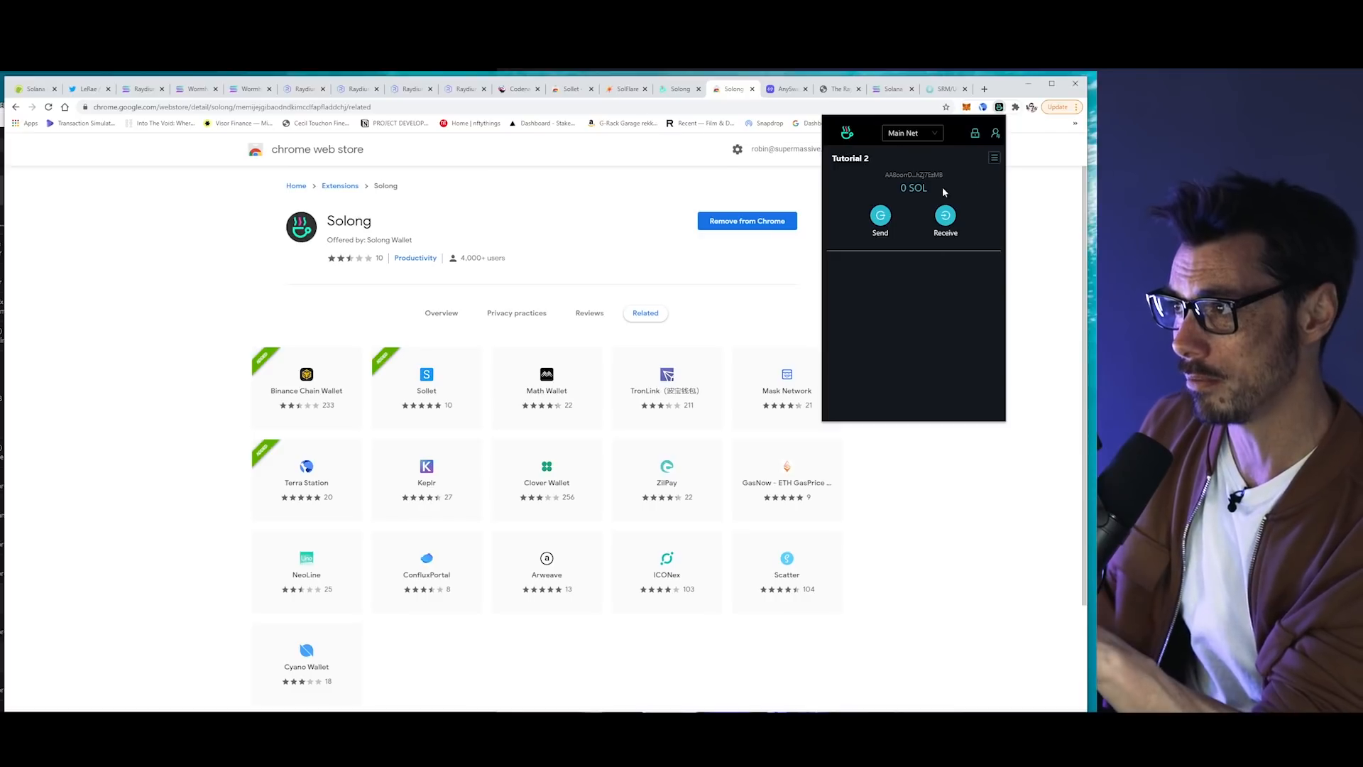
- Attempt to add USD Coin from Solong's Add Token list, refused for insufficient SOL
click(994, 158)
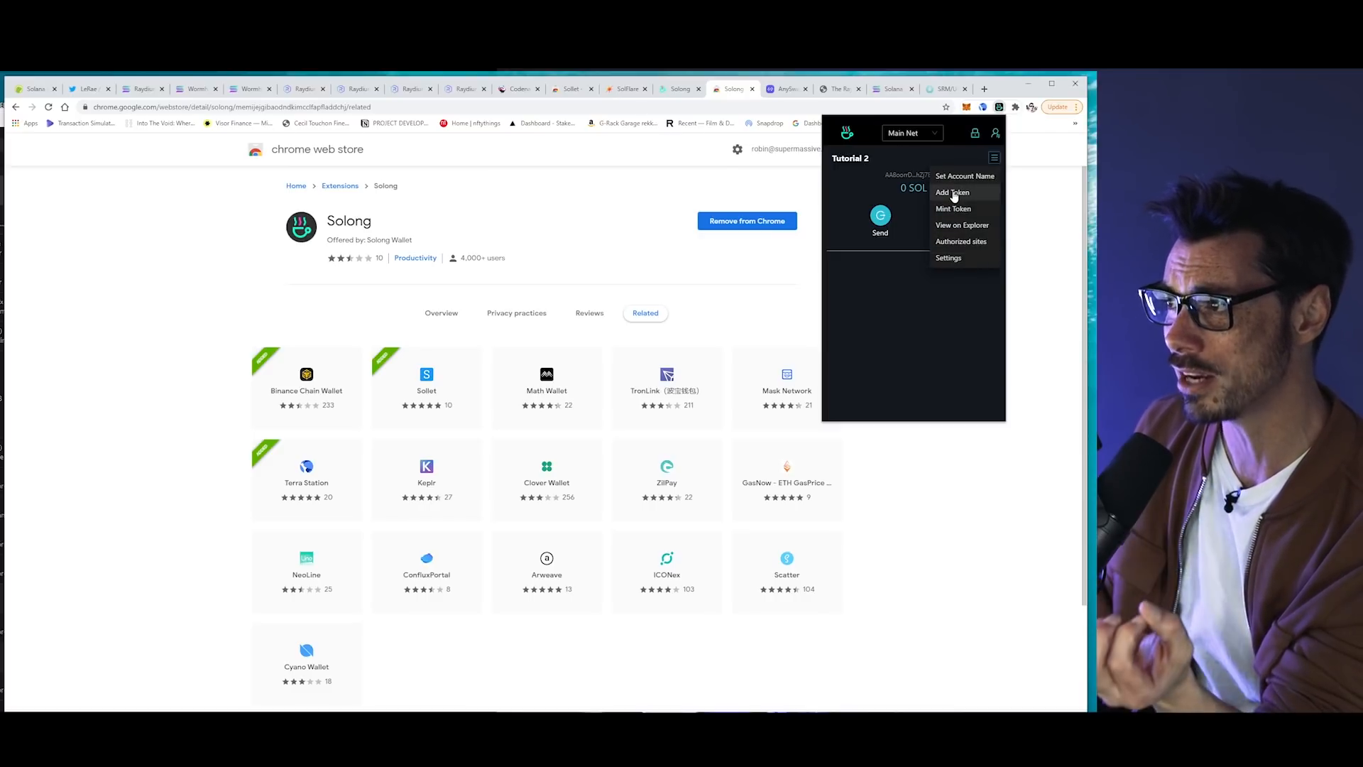
click(953, 192)
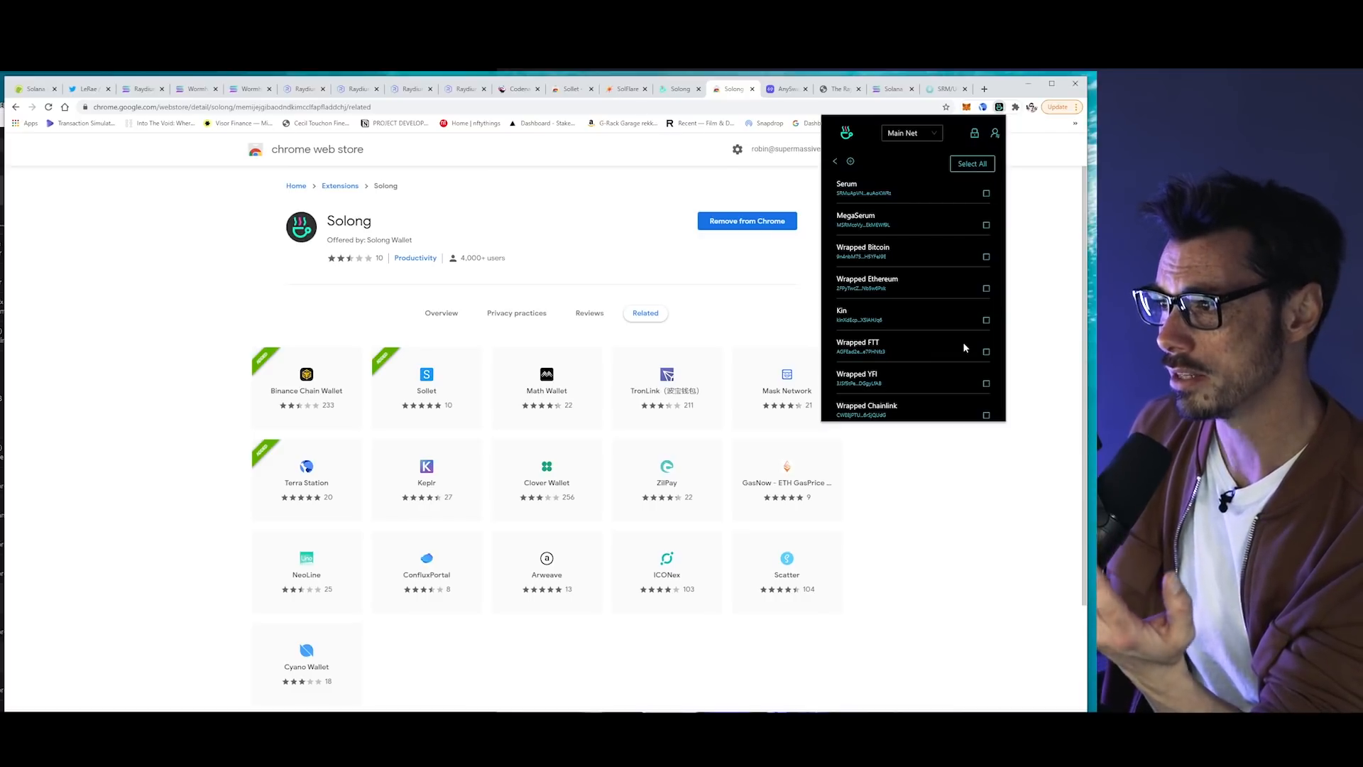
scroll(down, 3)
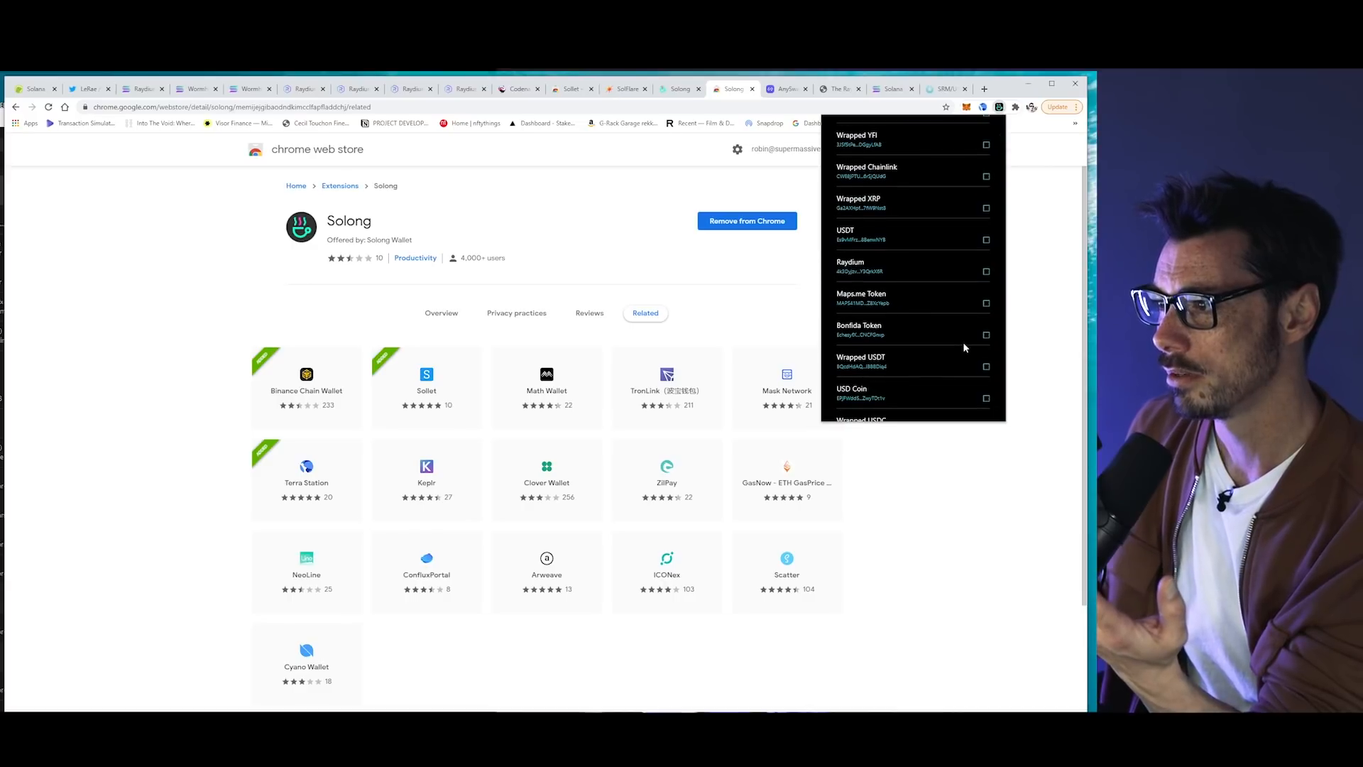
scroll(down, 3)
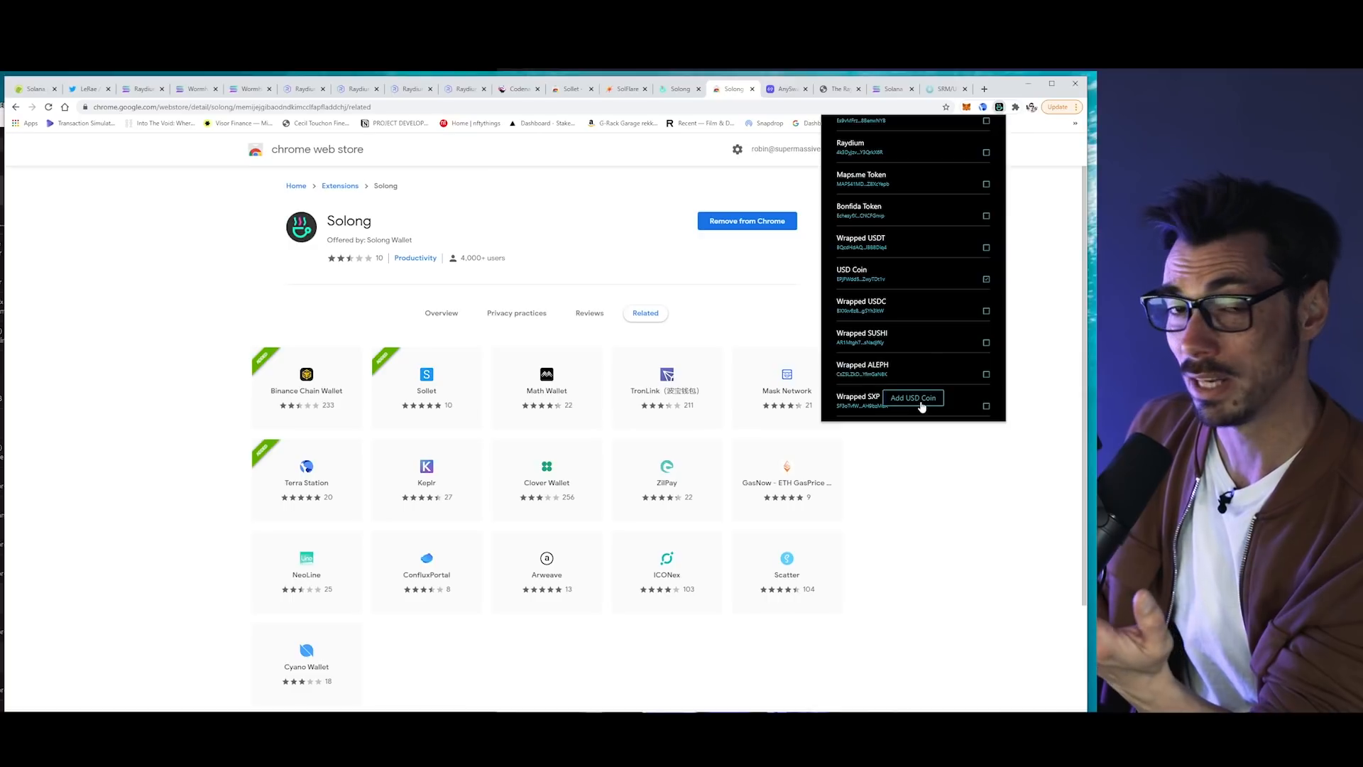
click(913, 397)
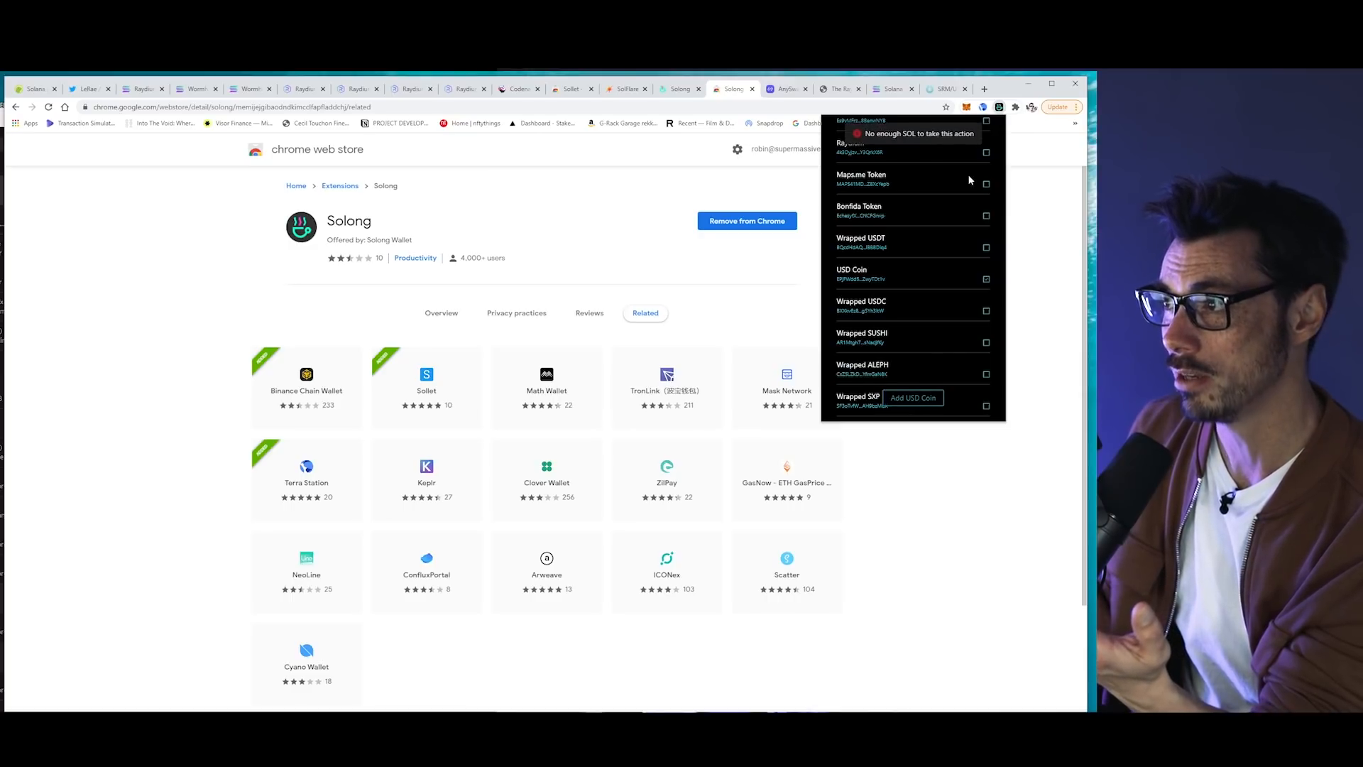
mouse_move(923, 152)
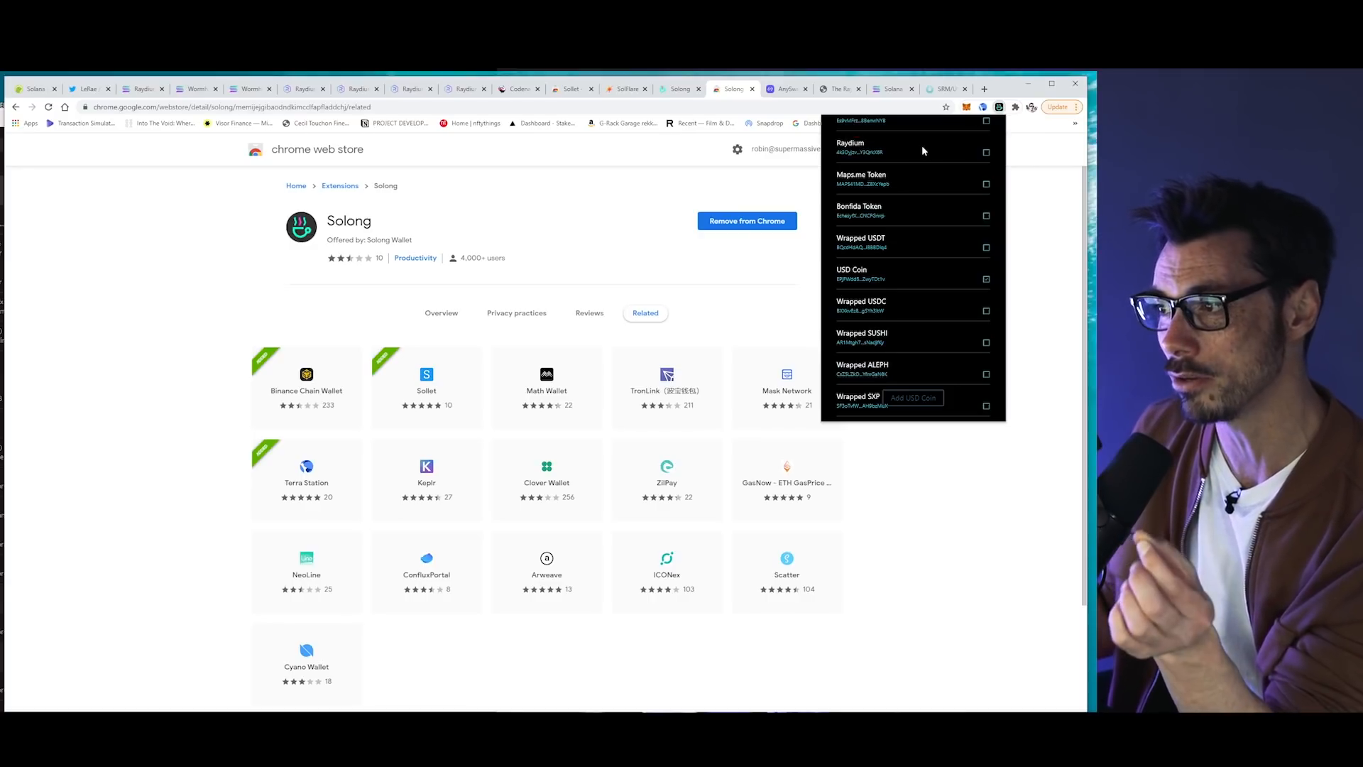
mouse_move(1011, 242)
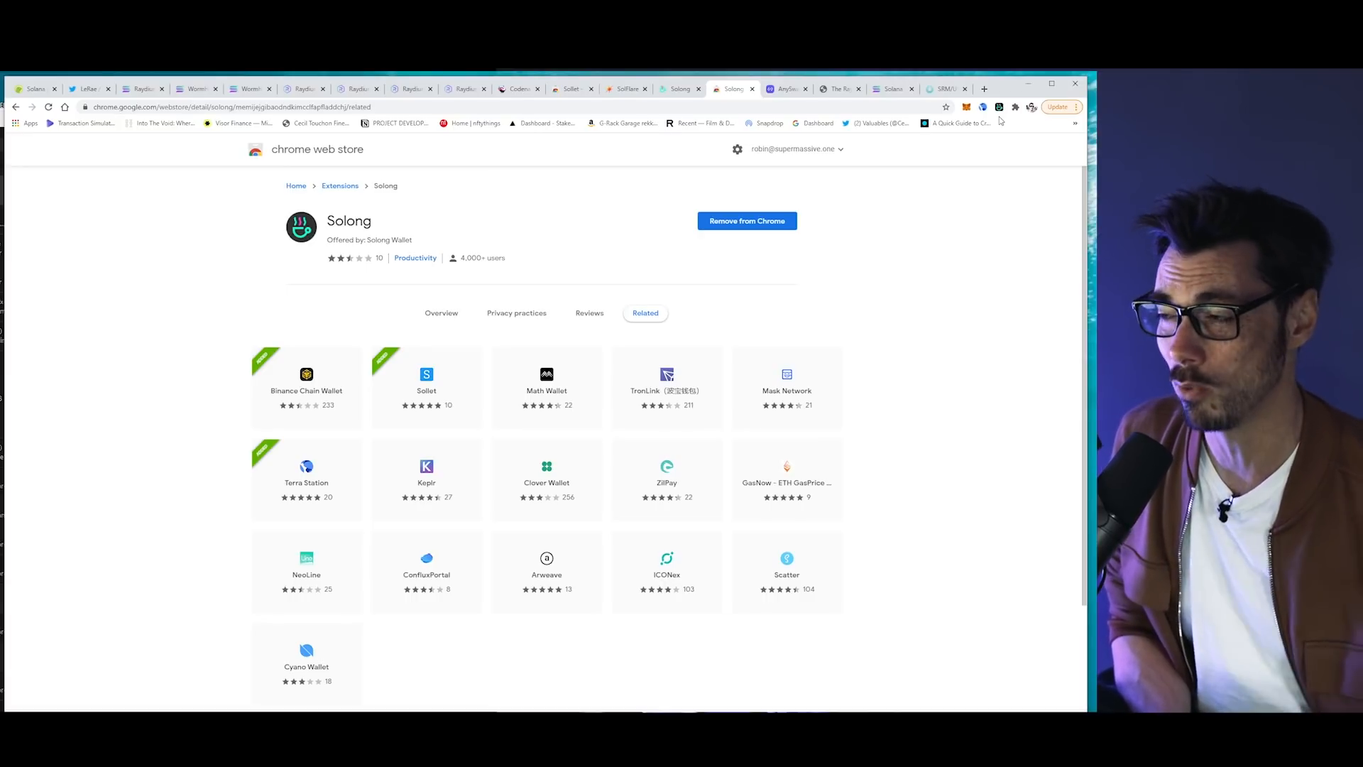
- Review CoinGecko's Solana page at $45.62 and scroll through its Markets table of exchange pairs
click(34, 88)
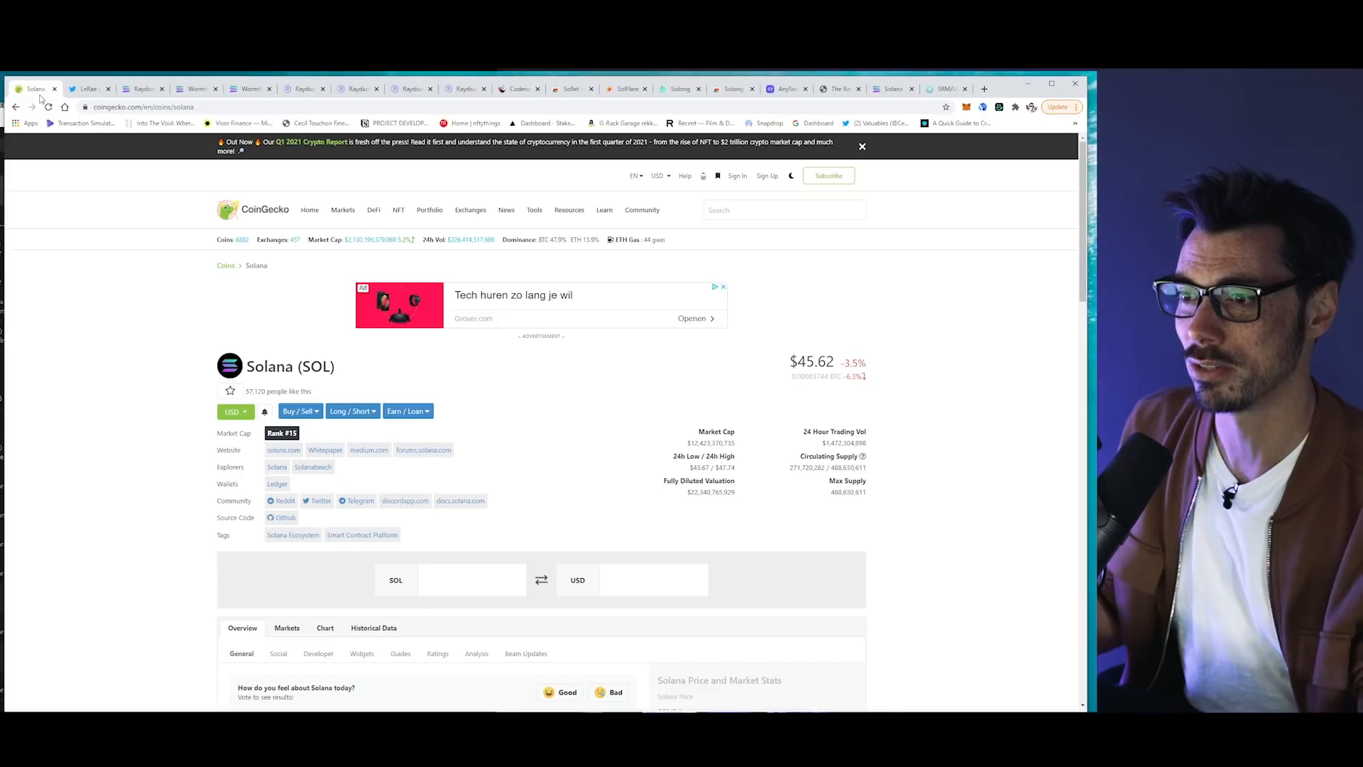
mouse_move(137, 504)
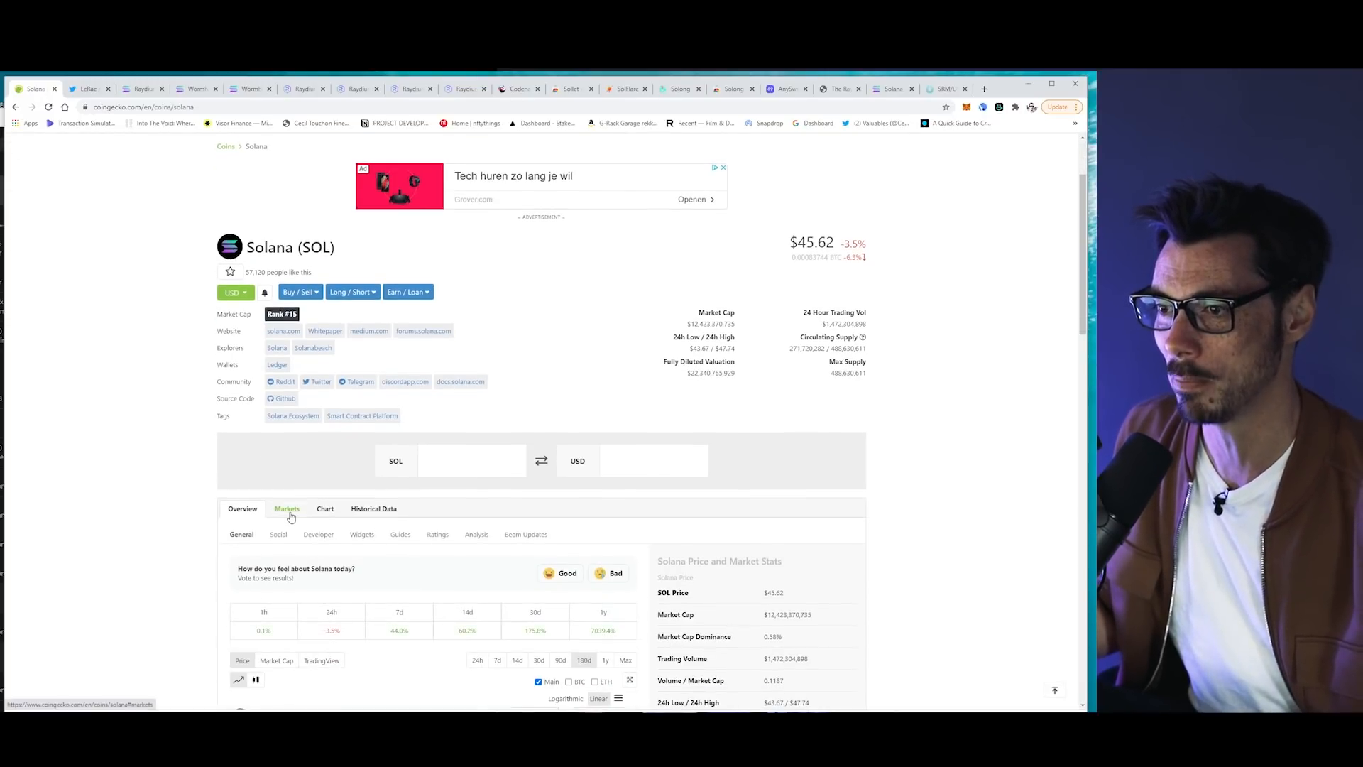
click(286, 508)
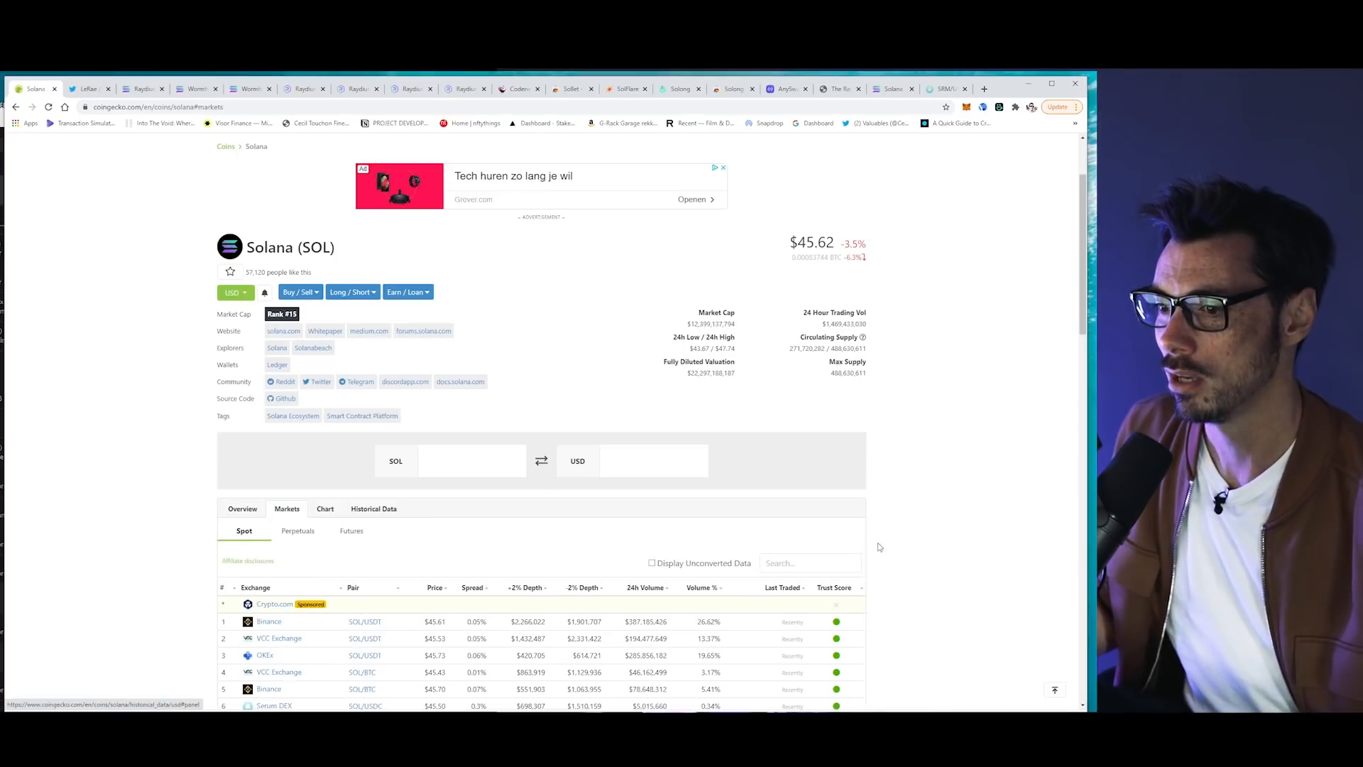
scroll(down, 3)
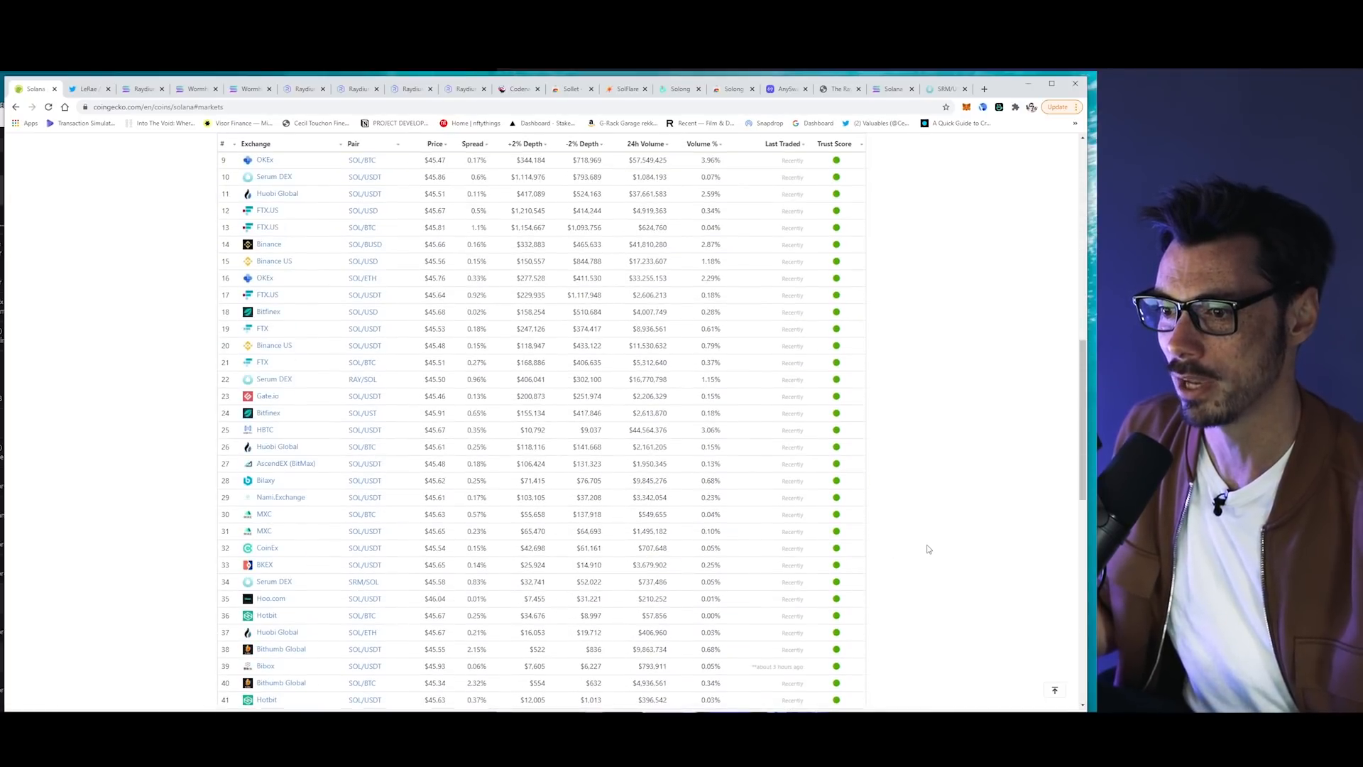
scroll(up, 3)
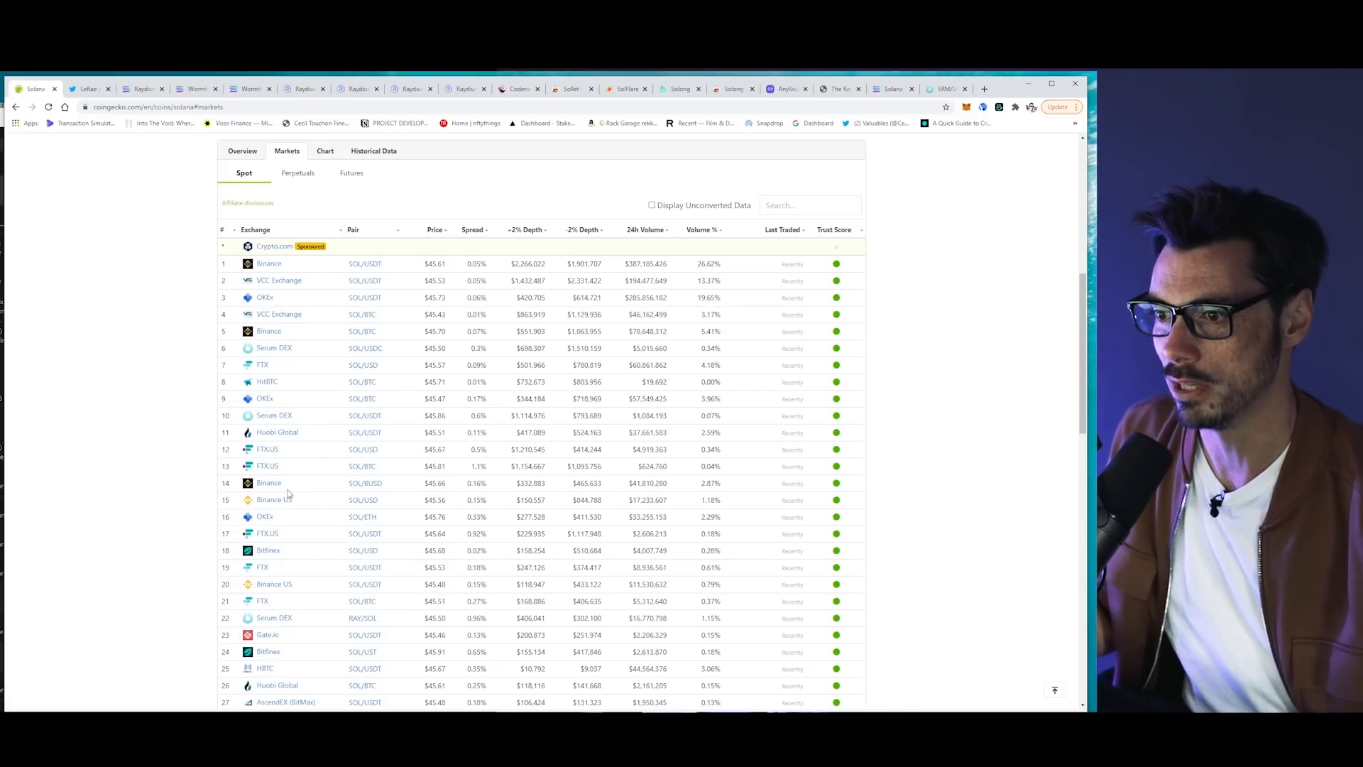
scroll(down, 3)
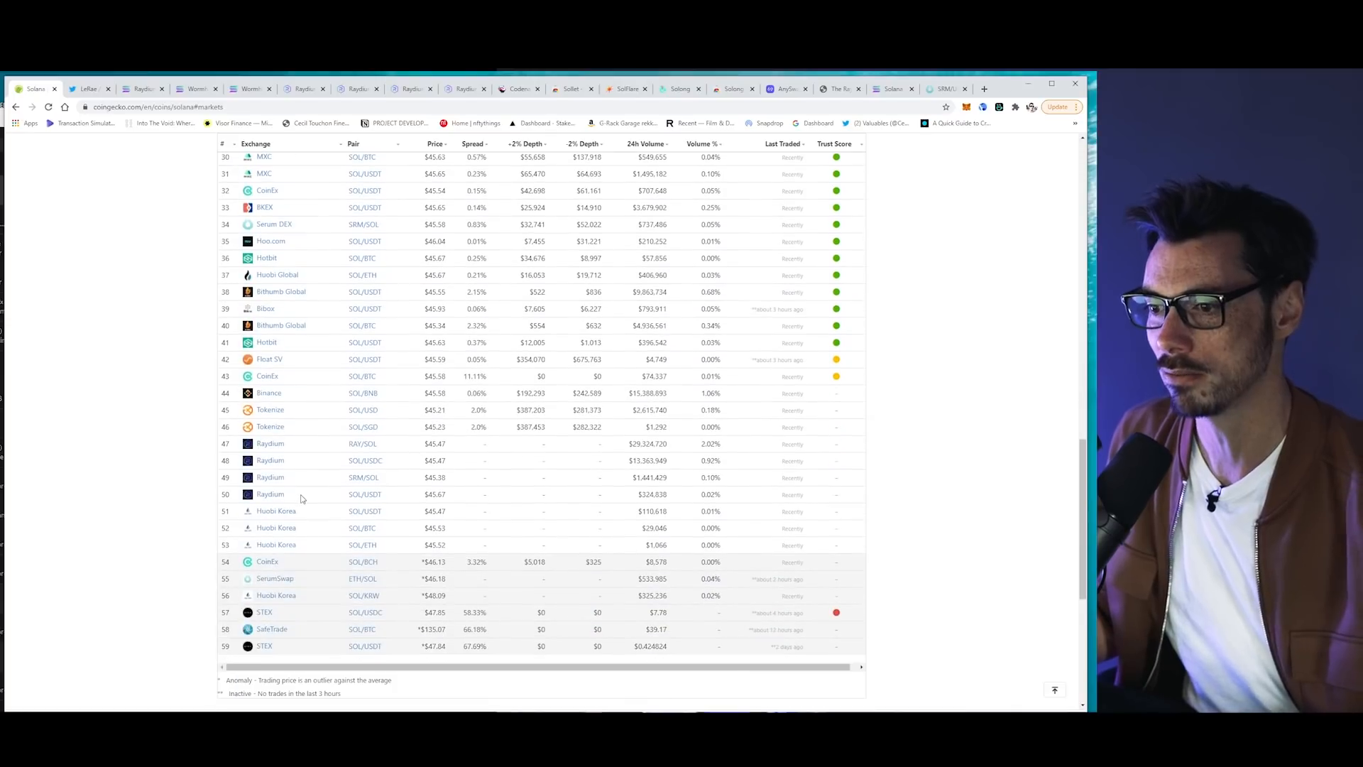
mouse_move(372, 544)
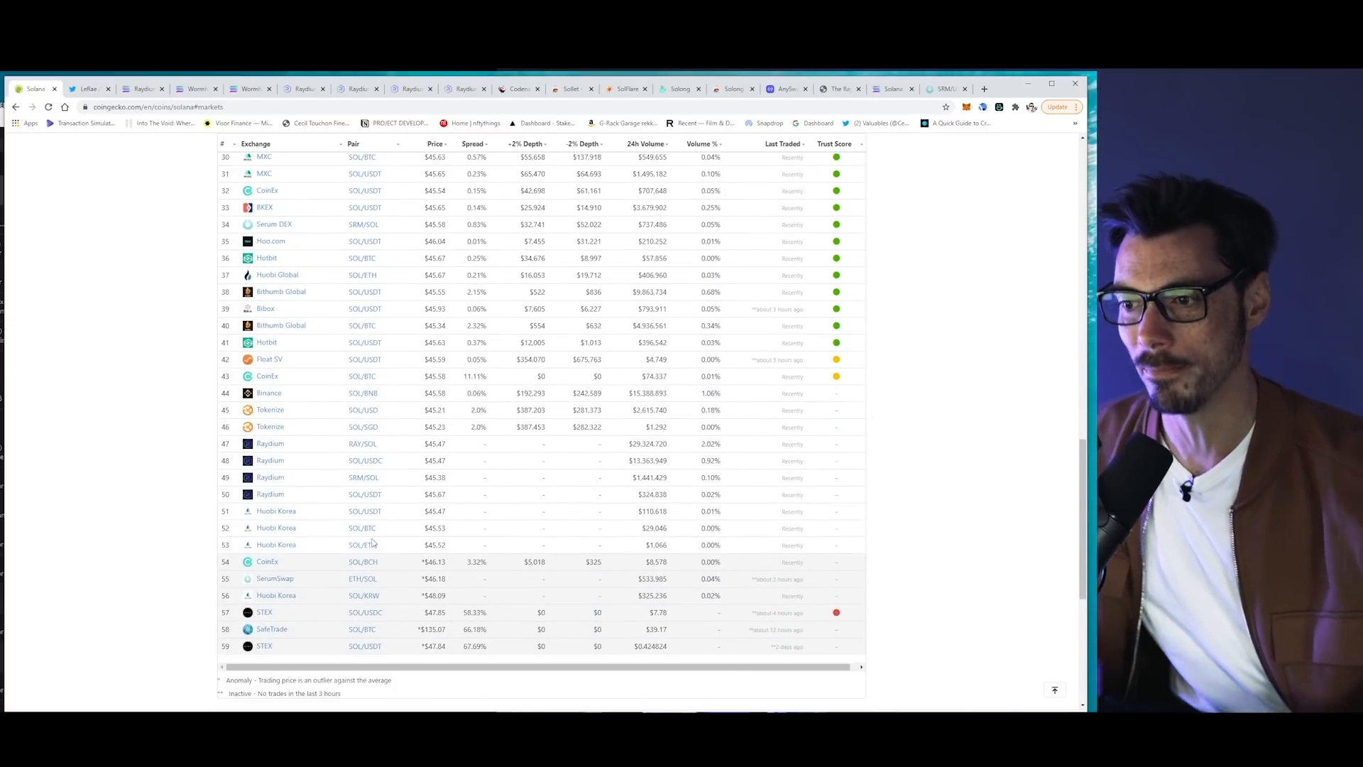
scroll(up, 3)
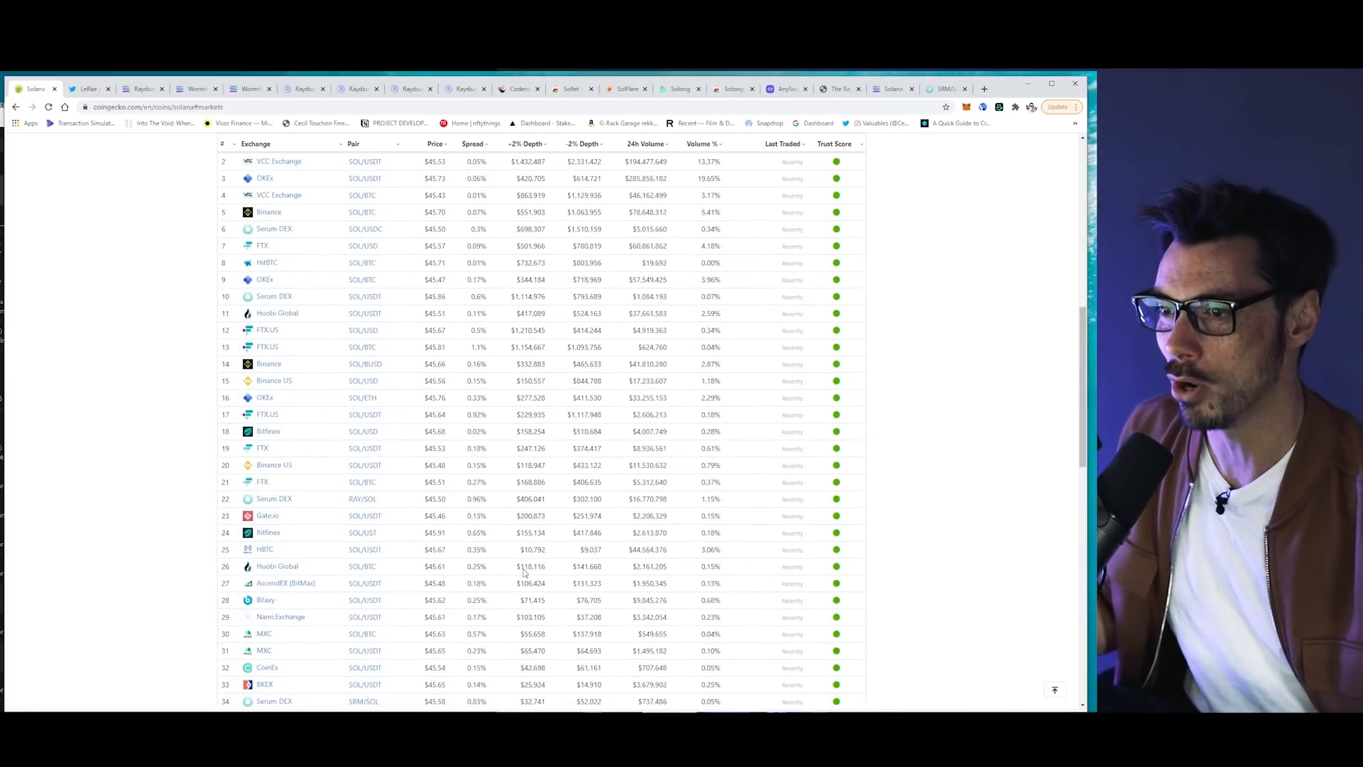
scroll(up, 3)
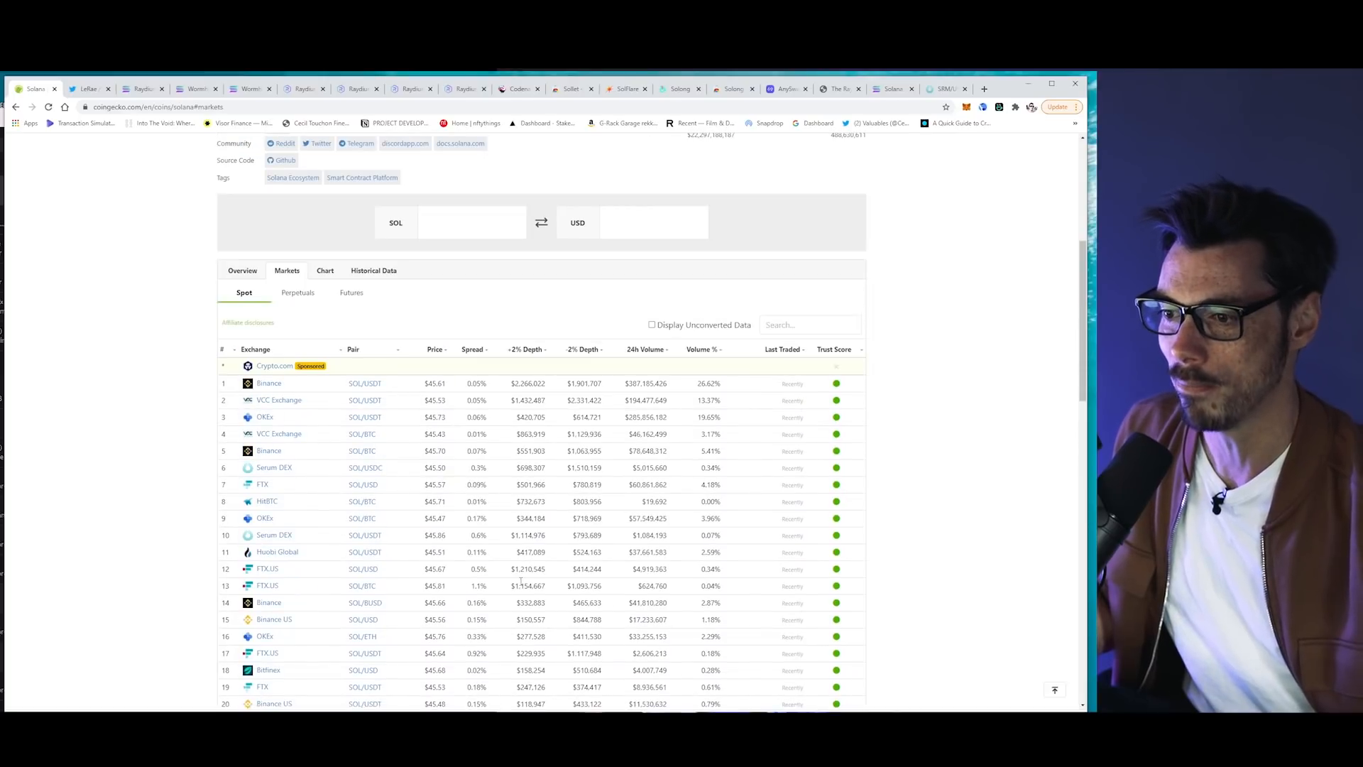
scroll(up, 3)
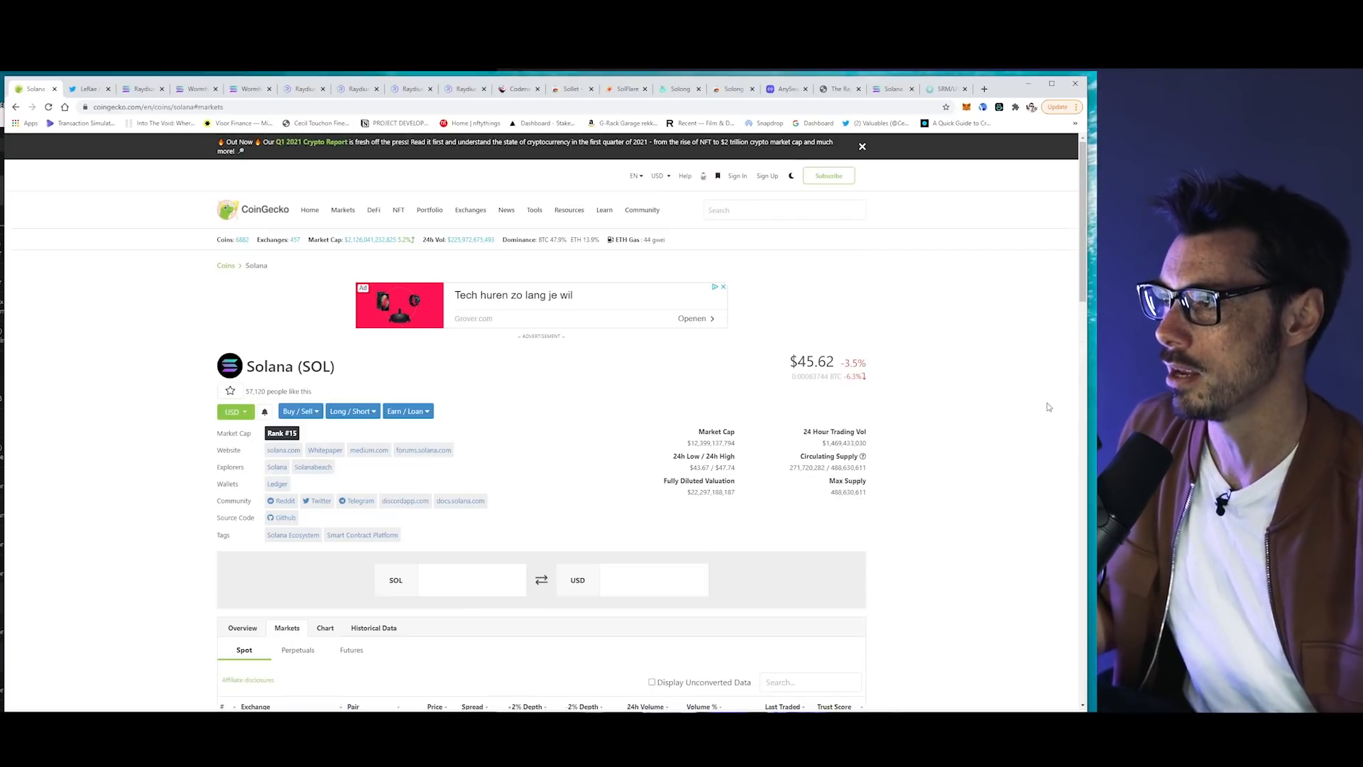
mouse_move(1009, 412)
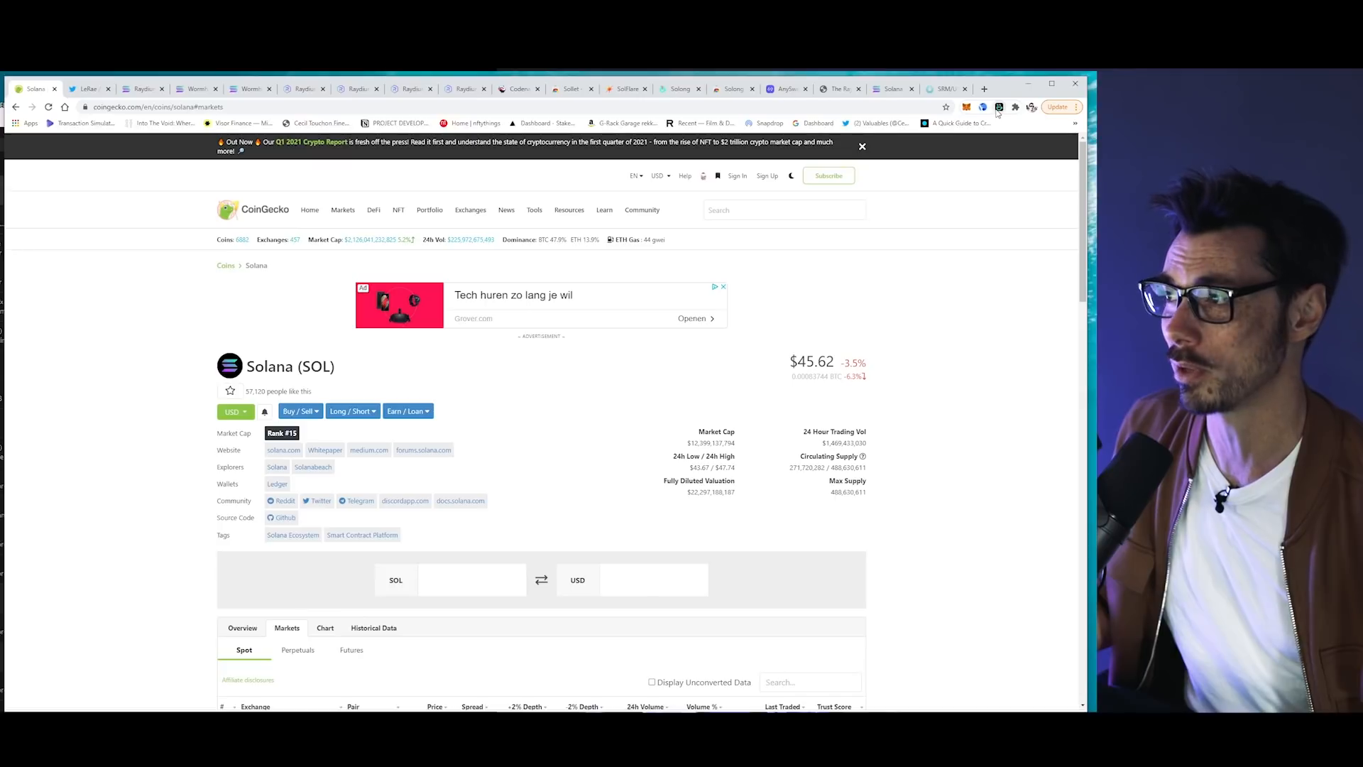
- Bring up the Solong wallet popup from the extension icon
click(998, 106)
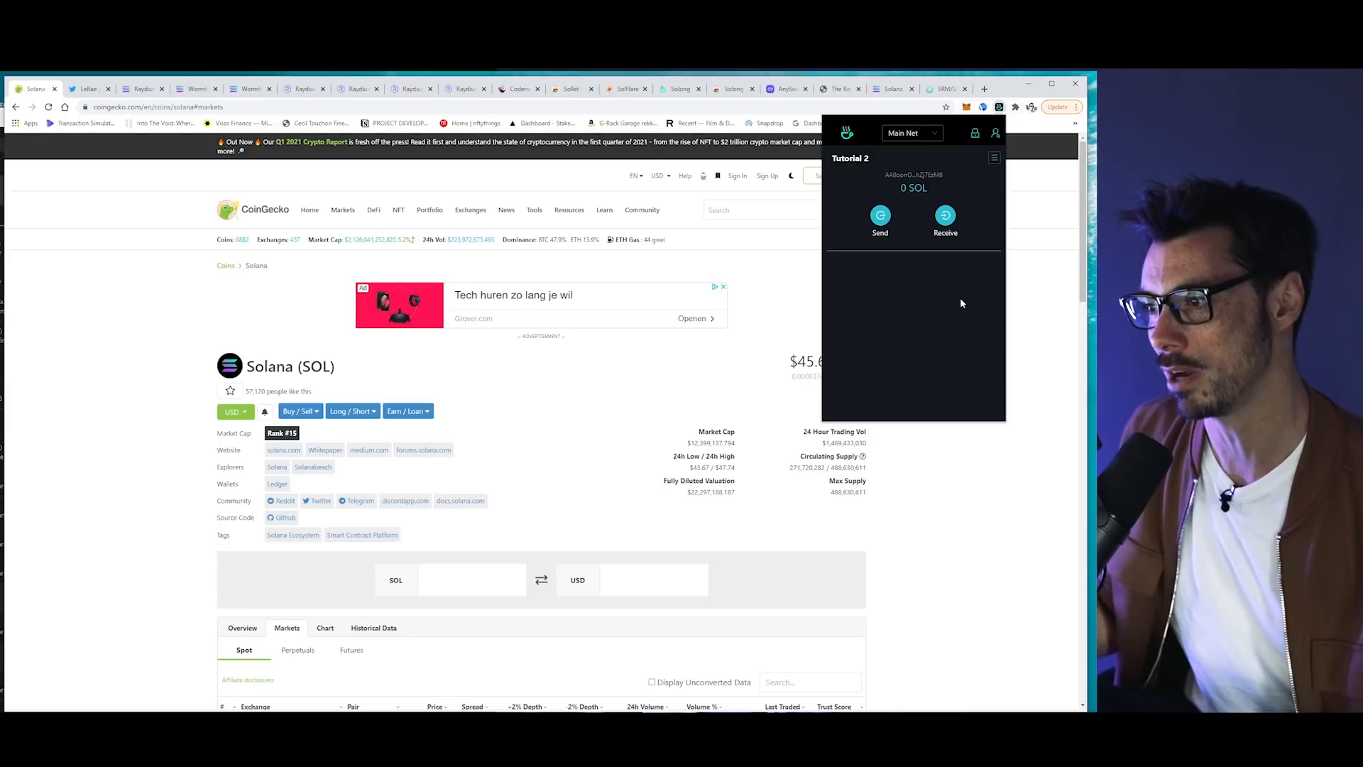
mouse_move(950, 306)
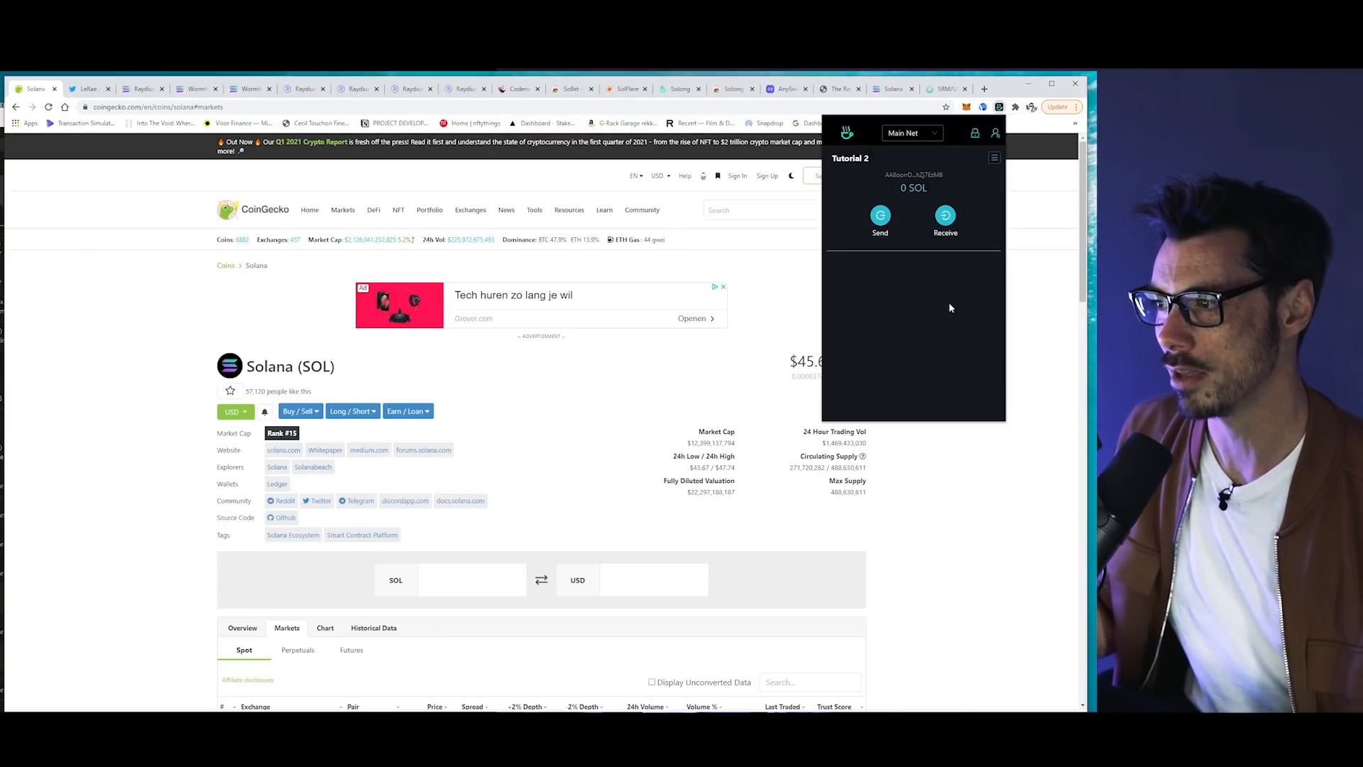
mouse_move(938, 311)
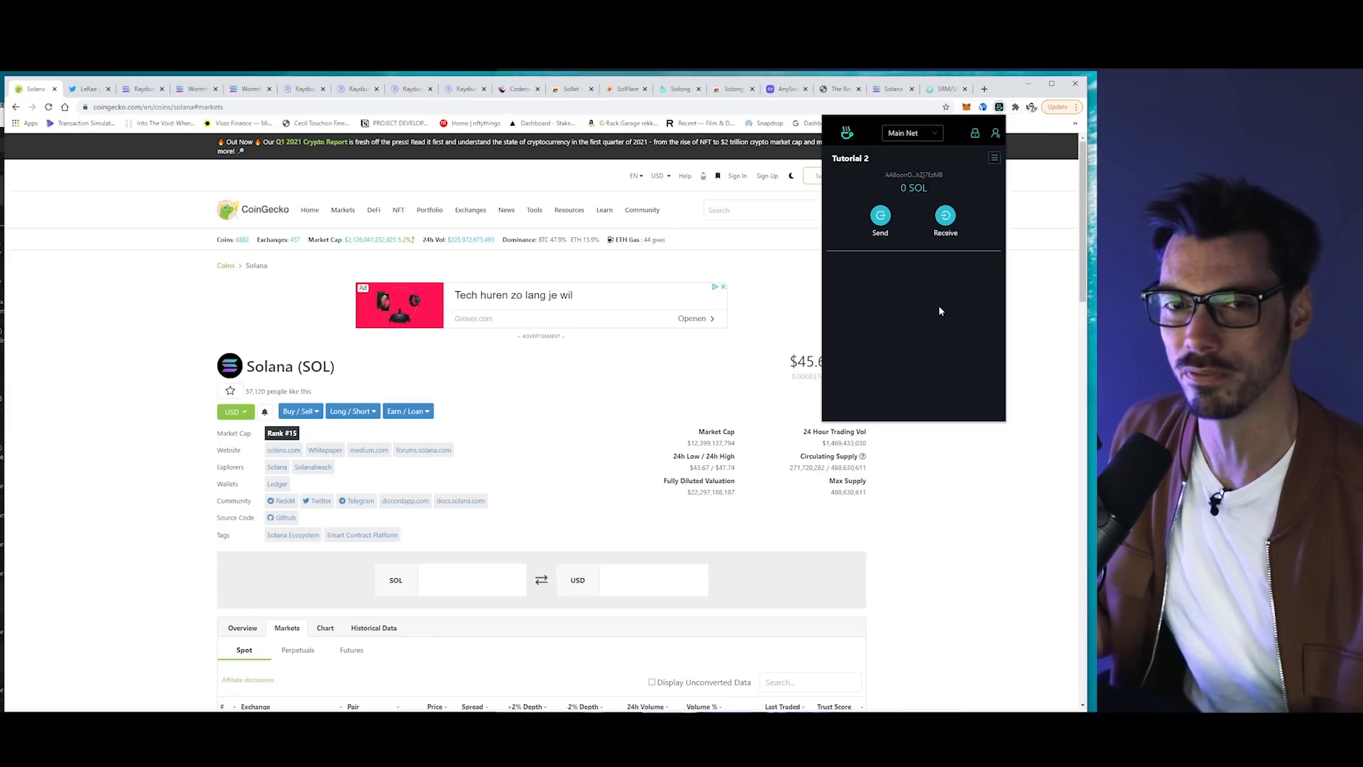
mouse_move(1023, 323)
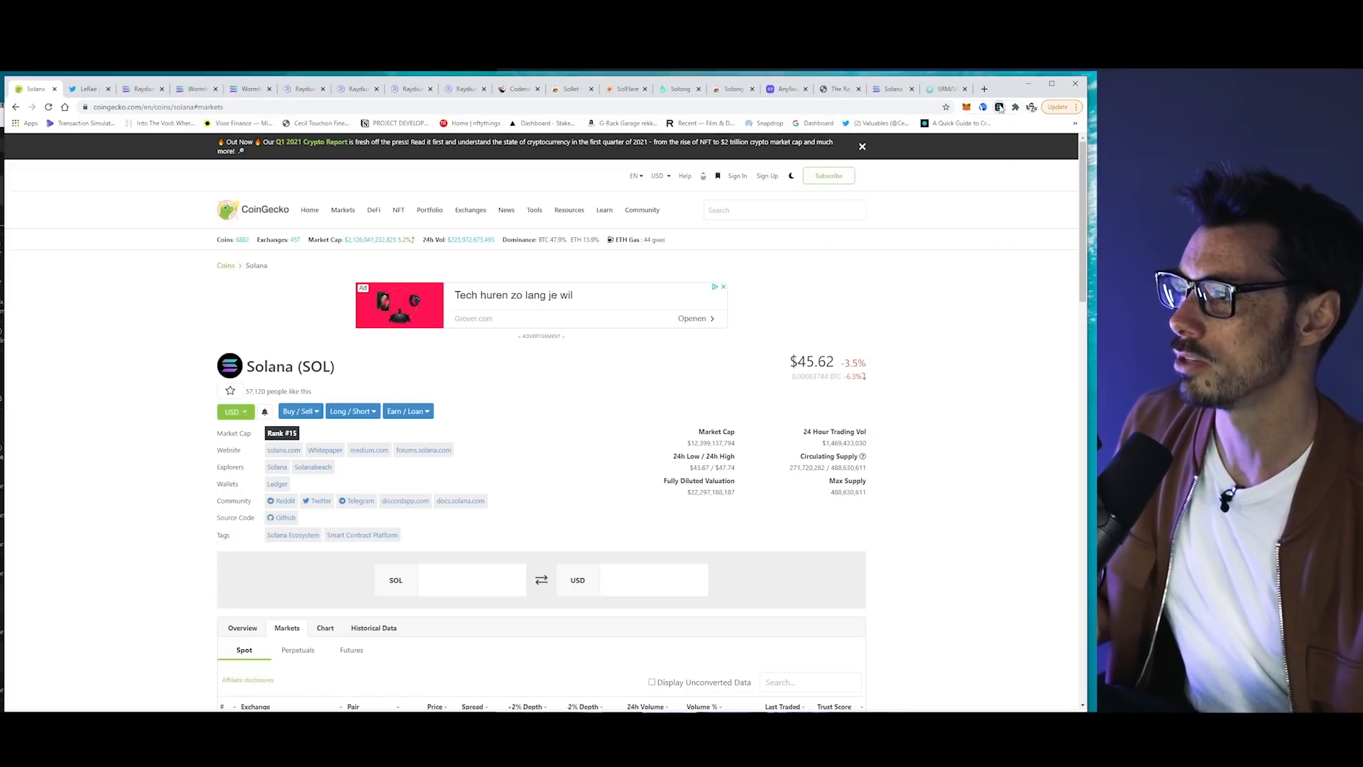
- Reopen the Solong wallet on the Tutorial 2 account and bring up its account options
click(999, 106)
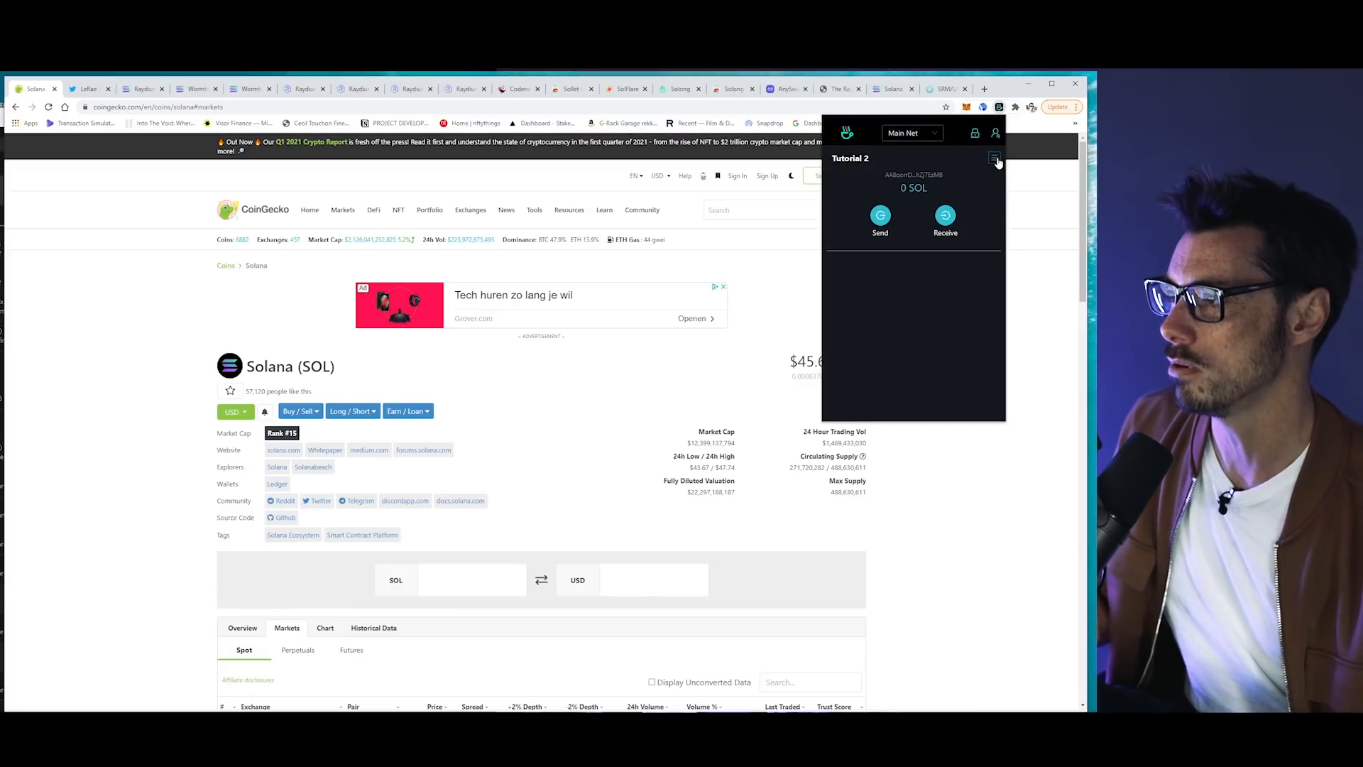
click(996, 133)
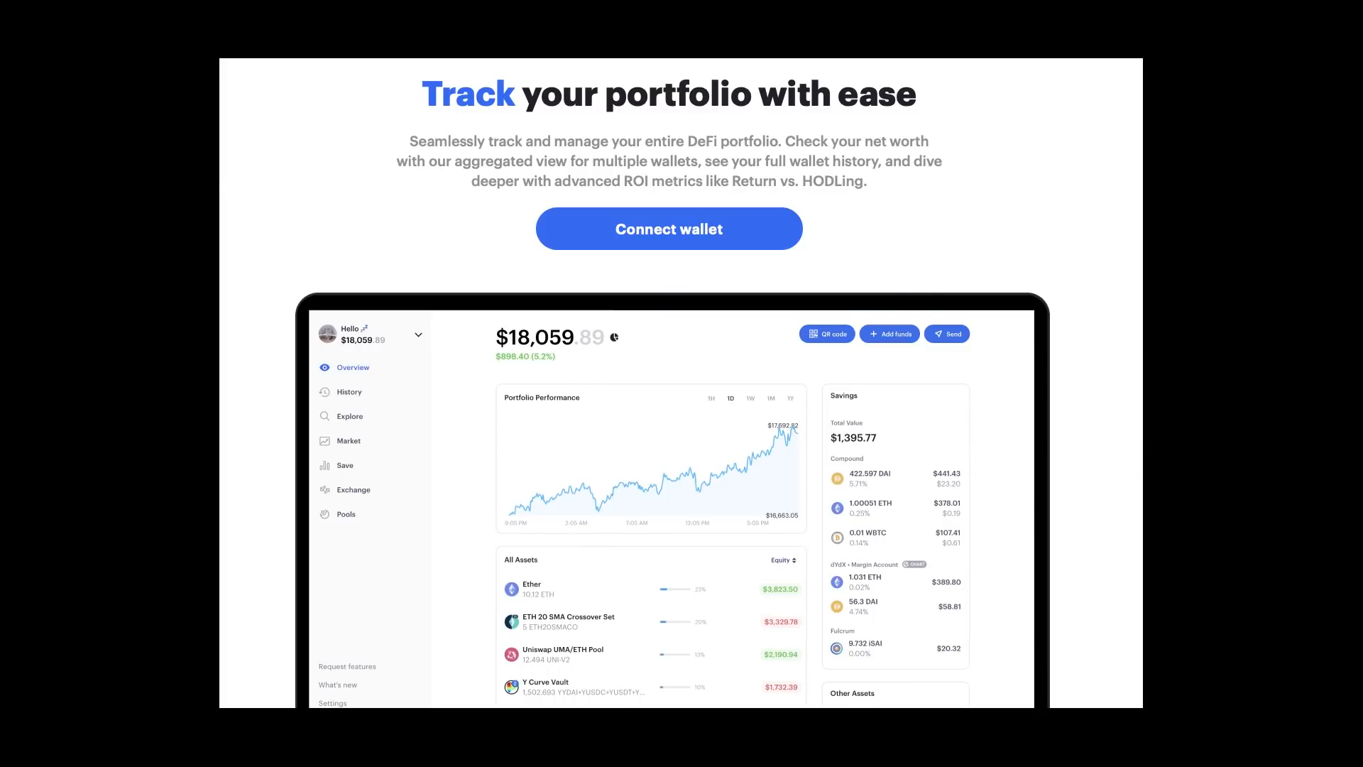
- Scroll through the DeFi portfolio-tracker landing page with its Connect wallet button
scroll(down, 3)
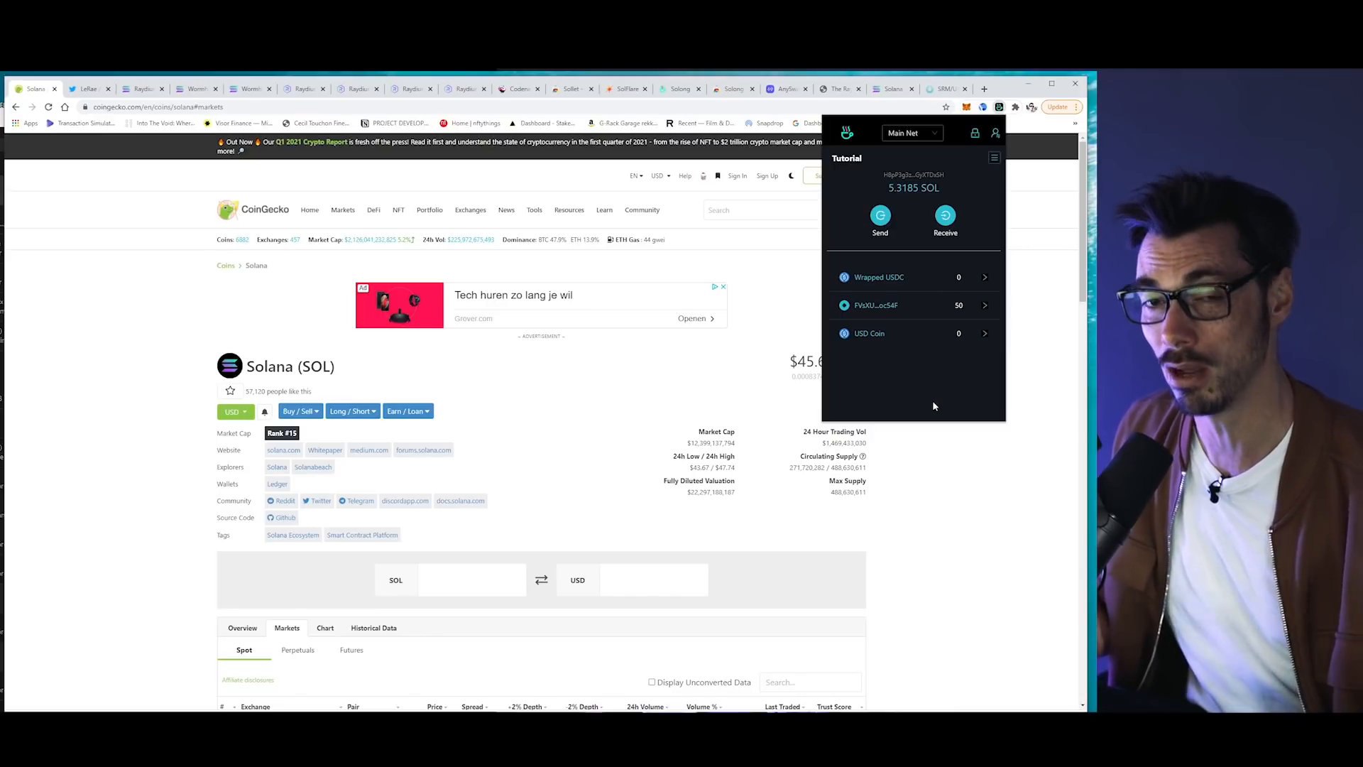
mouse_move(916, 396)
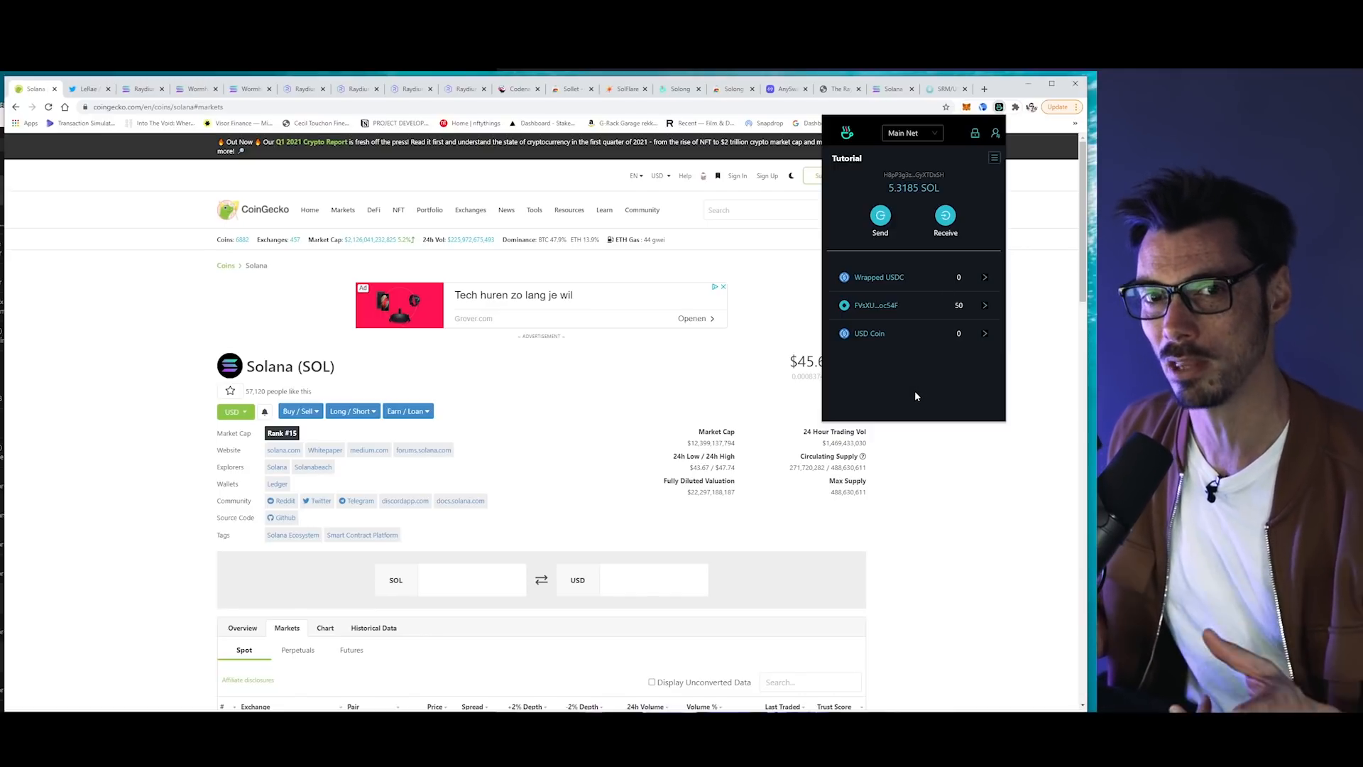
mouse_move(919, 388)
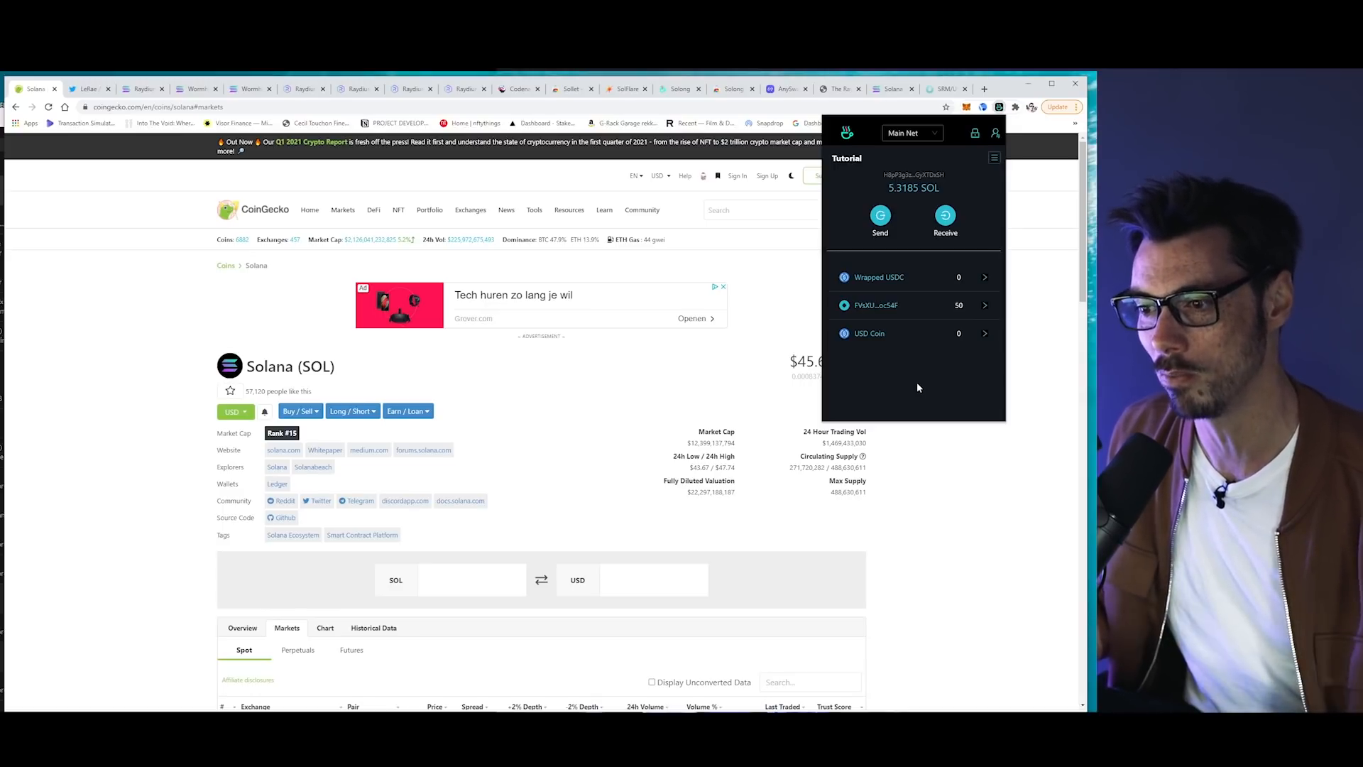
mouse_move(918, 402)
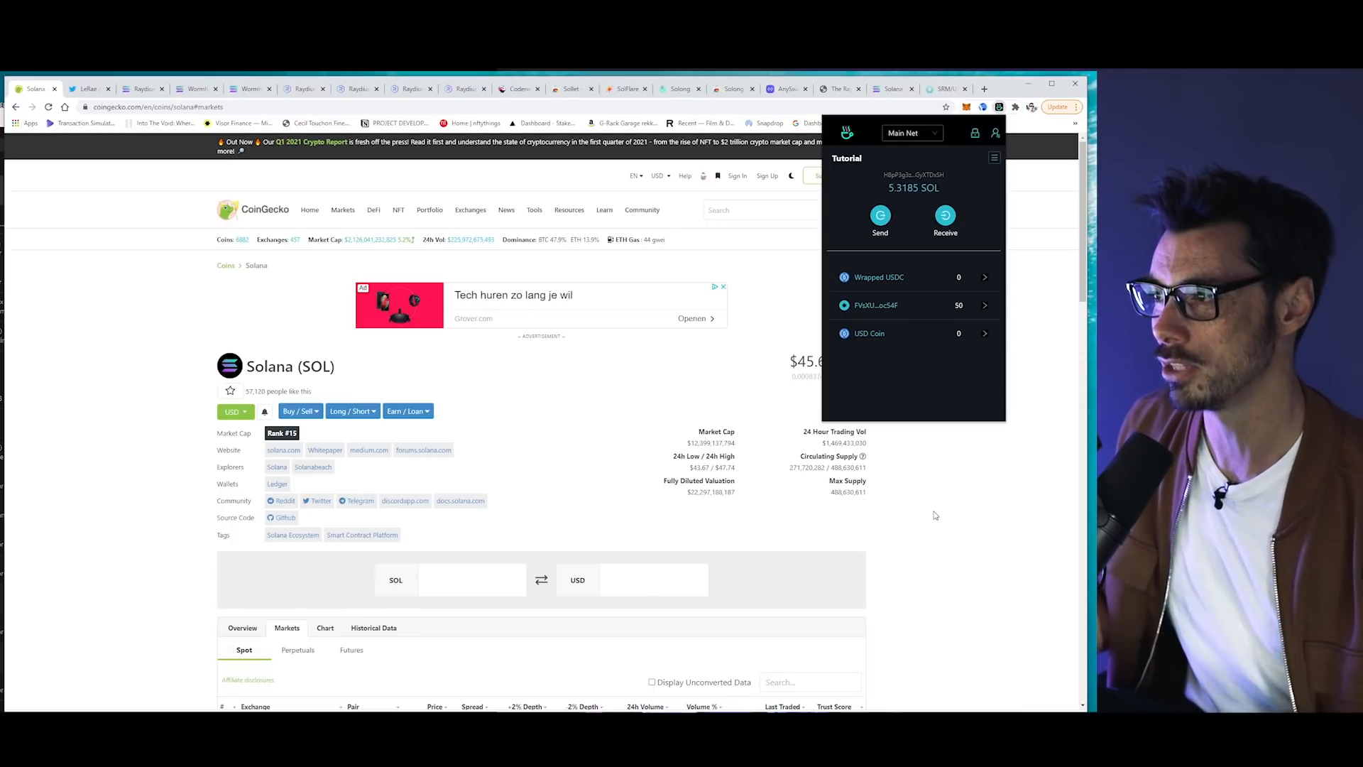
mouse_move(935, 513)
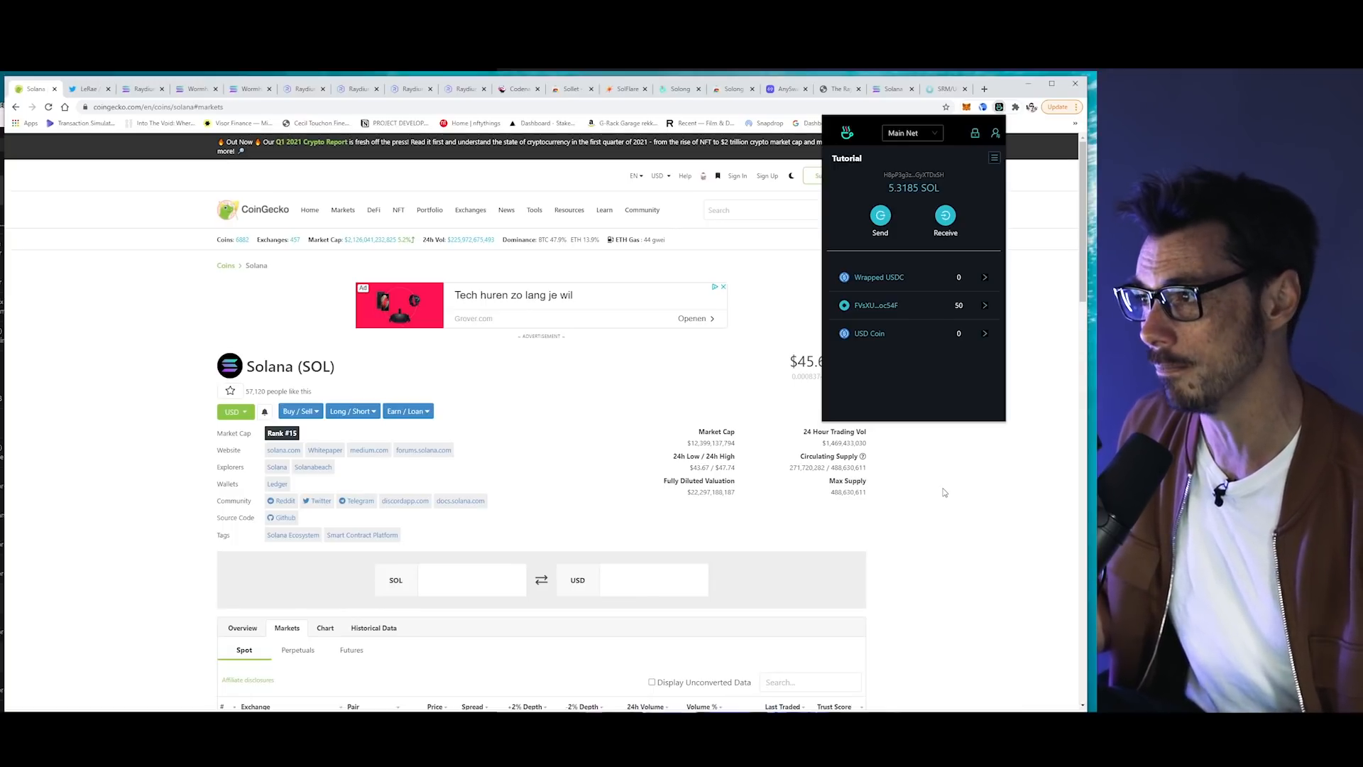
- Close the Solong popup after checking the Tutorial account's 5.3185 SOL and token balances
click(943, 493)
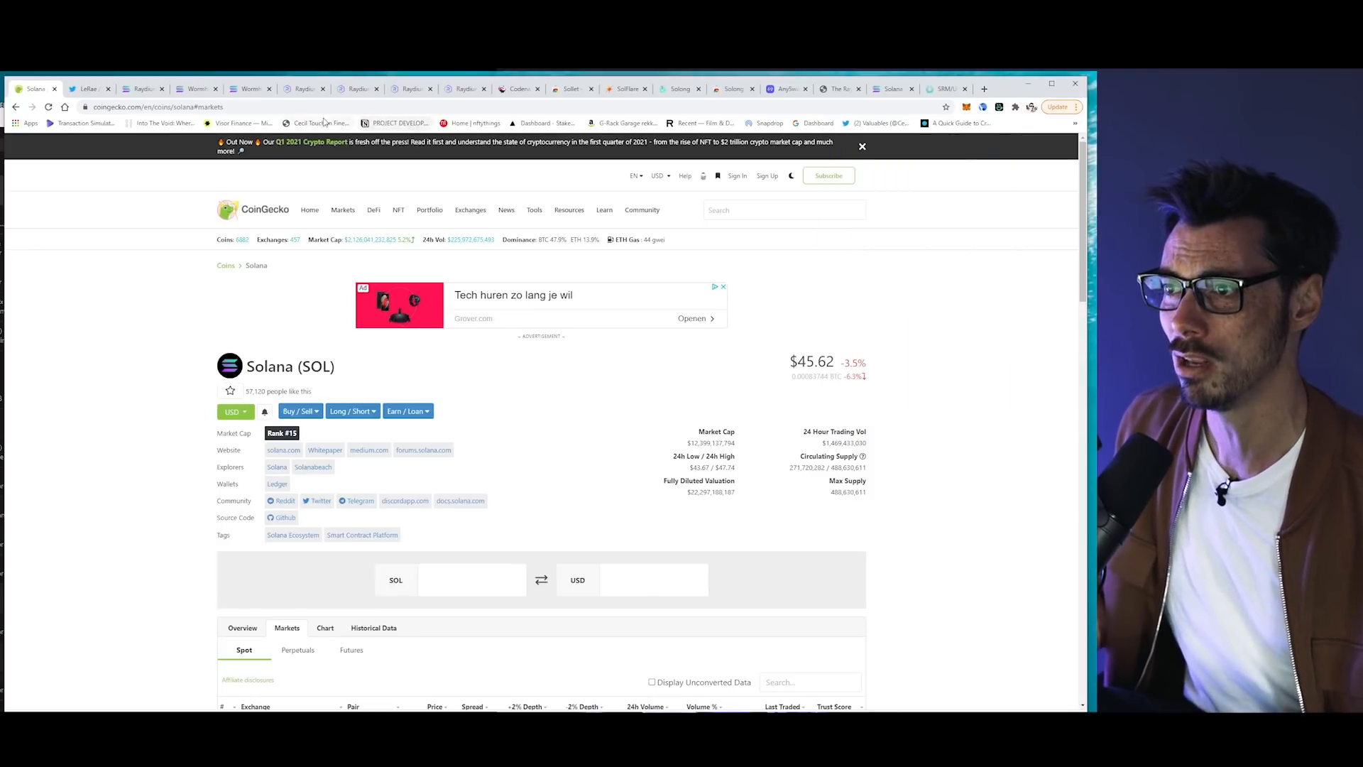
- In Raydium, browse Pools and the Add Liquidity page, then start connecting a wallet
click(303, 88)
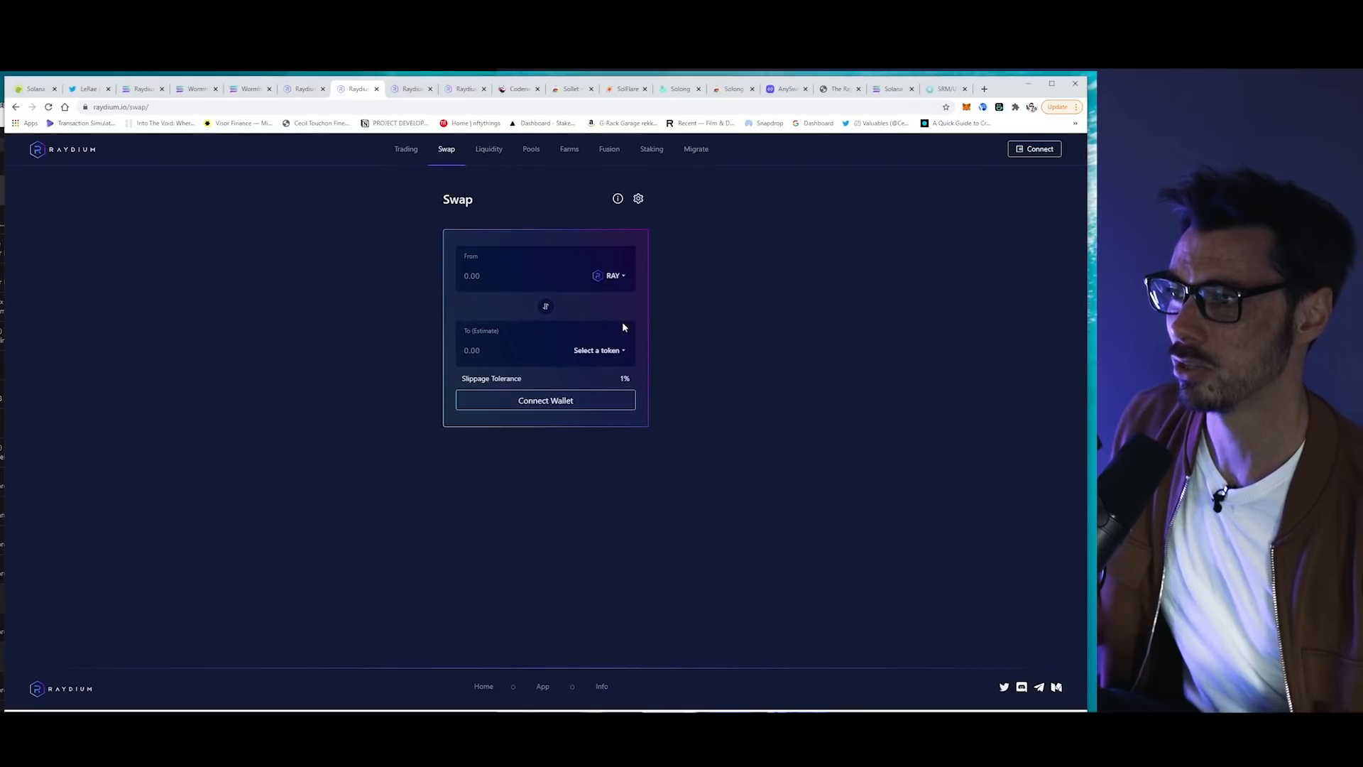
mouse_move(568, 149)
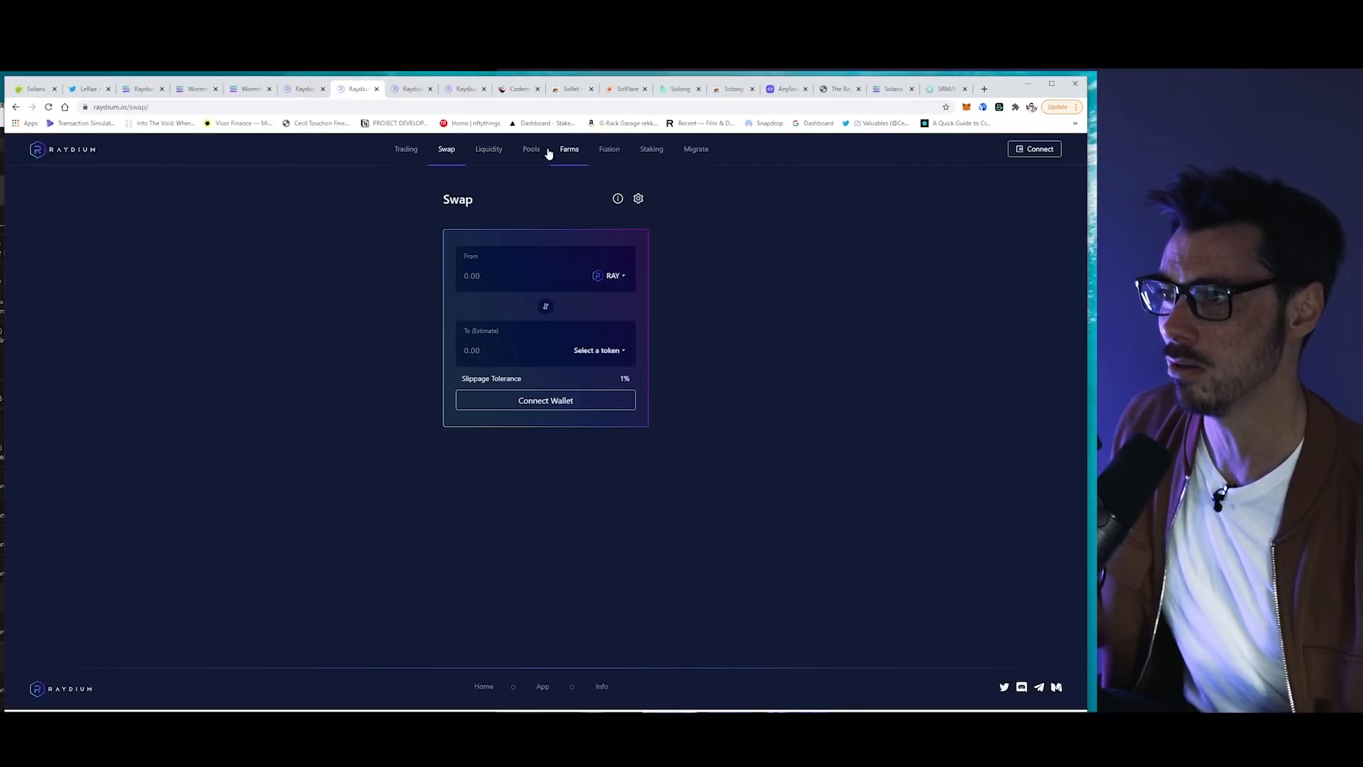
click(530, 149)
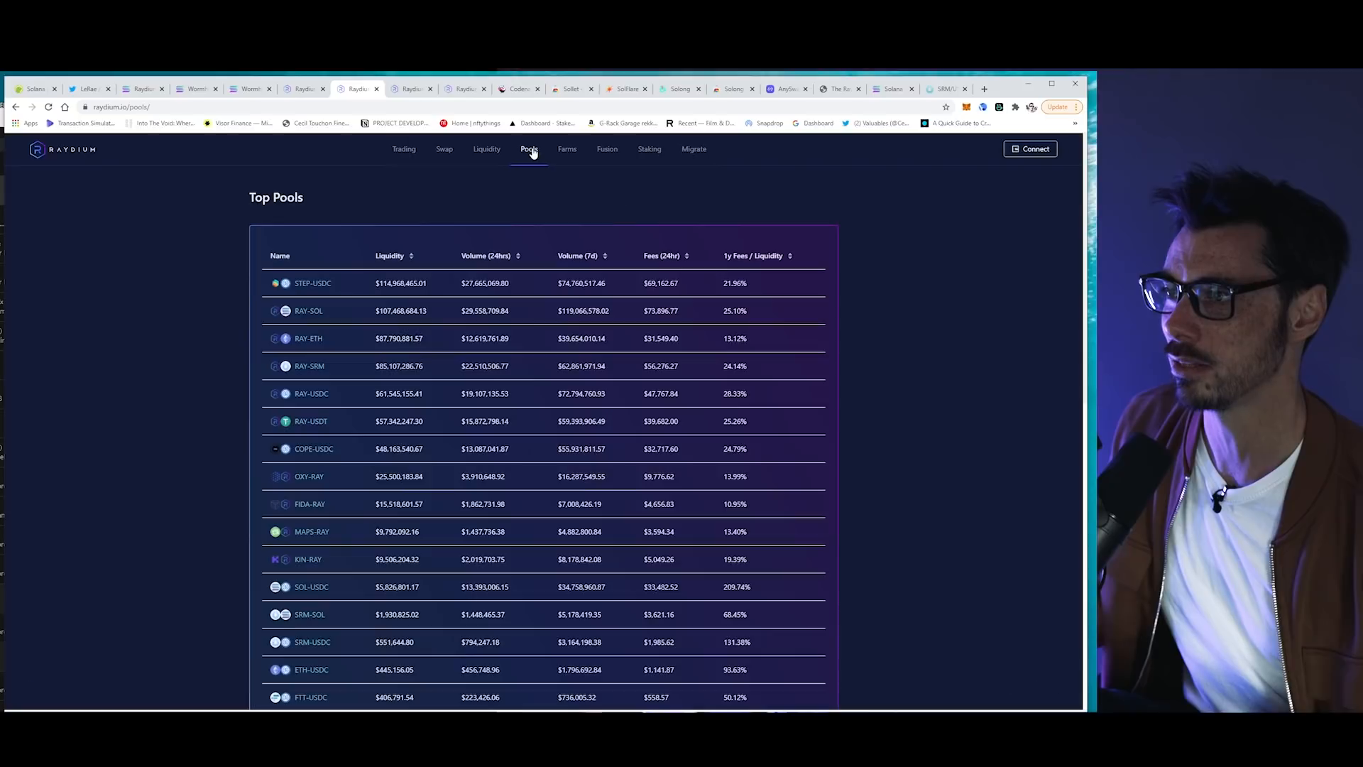
click(487, 149)
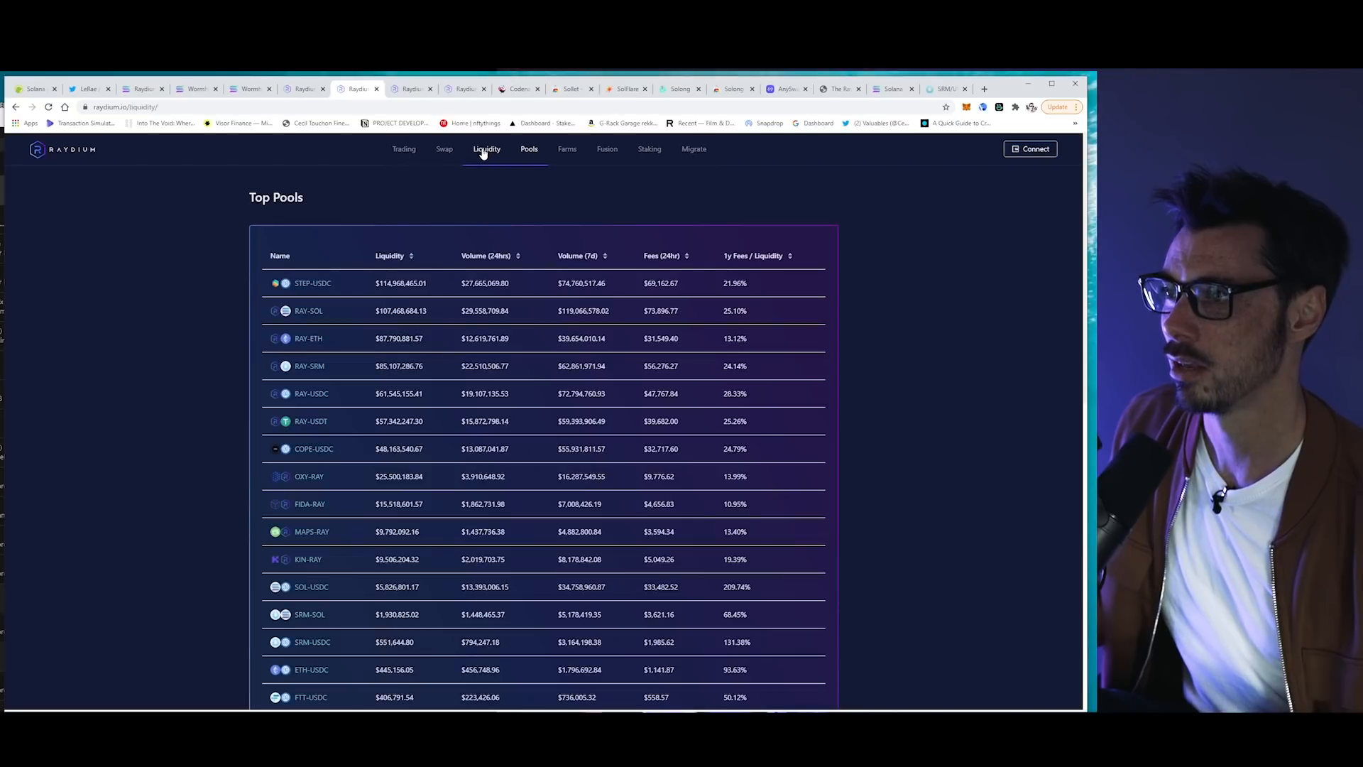
click(487, 149)
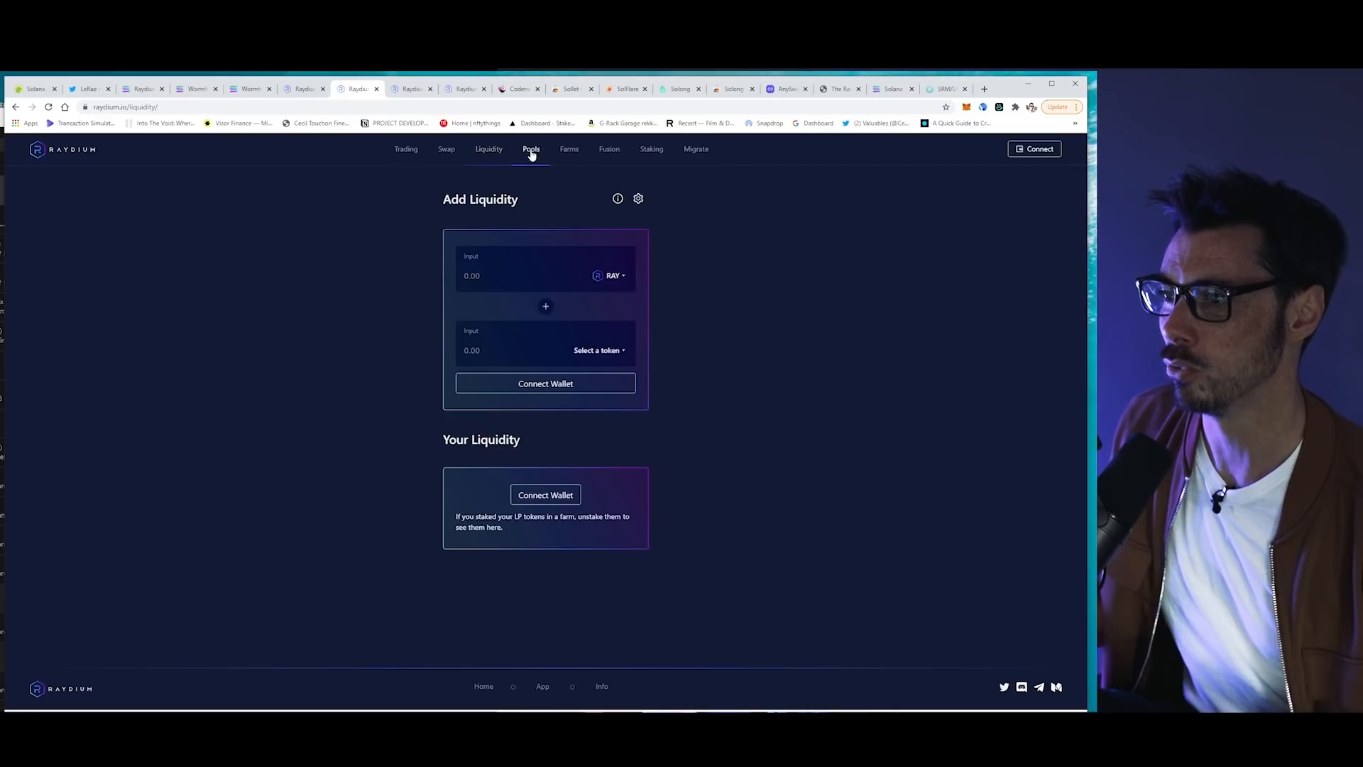
click(528, 149)
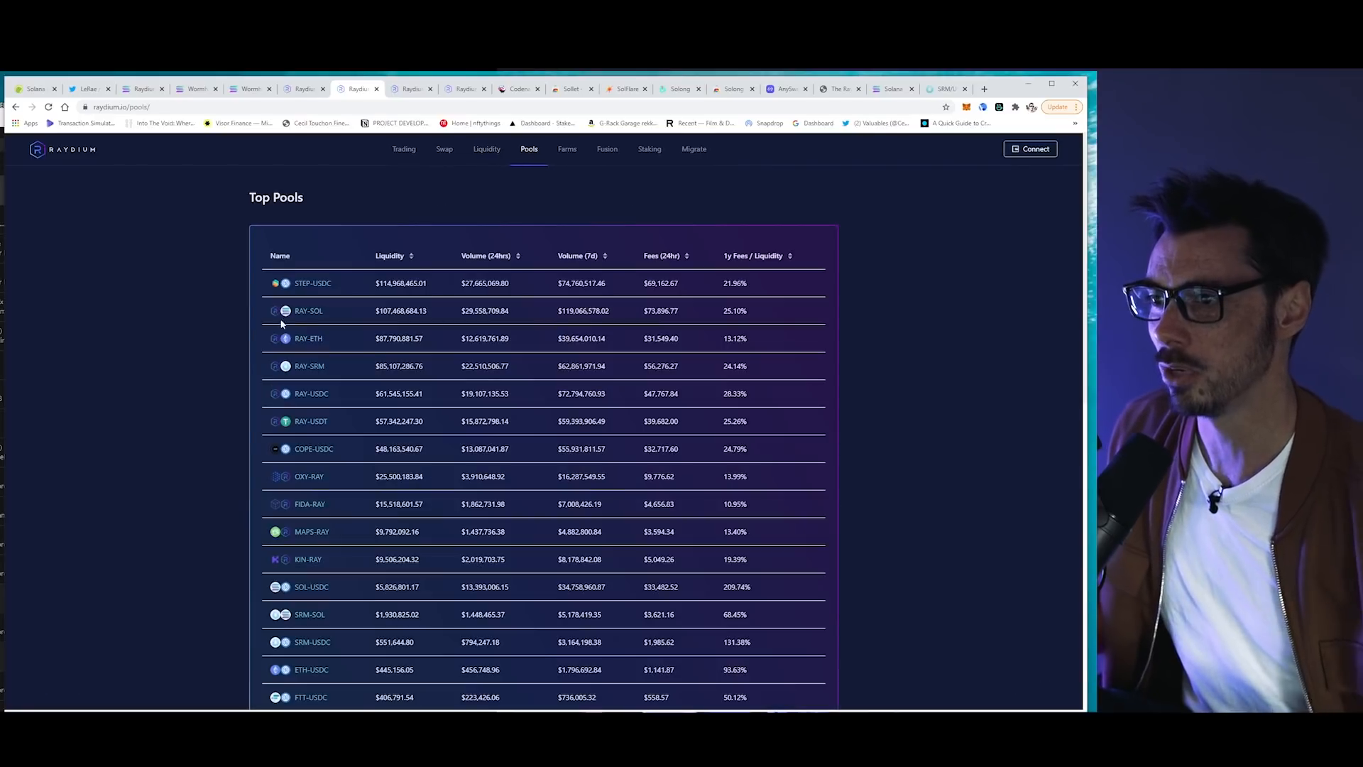
click(486, 150)
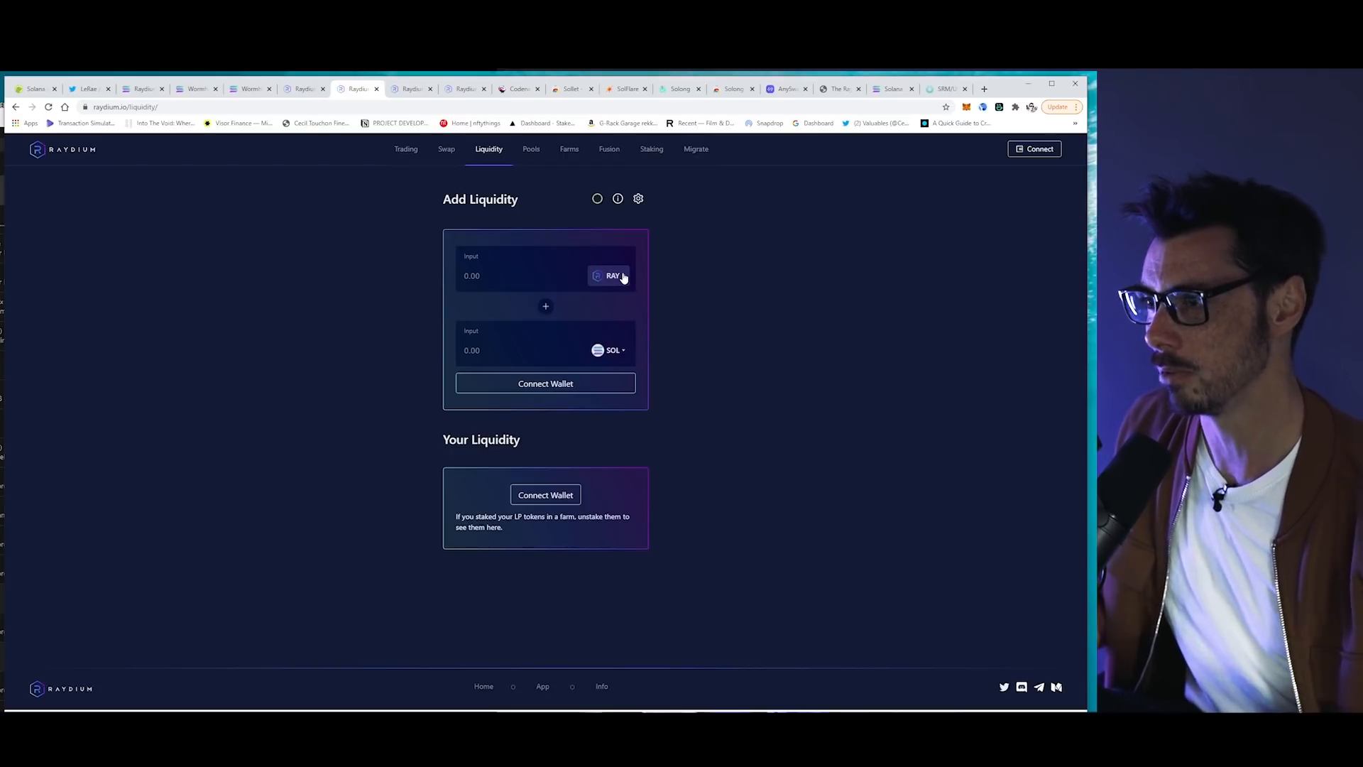
click(1036, 149)
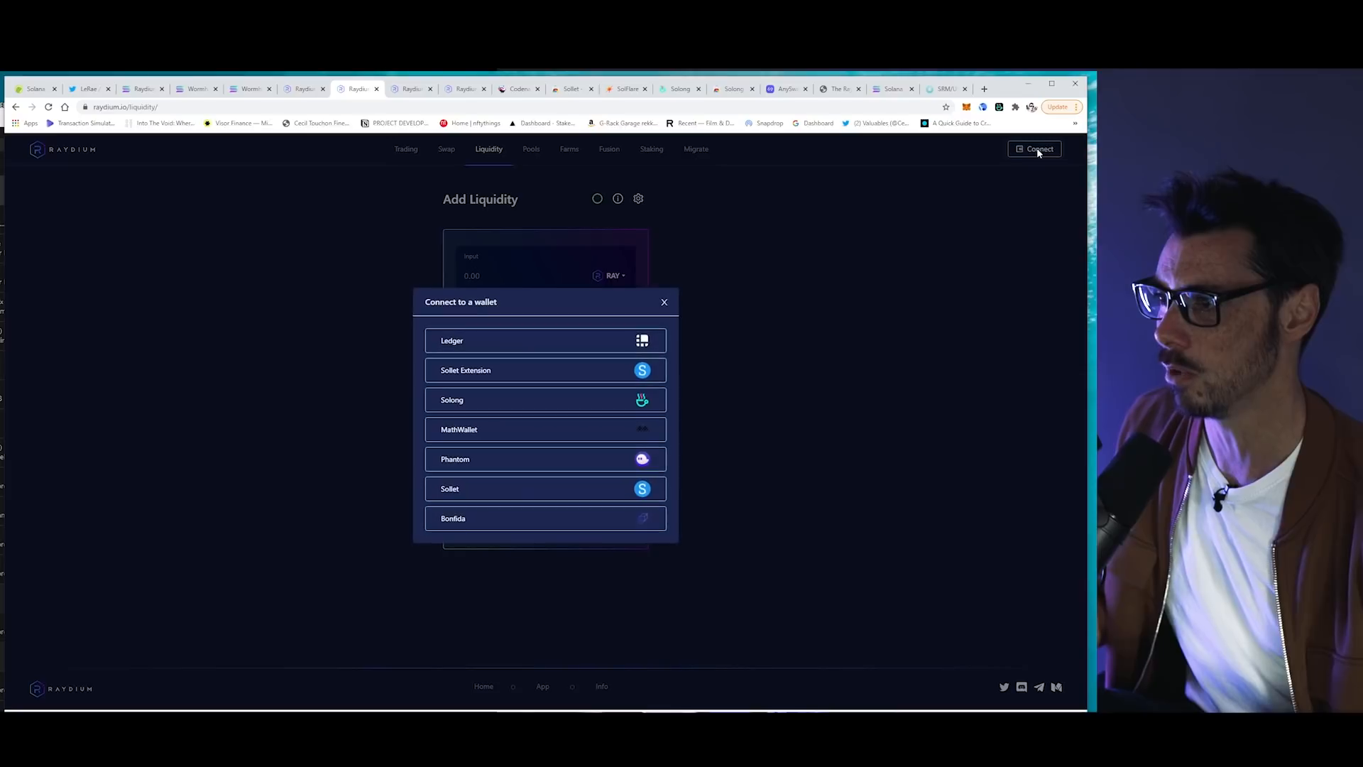
mouse_move(508, 373)
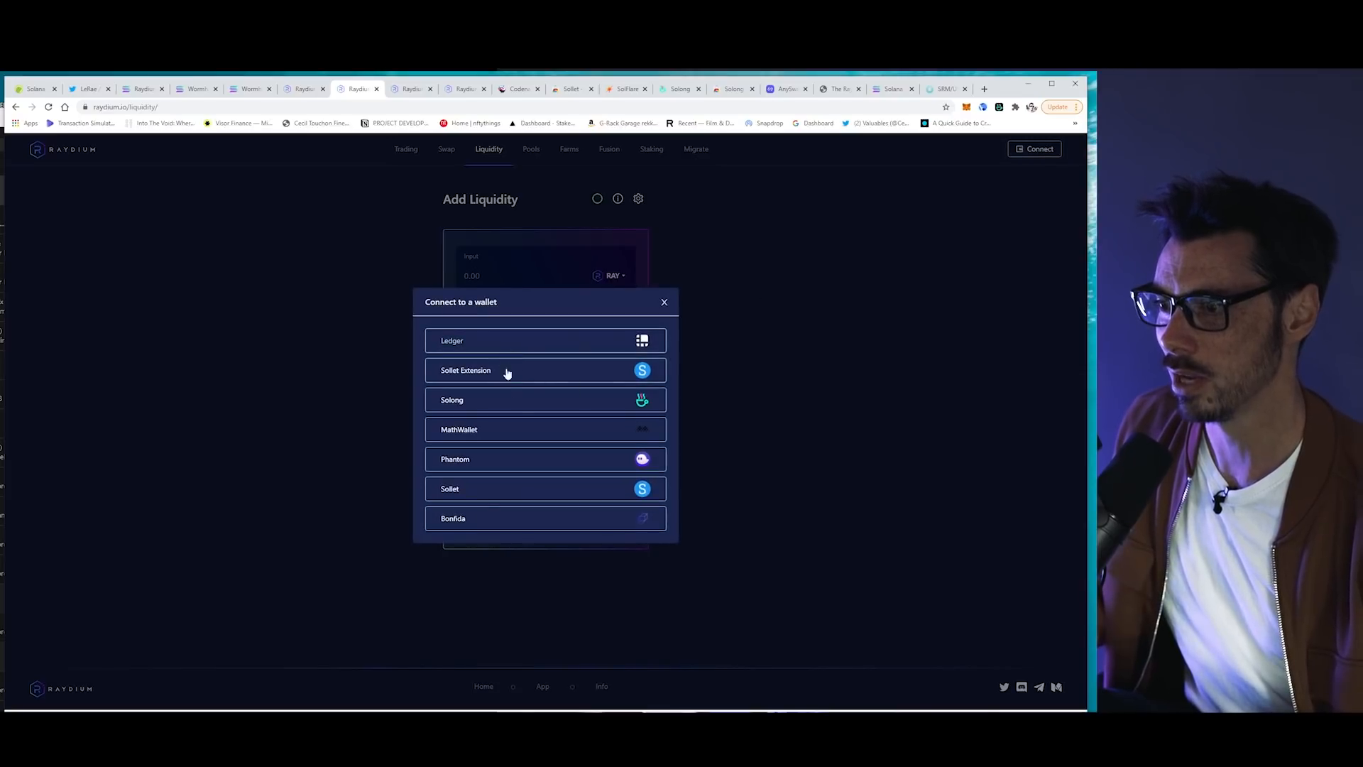
mouse_move(588, 463)
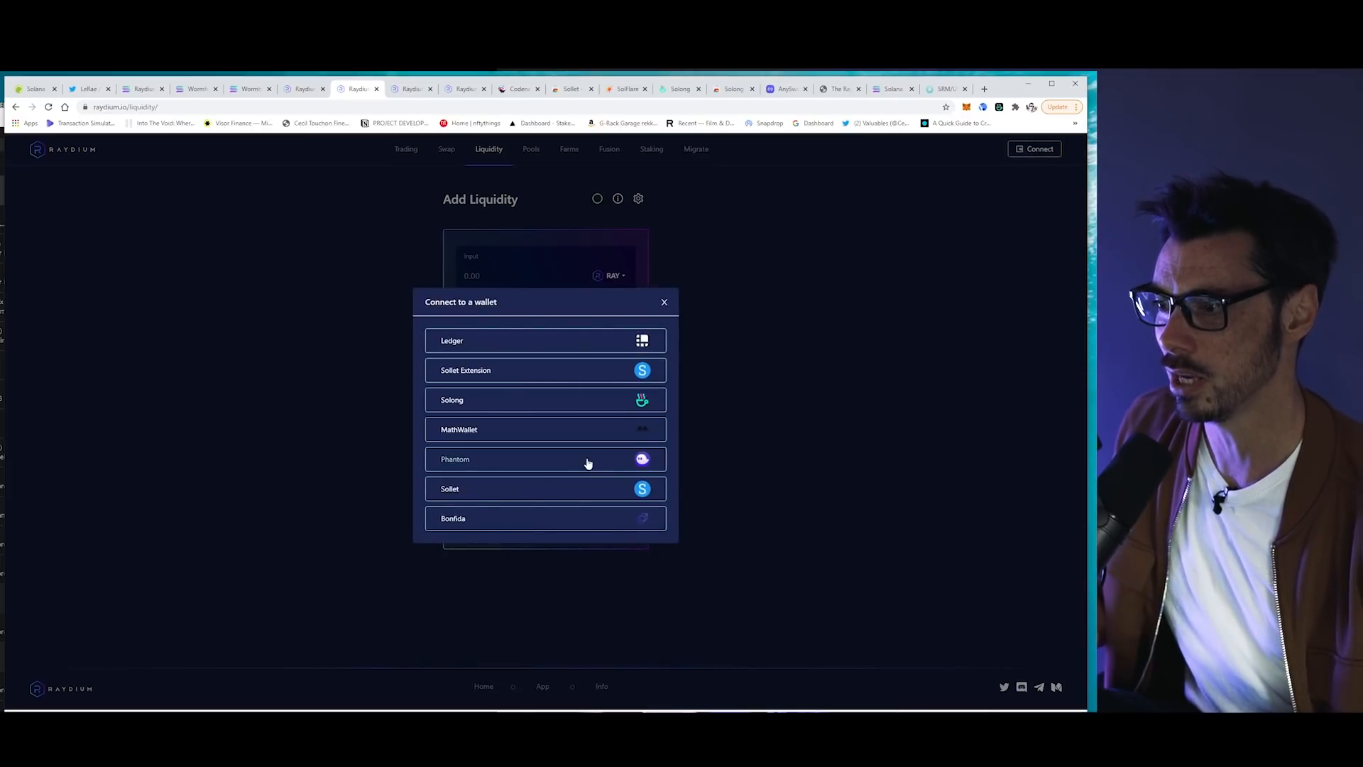
mouse_move(648, 518)
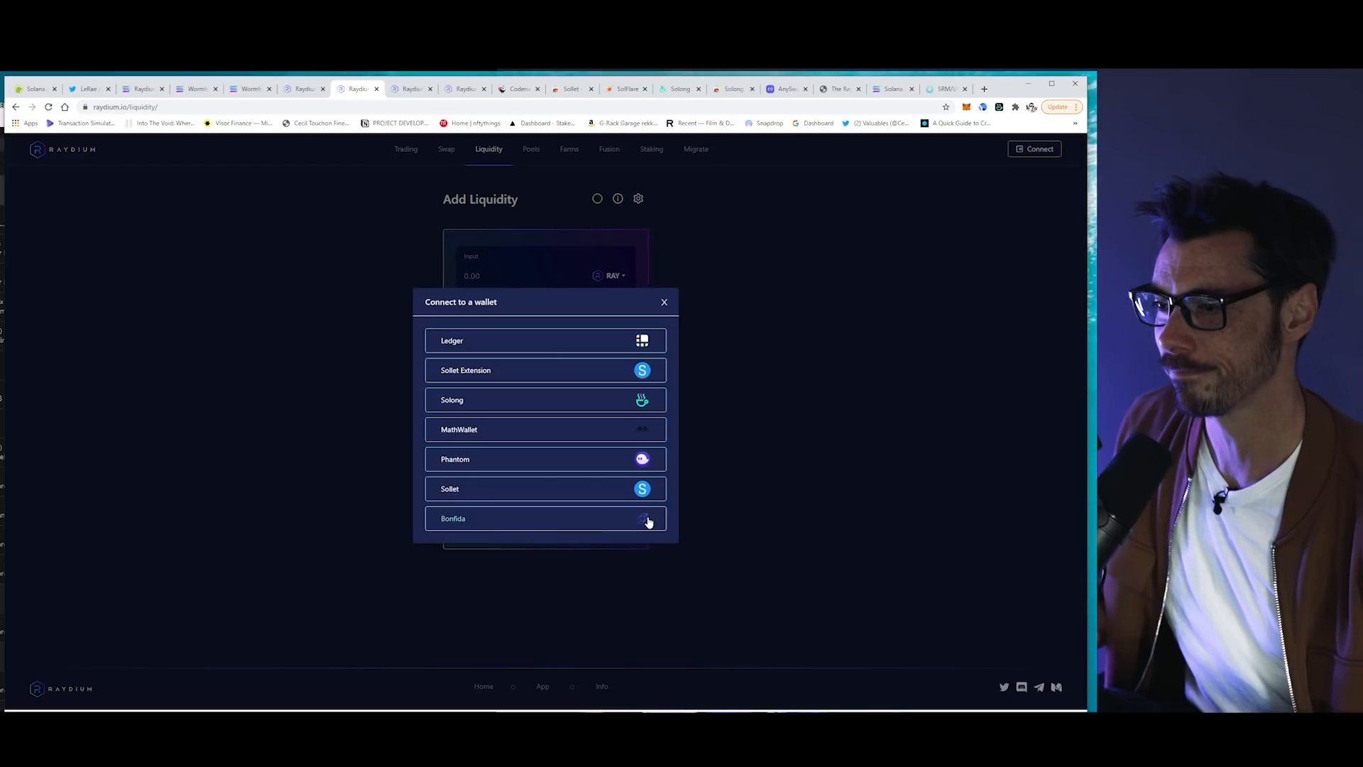
mouse_move(536, 412)
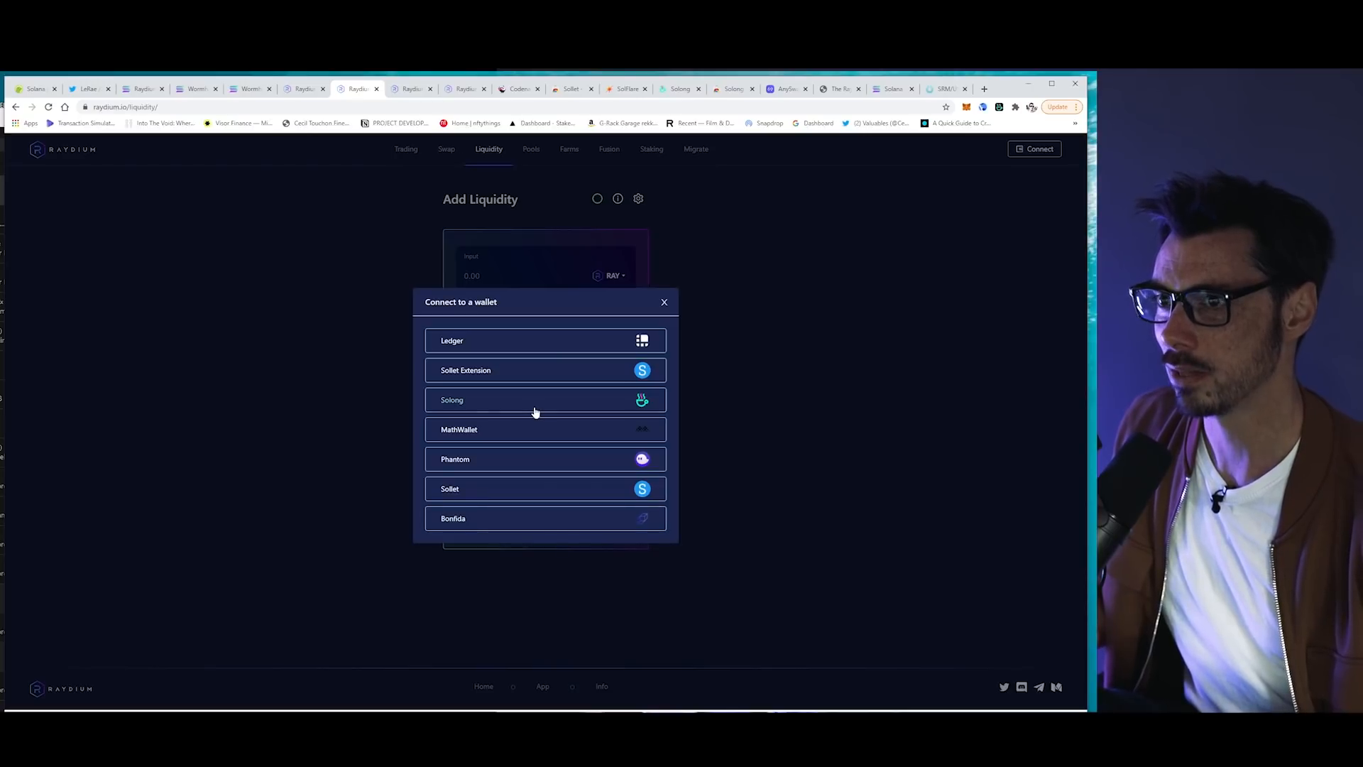
mouse_move(176, 173)
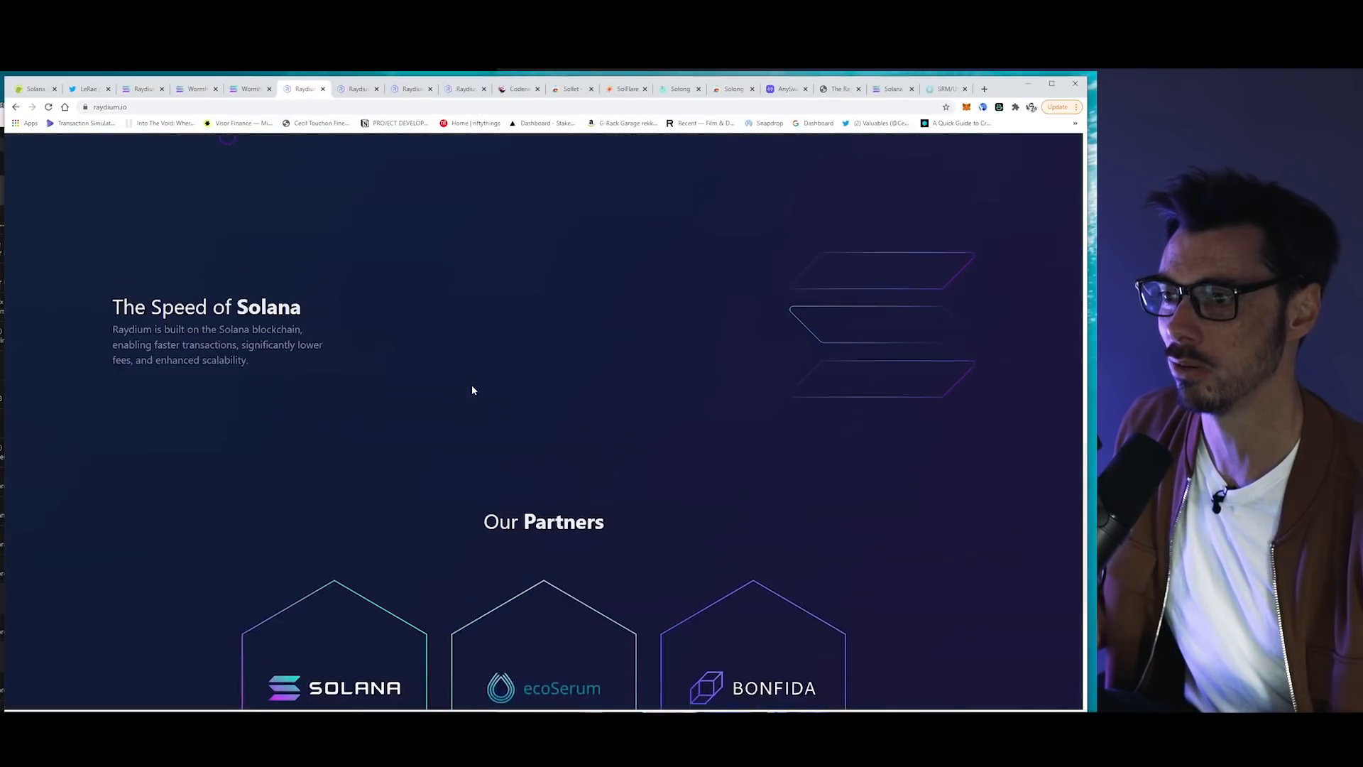
- From Raydium's Swap page attempt to connect Solong, which fails with an install-and-initialize warning
scroll(down, 3)
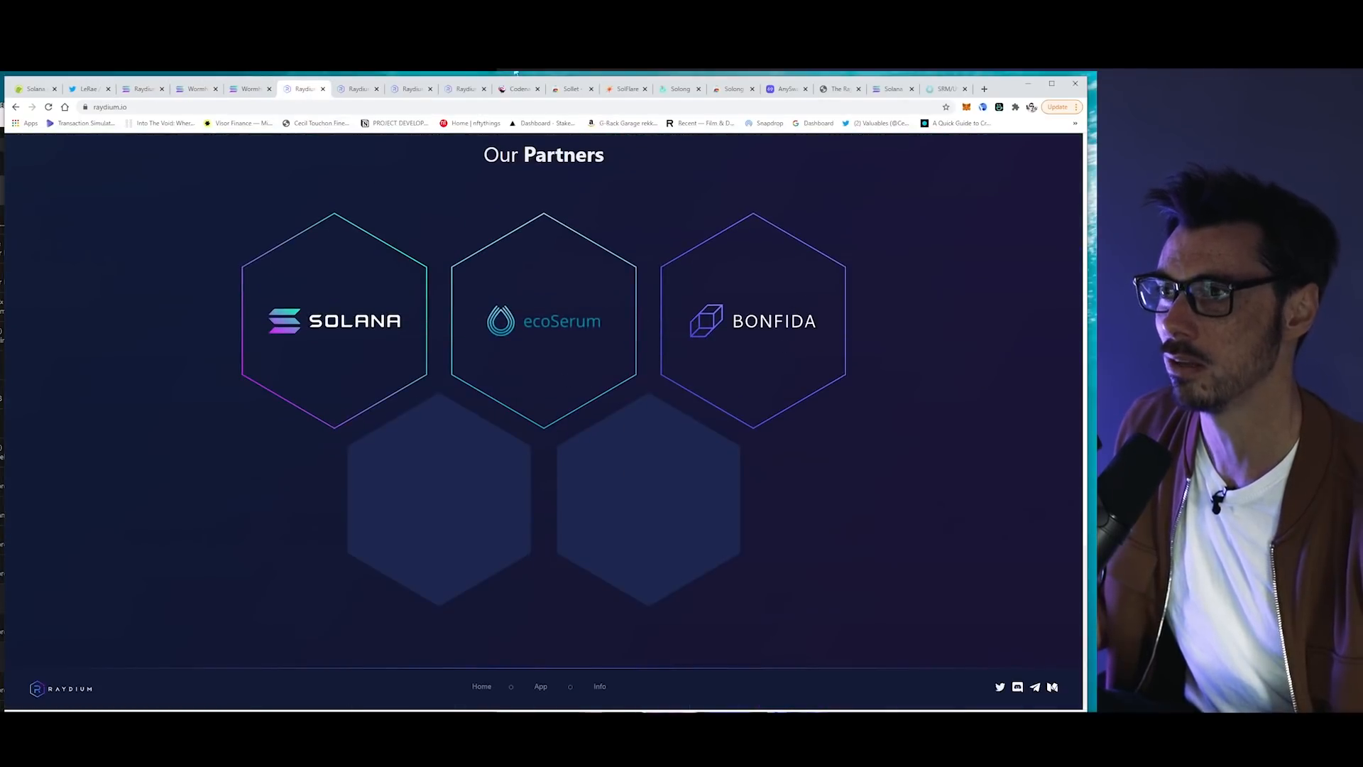
click(466, 88)
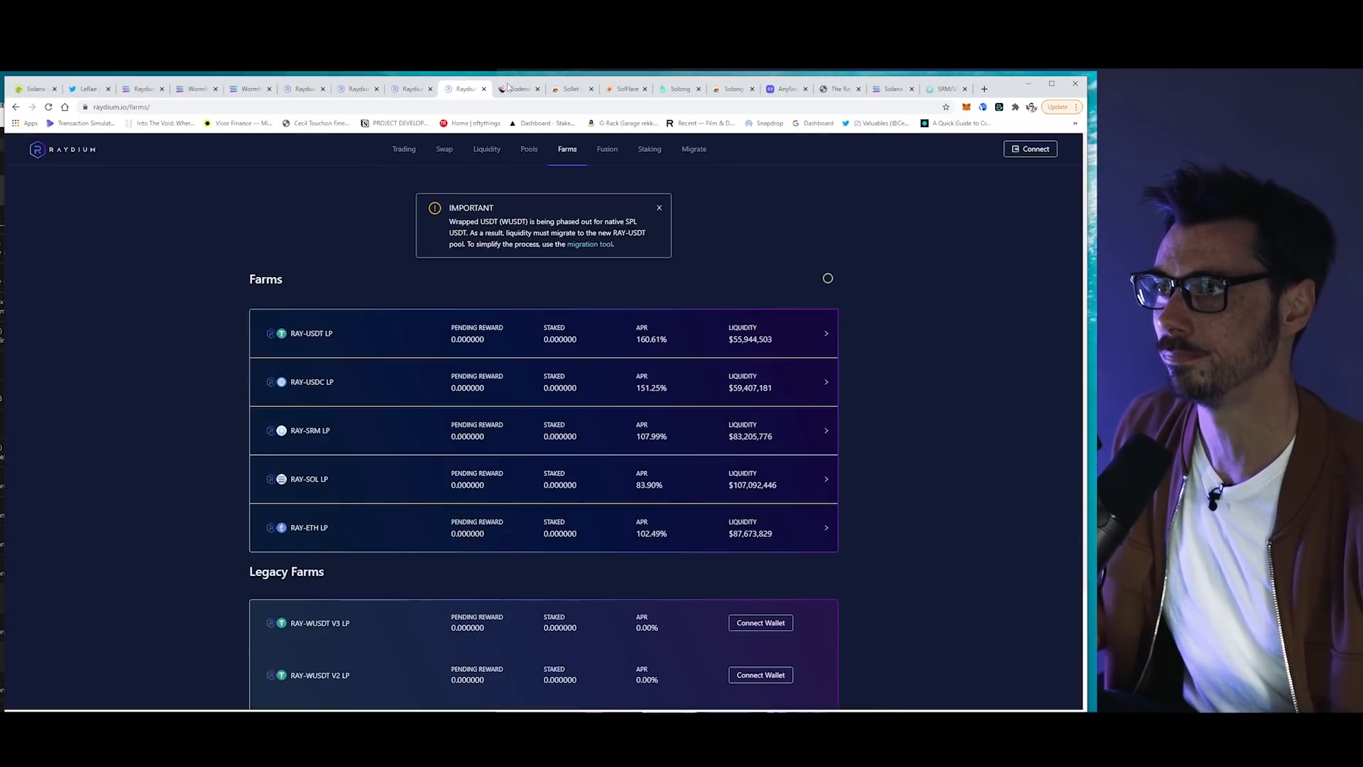
click(446, 149)
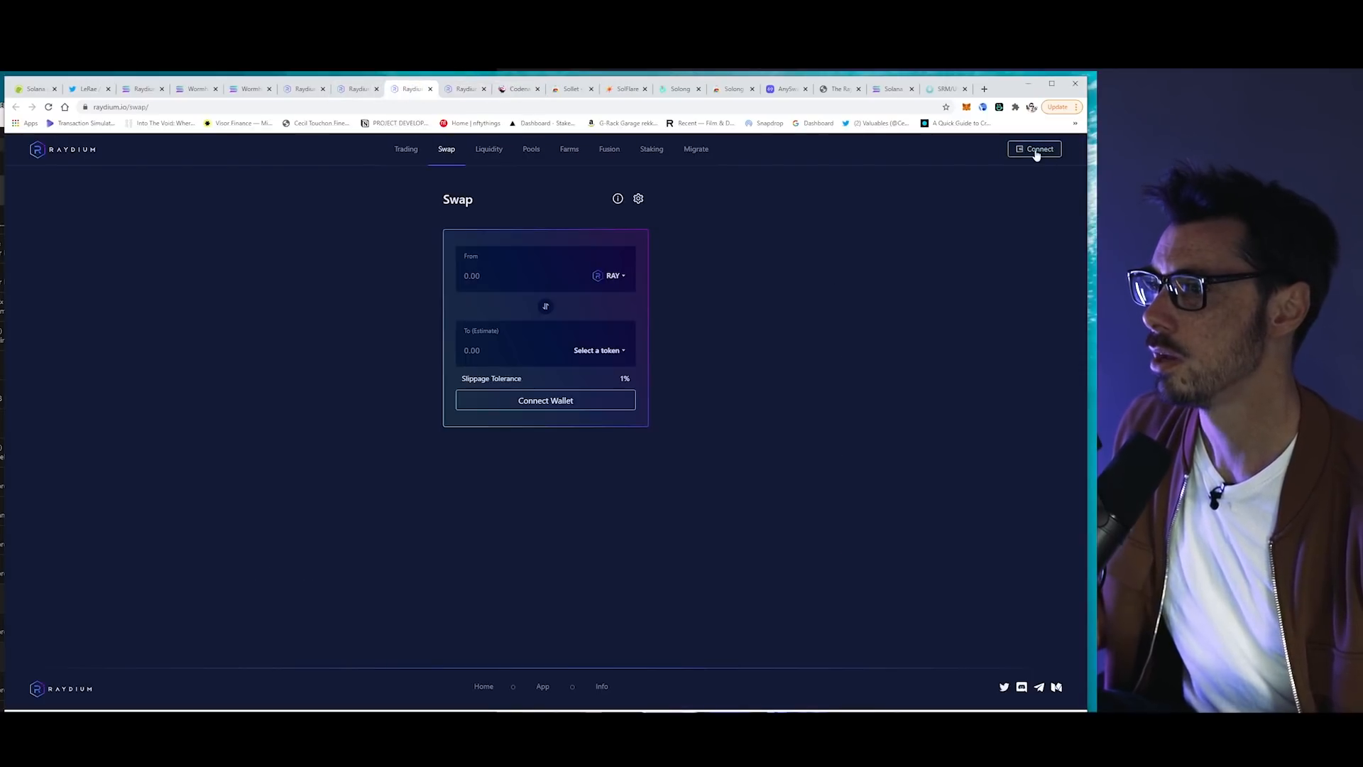
click(1034, 149)
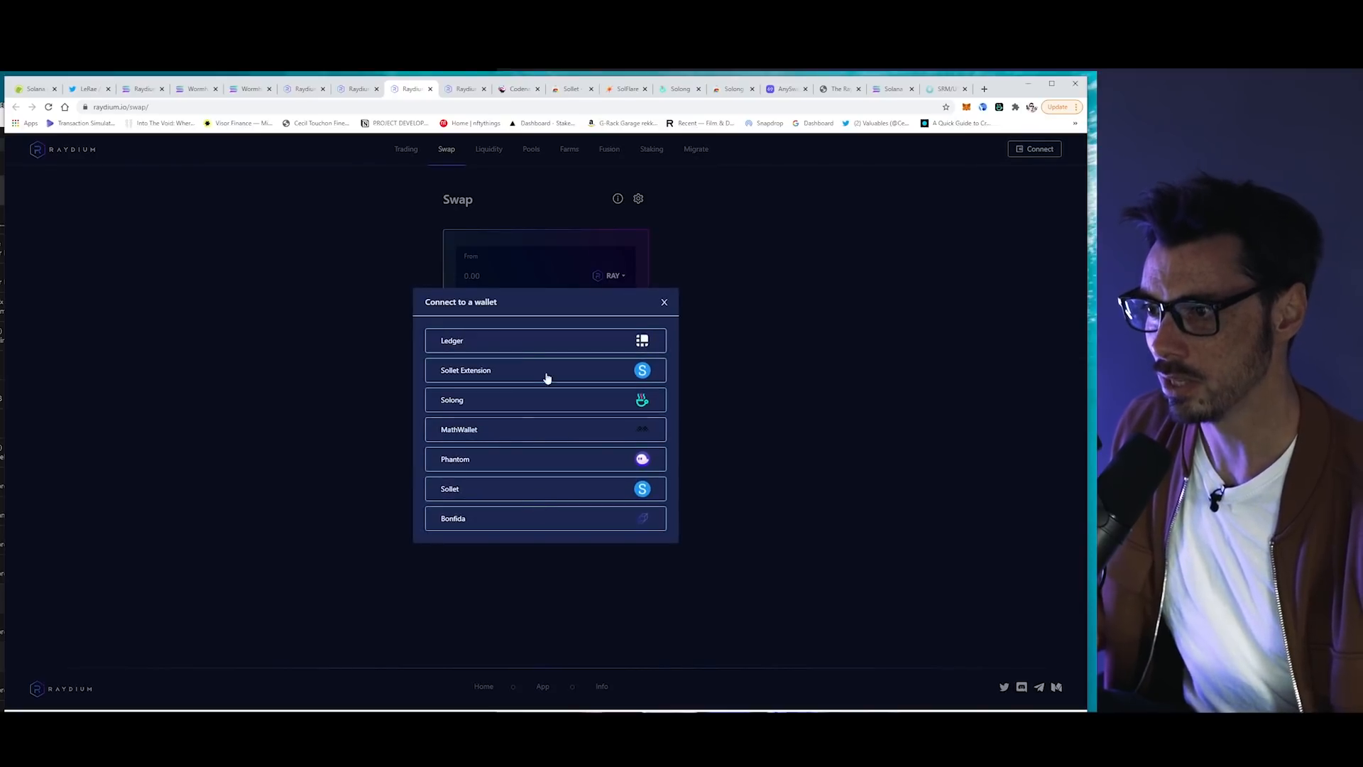
mouse_move(470, 474)
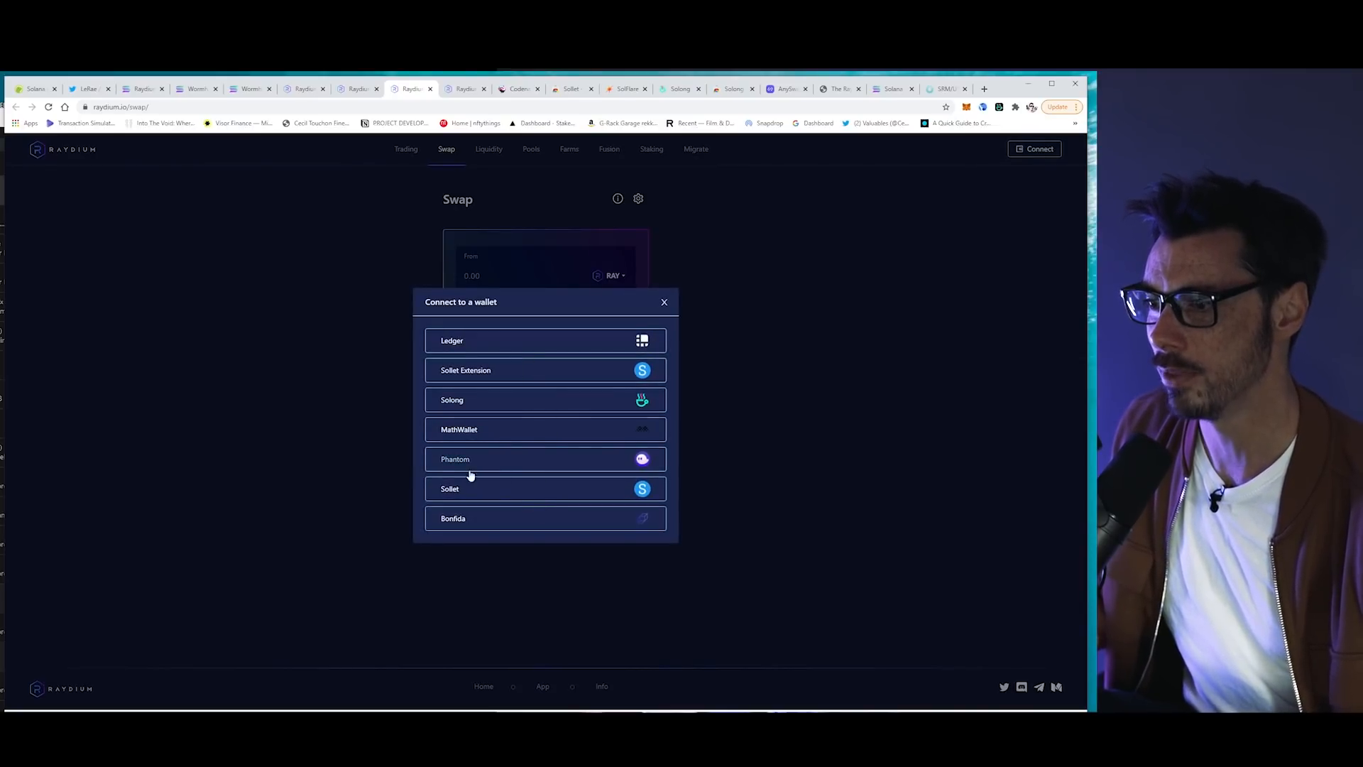
mouse_move(705, 468)
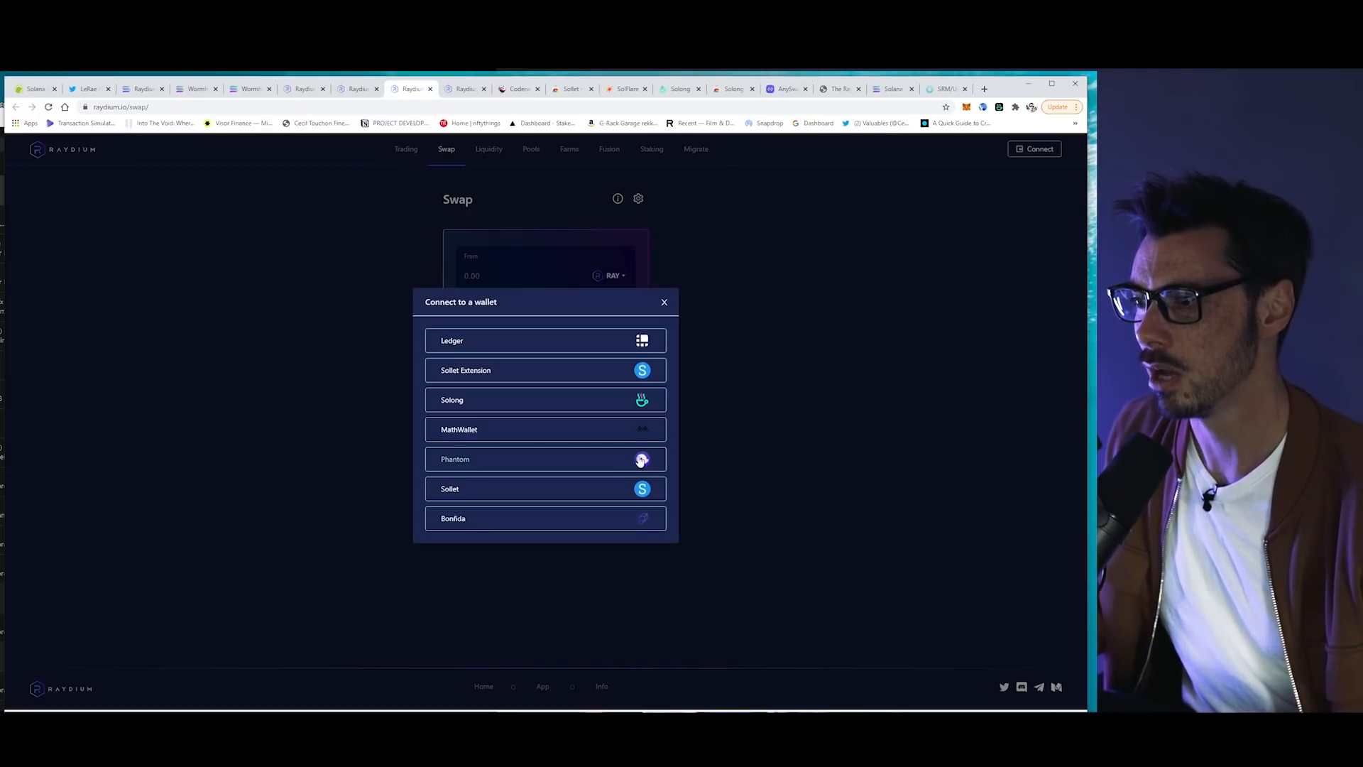
mouse_move(754, 443)
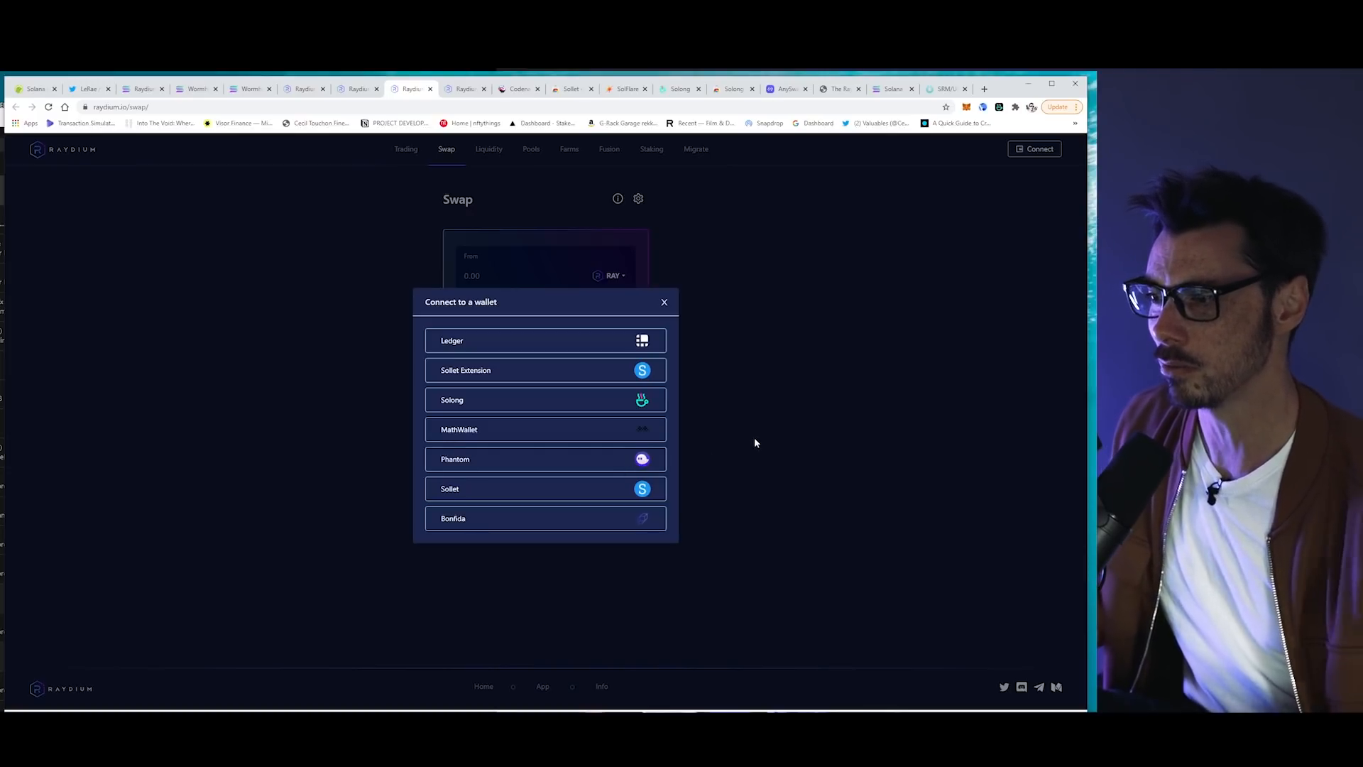
mouse_move(754, 453)
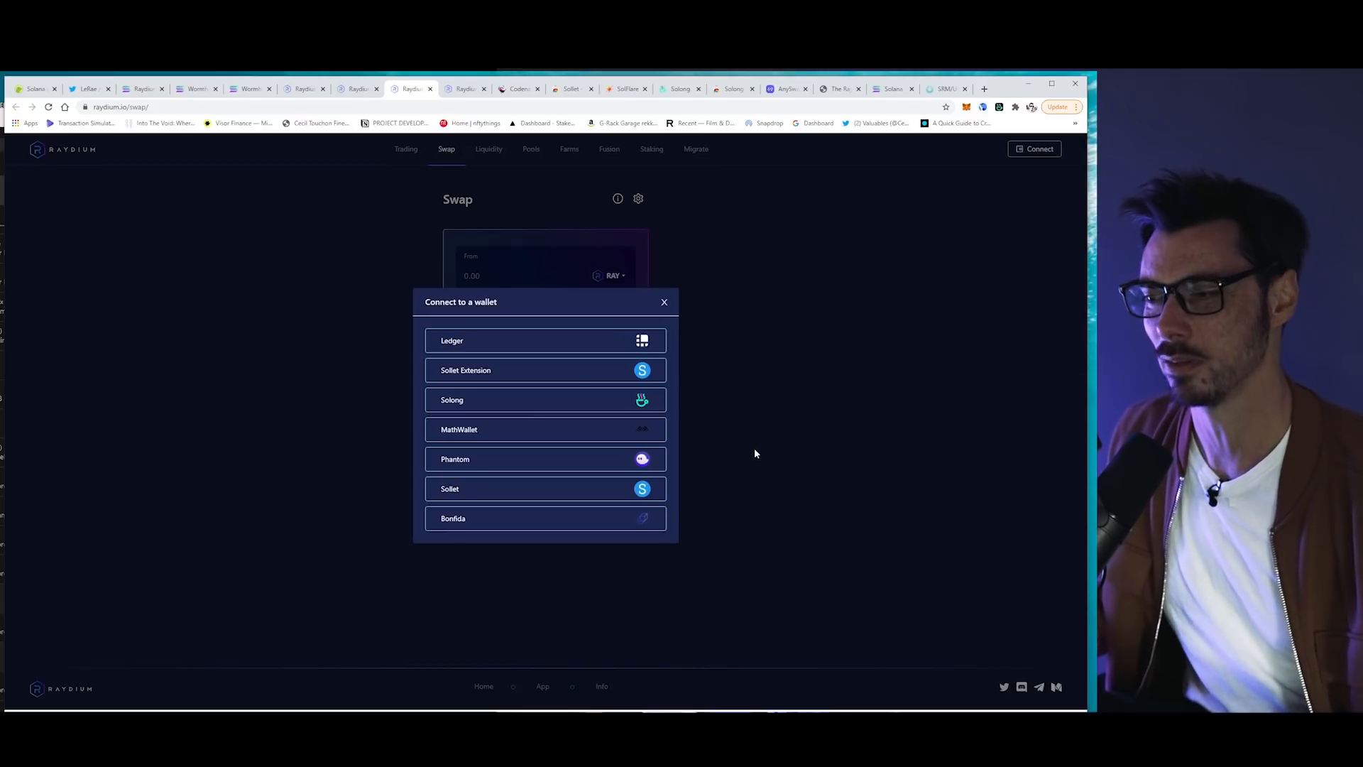
mouse_move(586, 407)
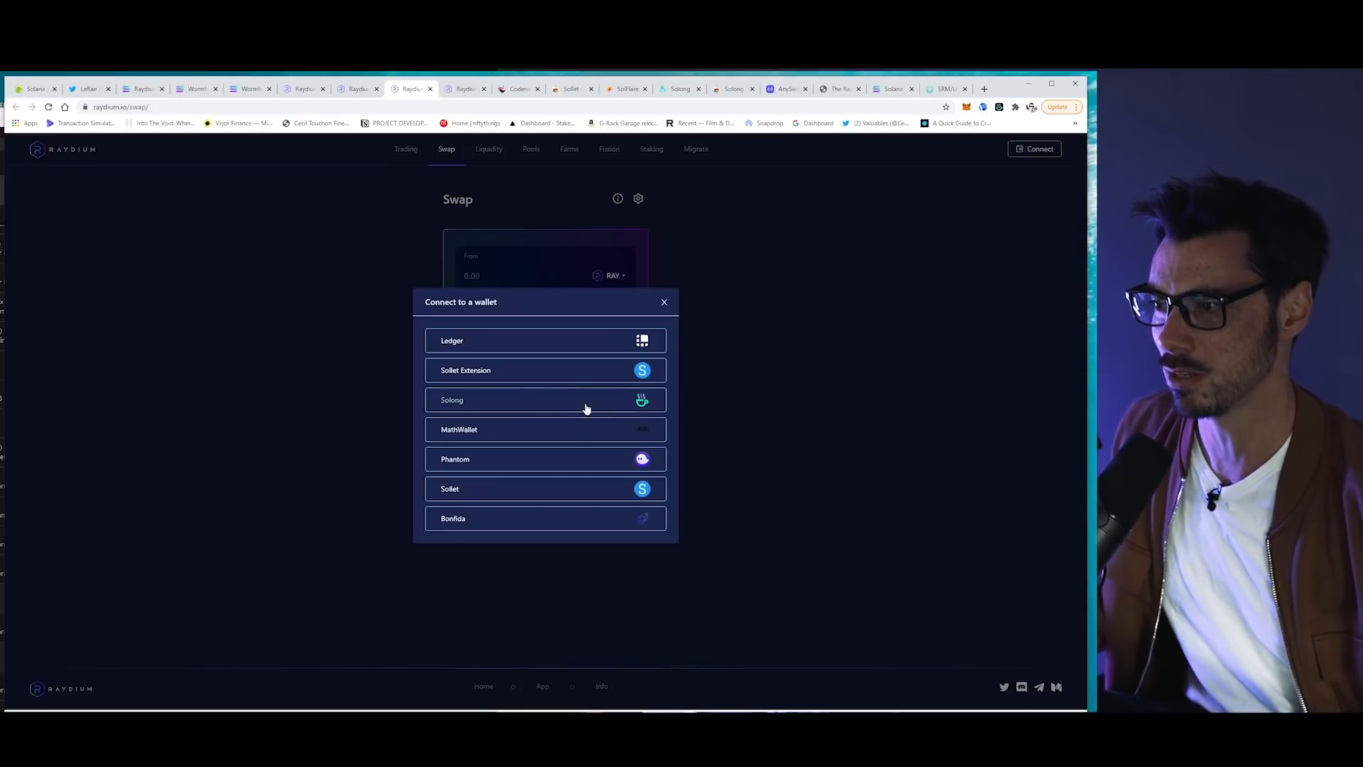
mouse_move(590, 402)
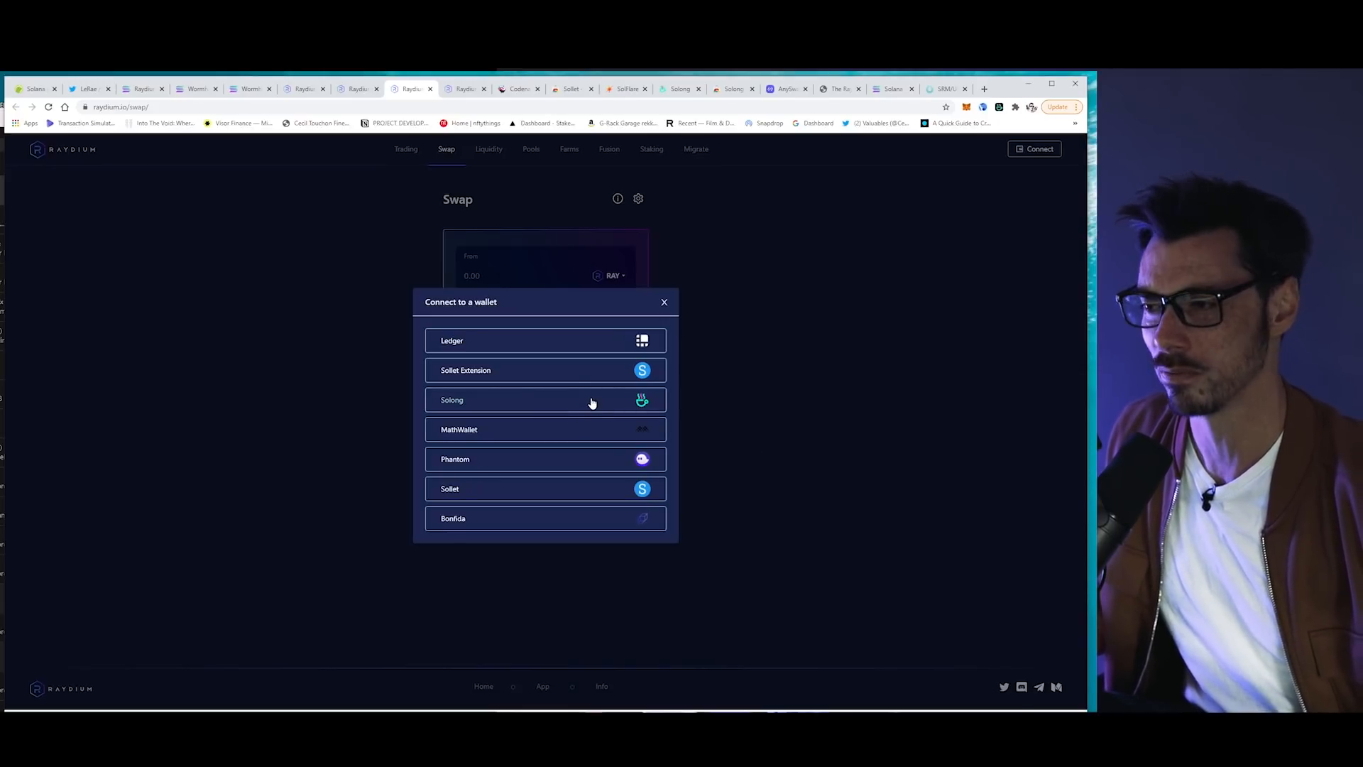
click(545, 400)
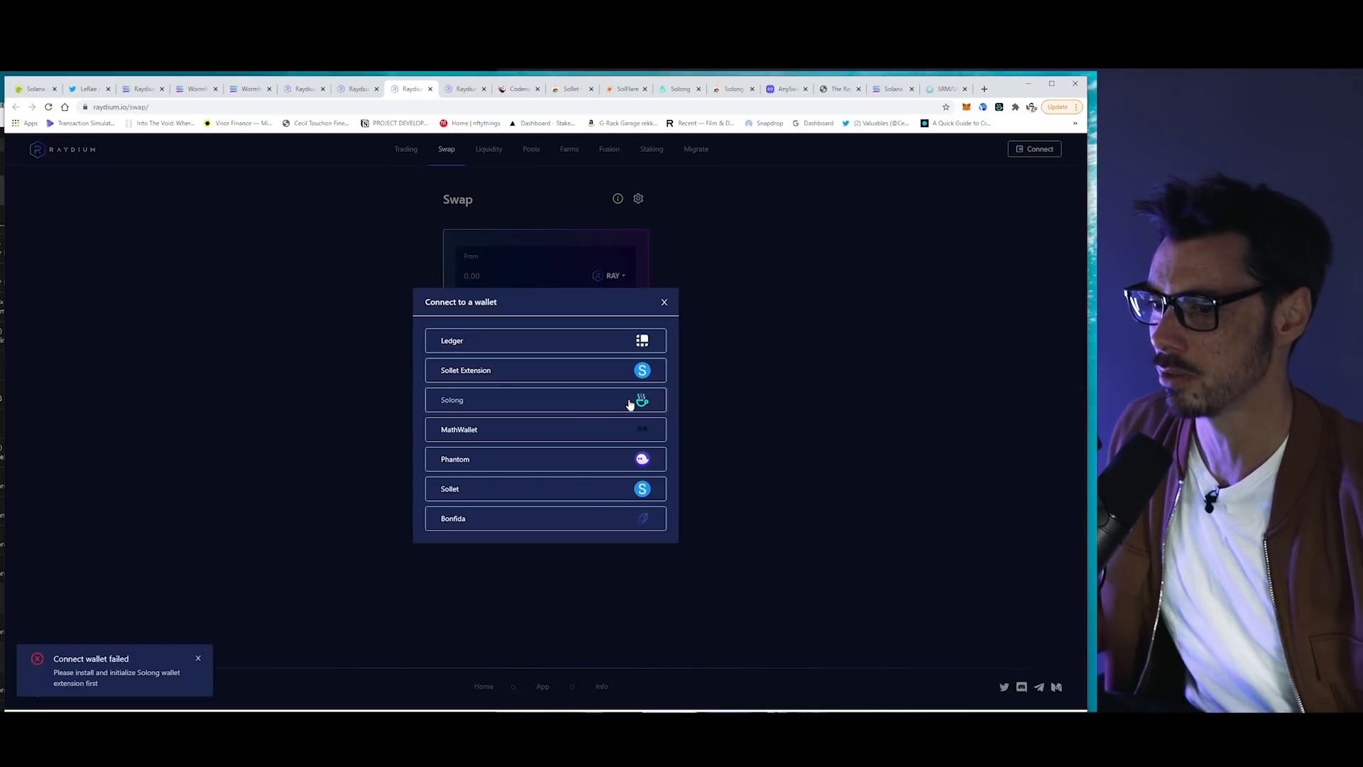
click(664, 301)
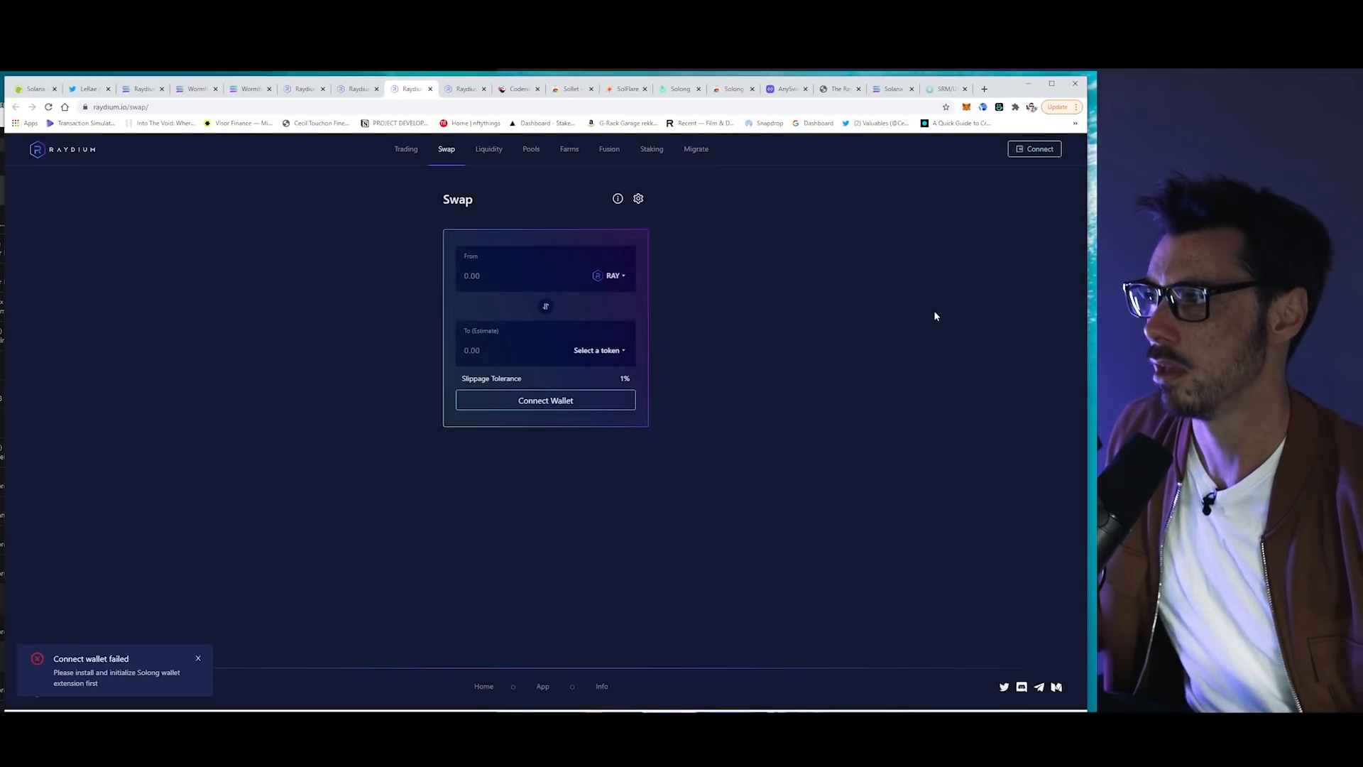
click(48, 107)
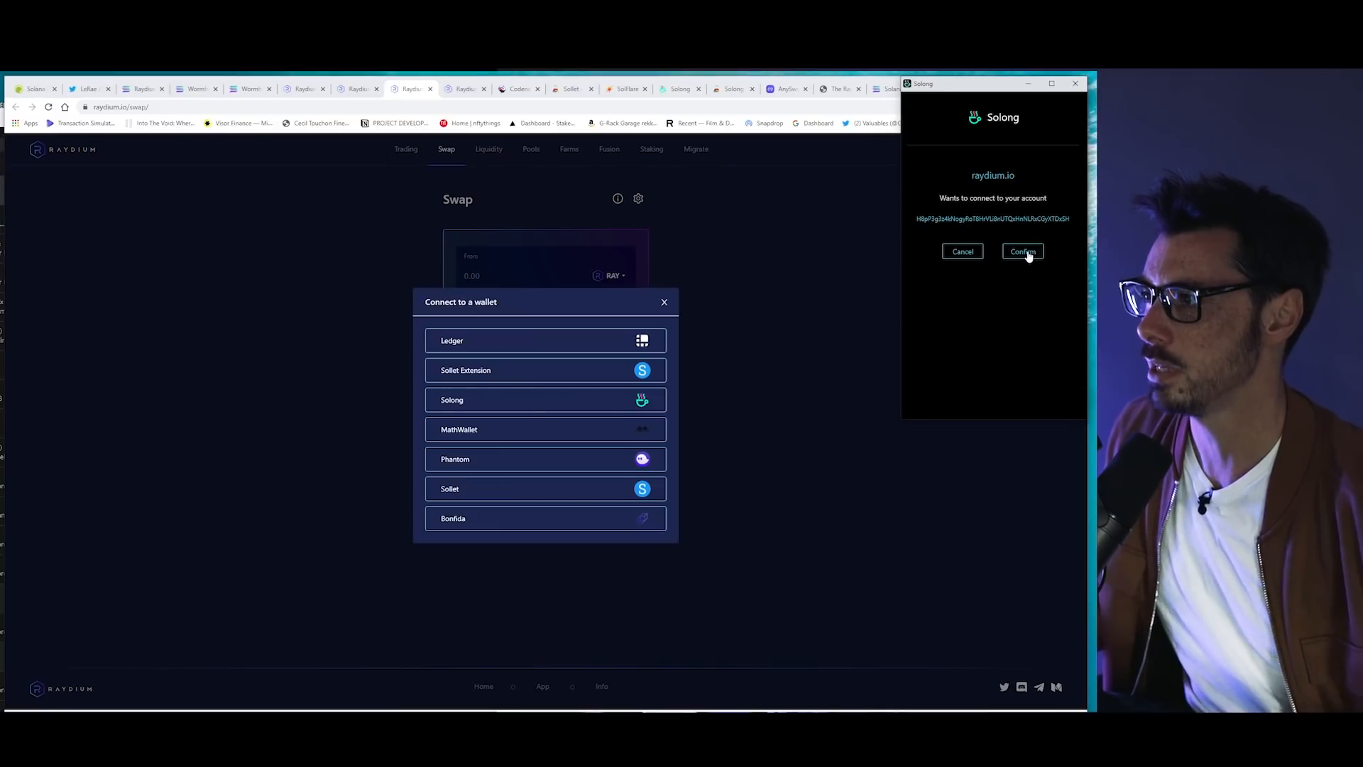
- Approve the Solong connection to raydium.io and choose the SOL-USDC pool for adding liquidity
click(1023, 251)
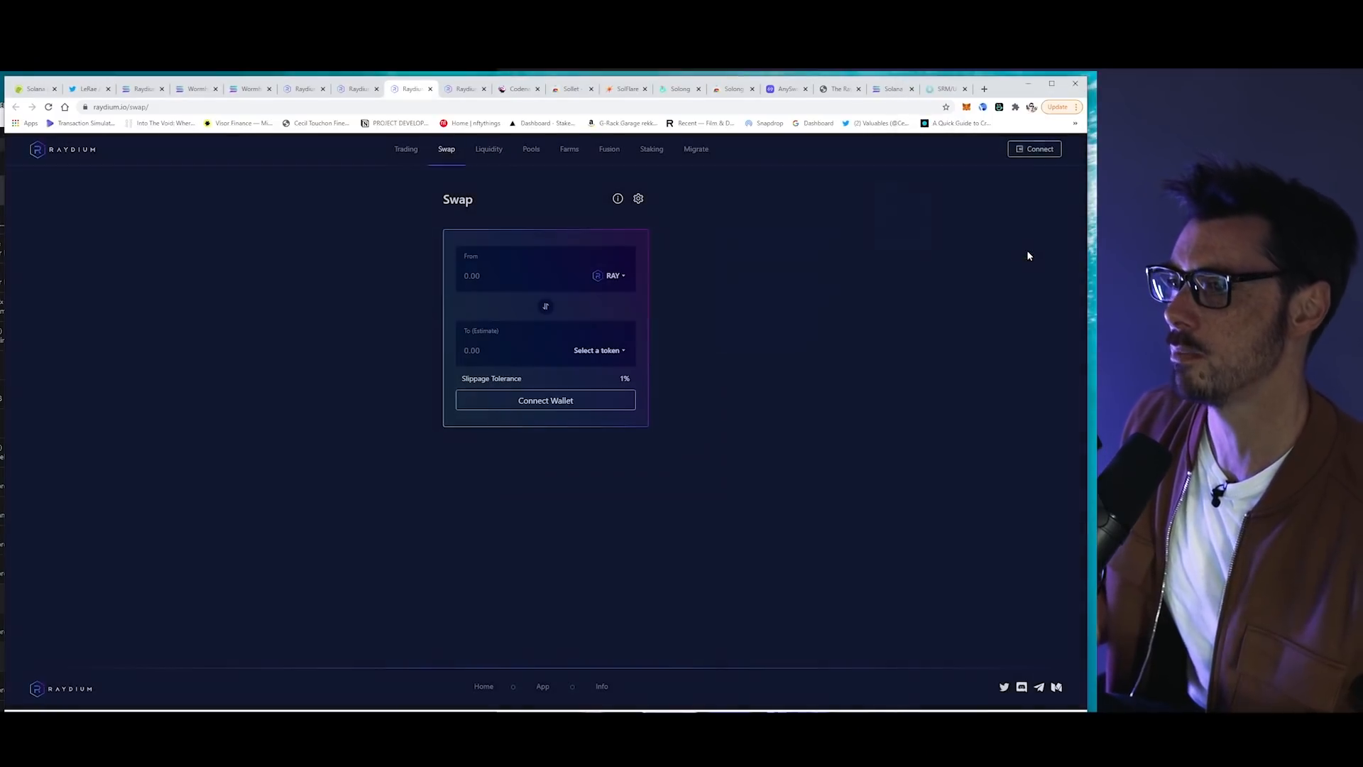
click(546, 401)
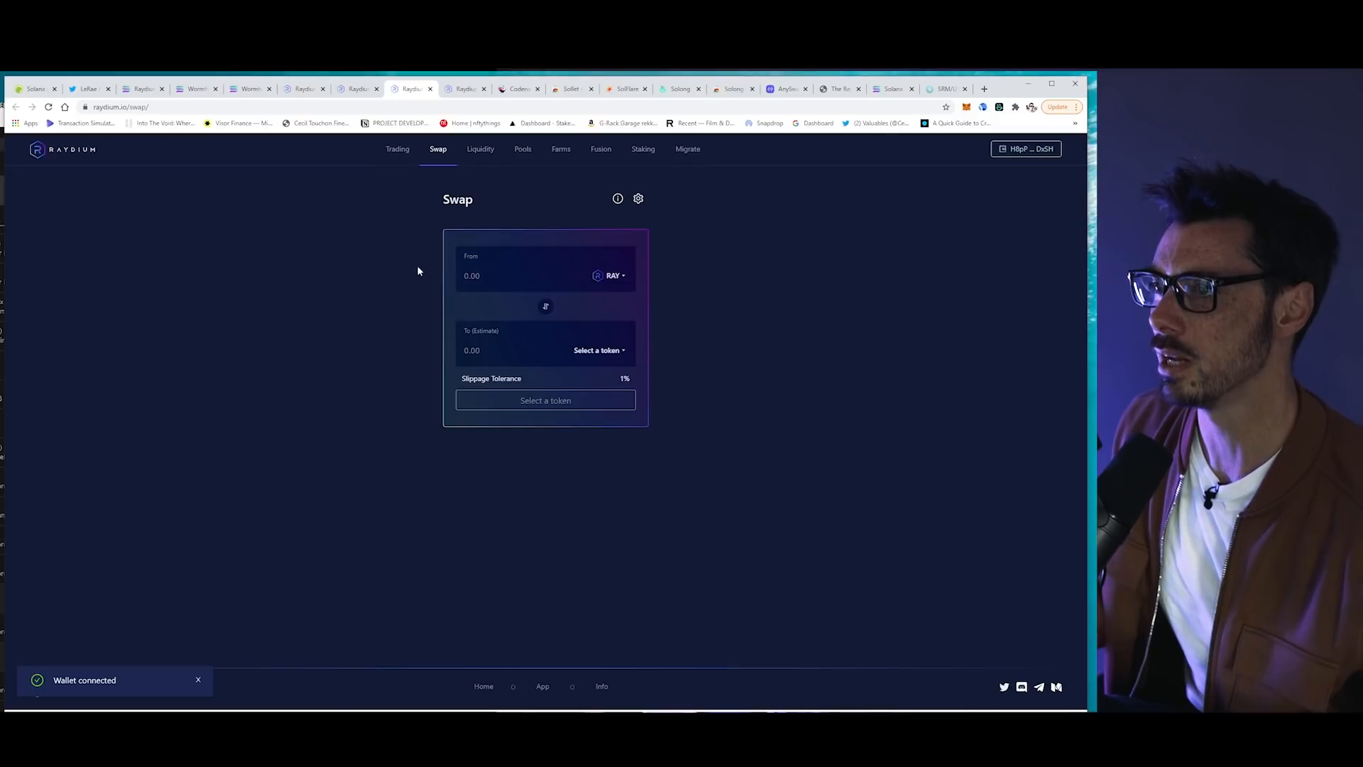
click(480, 149)
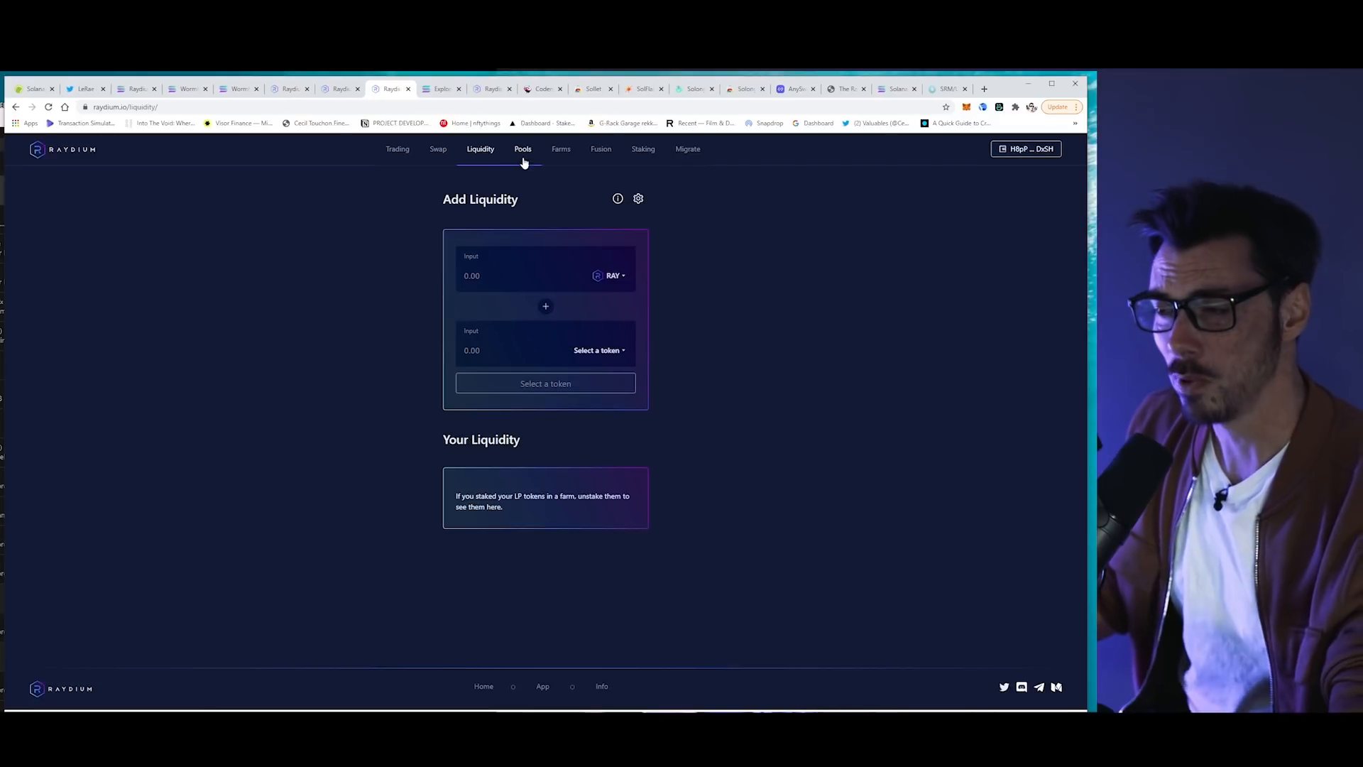
click(522, 149)
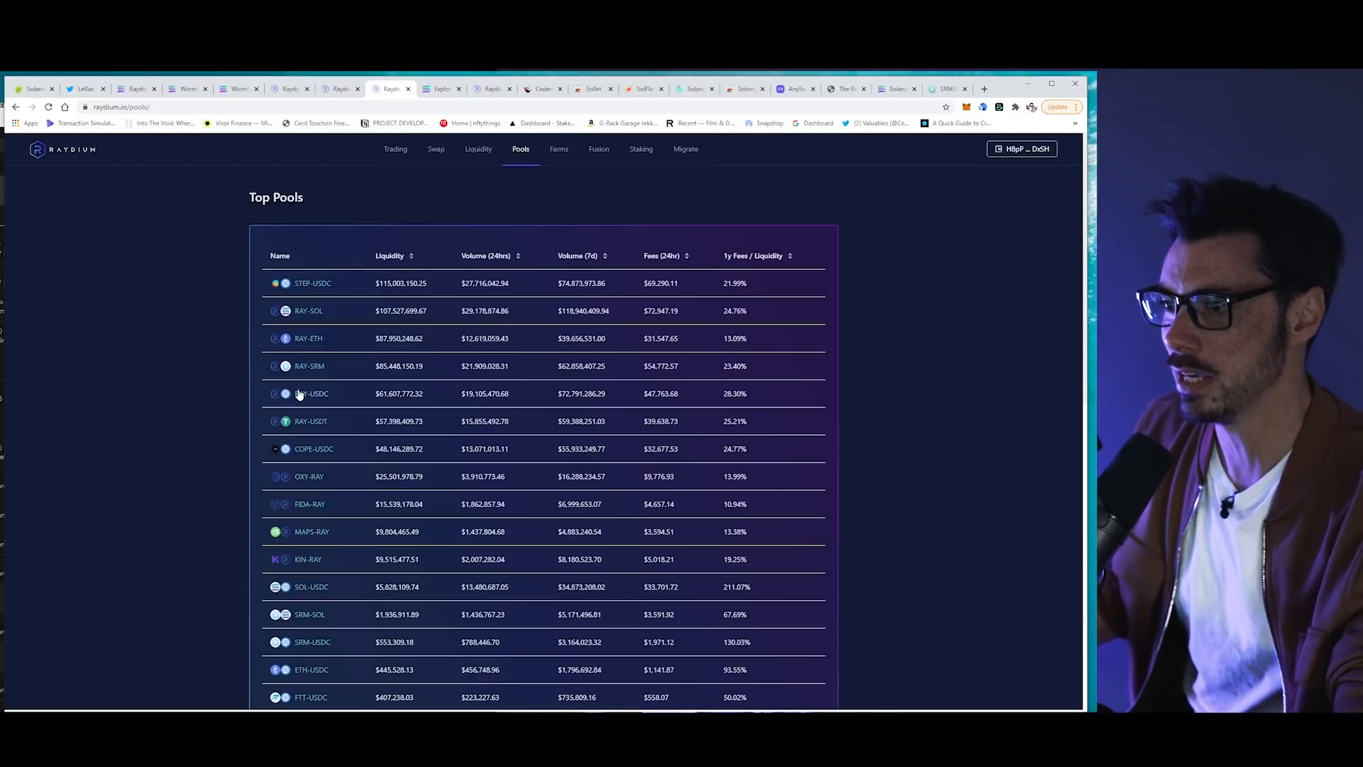
mouse_move(311, 593)
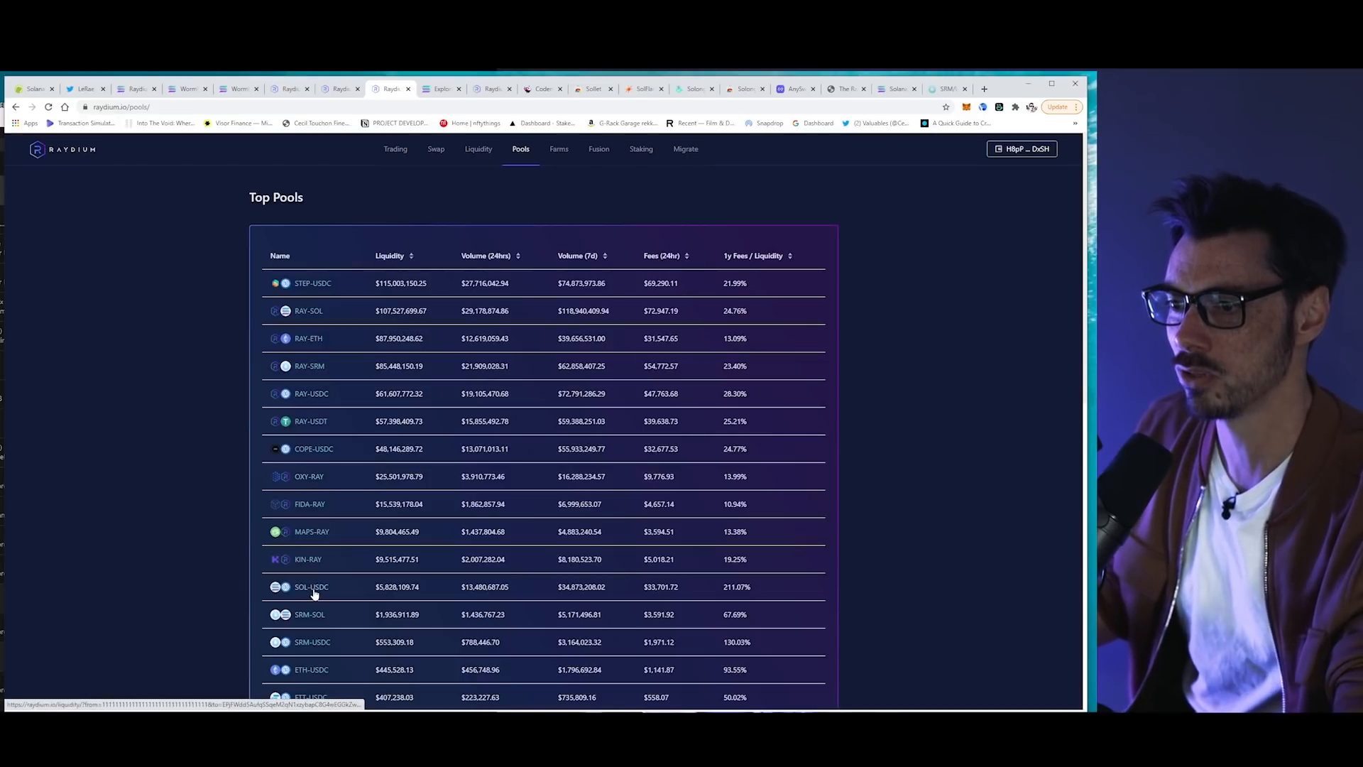
click(311, 587)
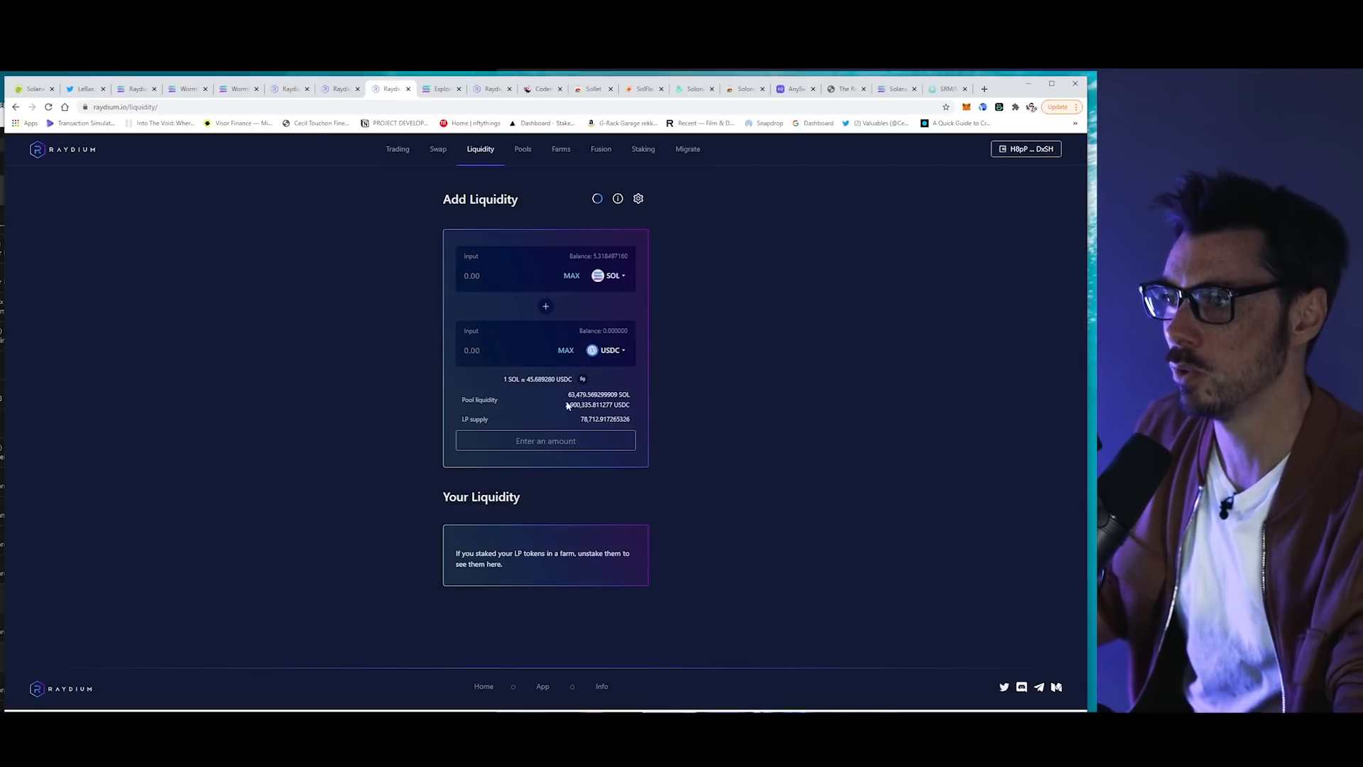
mouse_move(804, 376)
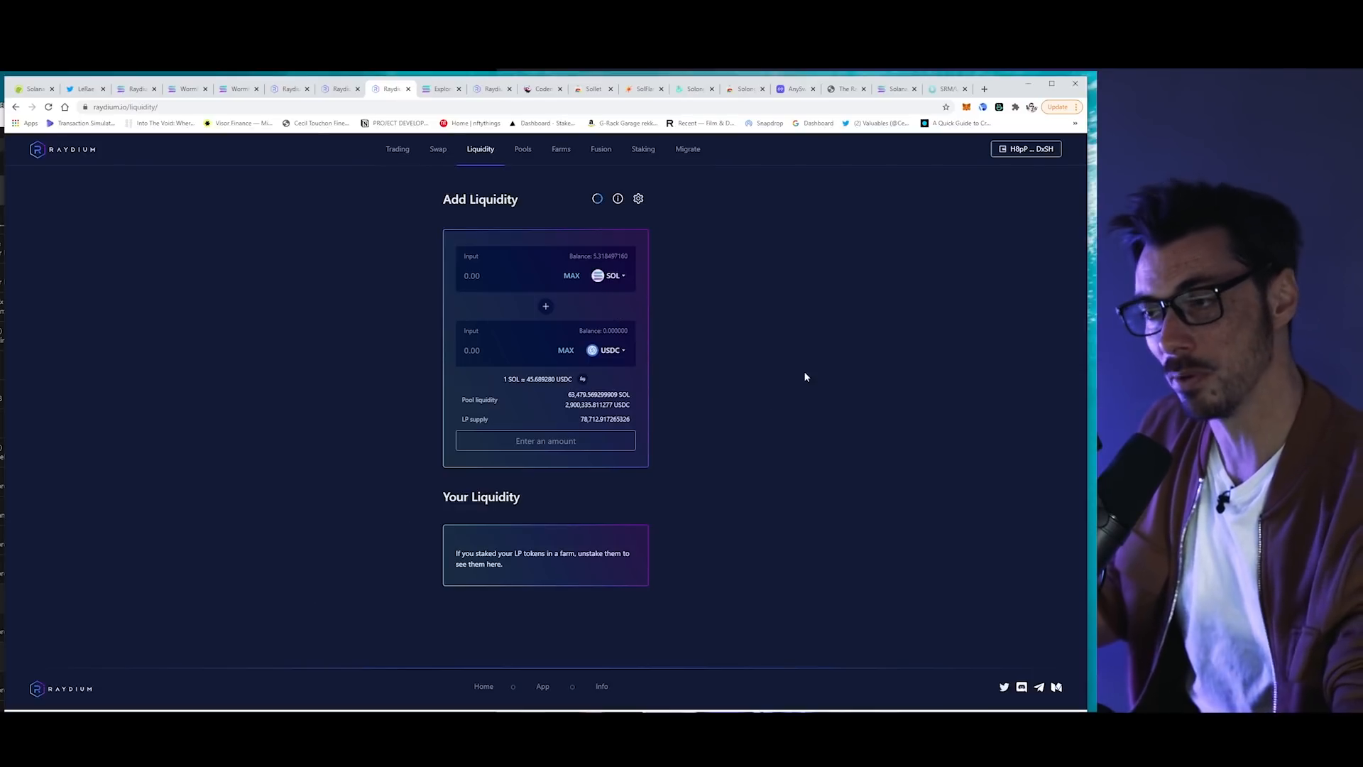
- Swap 2.5 SOL for about 112.74 USDC on Raydium and confirm the transaction
click(439, 149)
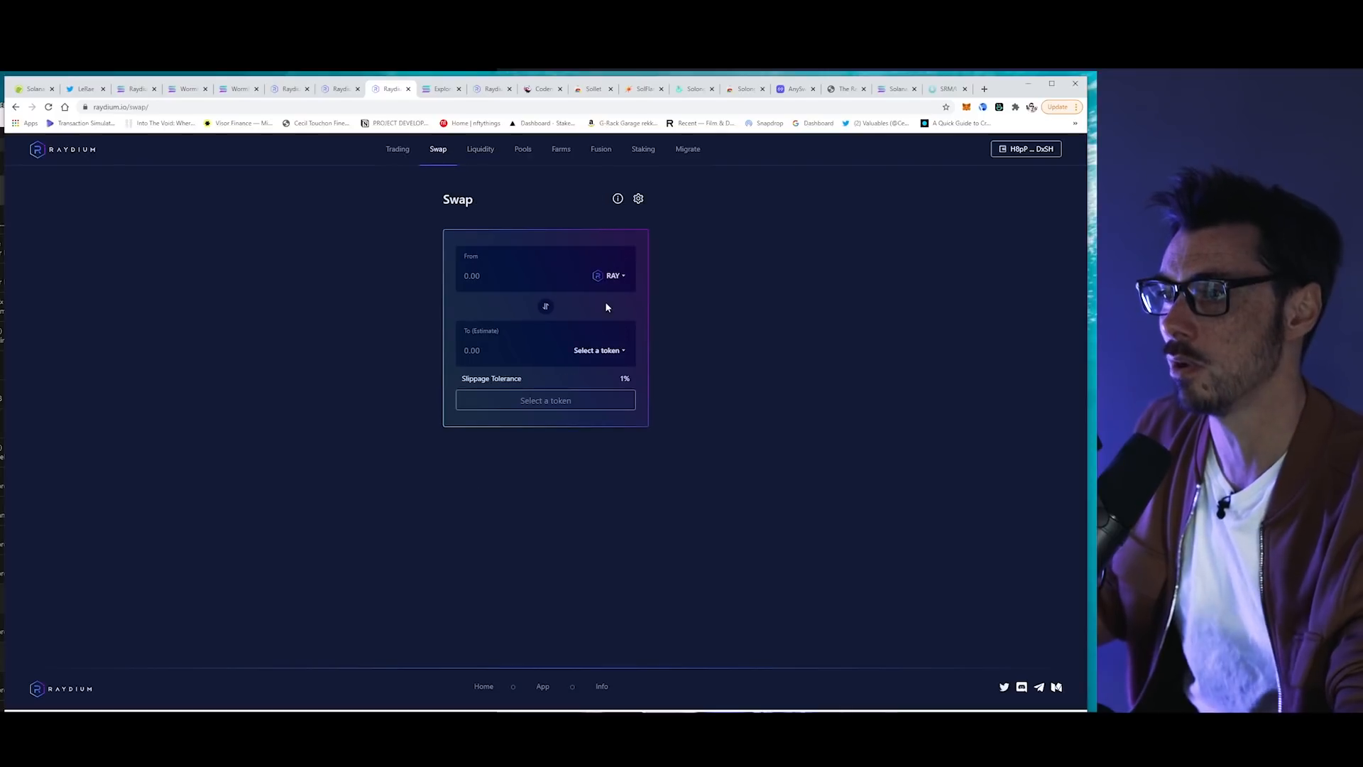
click(598, 349)
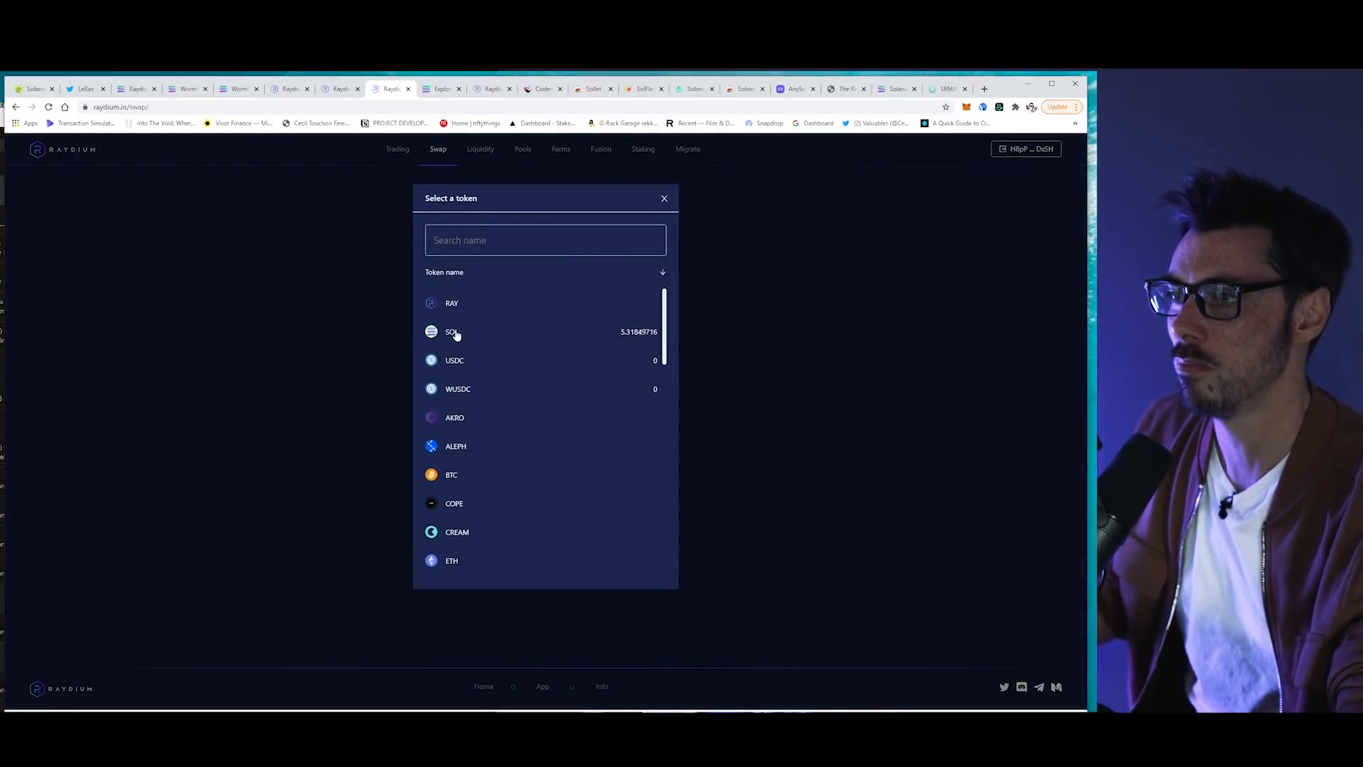
click(451, 331)
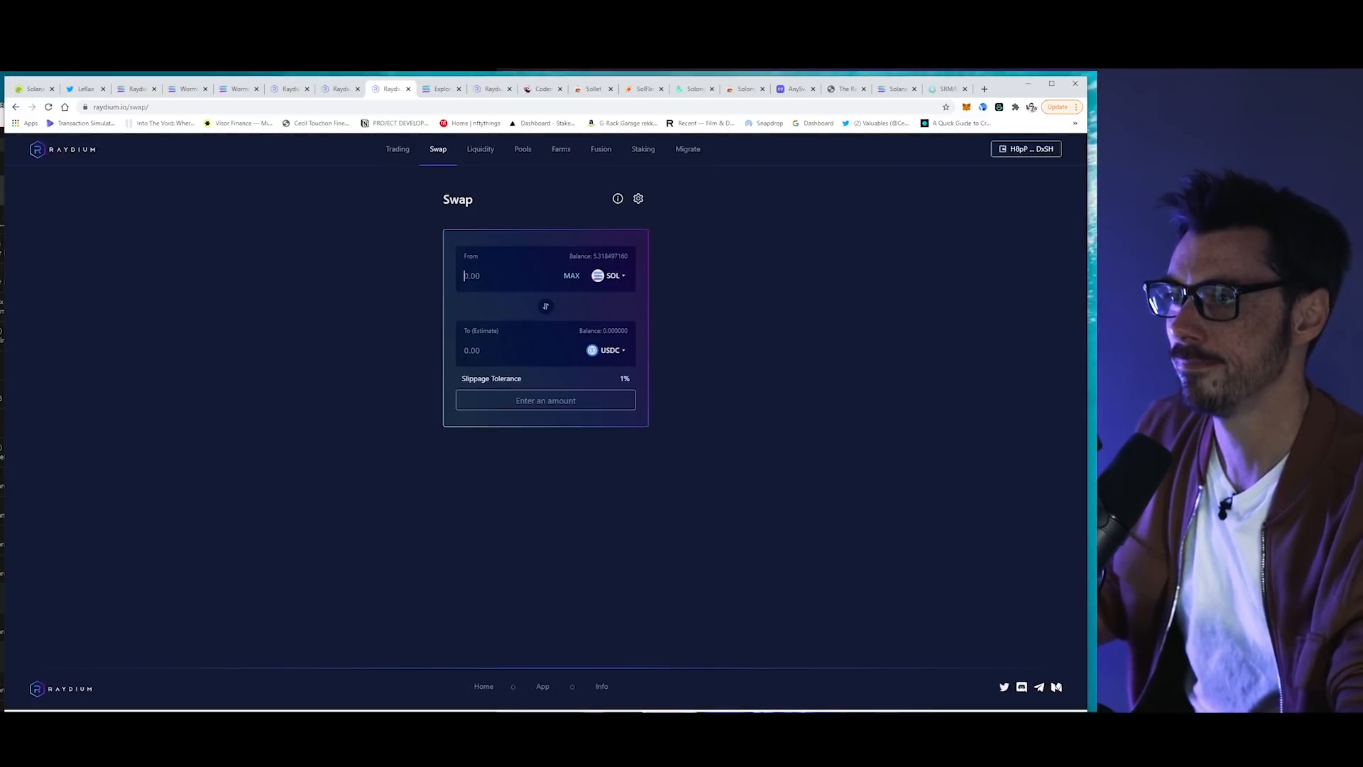
text(2.5)
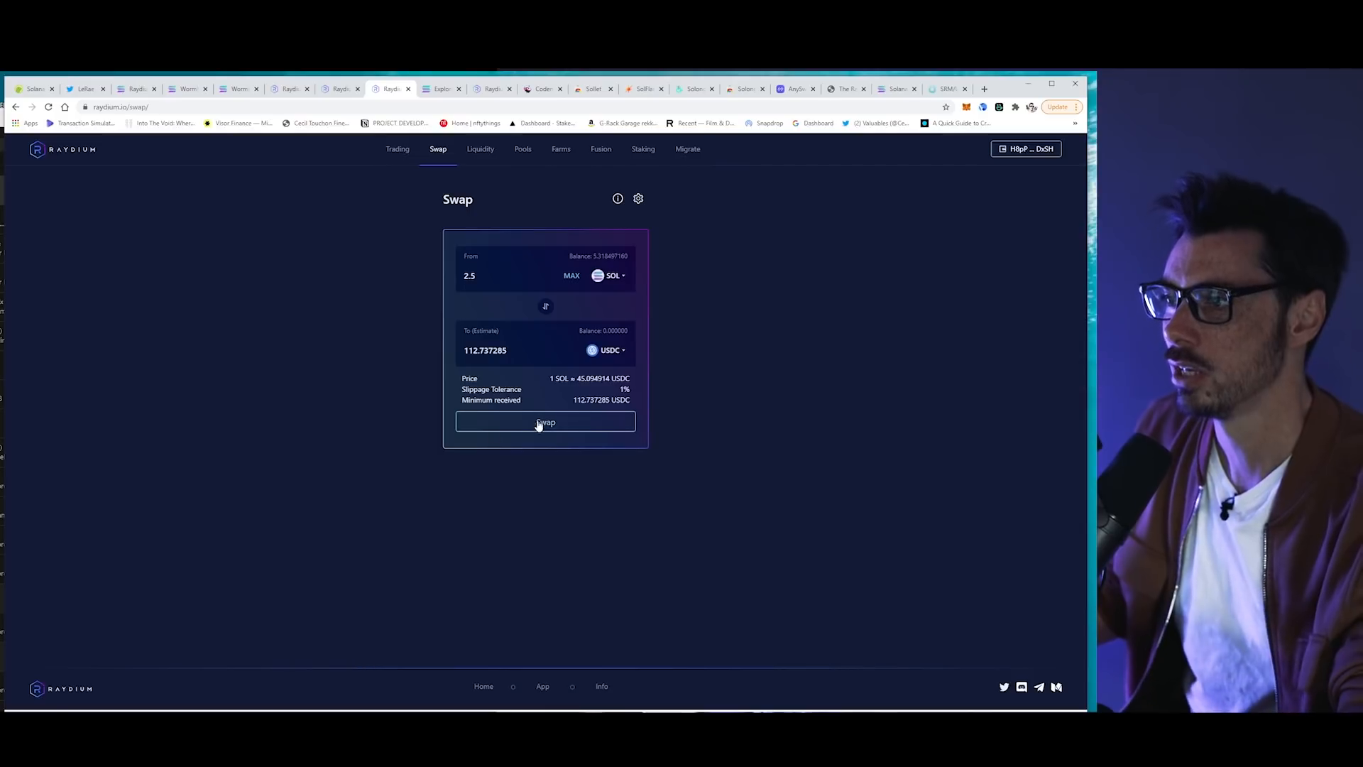
mouse_move(541, 432)
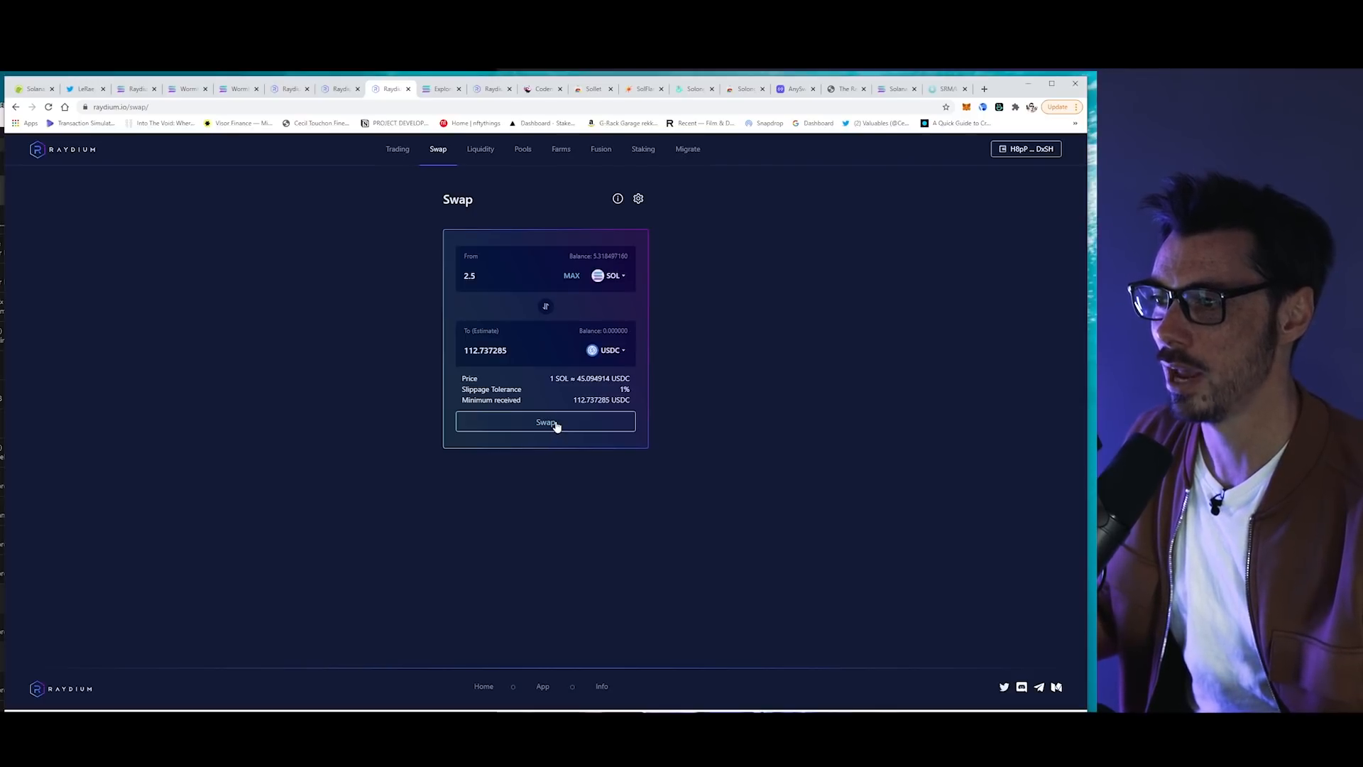
click(545, 422)
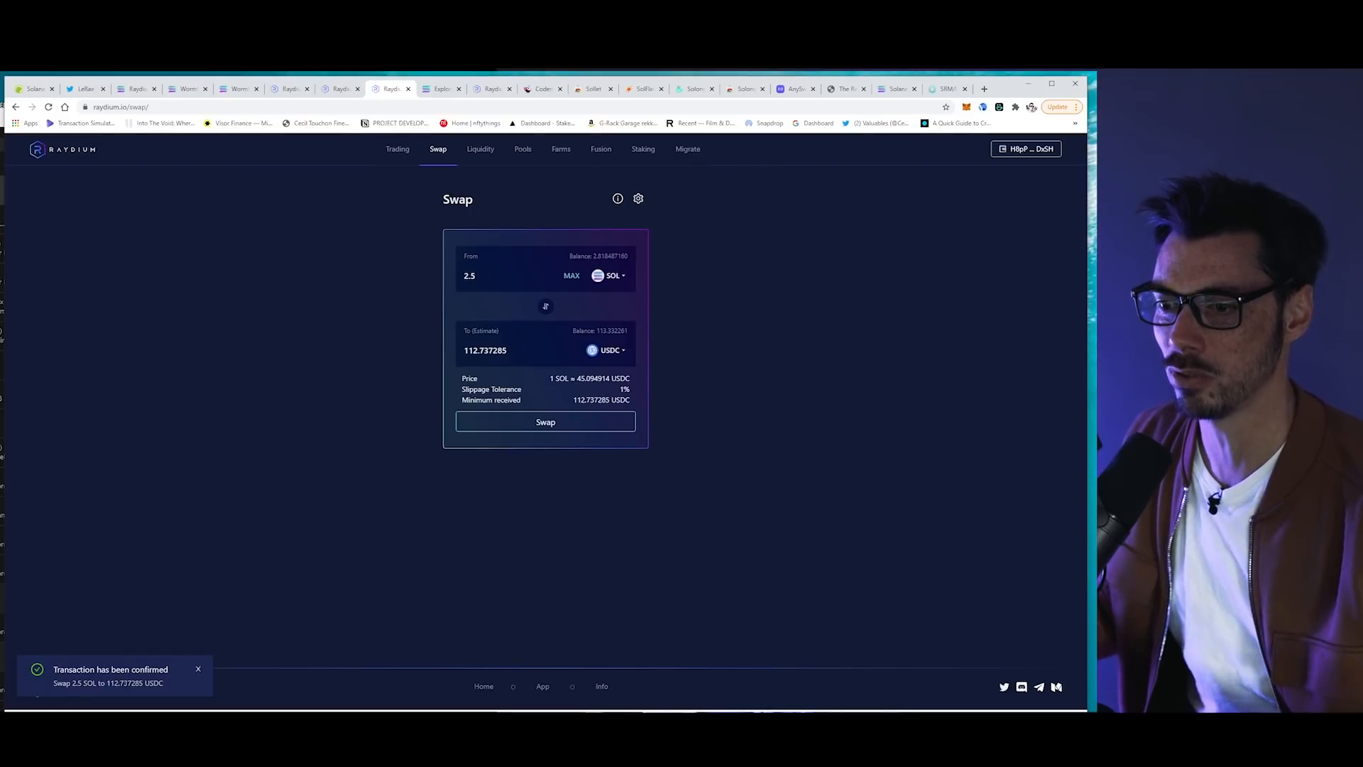
mouse_move(781, 529)
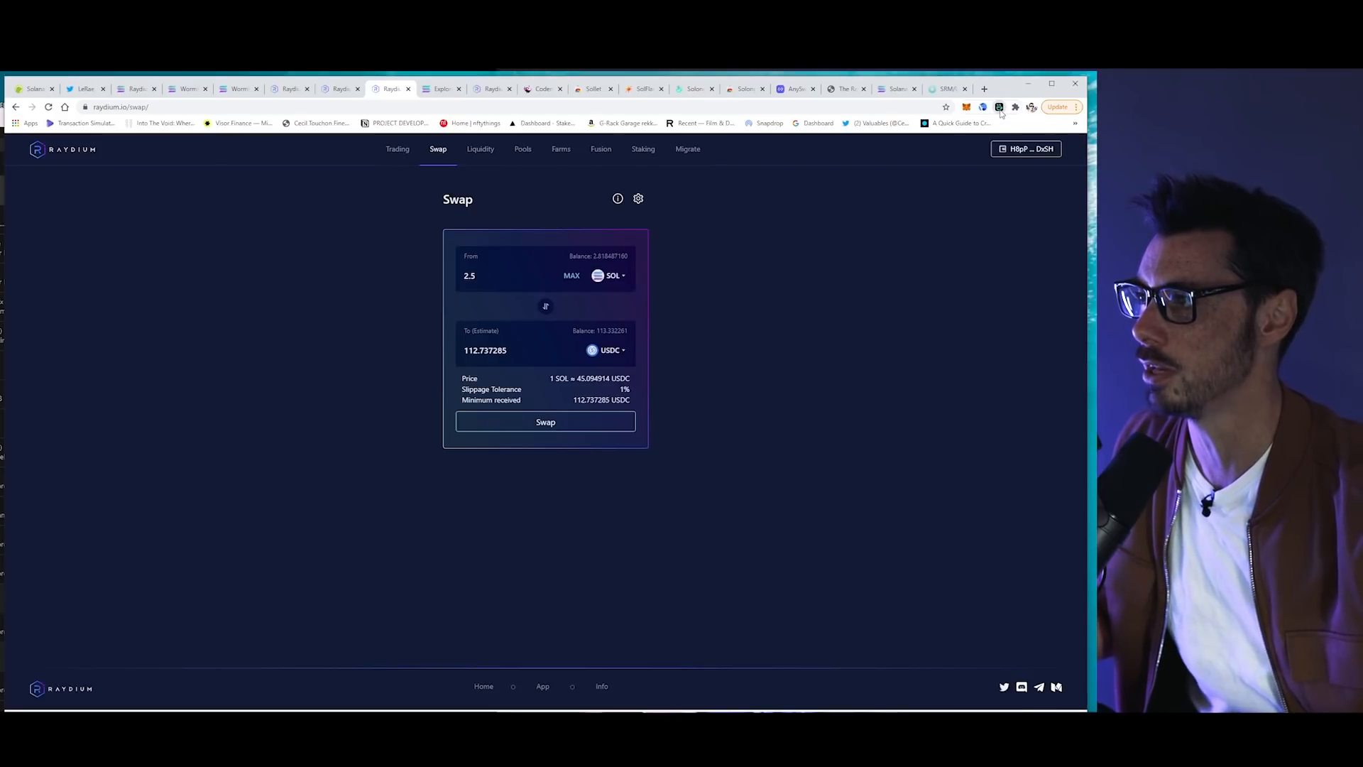
- Check the wallet's 2.8184 SOL and 113.33 USDC, then set up SOL–USDC on Add Liquidity
click(998, 107)
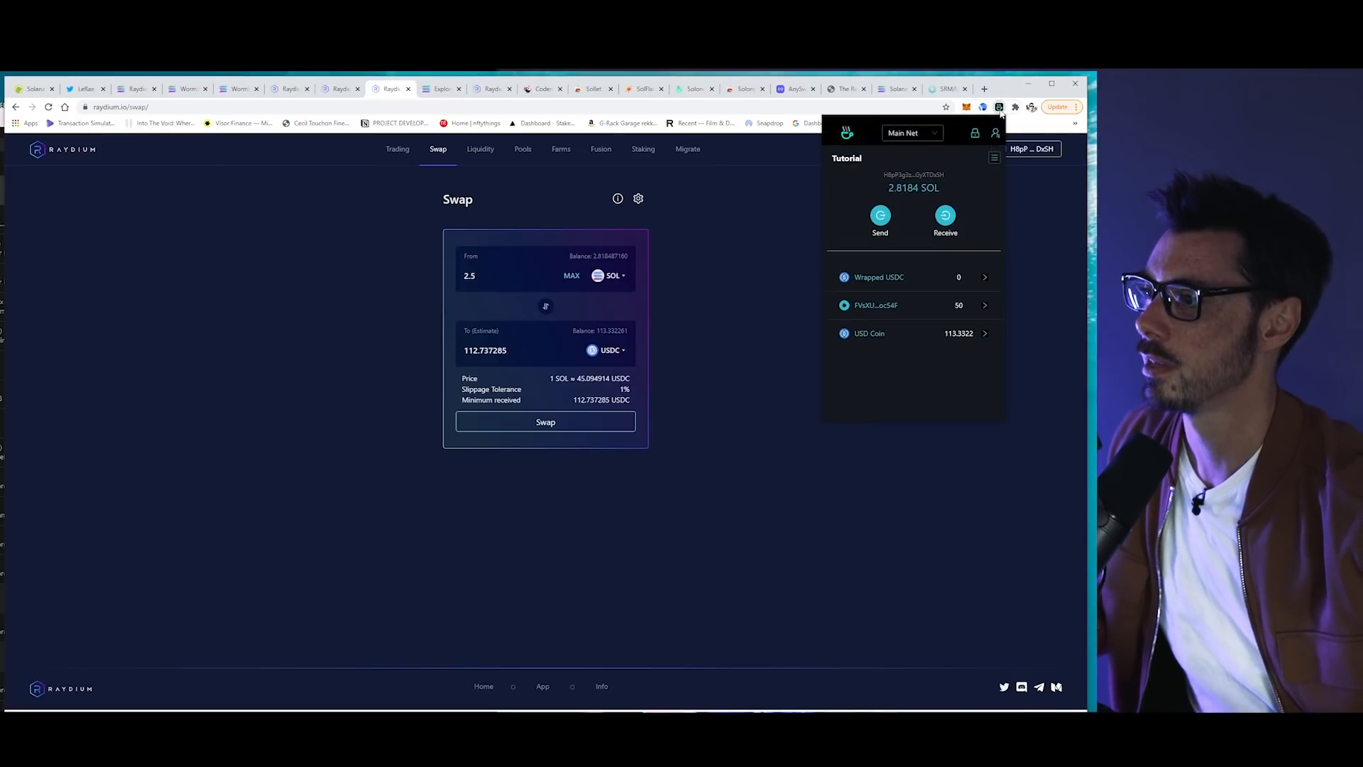
mouse_move(983, 347)
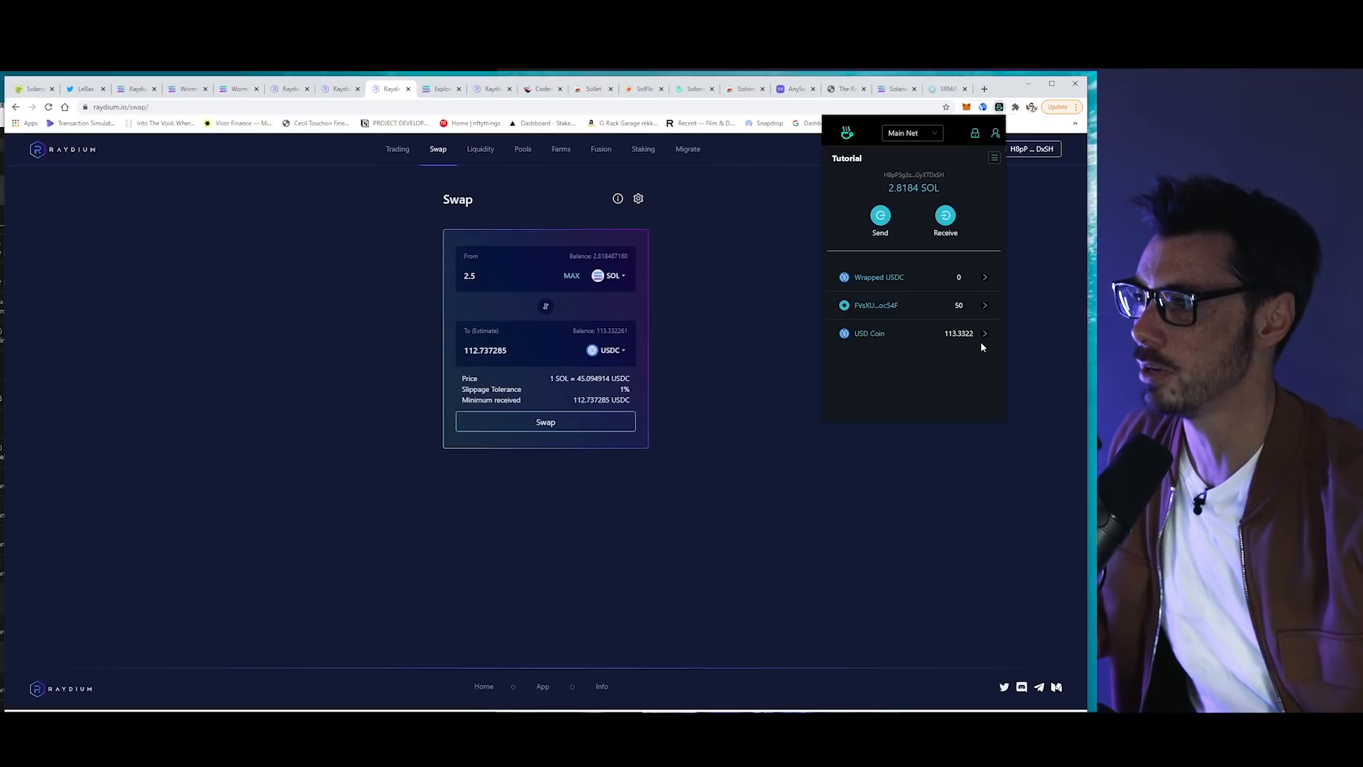
mouse_move(876, 441)
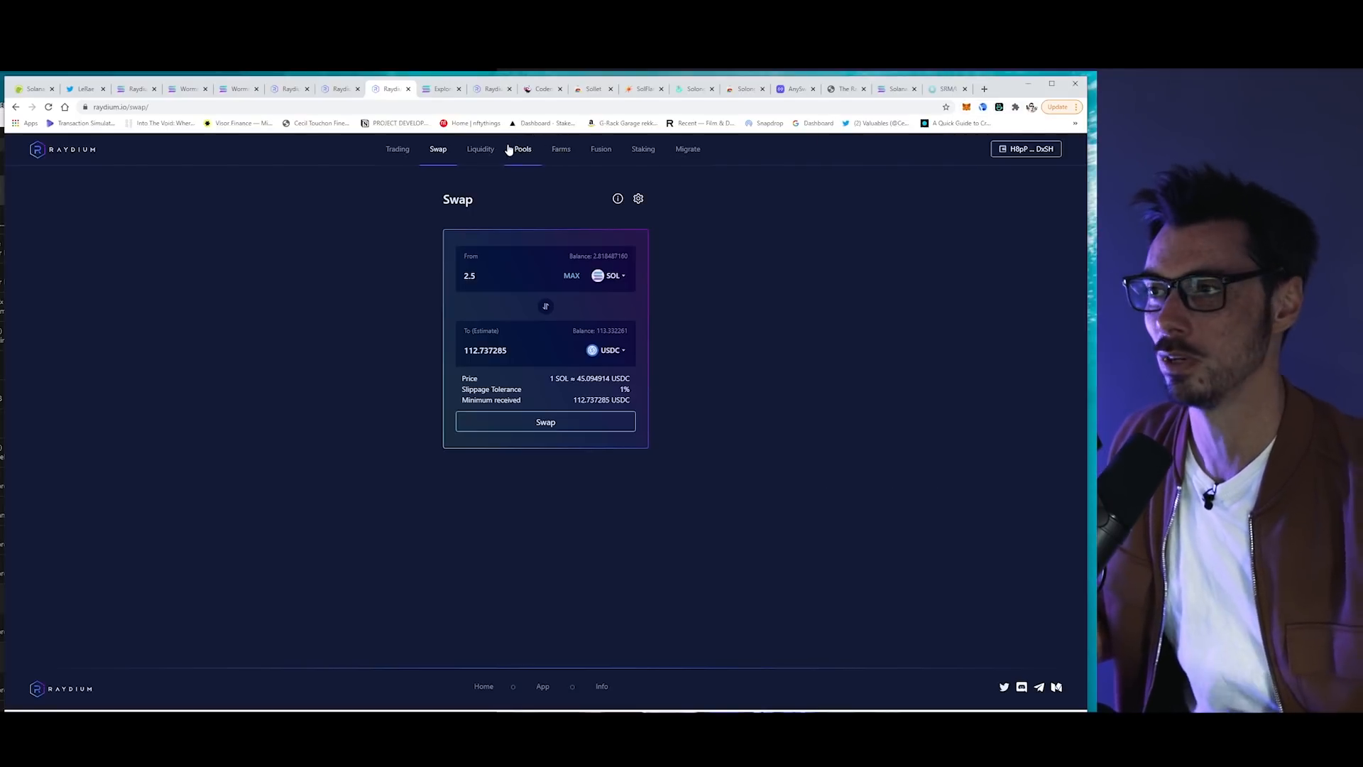
click(523, 149)
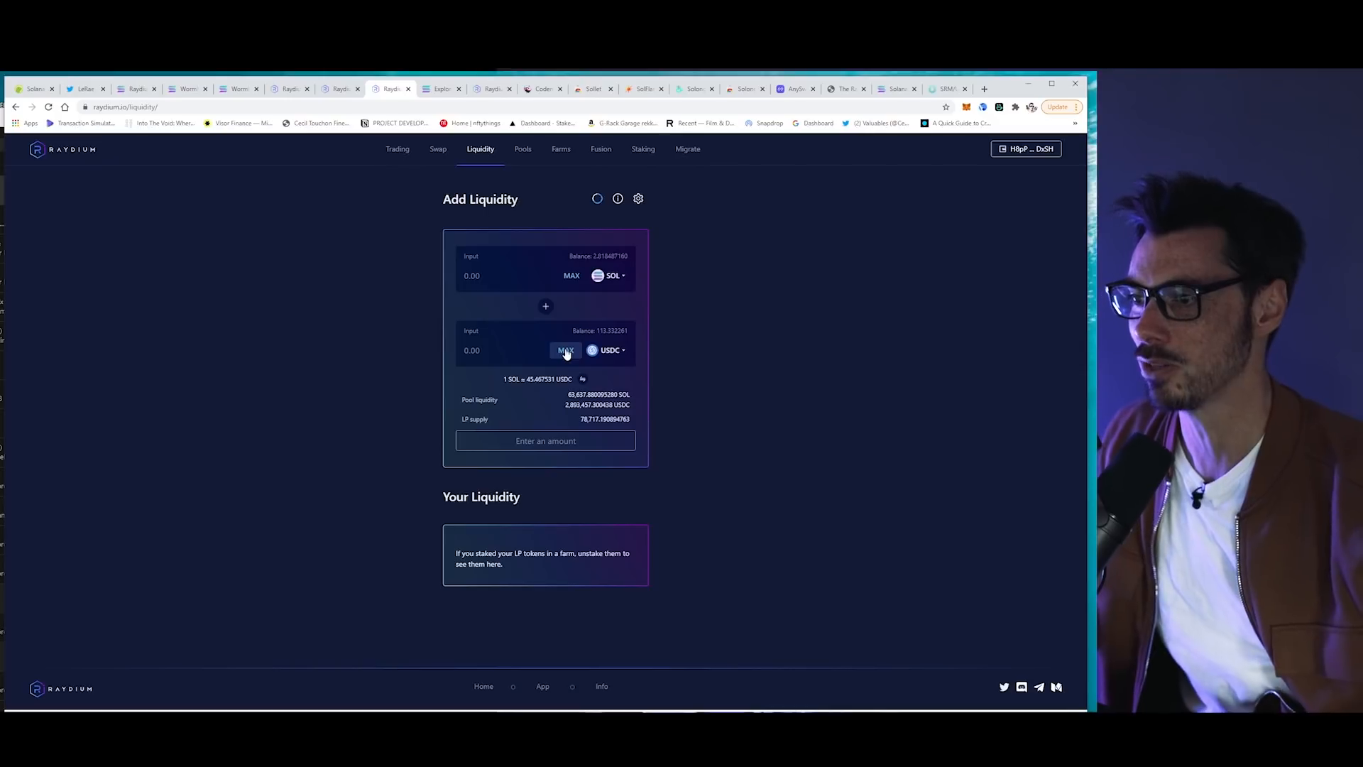
- Supply 2.535634 SOL and 113.332261 USDC (MAX) to the SOL–USDC pool and approve it in Solong
click(567, 349)
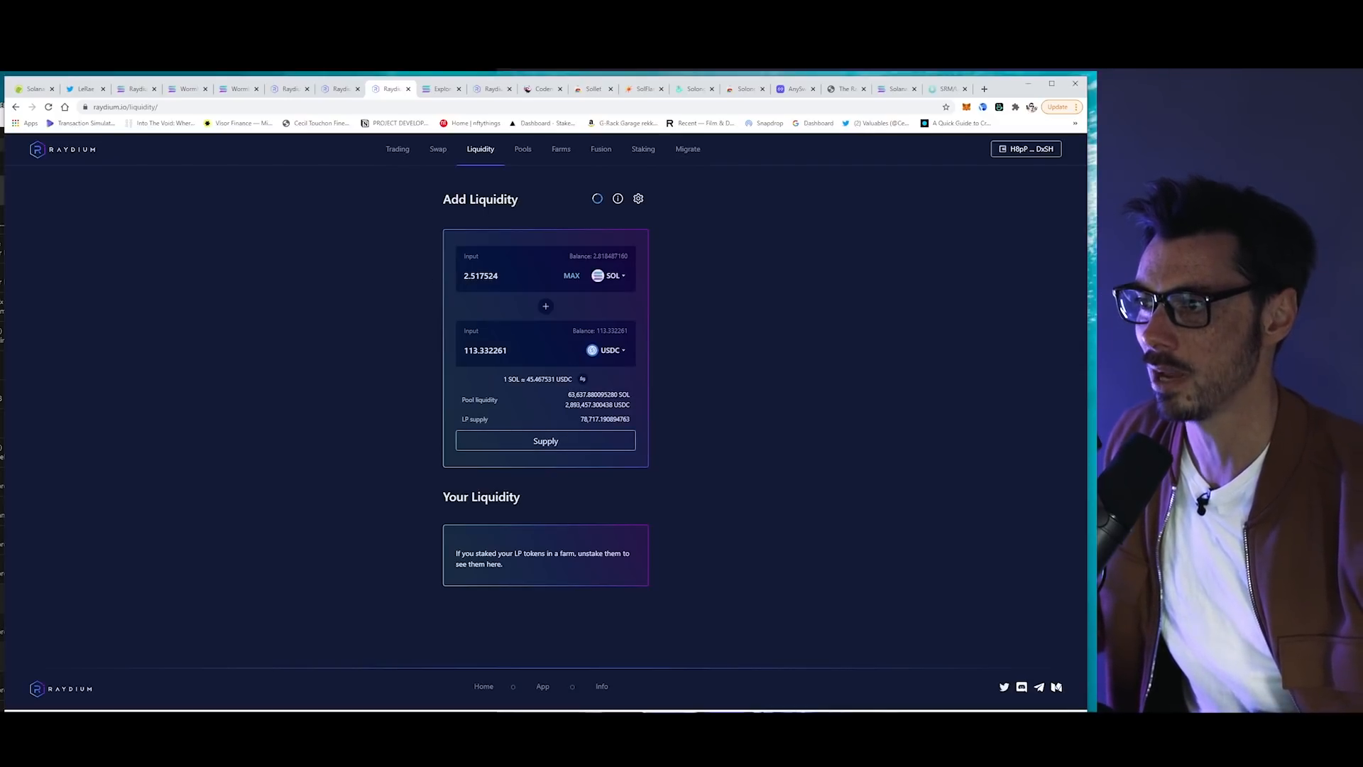
mouse_move(626, 298)
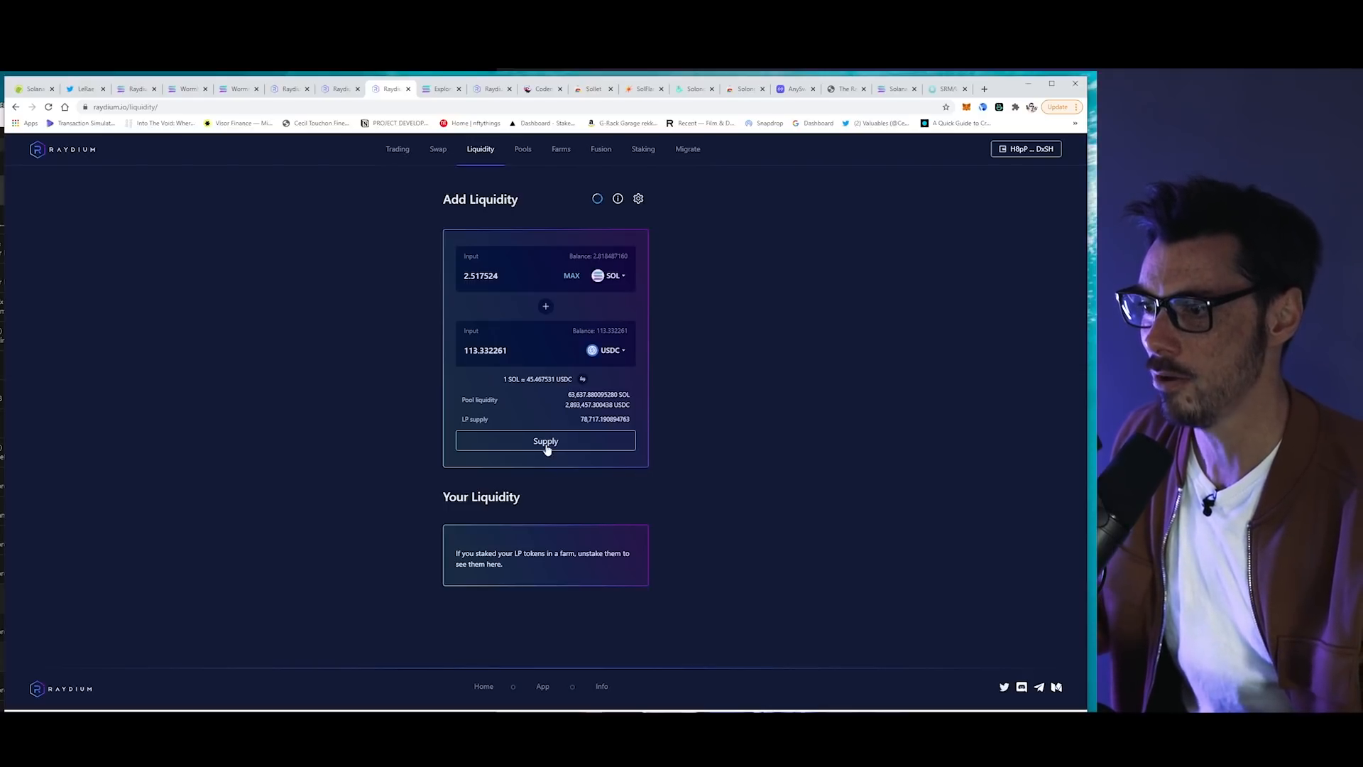
click(545, 440)
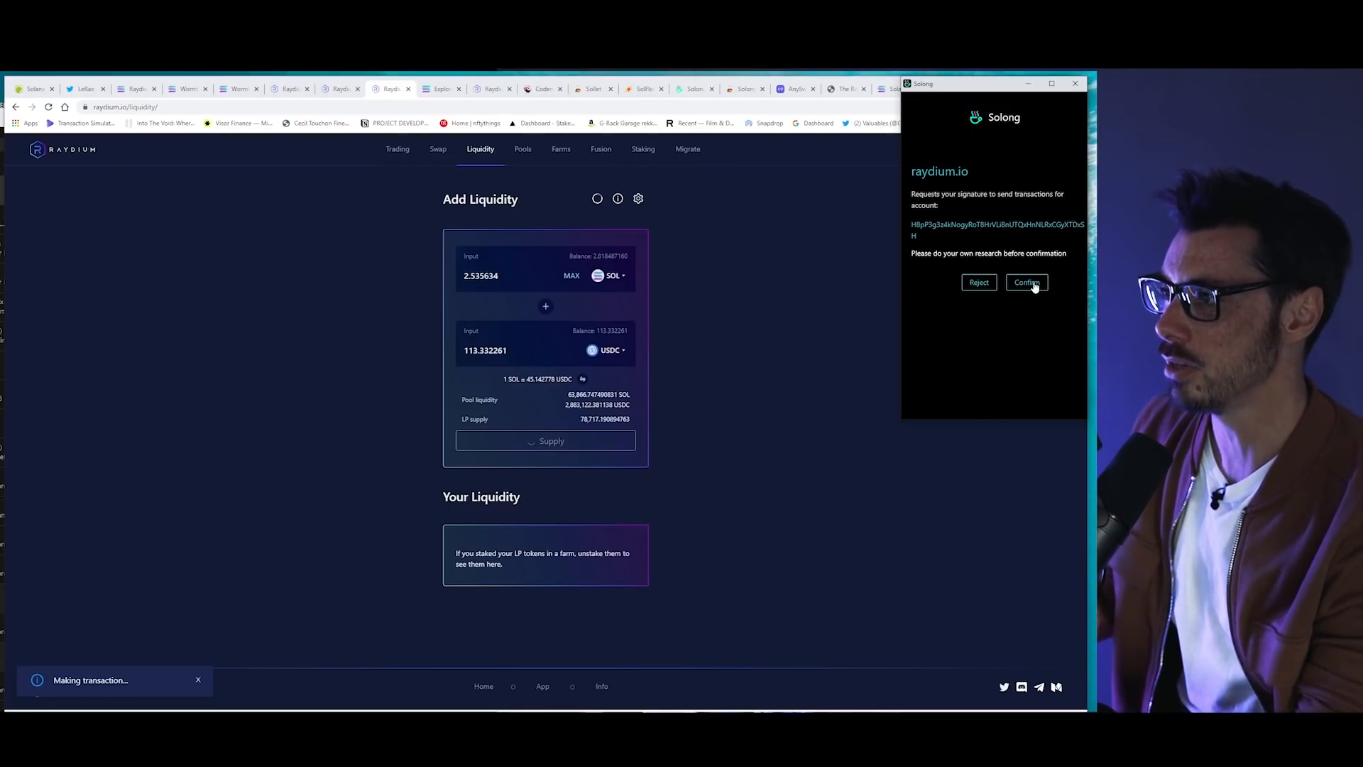
click(1027, 282)
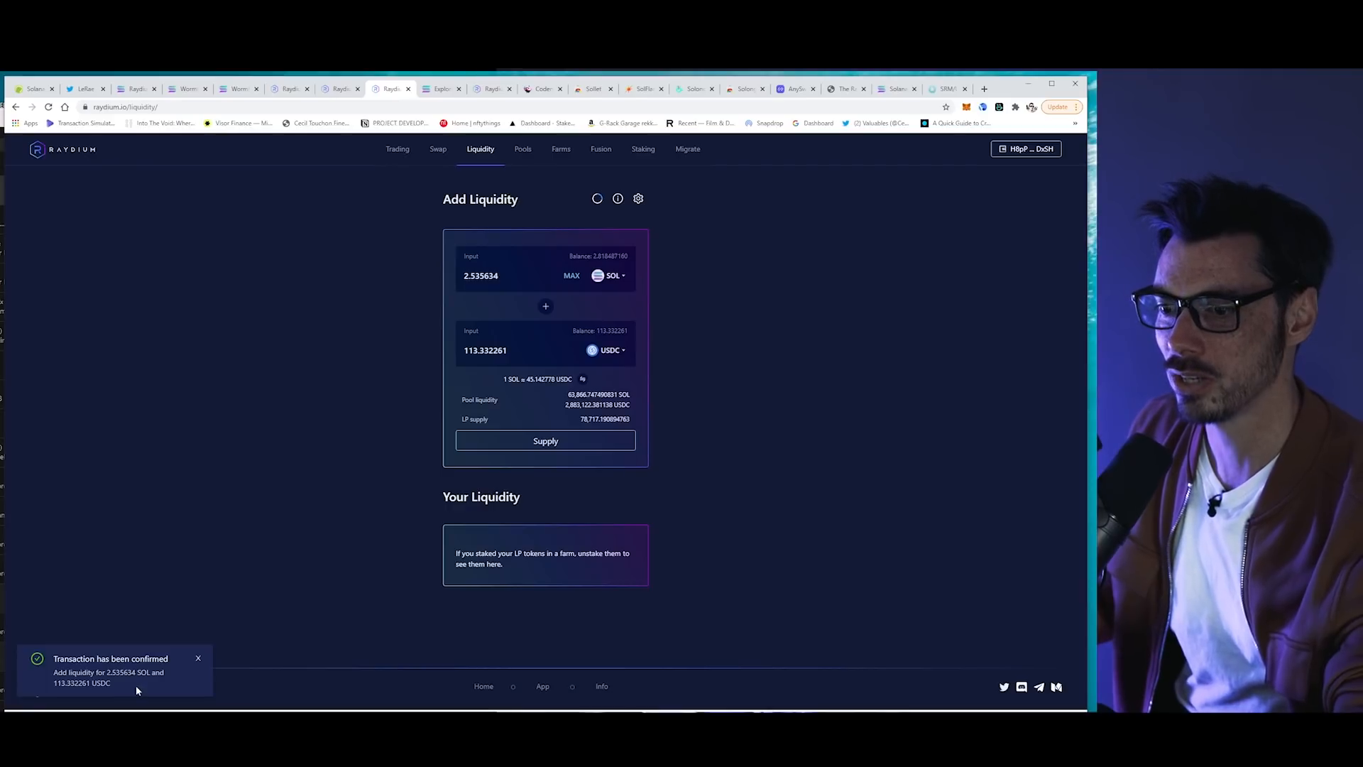
mouse_move(345, 560)
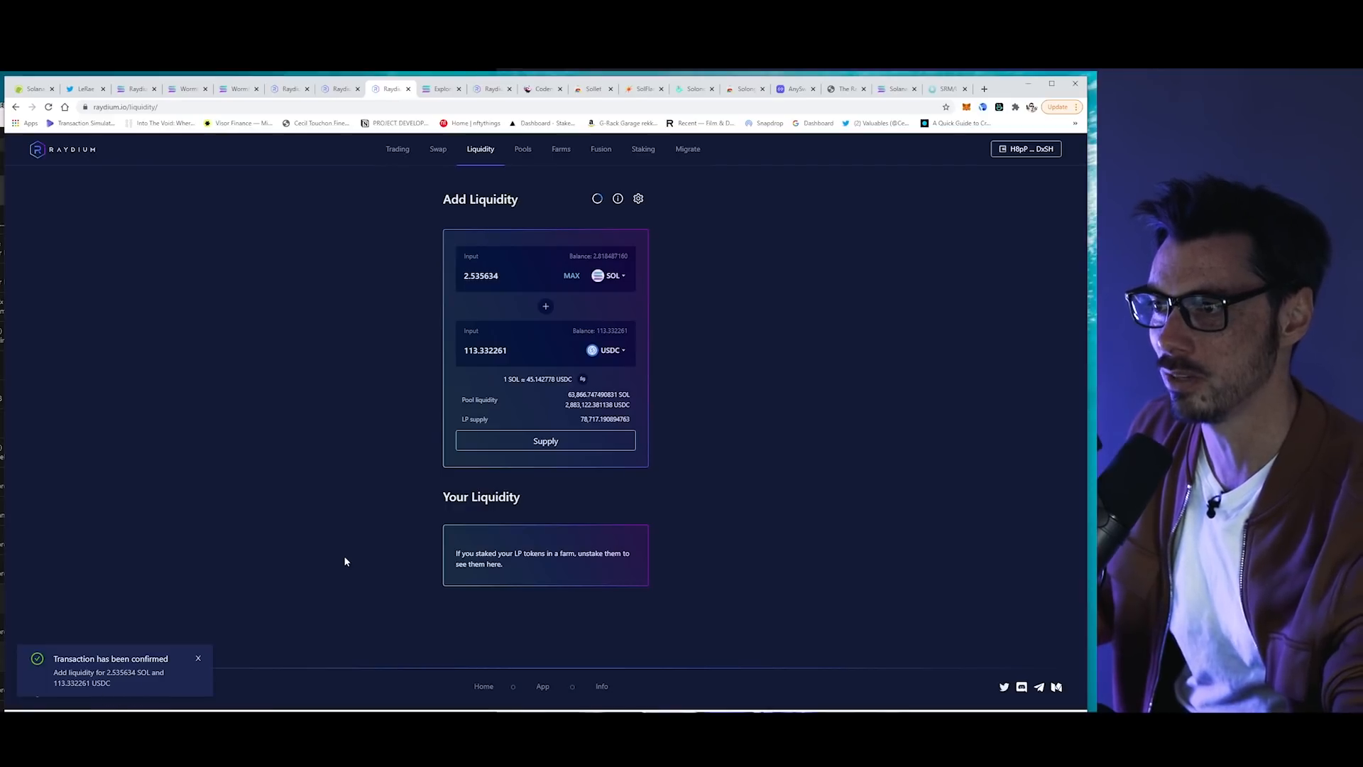
mouse_move(777, 411)
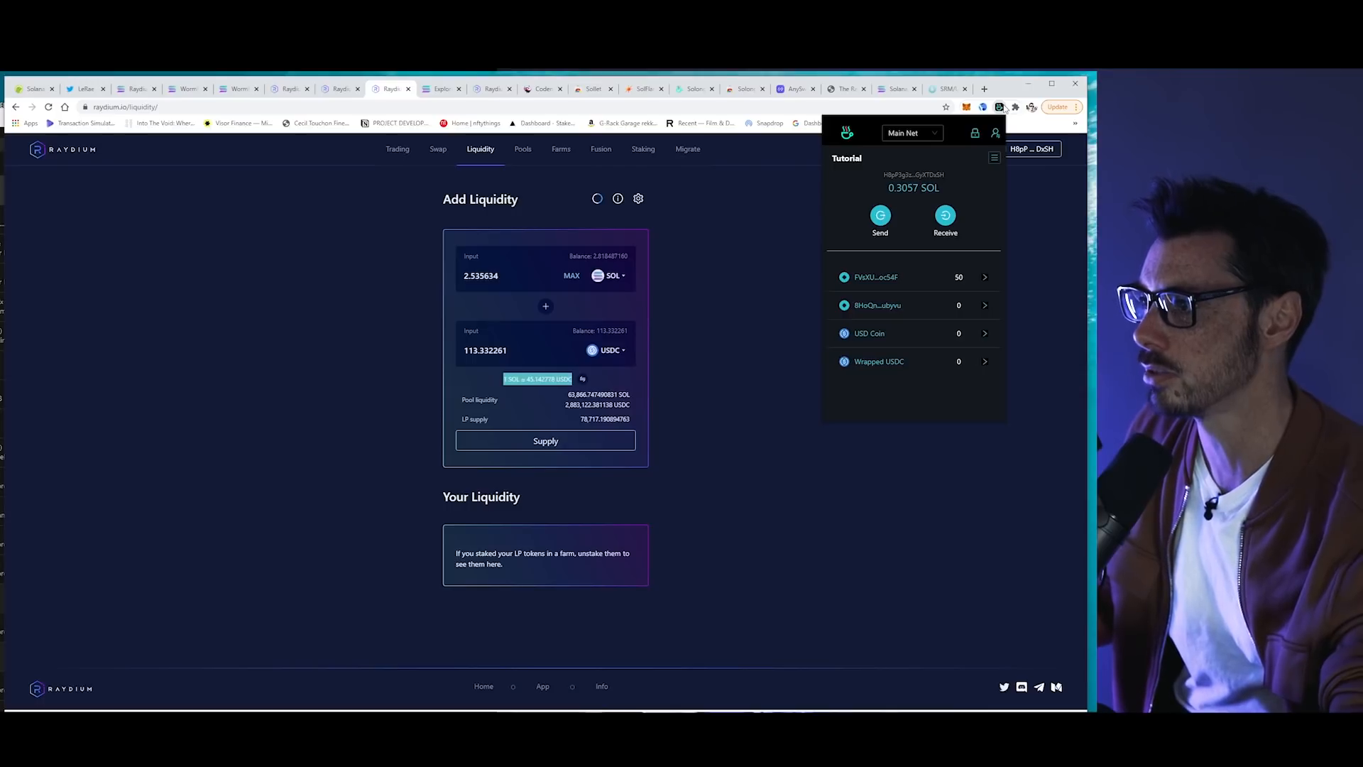
mouse_move(746, 420)
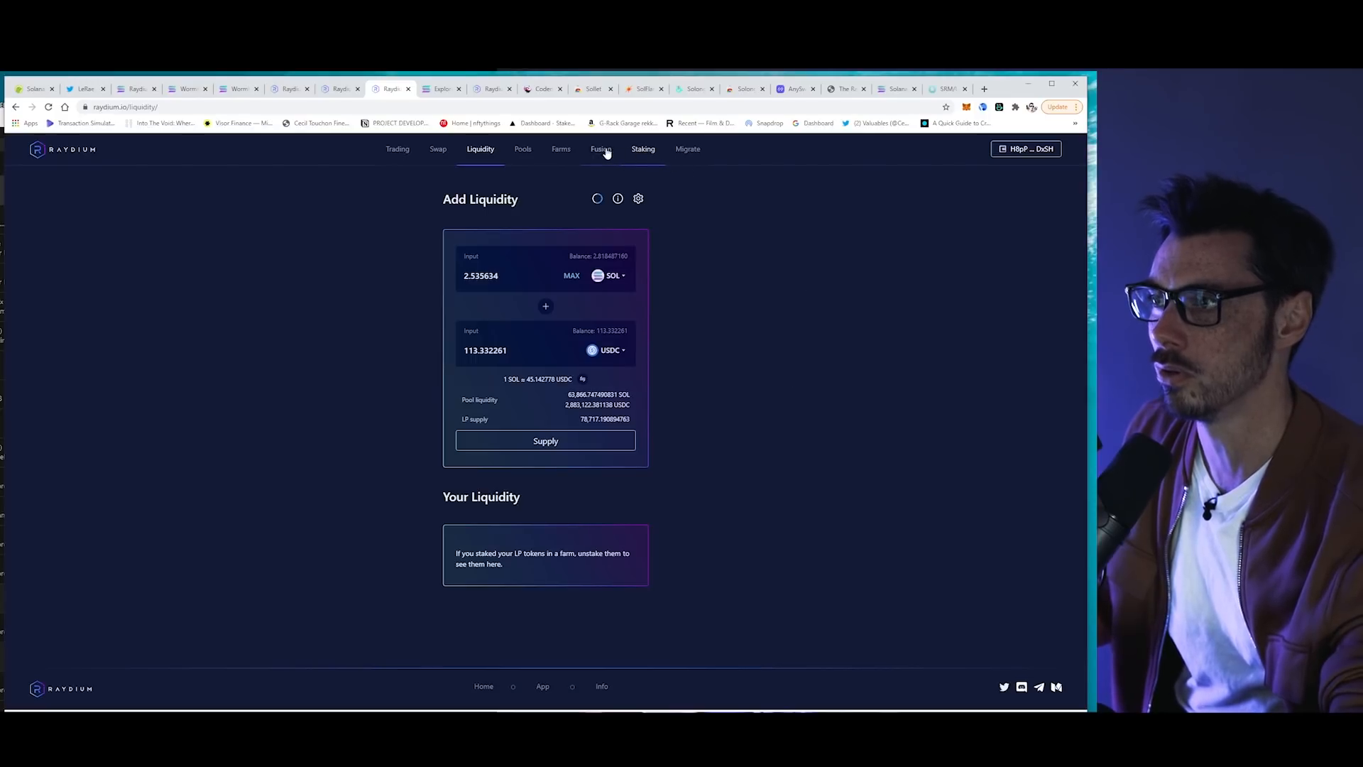
- Review the Farms list of RAY LP farms and their APRs
click(560, 149)
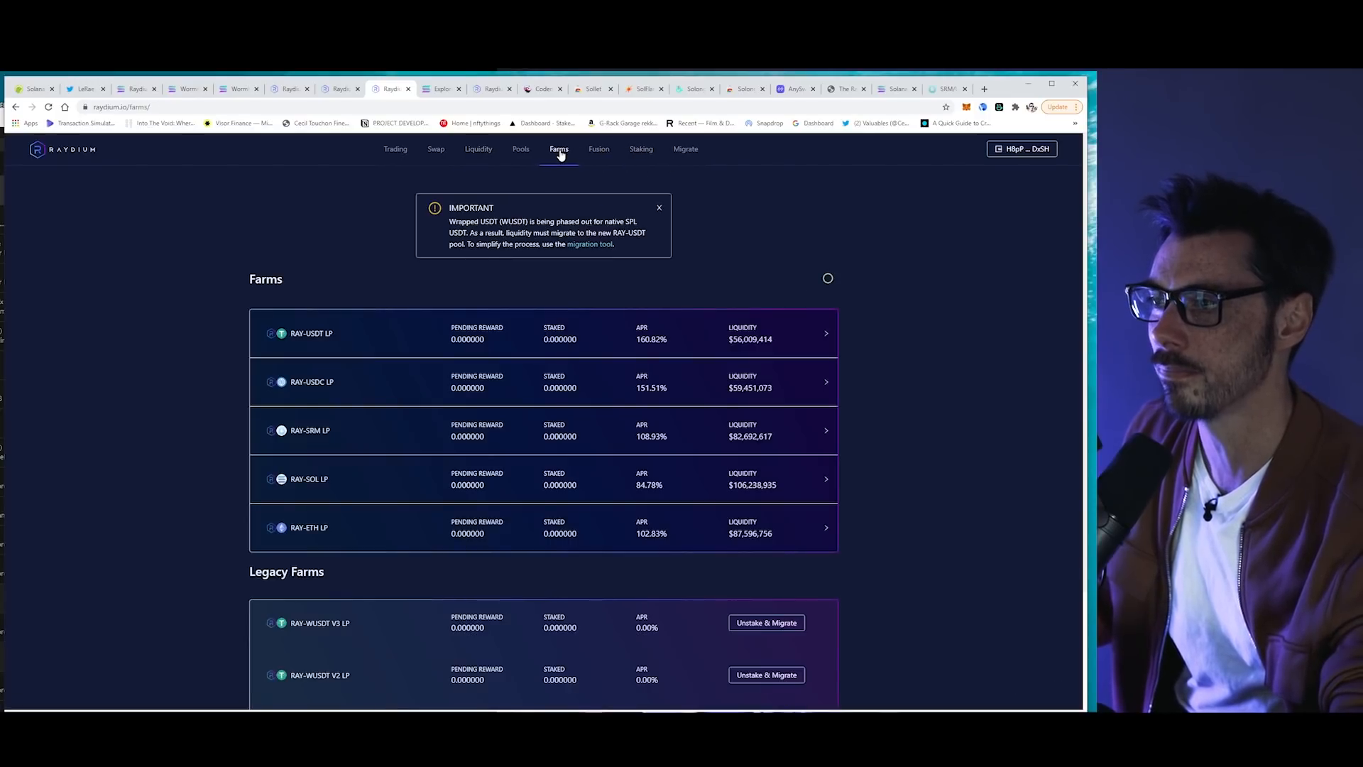
mouse_move(955, 514)
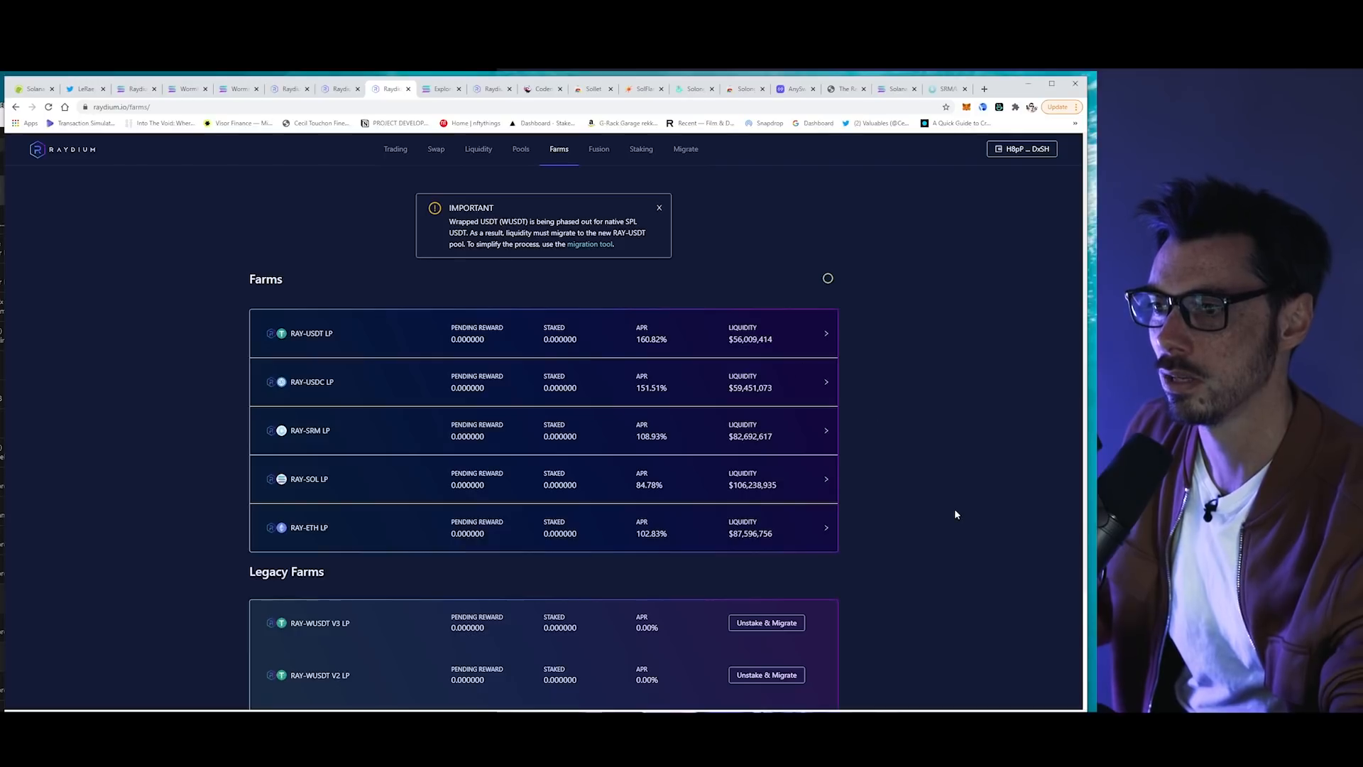
mouse_move(938, 511)
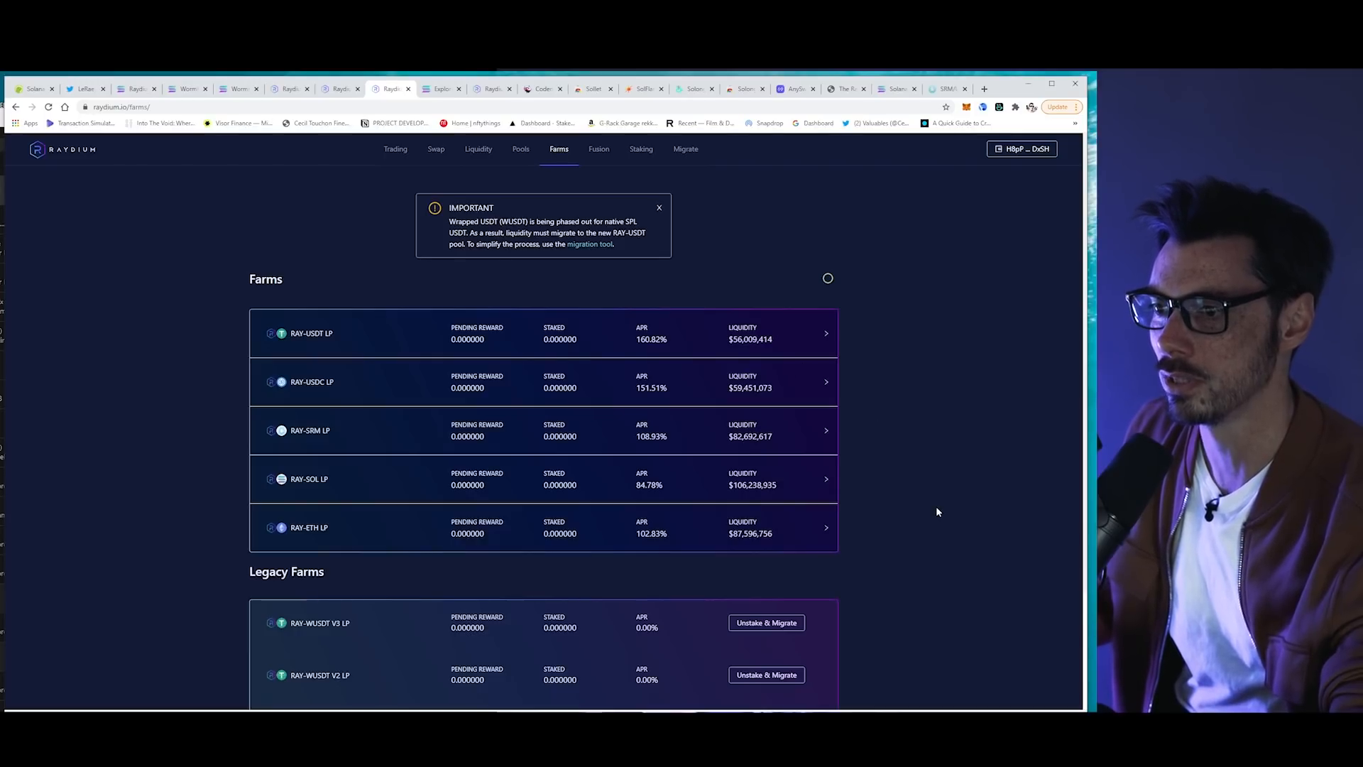
scroll(down, 3)
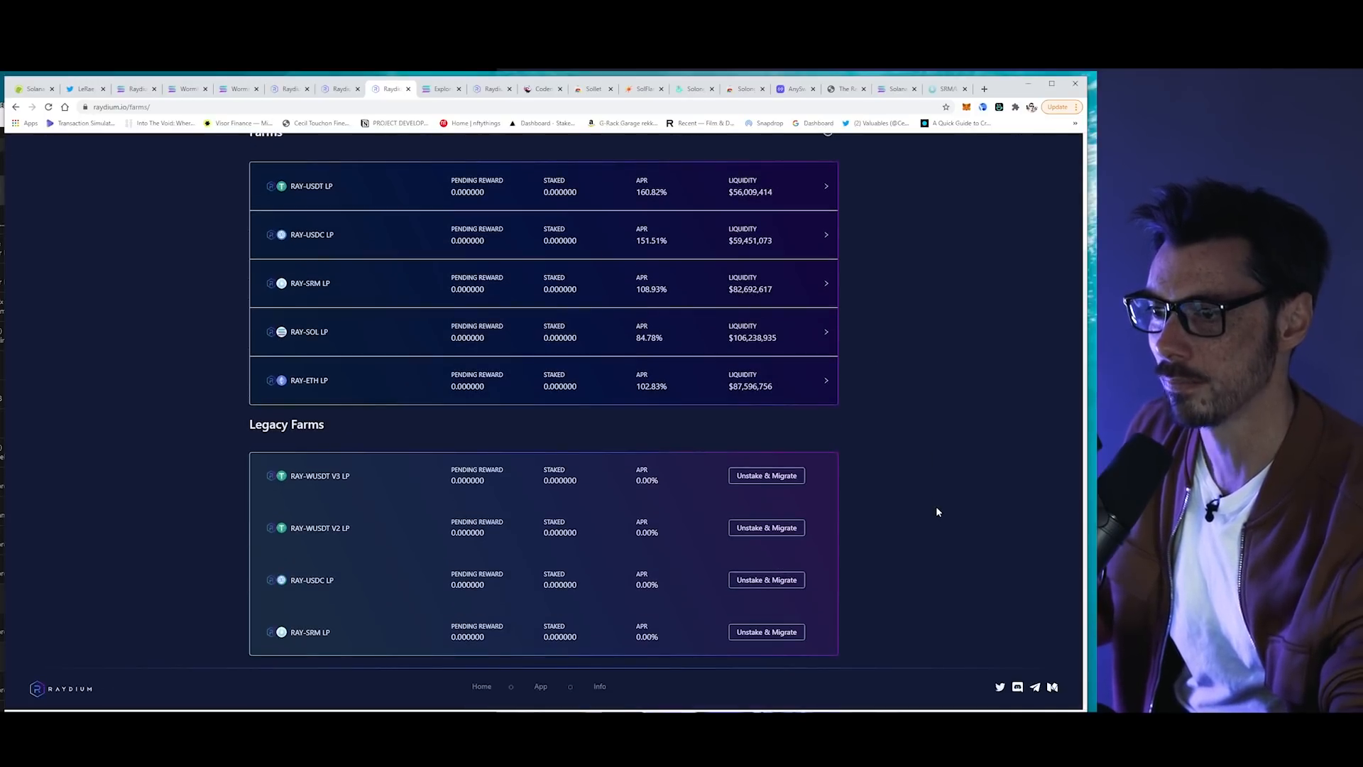
scroll(up, 3)
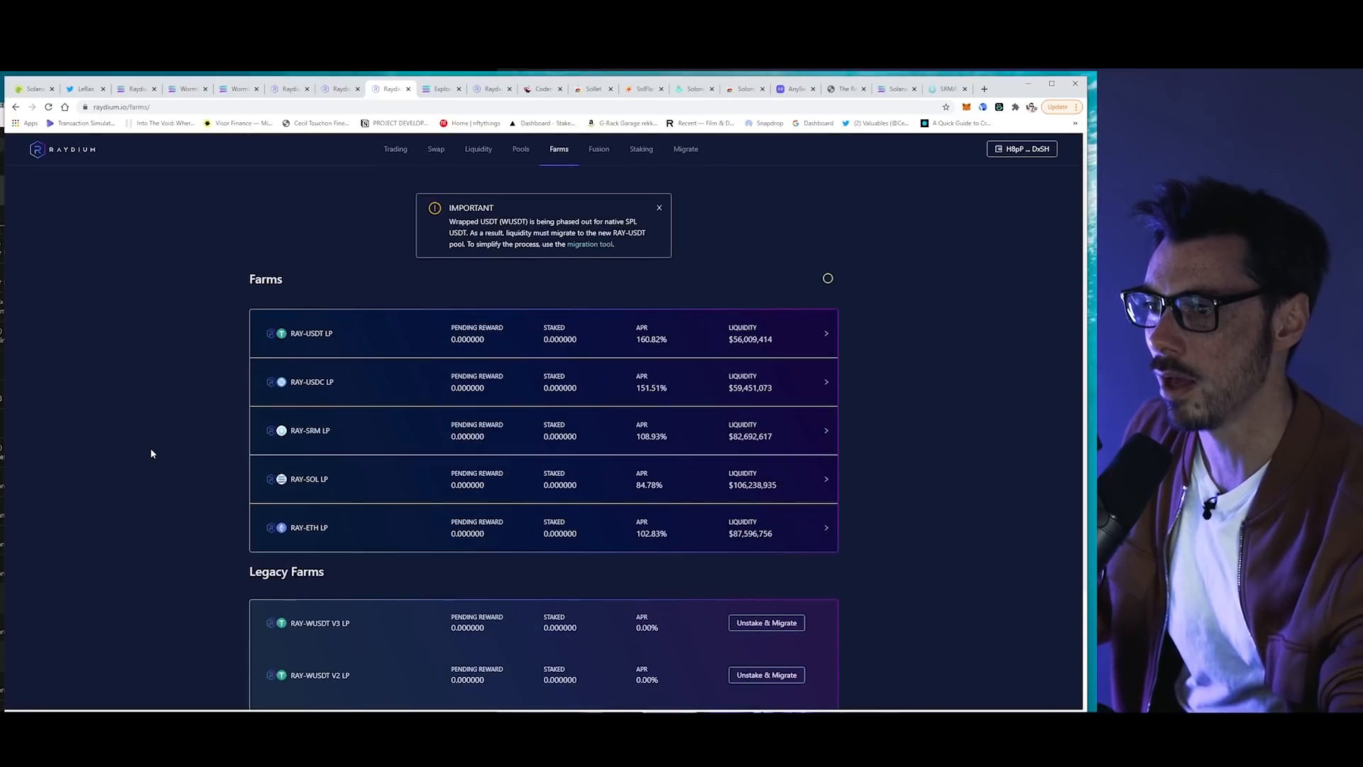
- Glance at the RAY Staking page, then come back to the Farms list
click(640, 149)
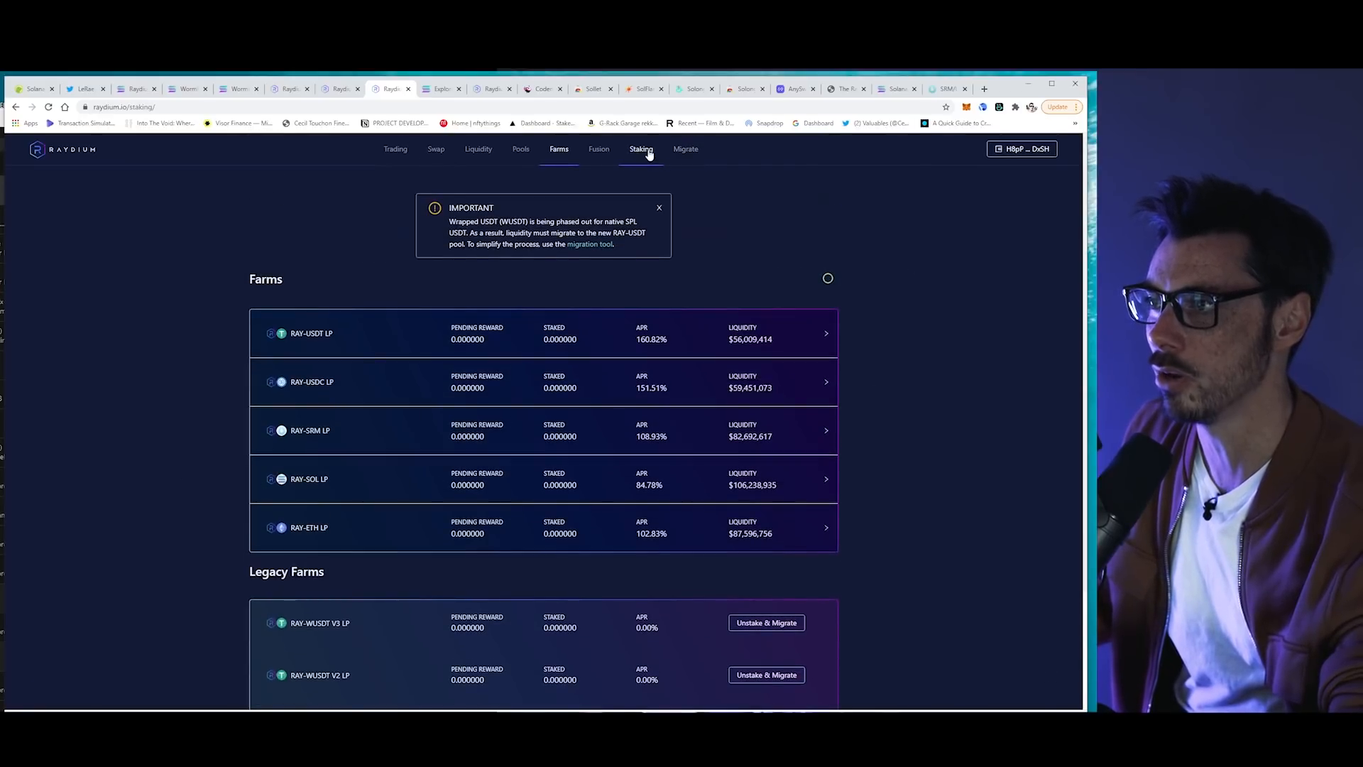
click(642, 149)
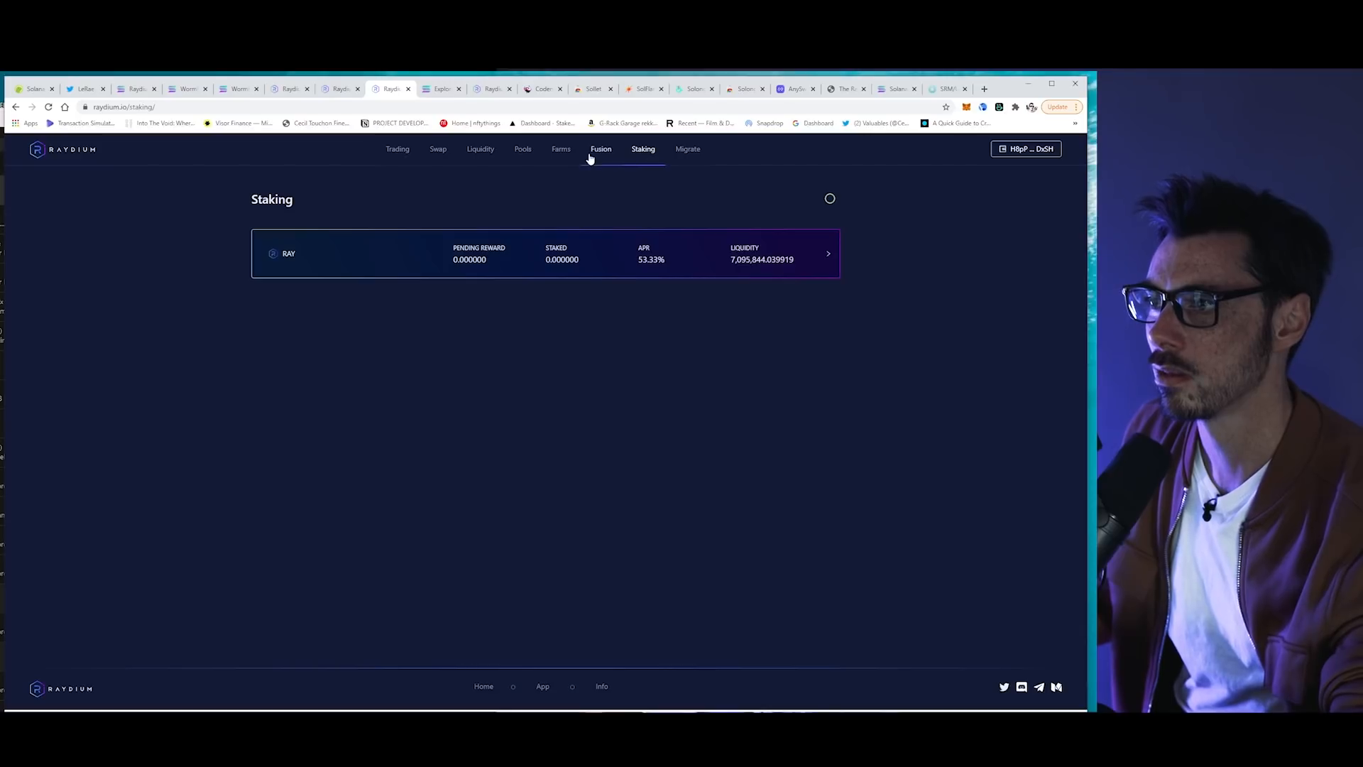
click(558, 149)
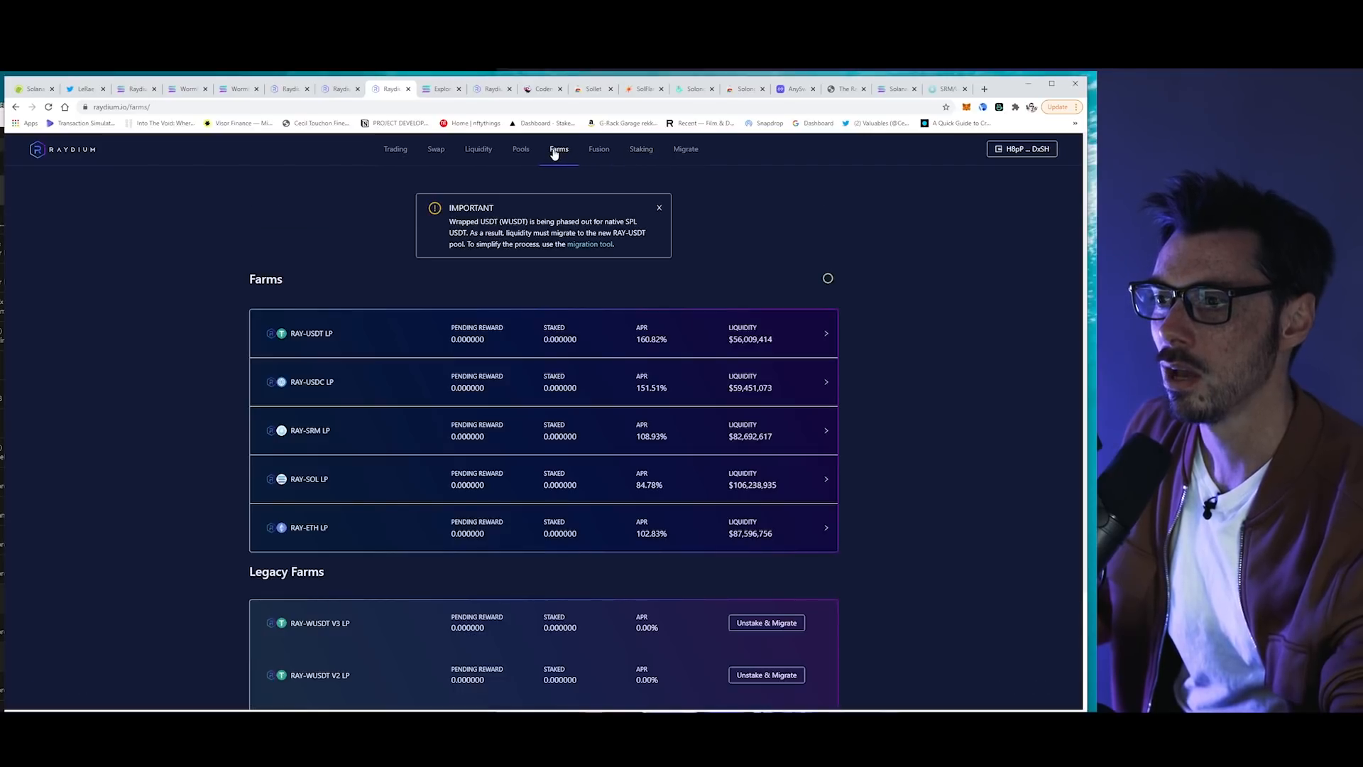
mouse_move(899, 416)
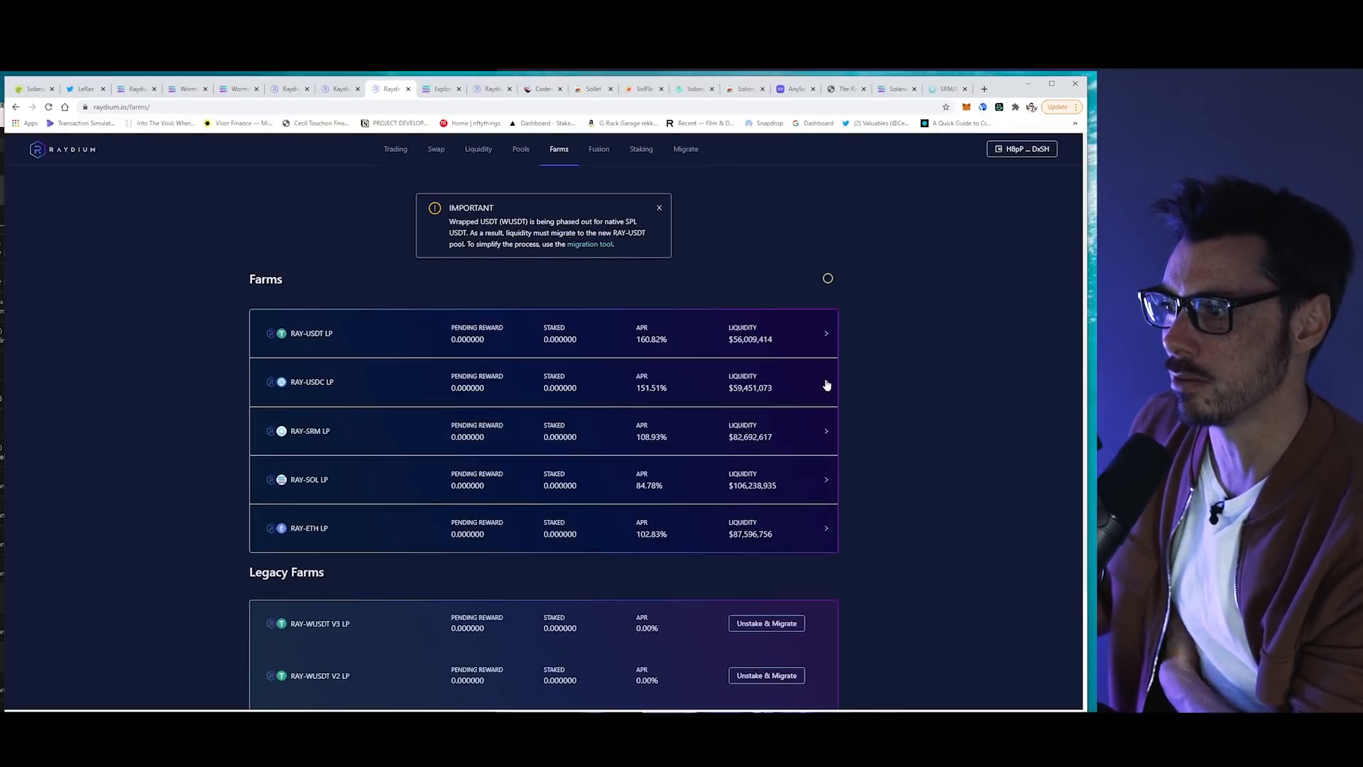
- Expand the RAY-USDC LP farm to see its 0 pending RAY reward and Stake LP option
click(543, 382)
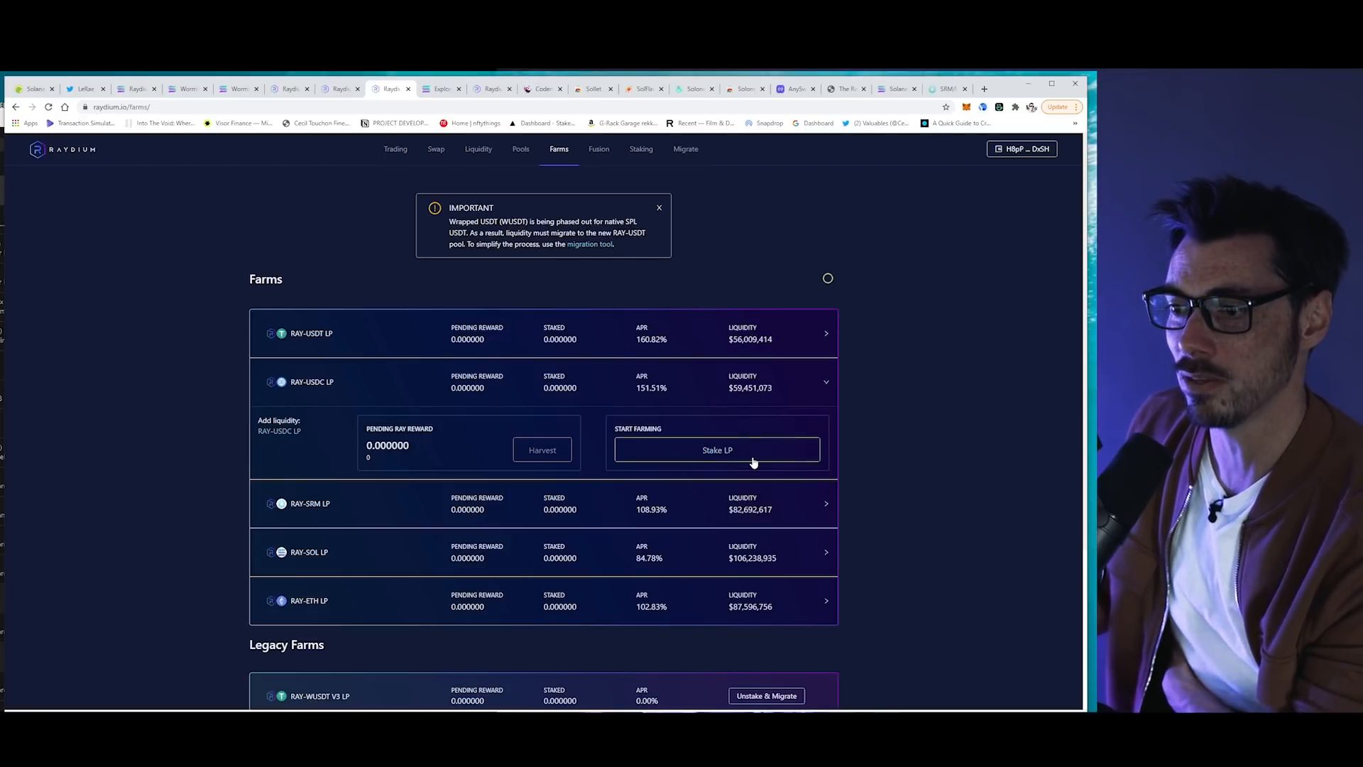
scroll(down, 3)
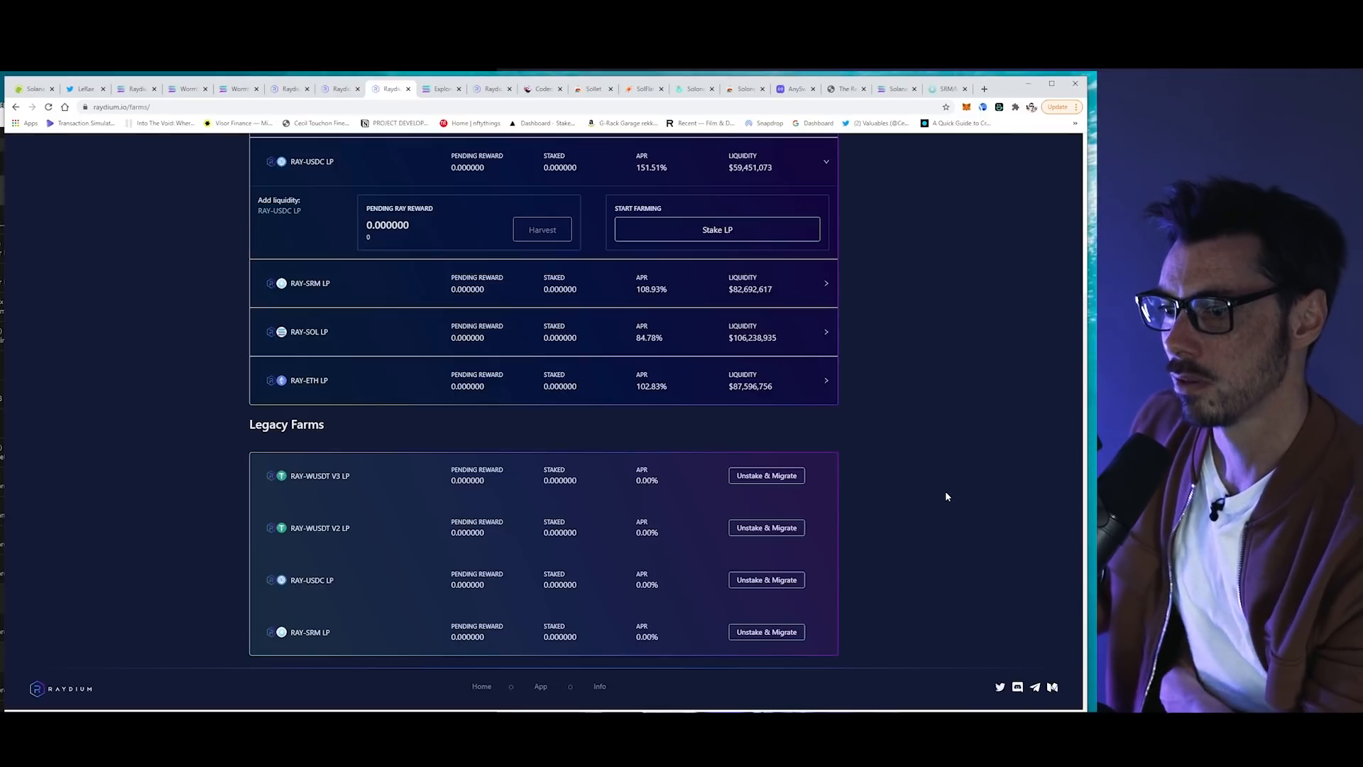
scroll(up, 3)
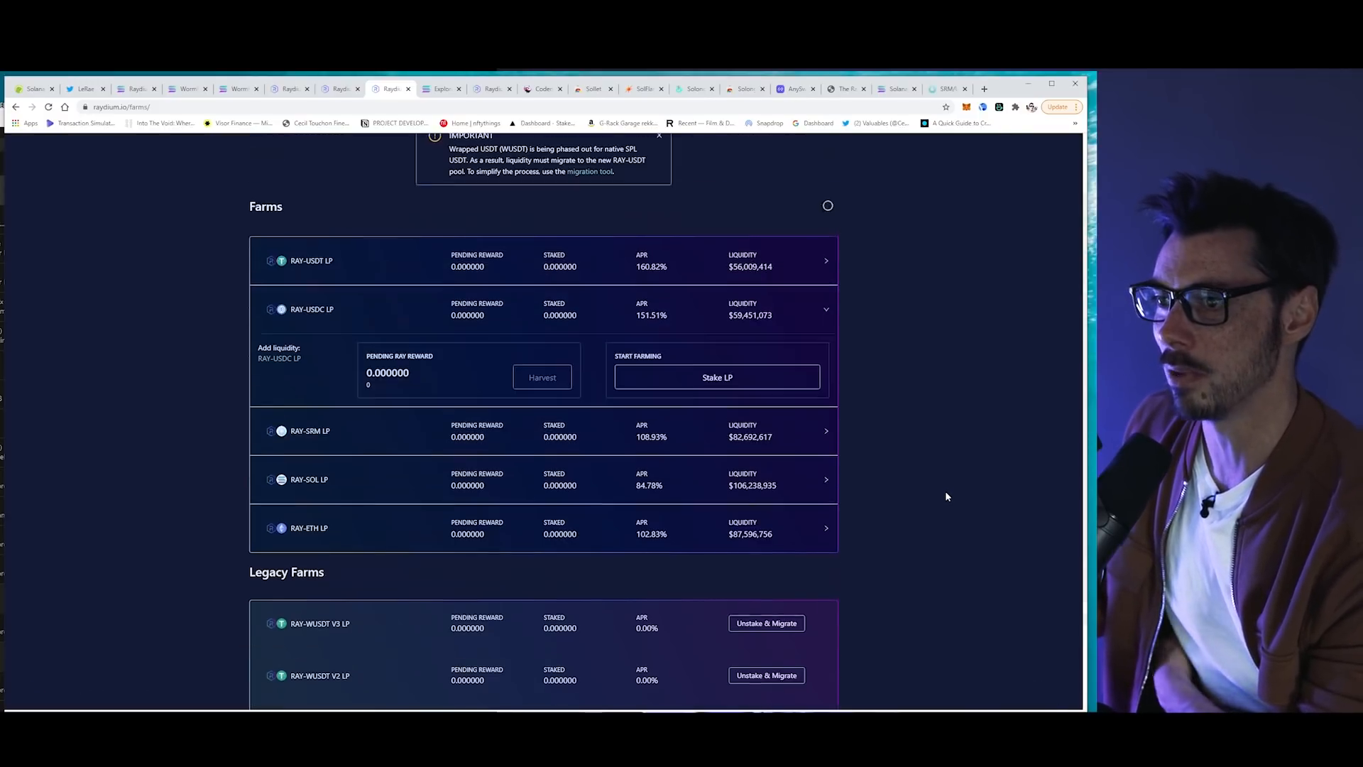
scroll(up, 3)
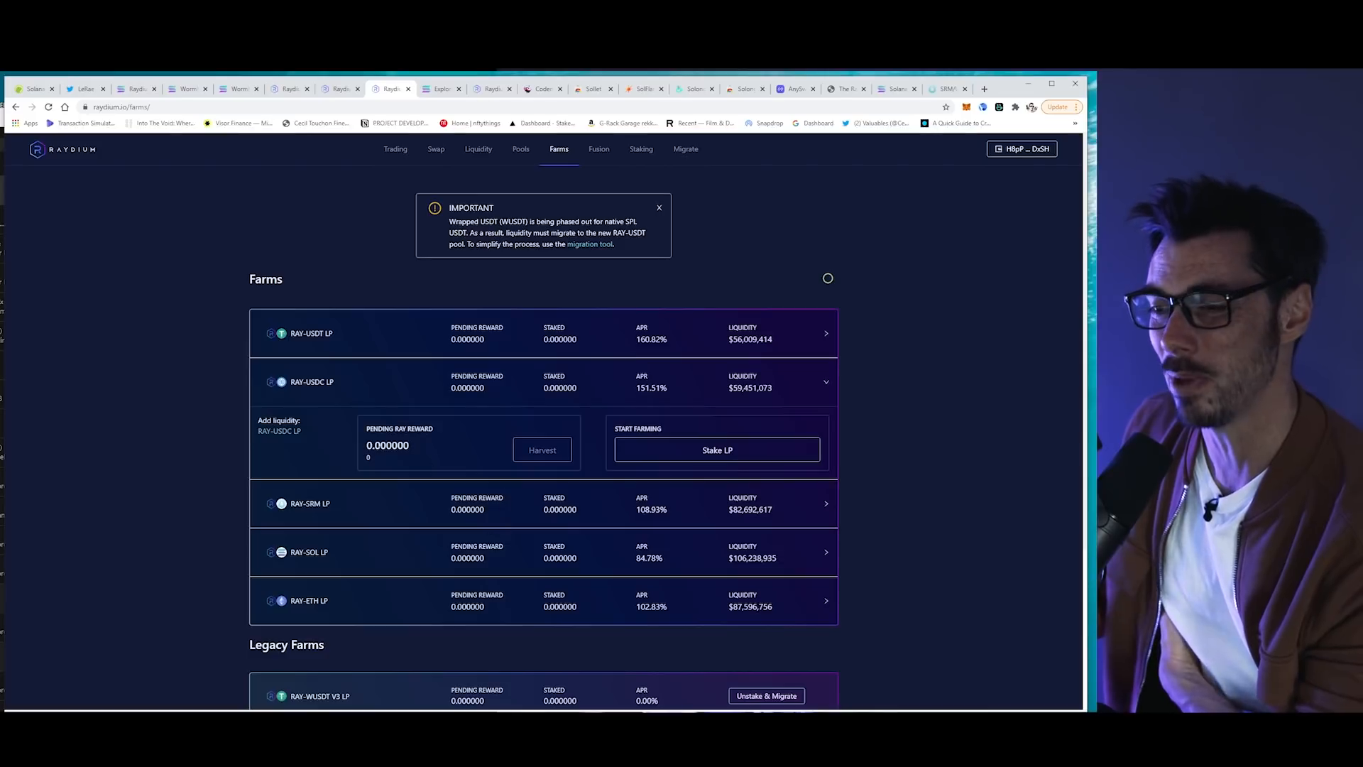
mouse_move(971, 478)
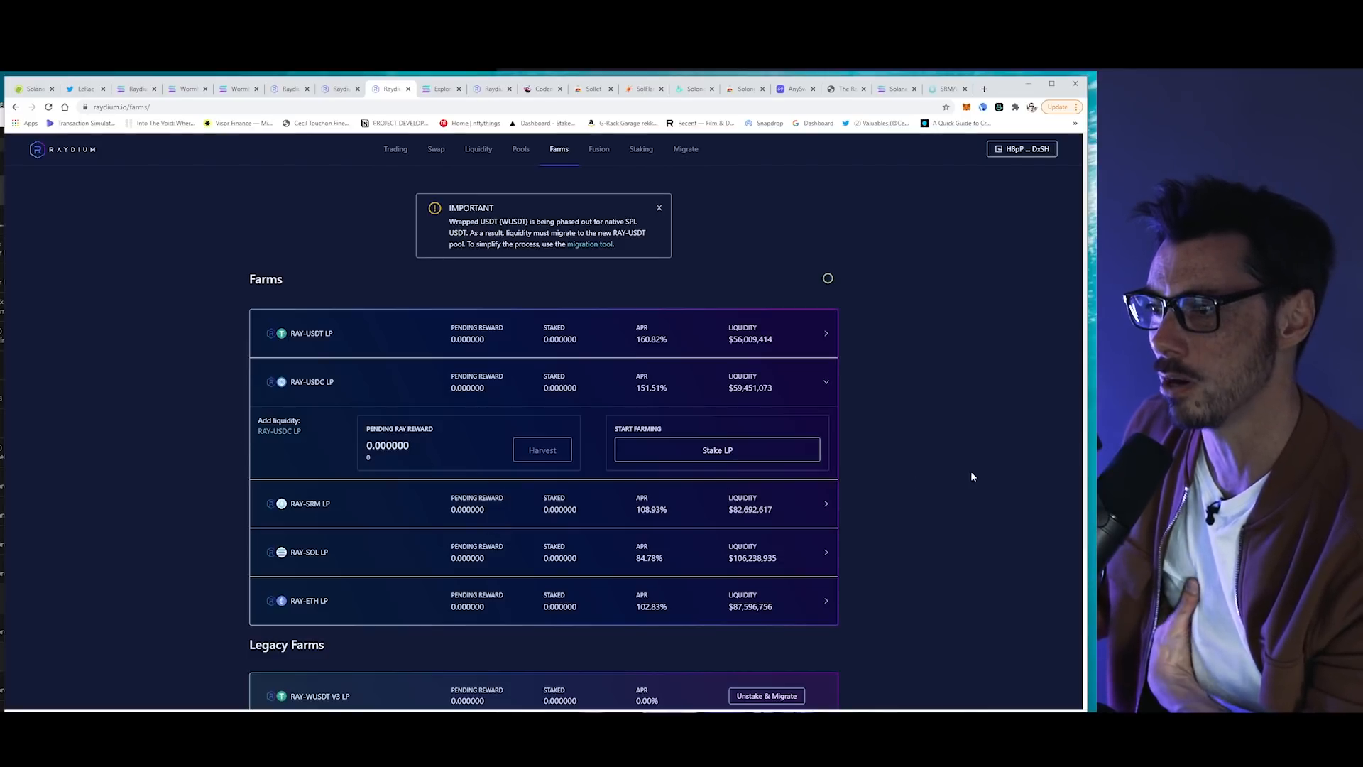
mouse_move(968, 479)
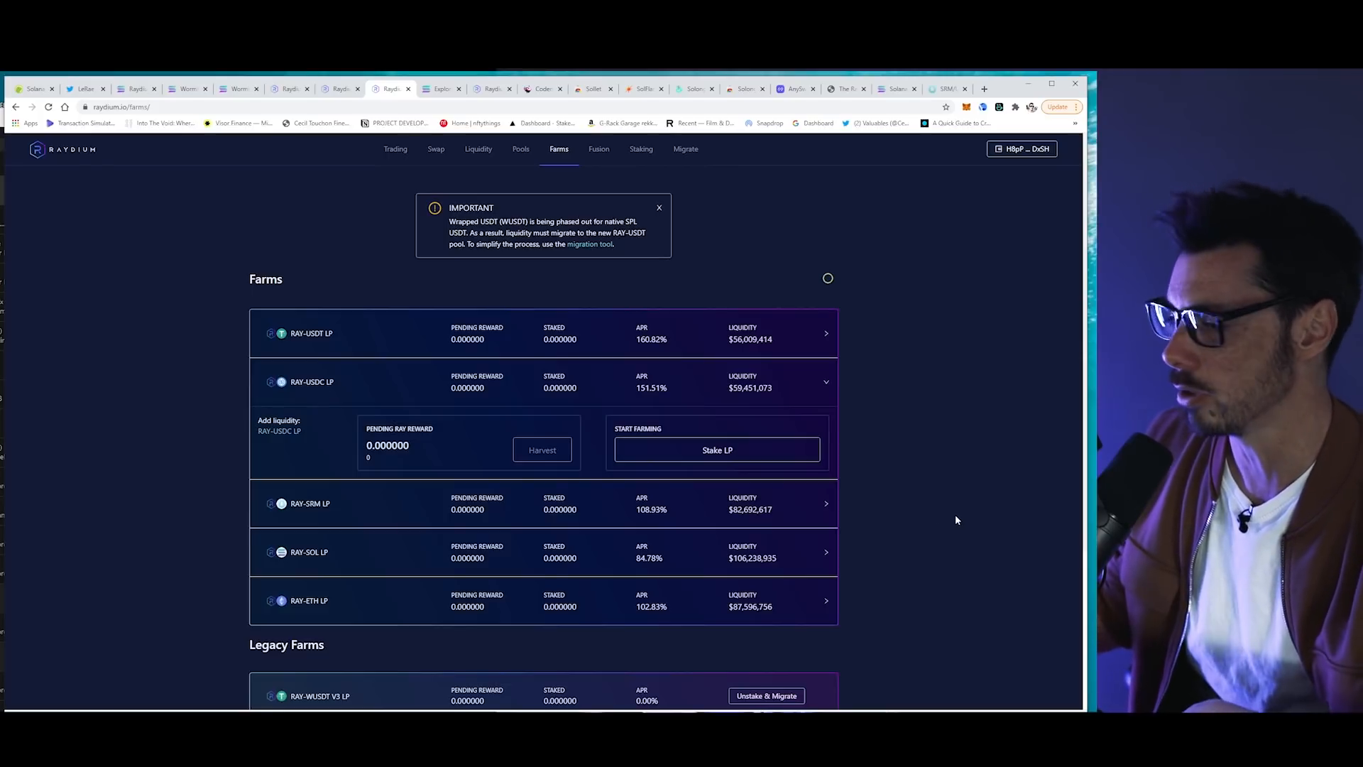
mouse_move(721, 439)
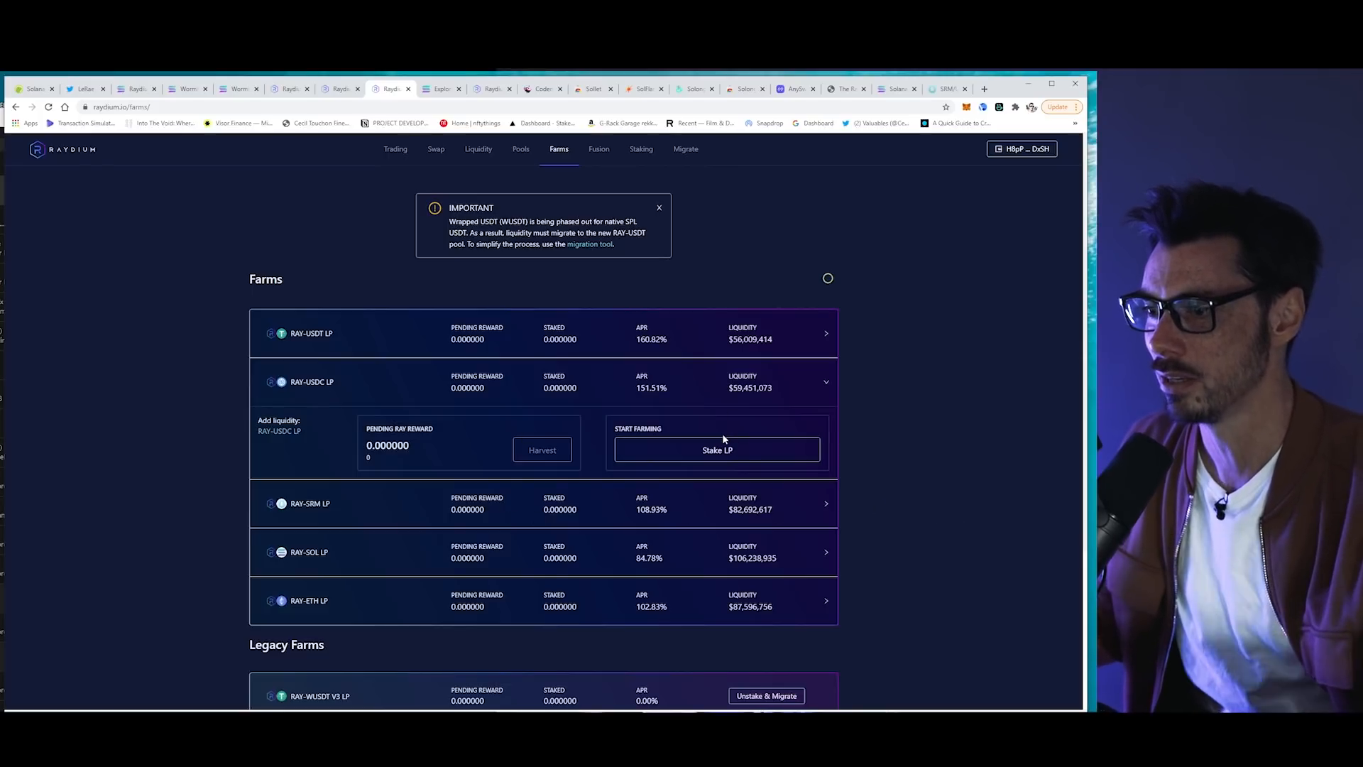
mouse_move(671, 500)
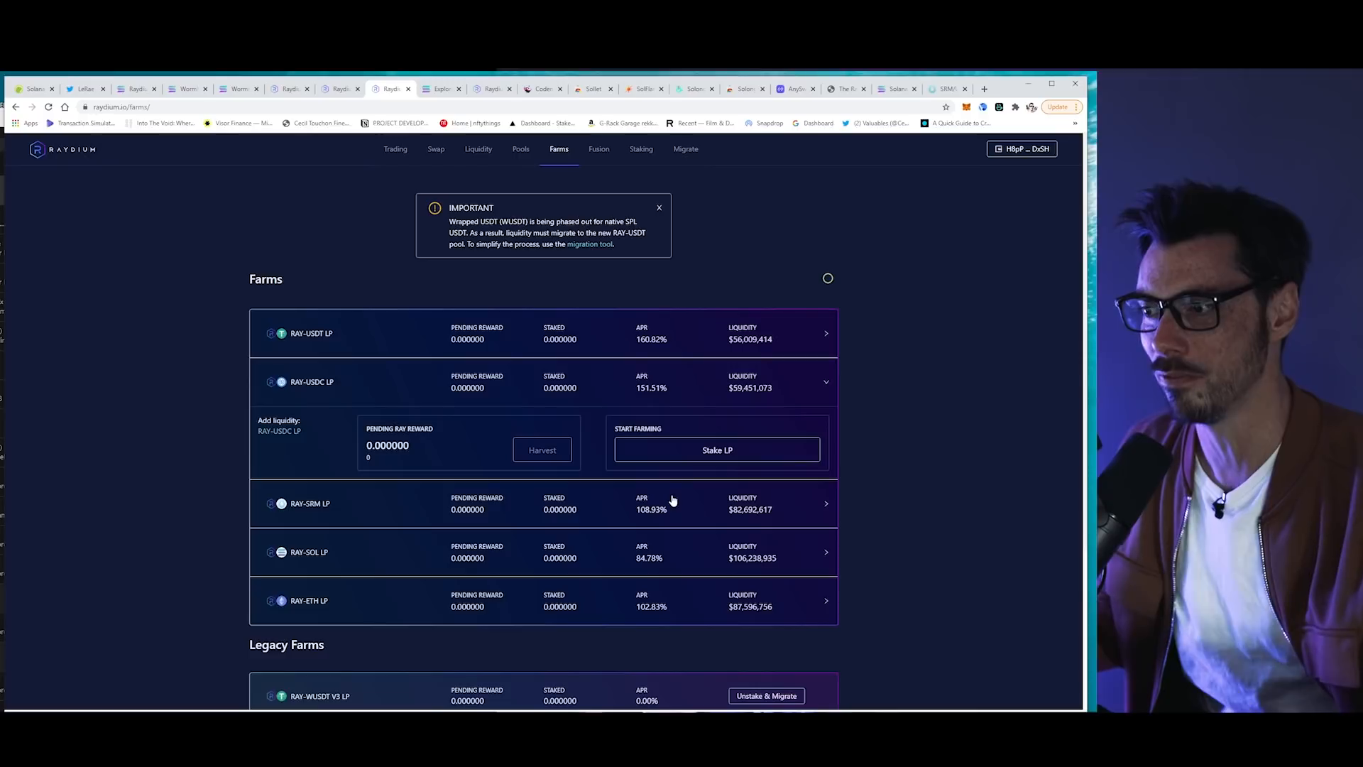
mouse_move(933, 497)
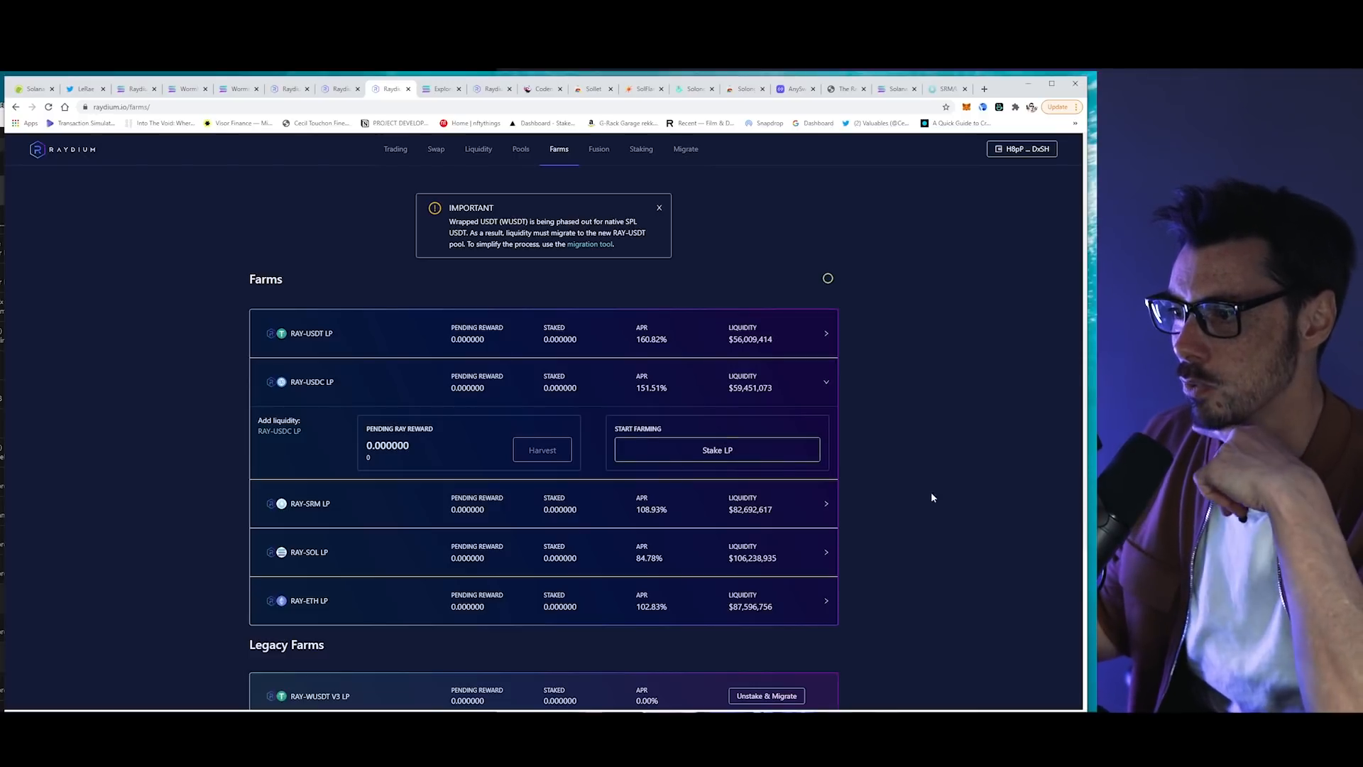
mouse_move(620, 331)
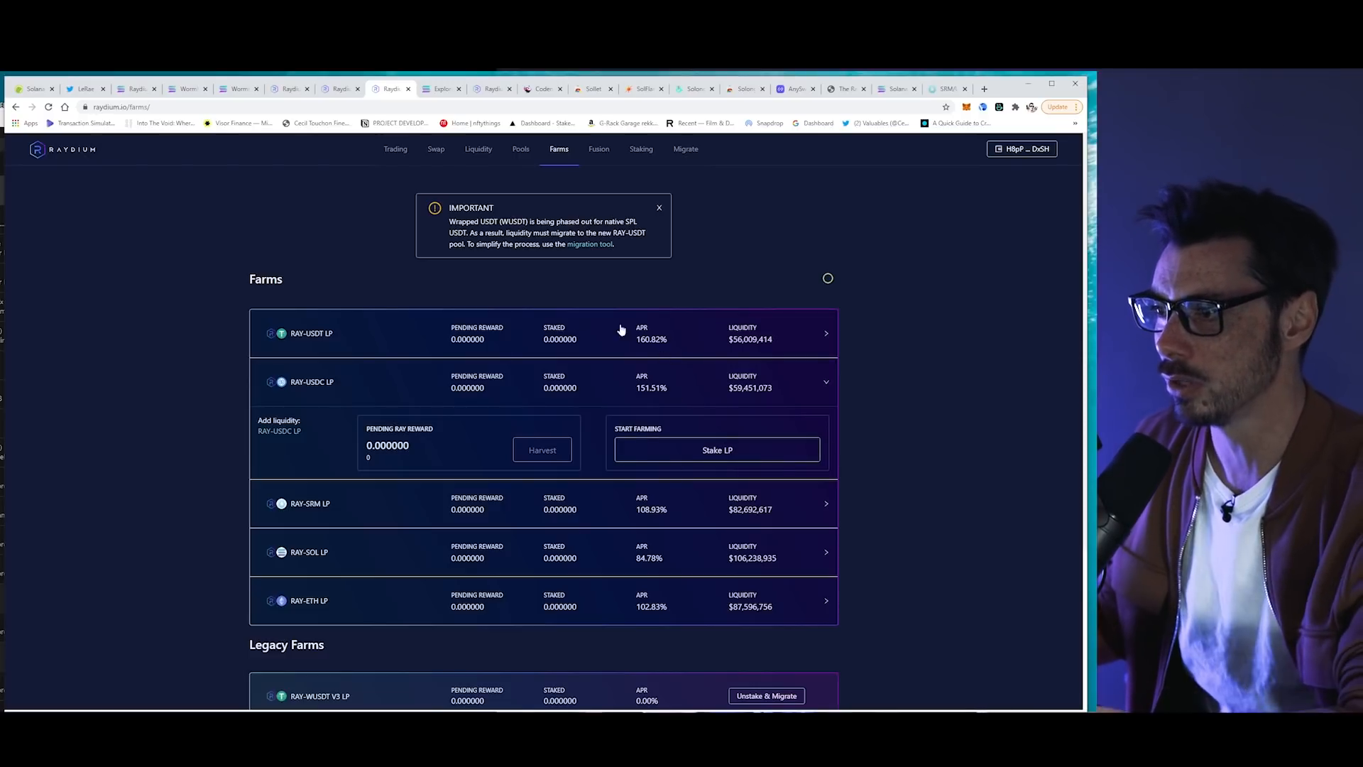
mouse_move(649, 402)
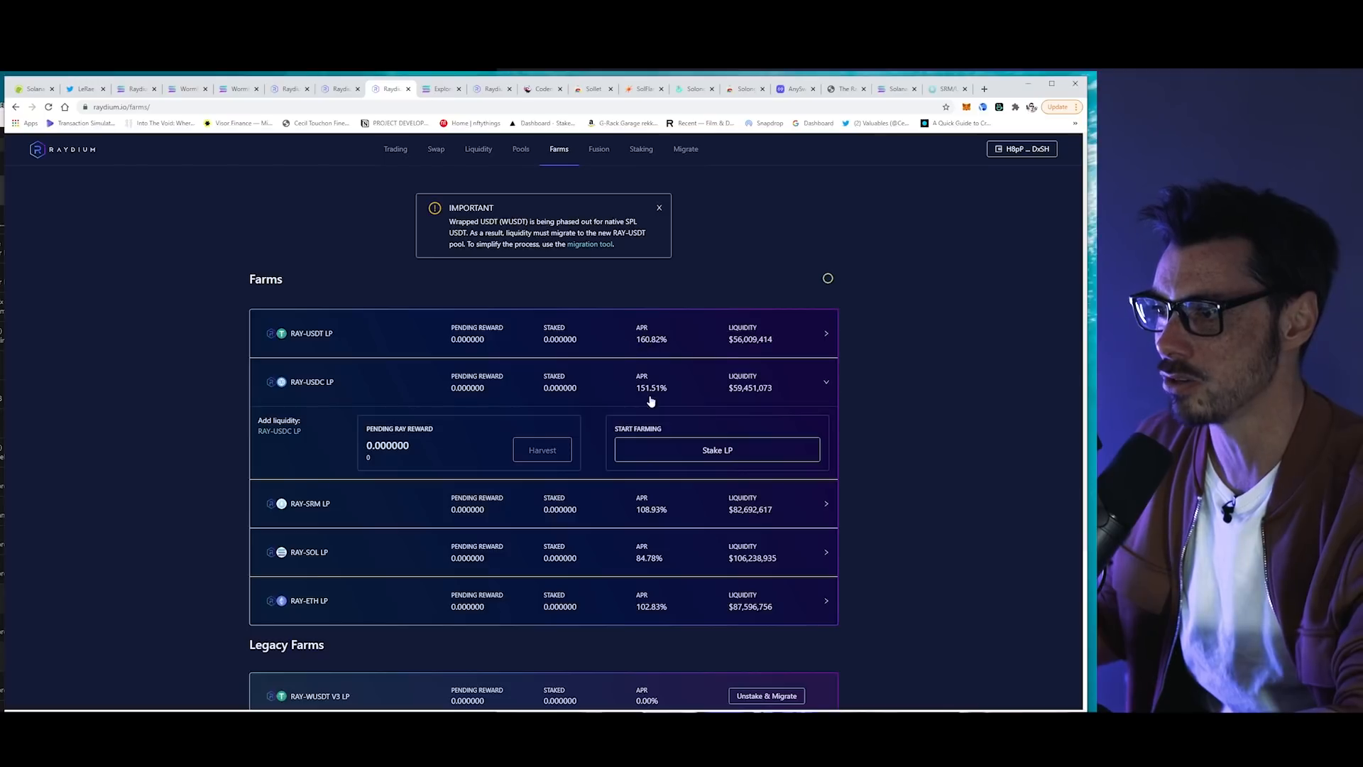
mouse_move(651, 581)
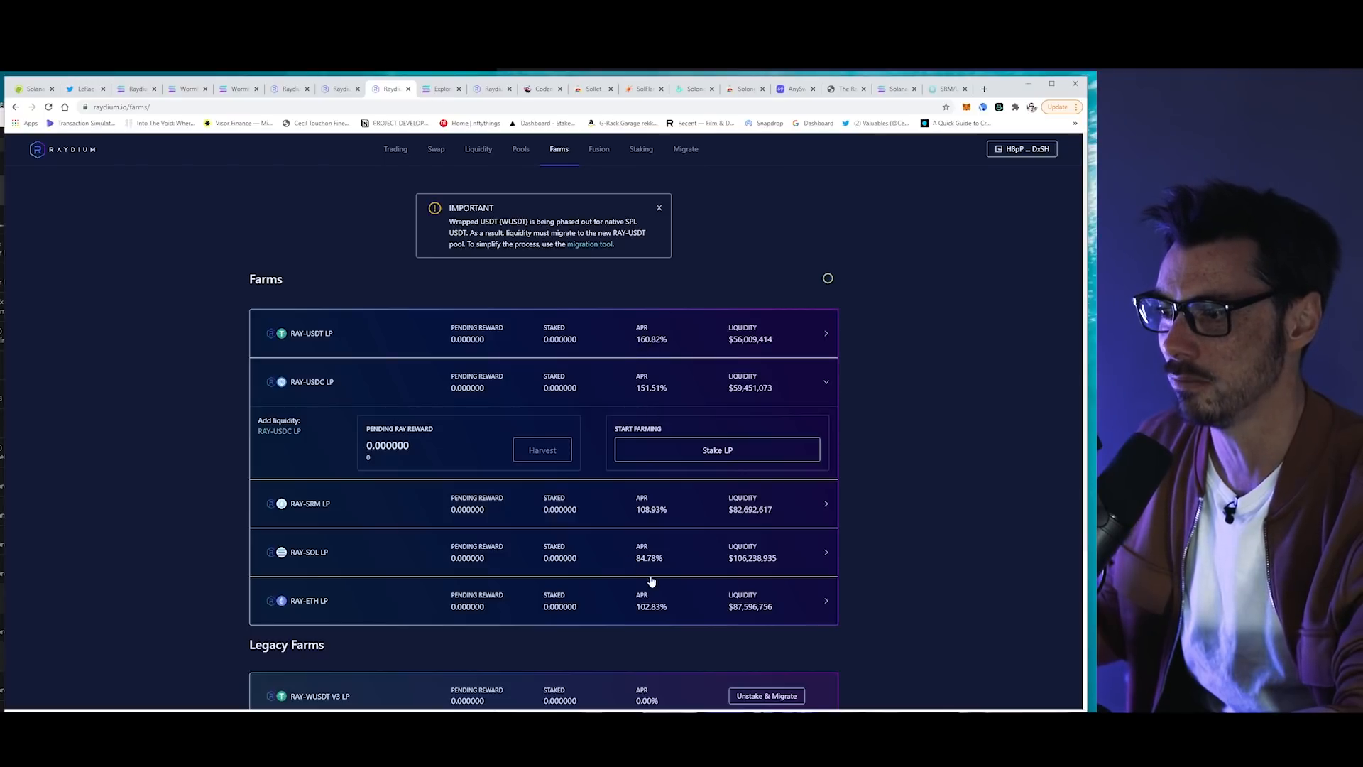
mouse_move(665, 564)
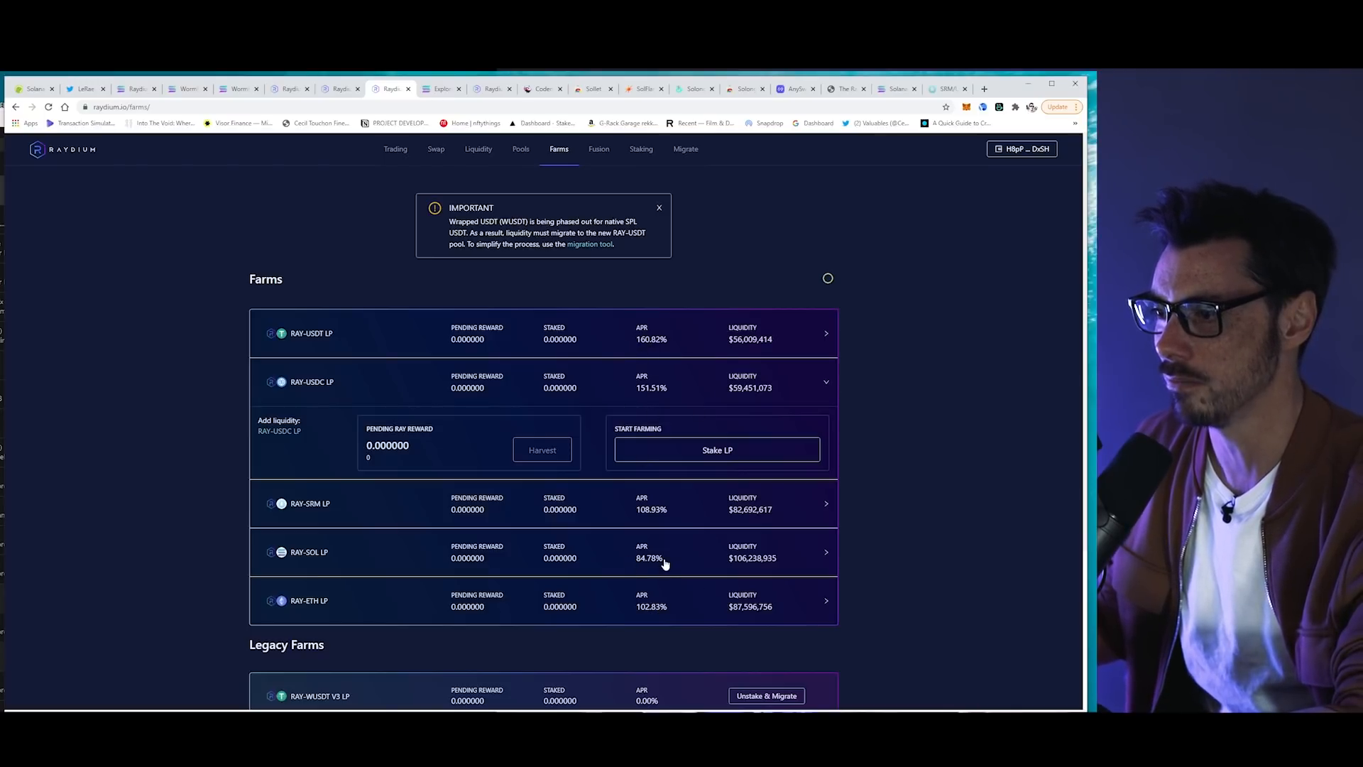
mouse_move(983, 592)
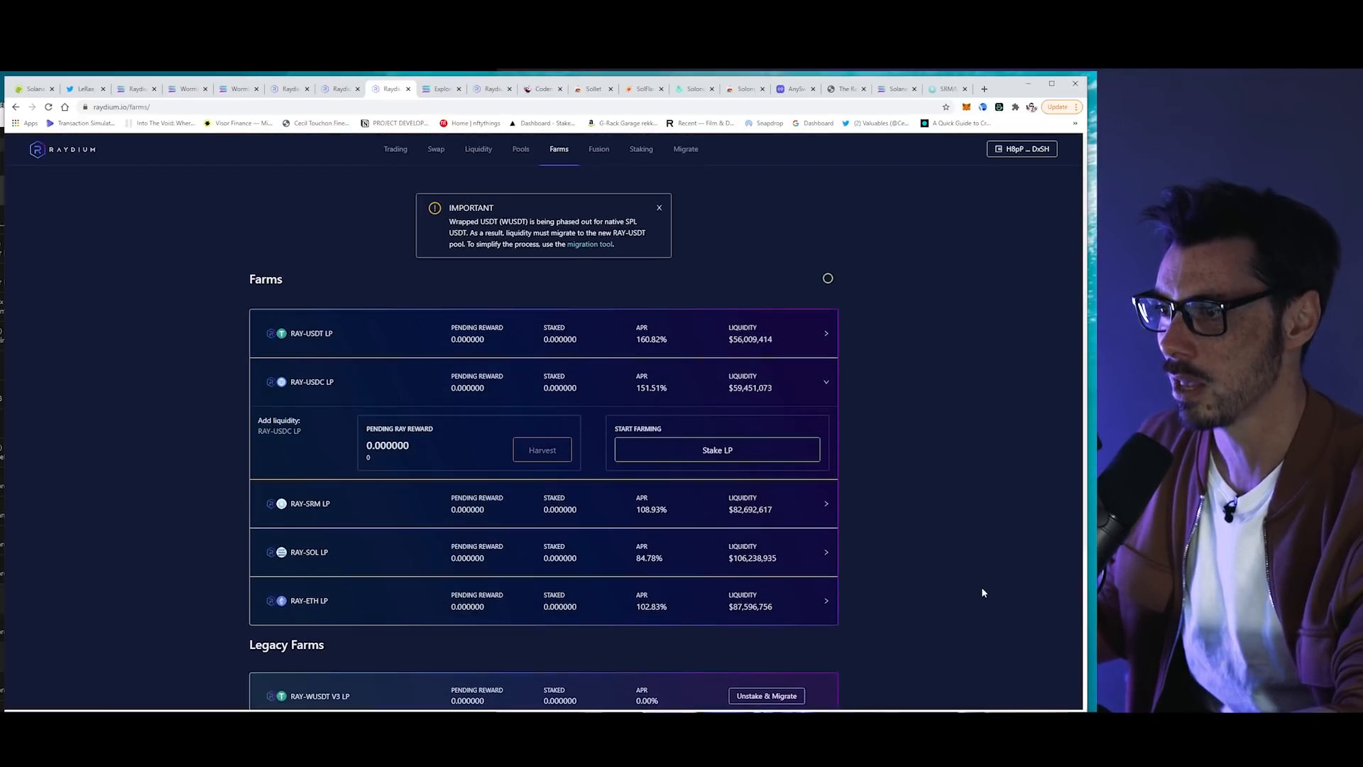
mouse_move(985, 580)
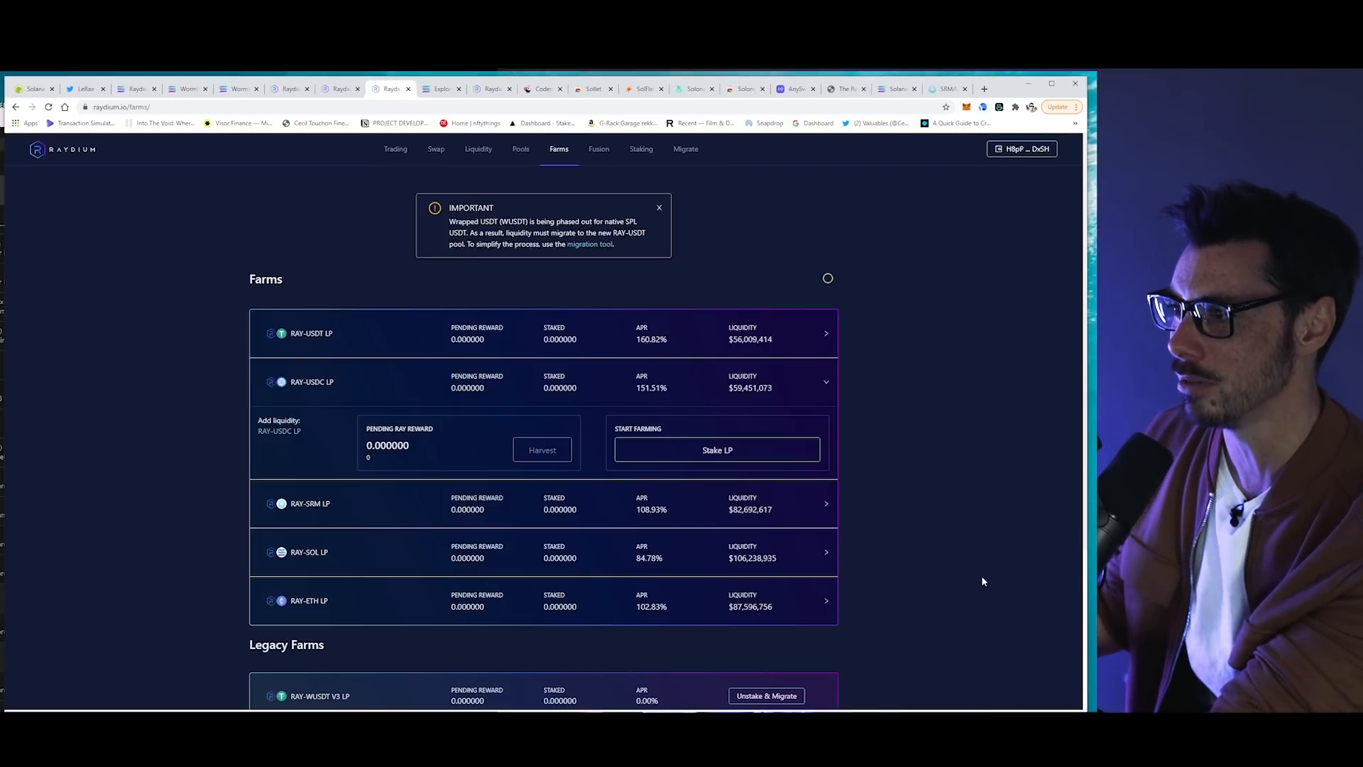
mouse_move(951, 573)
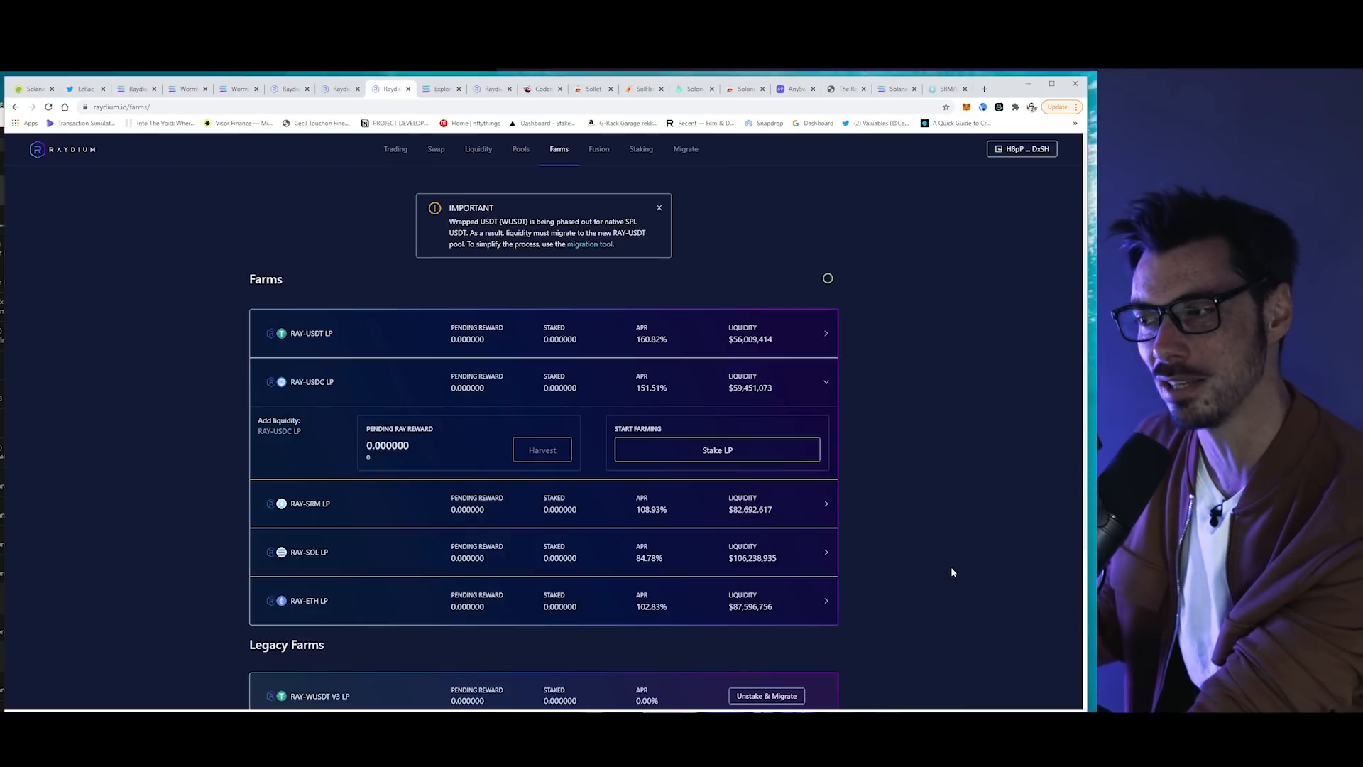
mouse_move(1008, 548)
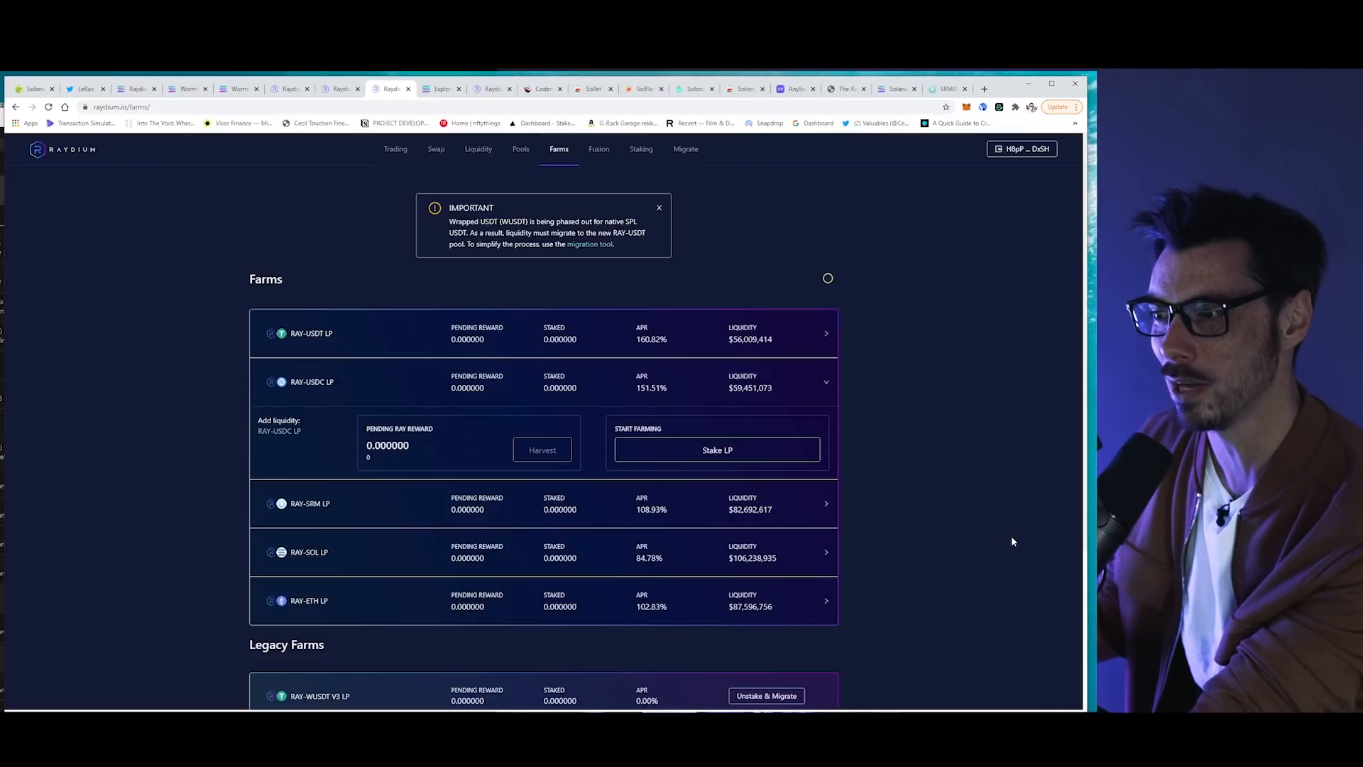
mouse_move(746, 135)
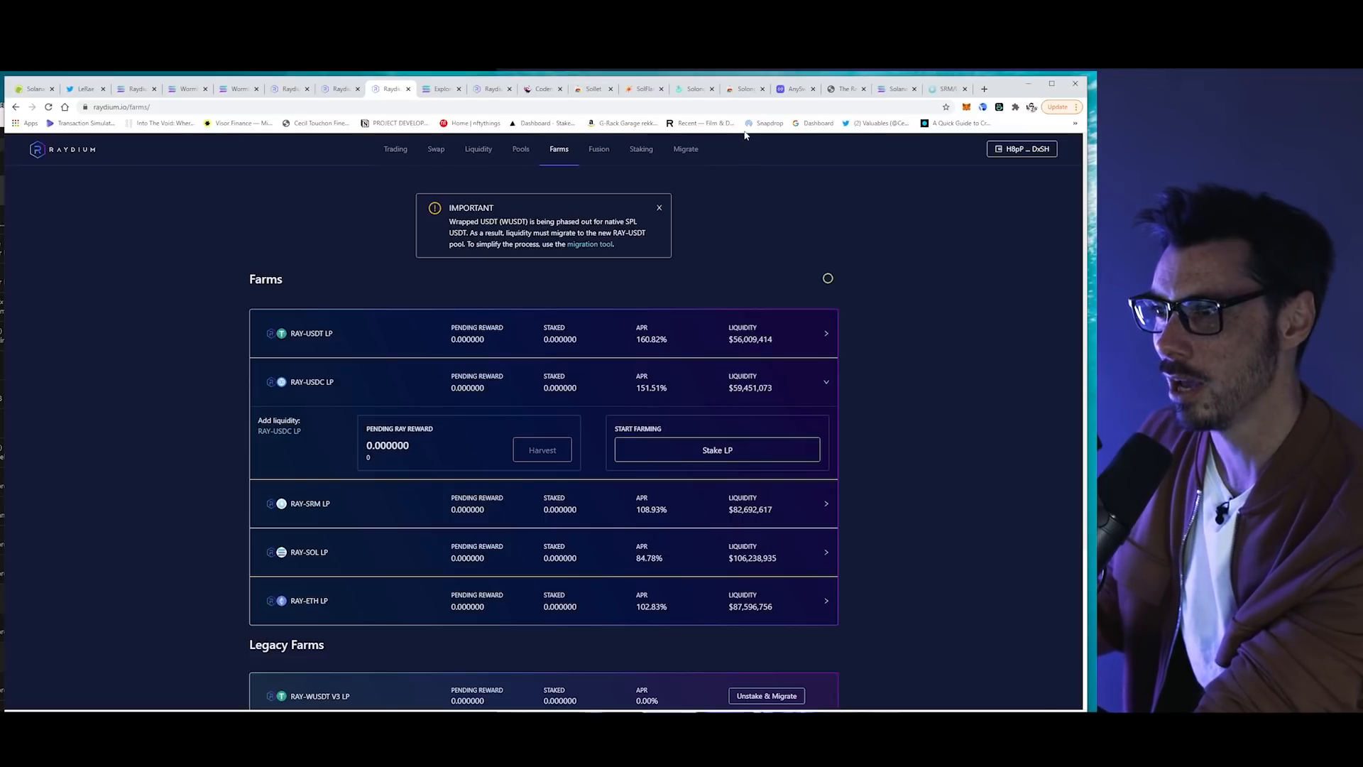
mouse_move(893, 281)
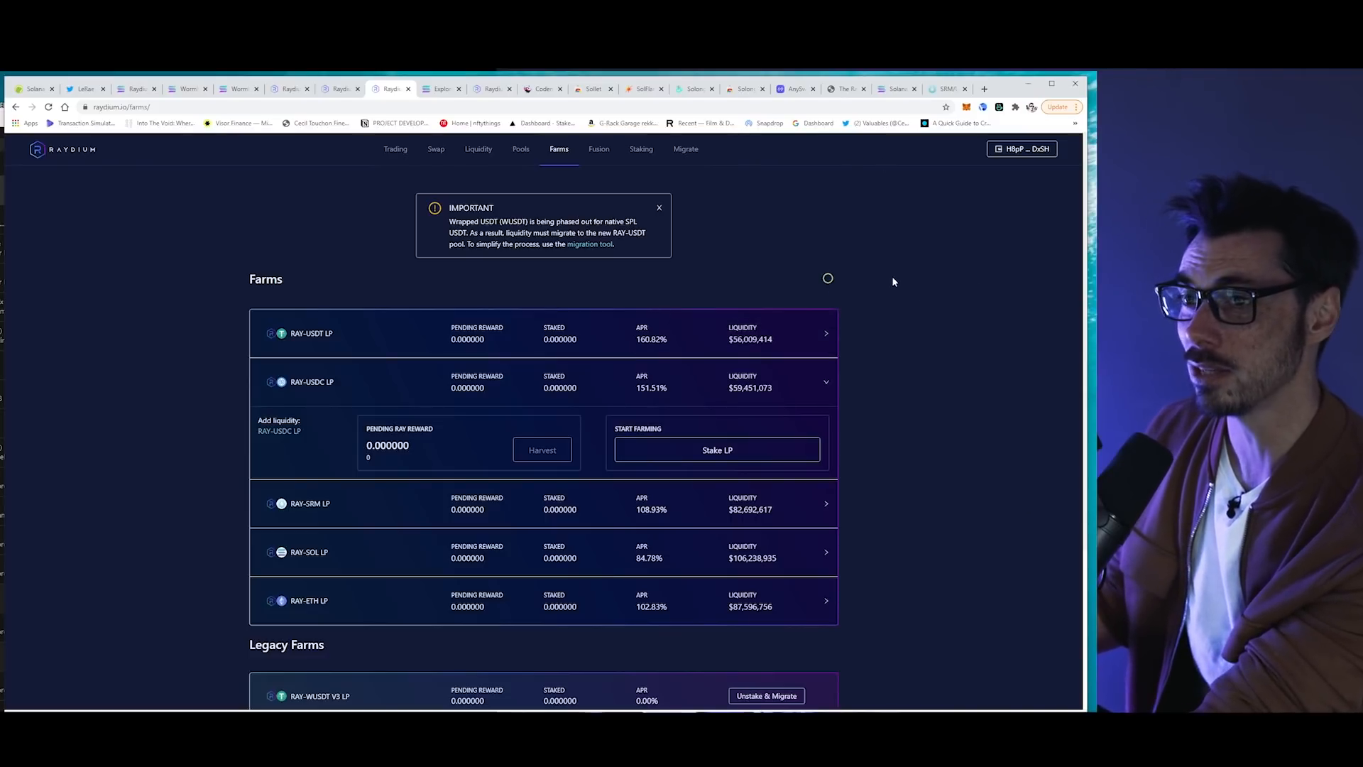
- Show AnySwap's BTC-to-anyBTC bridge page with its network switch list
click(794, 88)
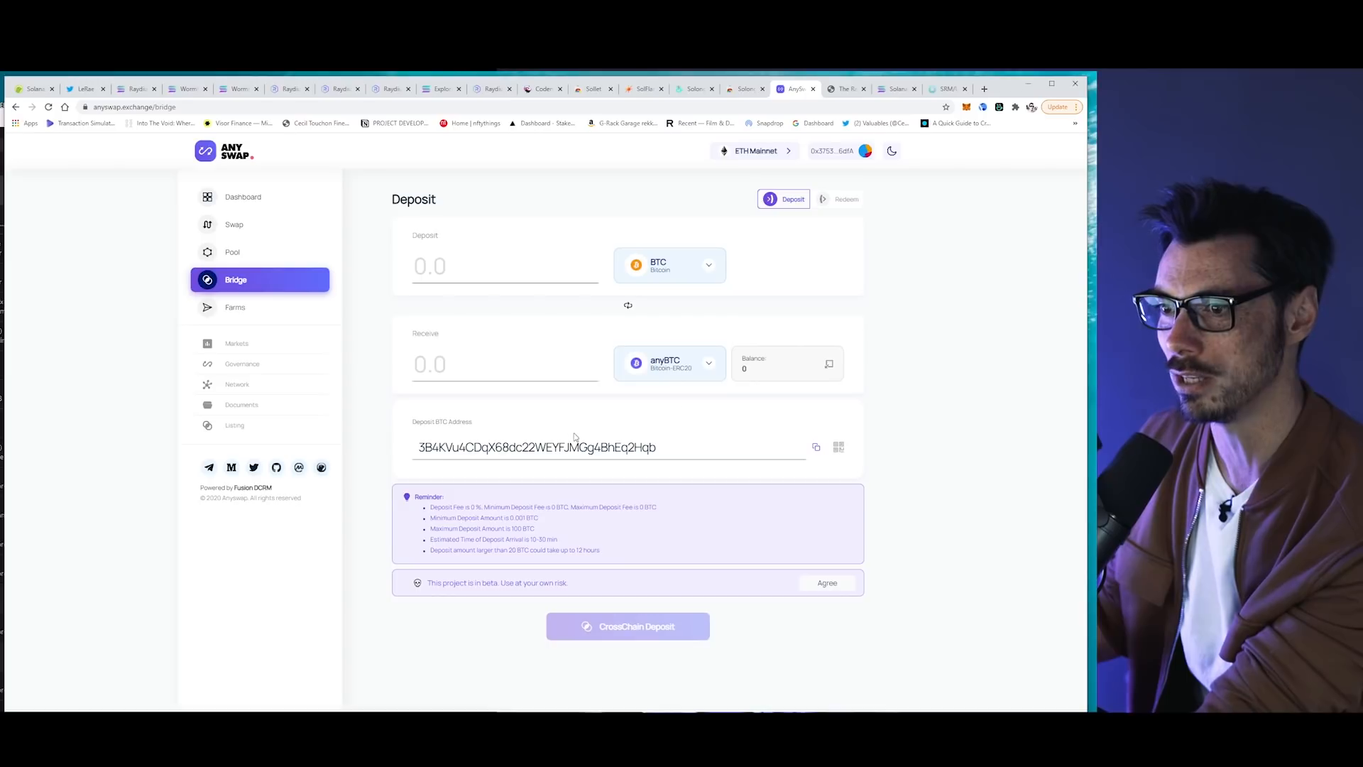
mouse_move(1040, 362)
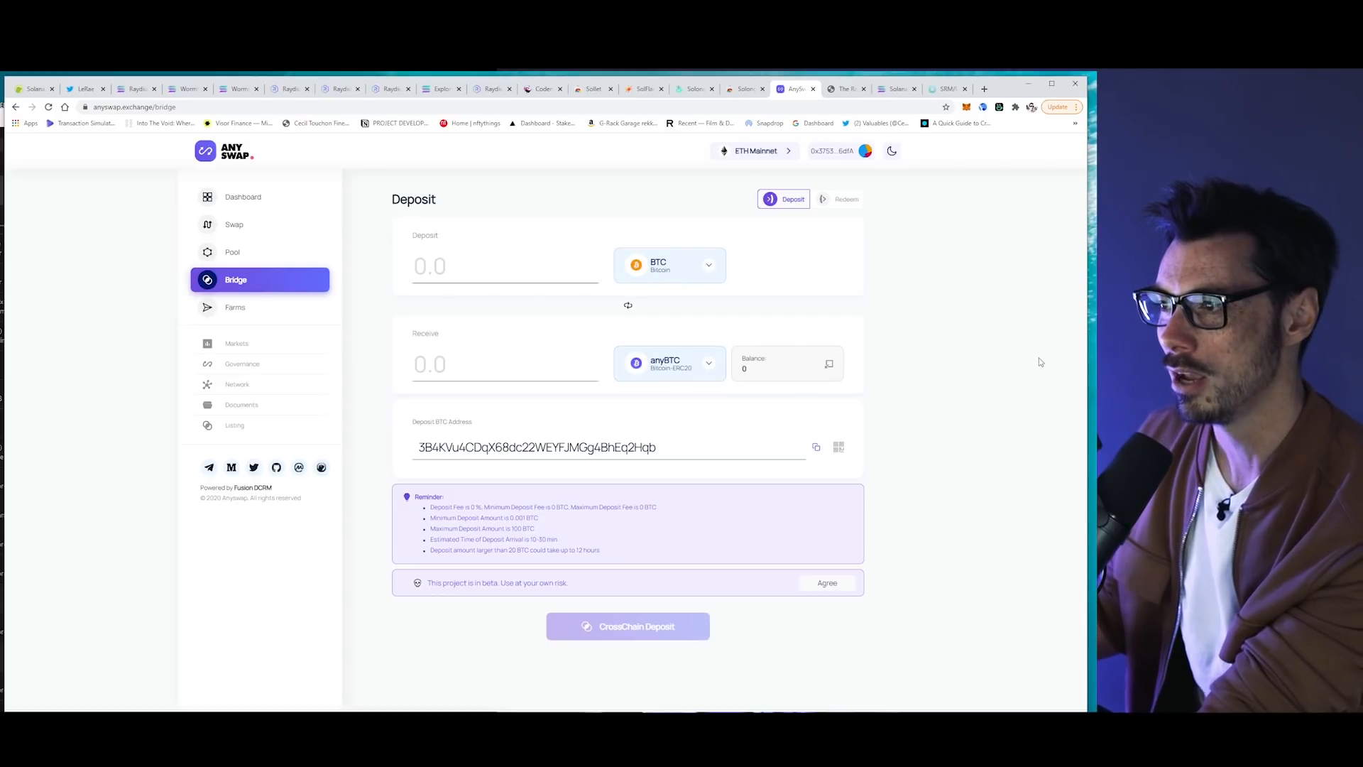
mouse_move(977, 341)
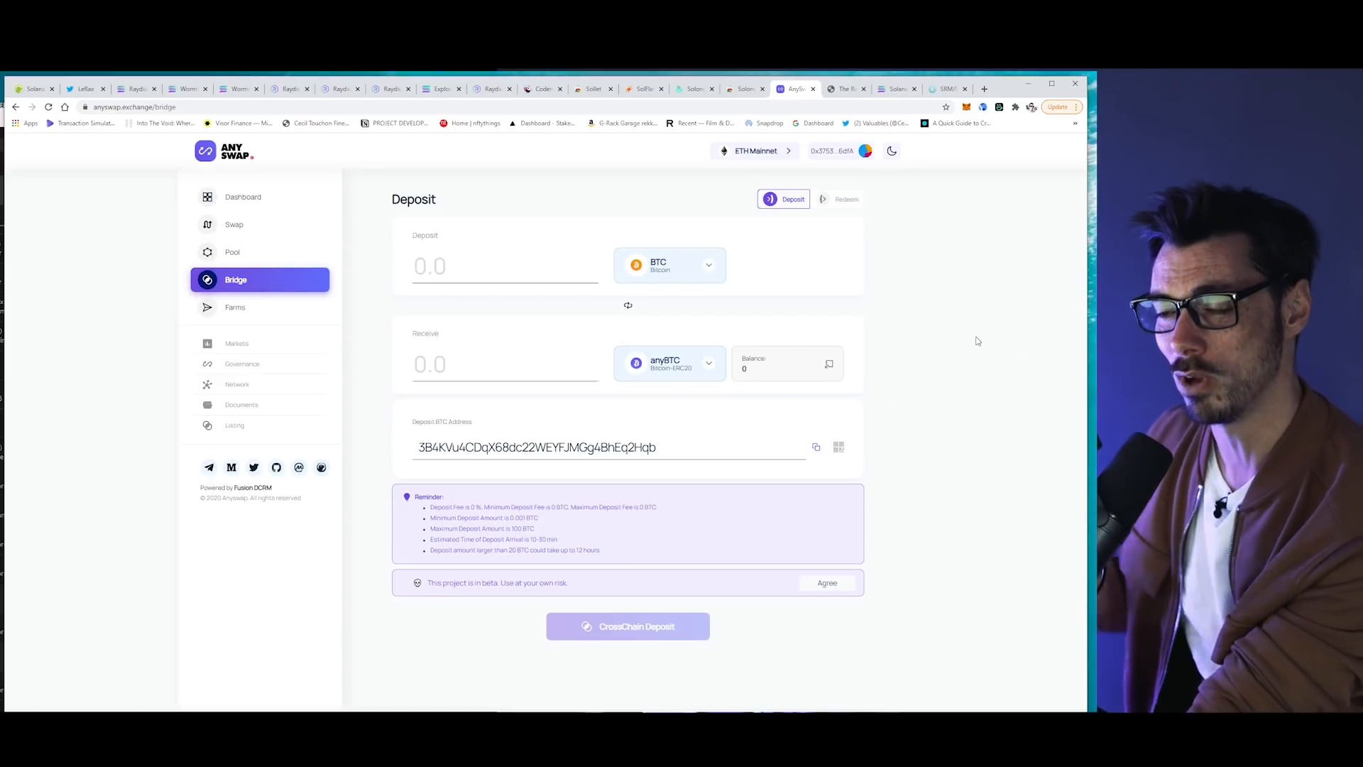
mouse_move(355, 336)
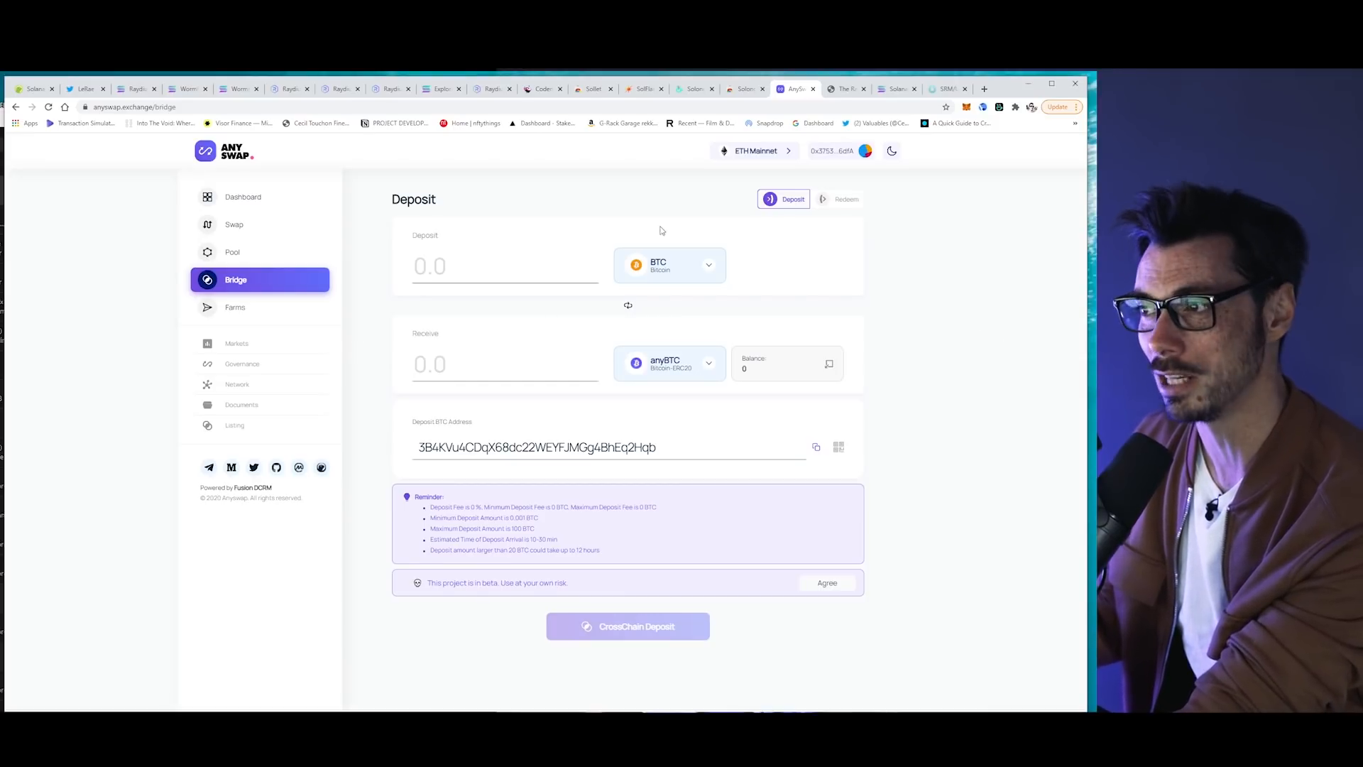
click(754, 150)
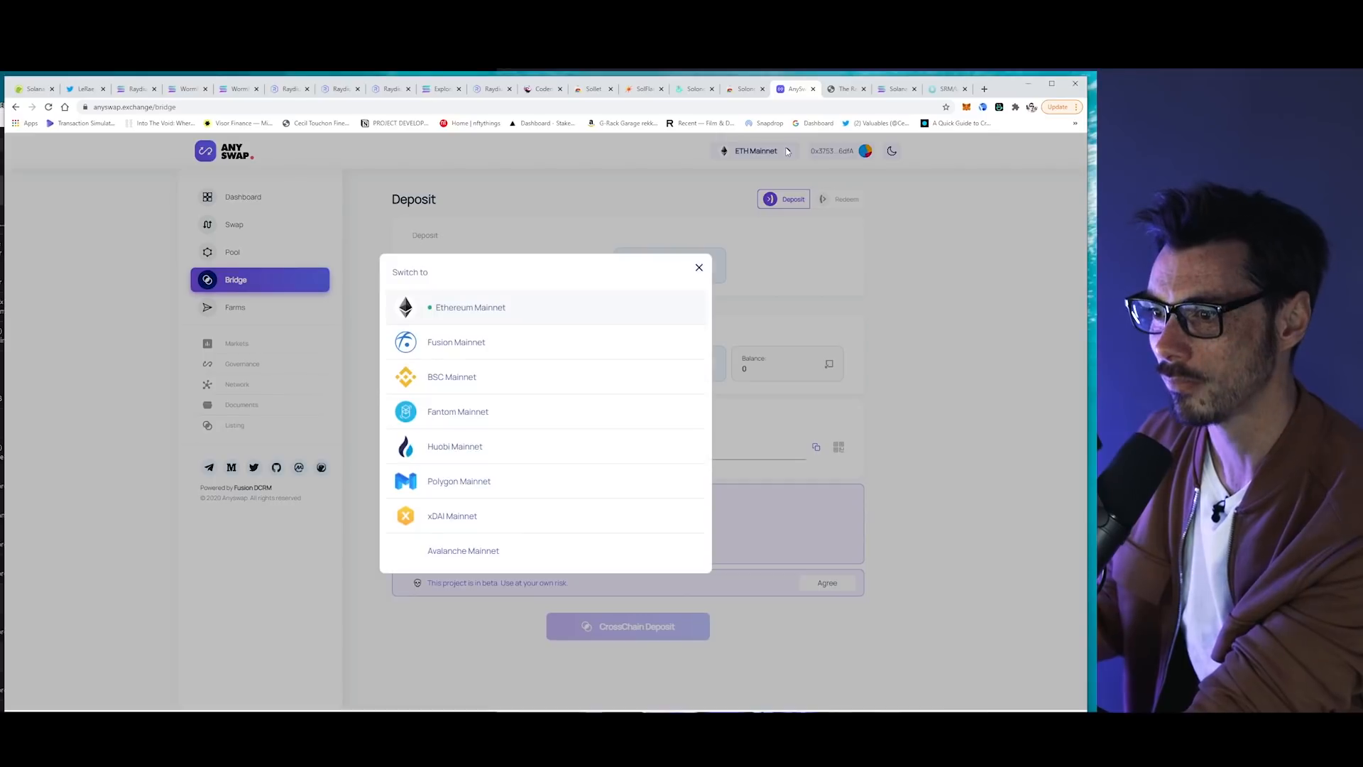
mouse_move(596, 412)
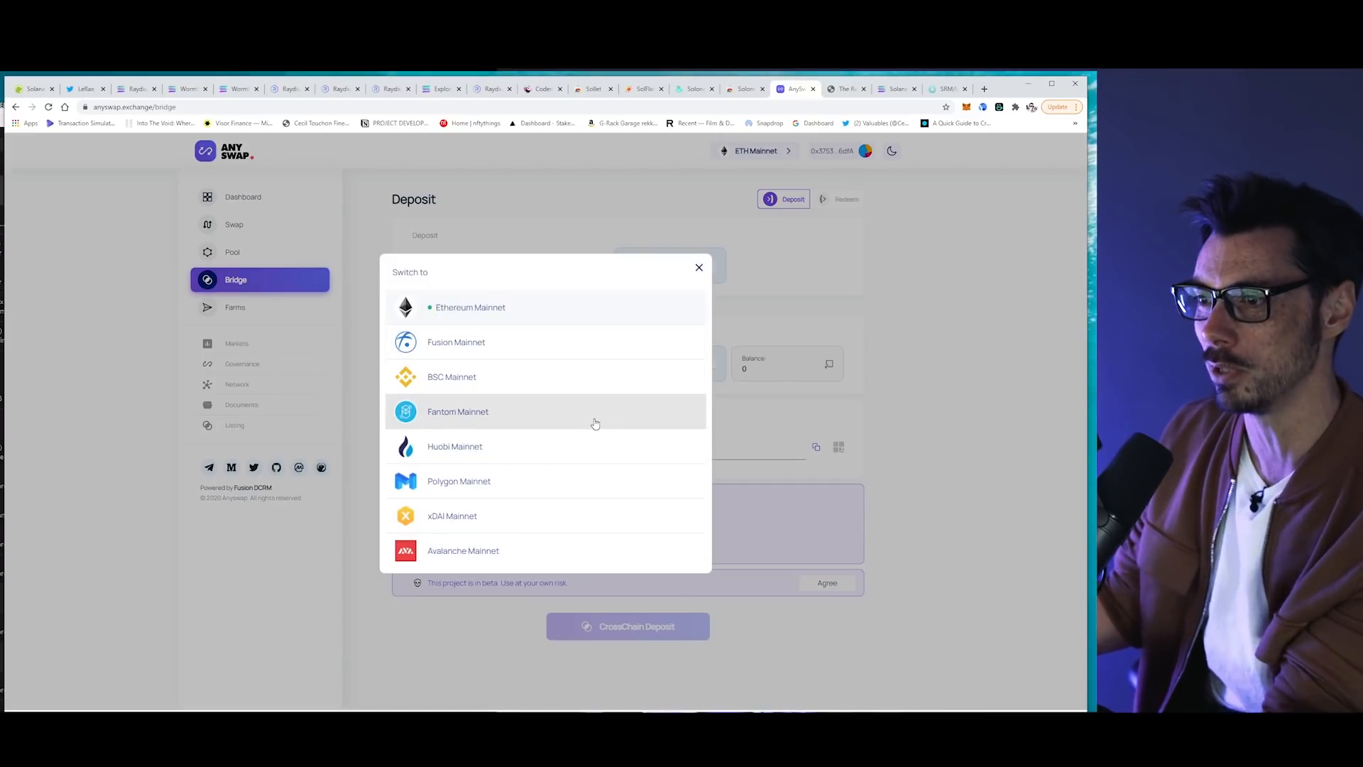
mouse_move(609, 423)
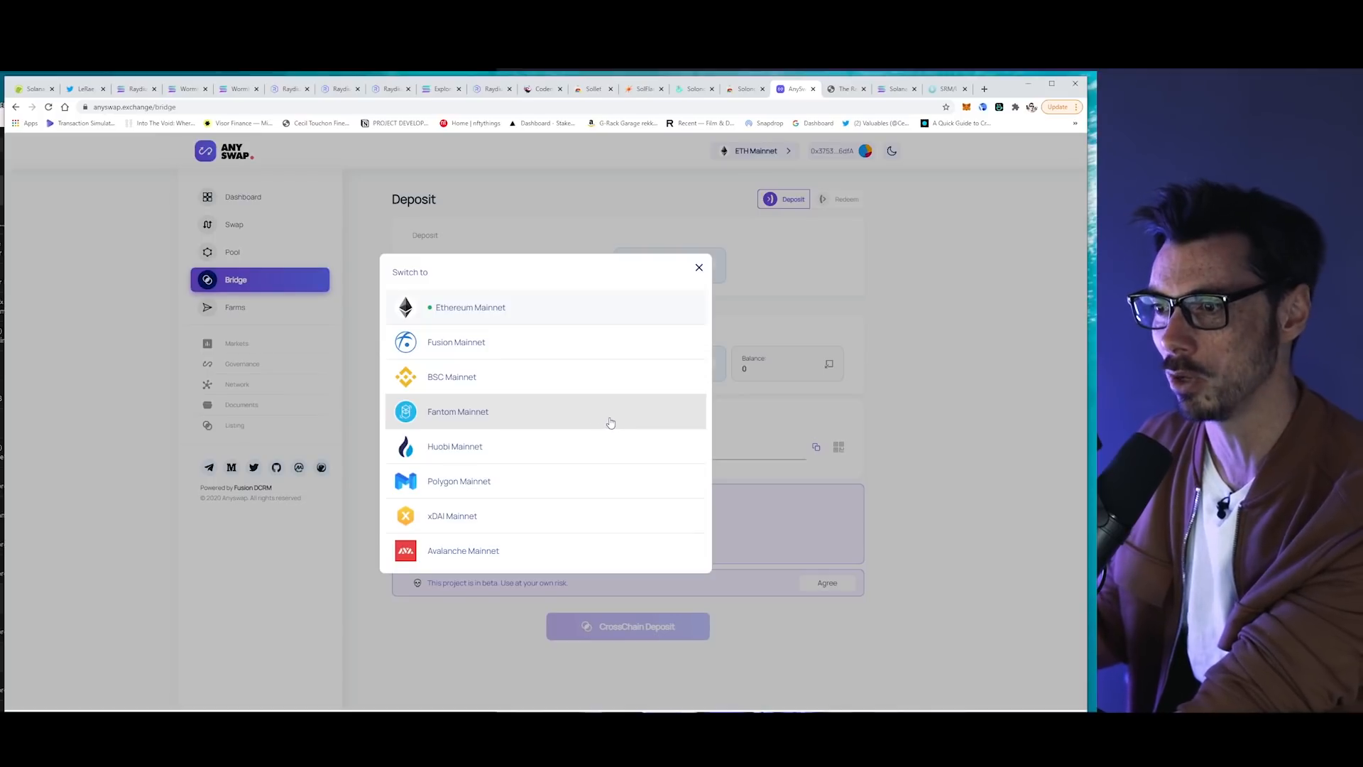
mouse_move(746, 423)
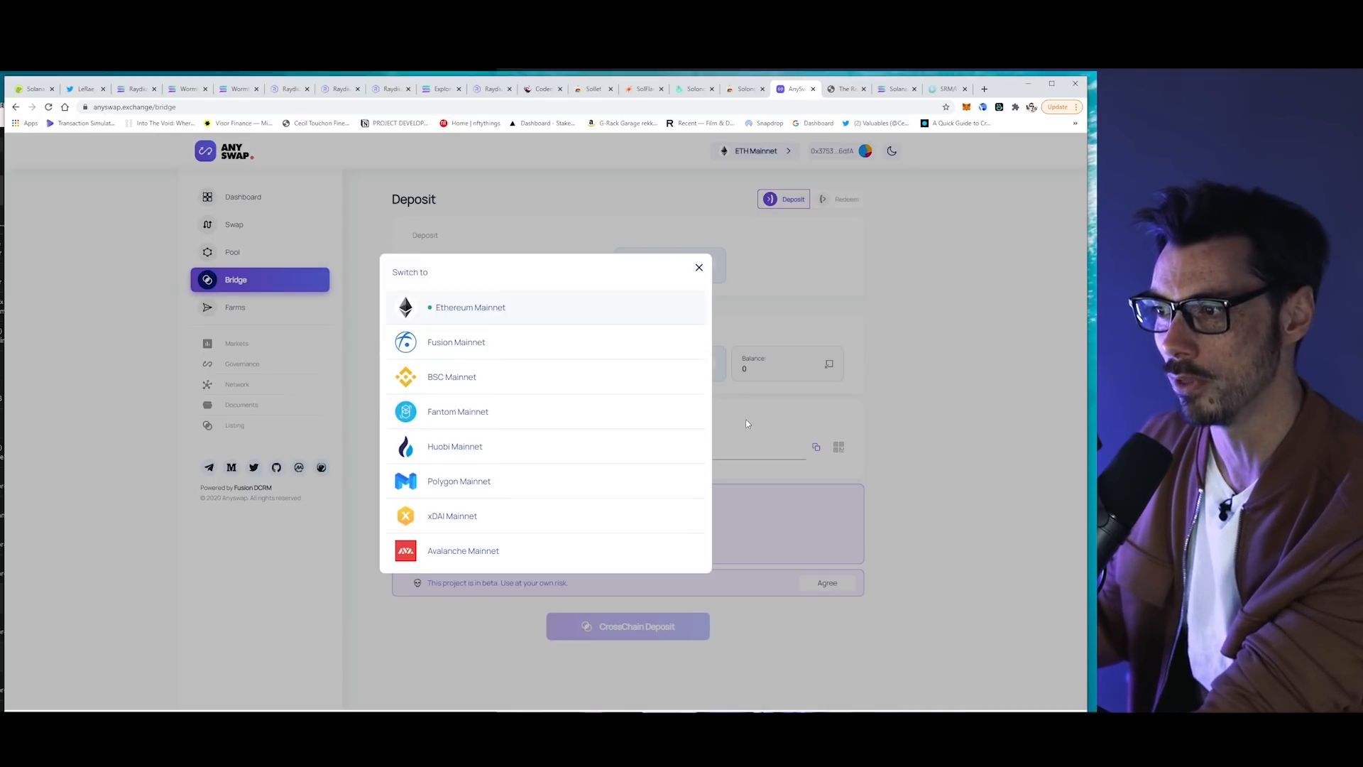
mouse_move(987, 414)
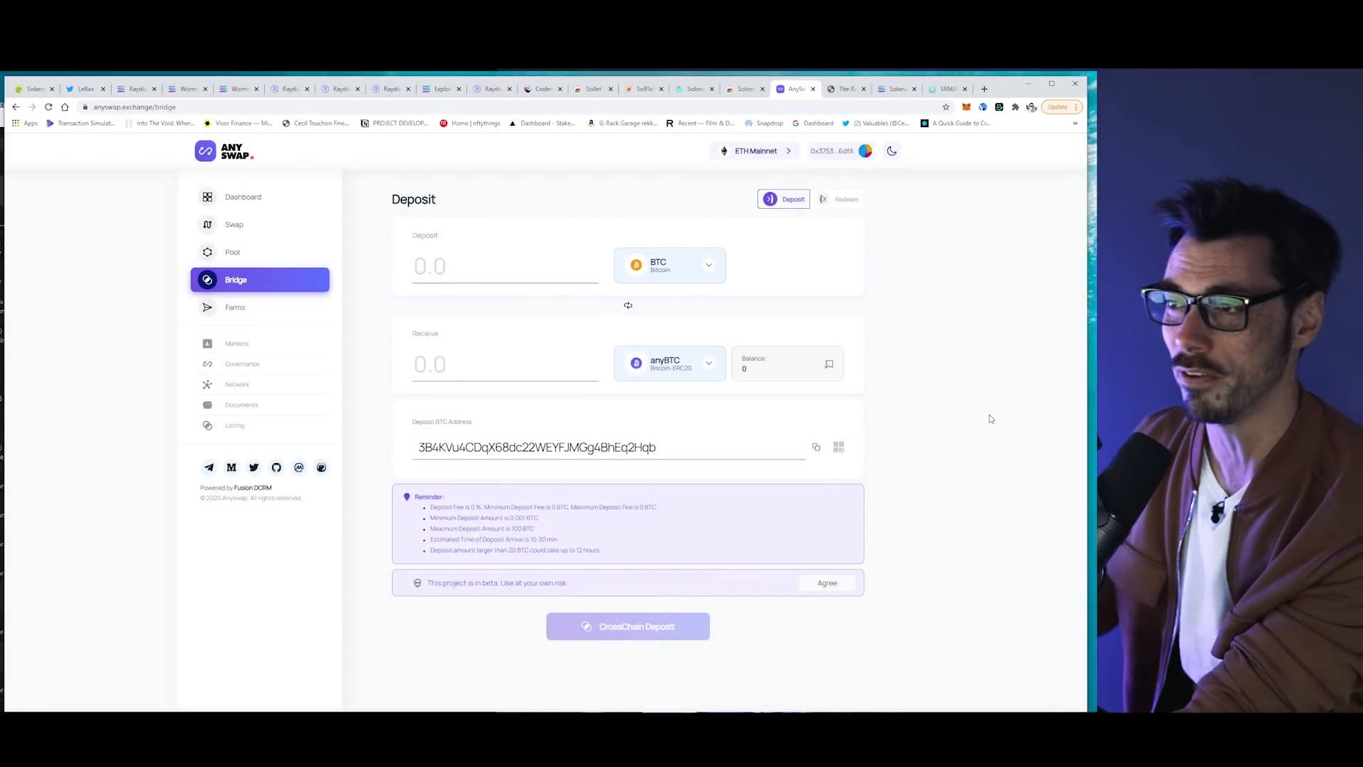
mouse_move(103, 269)
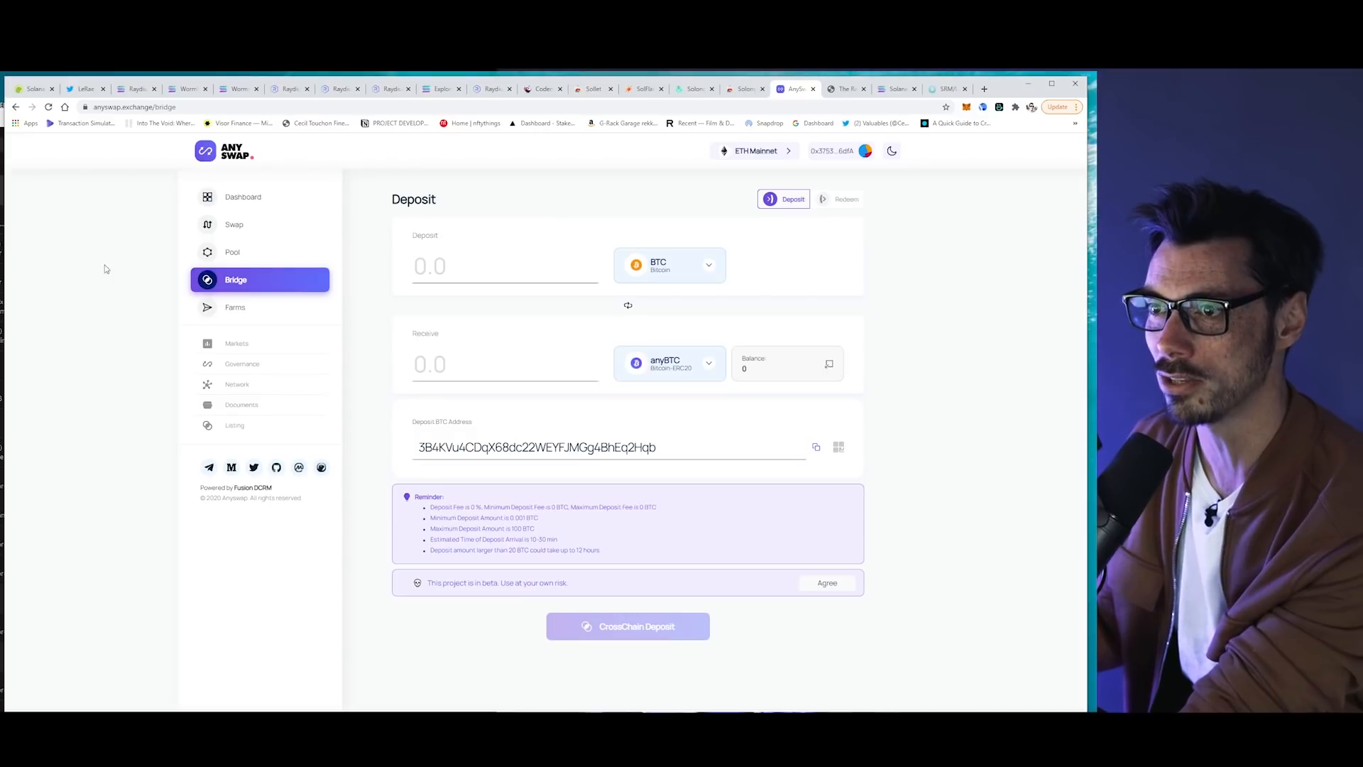
mouse_move(499, 146)
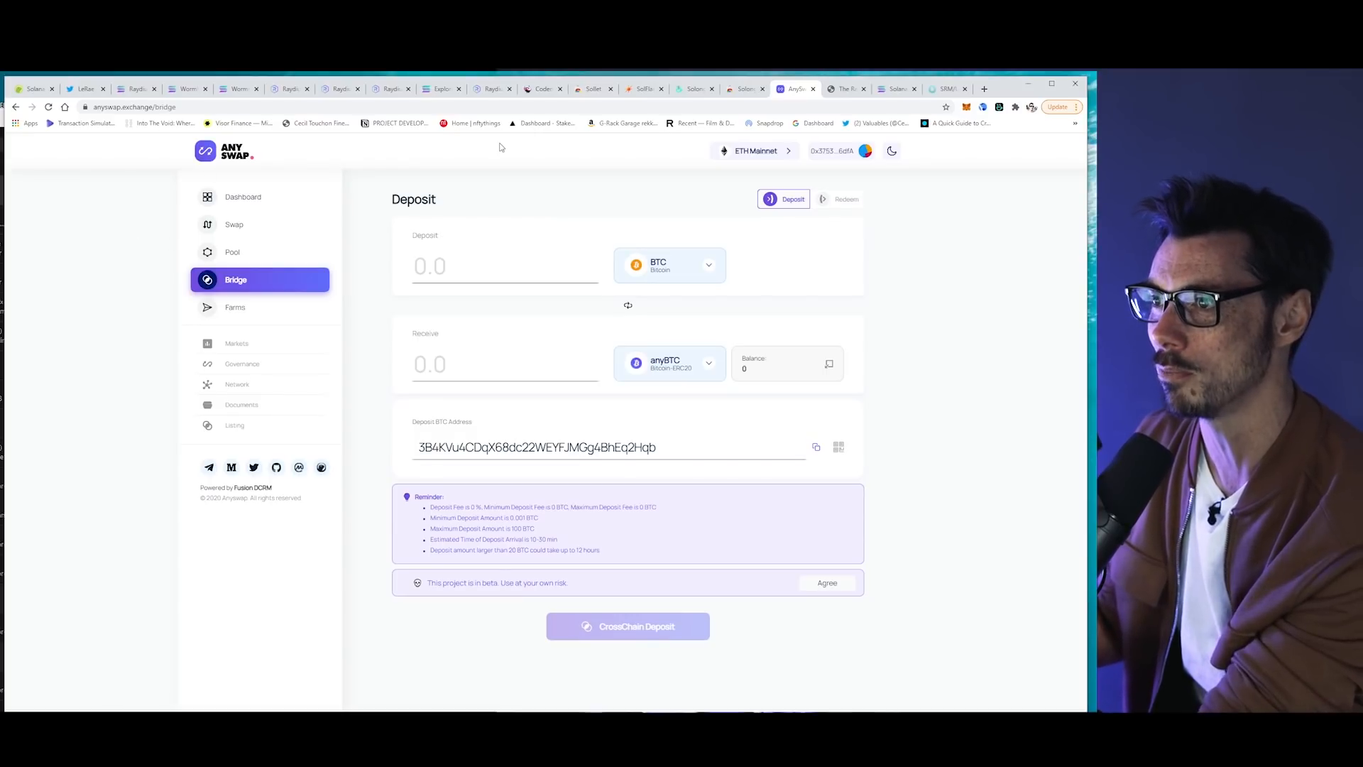
- Review the Solana Explorer transaction's account inputs and post balances
click(440, 88)
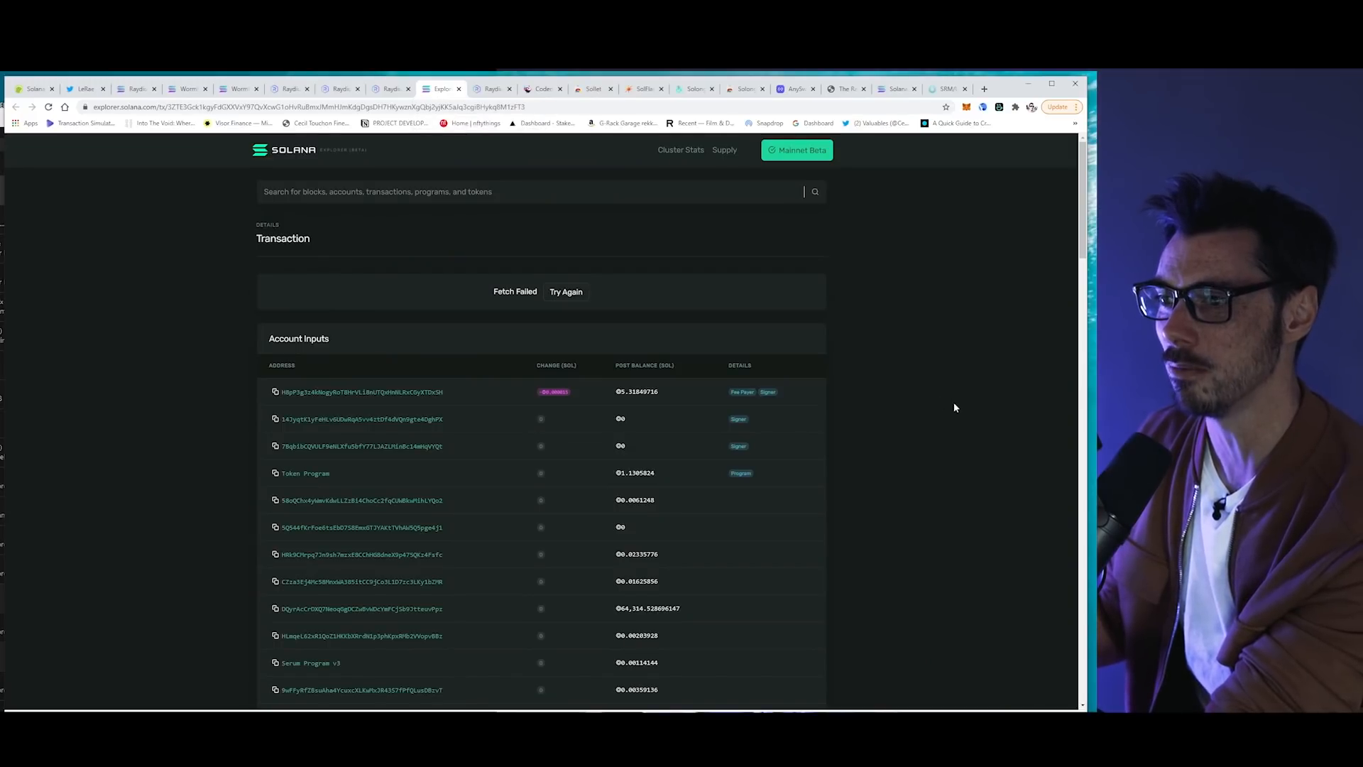
scroll(down, 3)
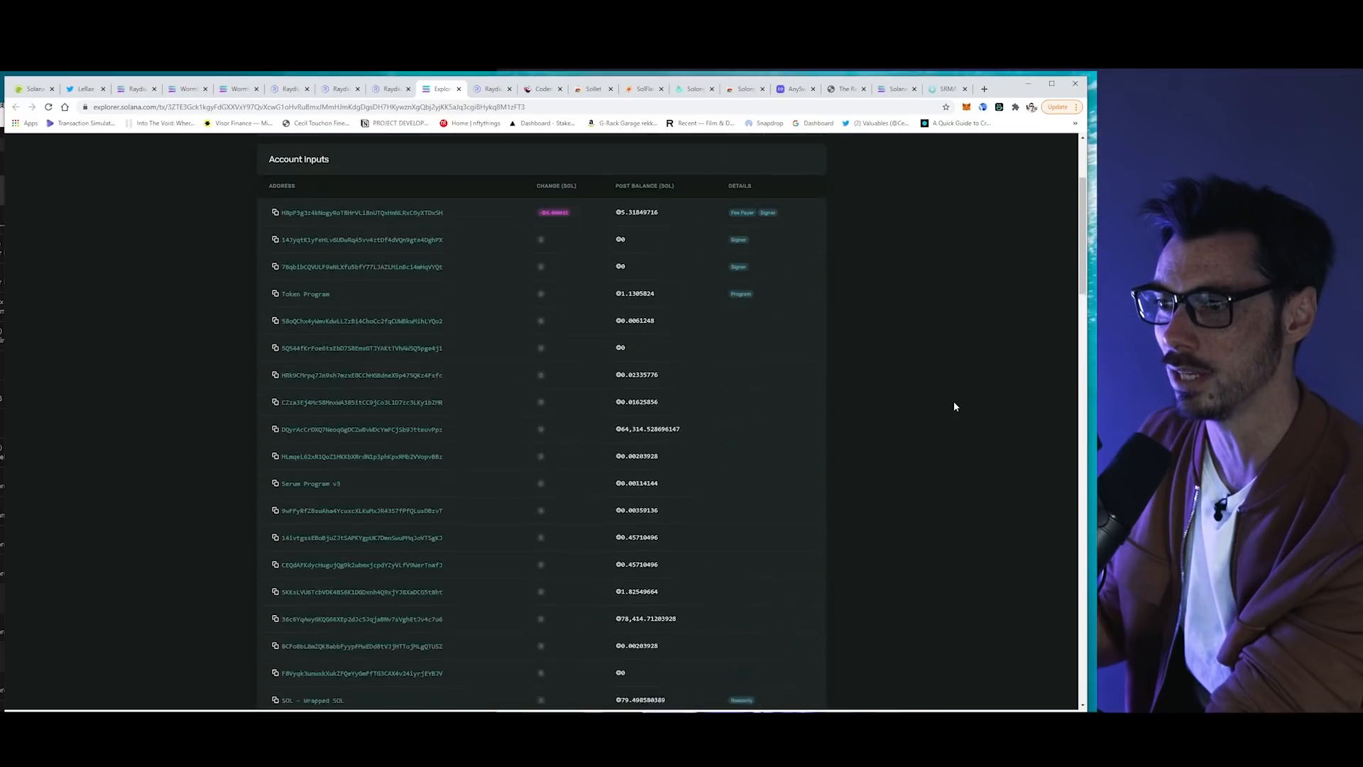
scroll(up, 3)
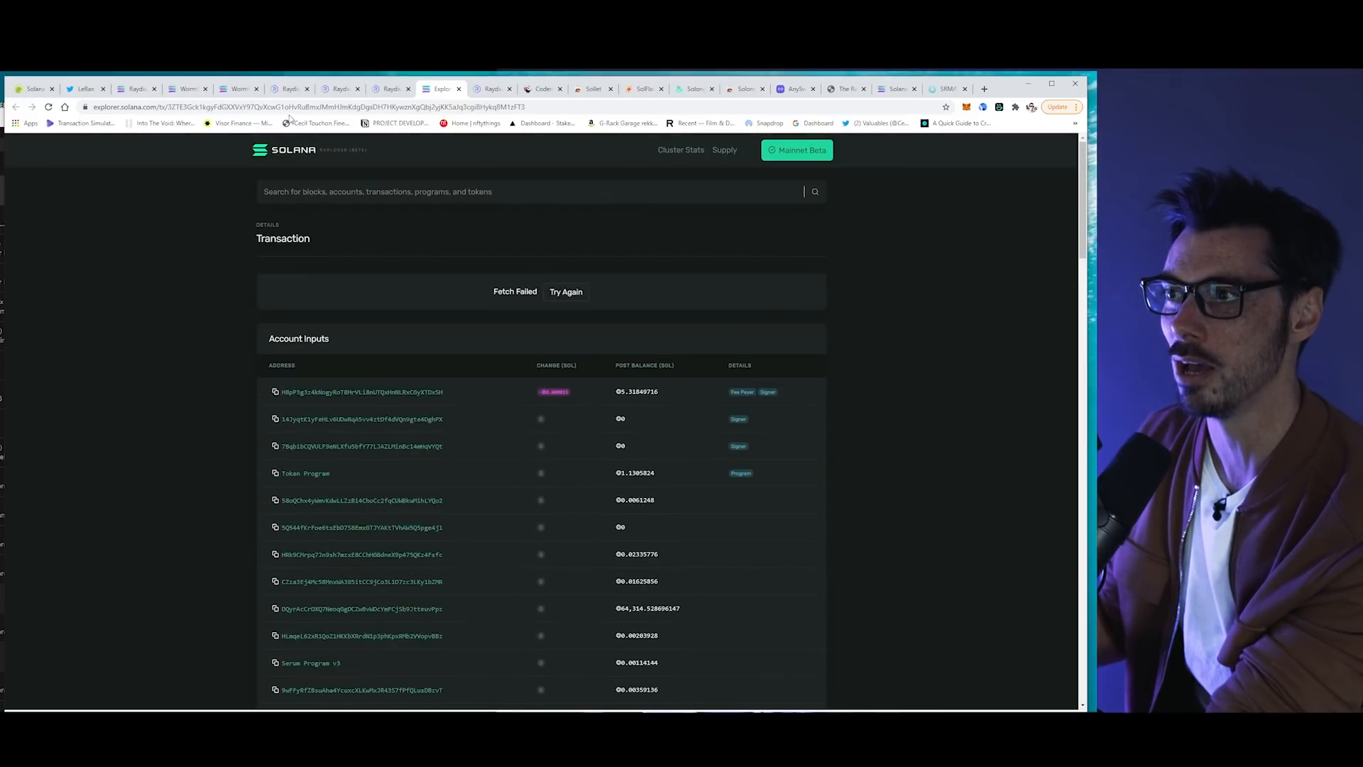
- Return to Raydium's RAY-SOL Add Liquidity page and dismiss the wallet prompt
click(338, 88)
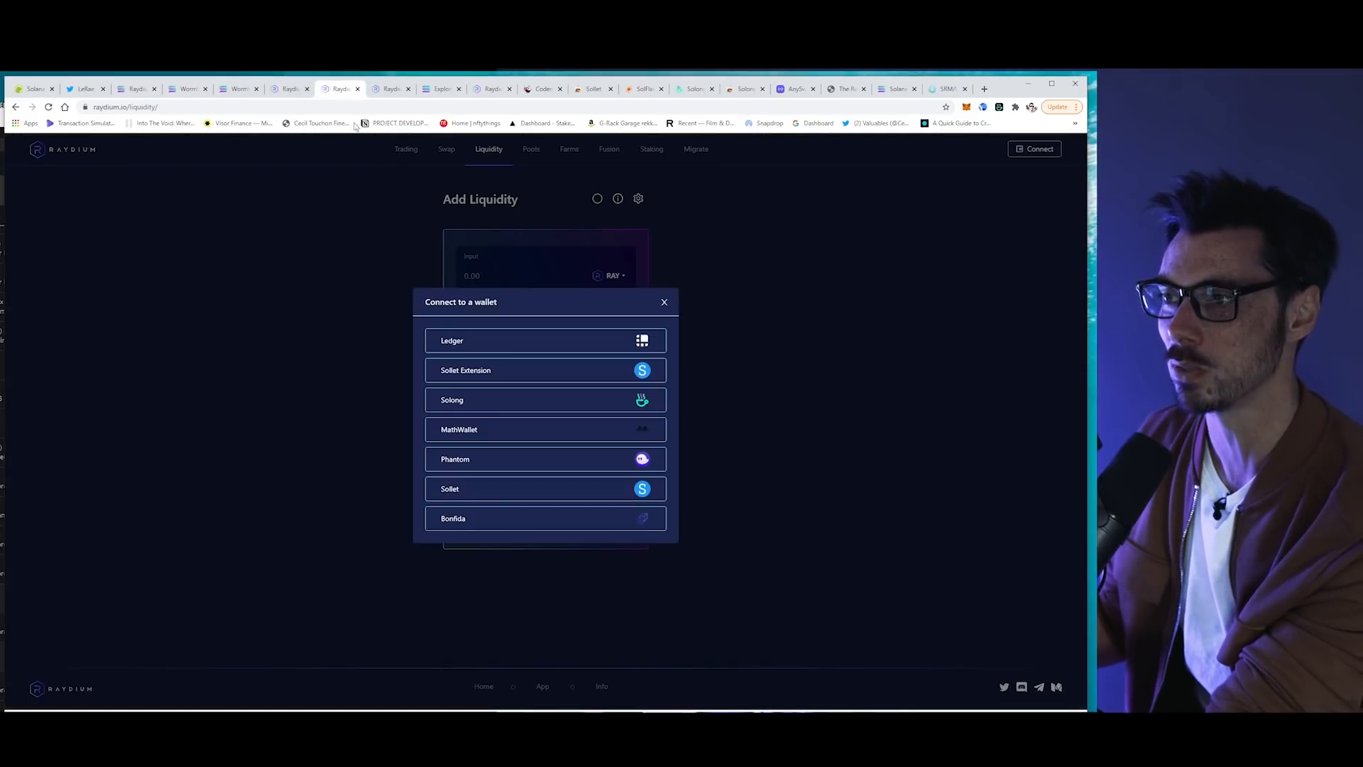
click(664, 301)
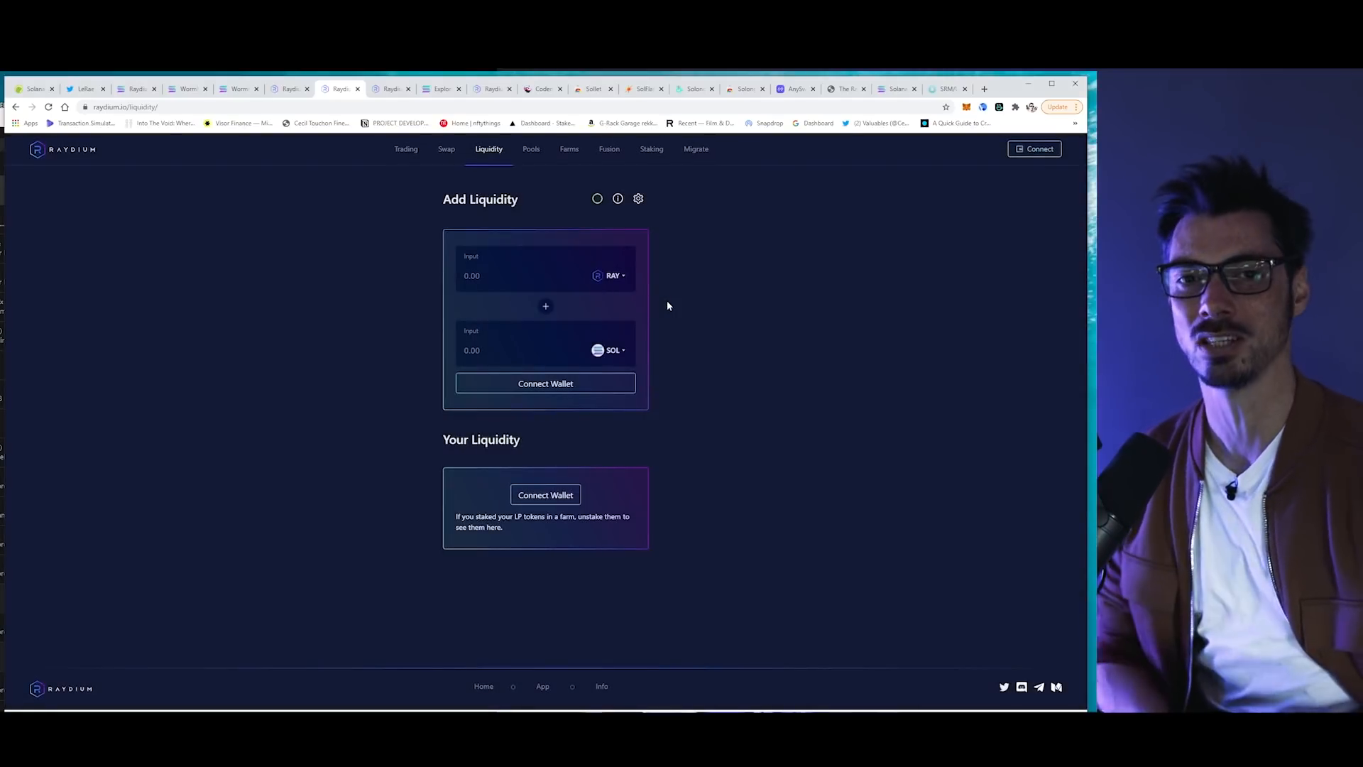